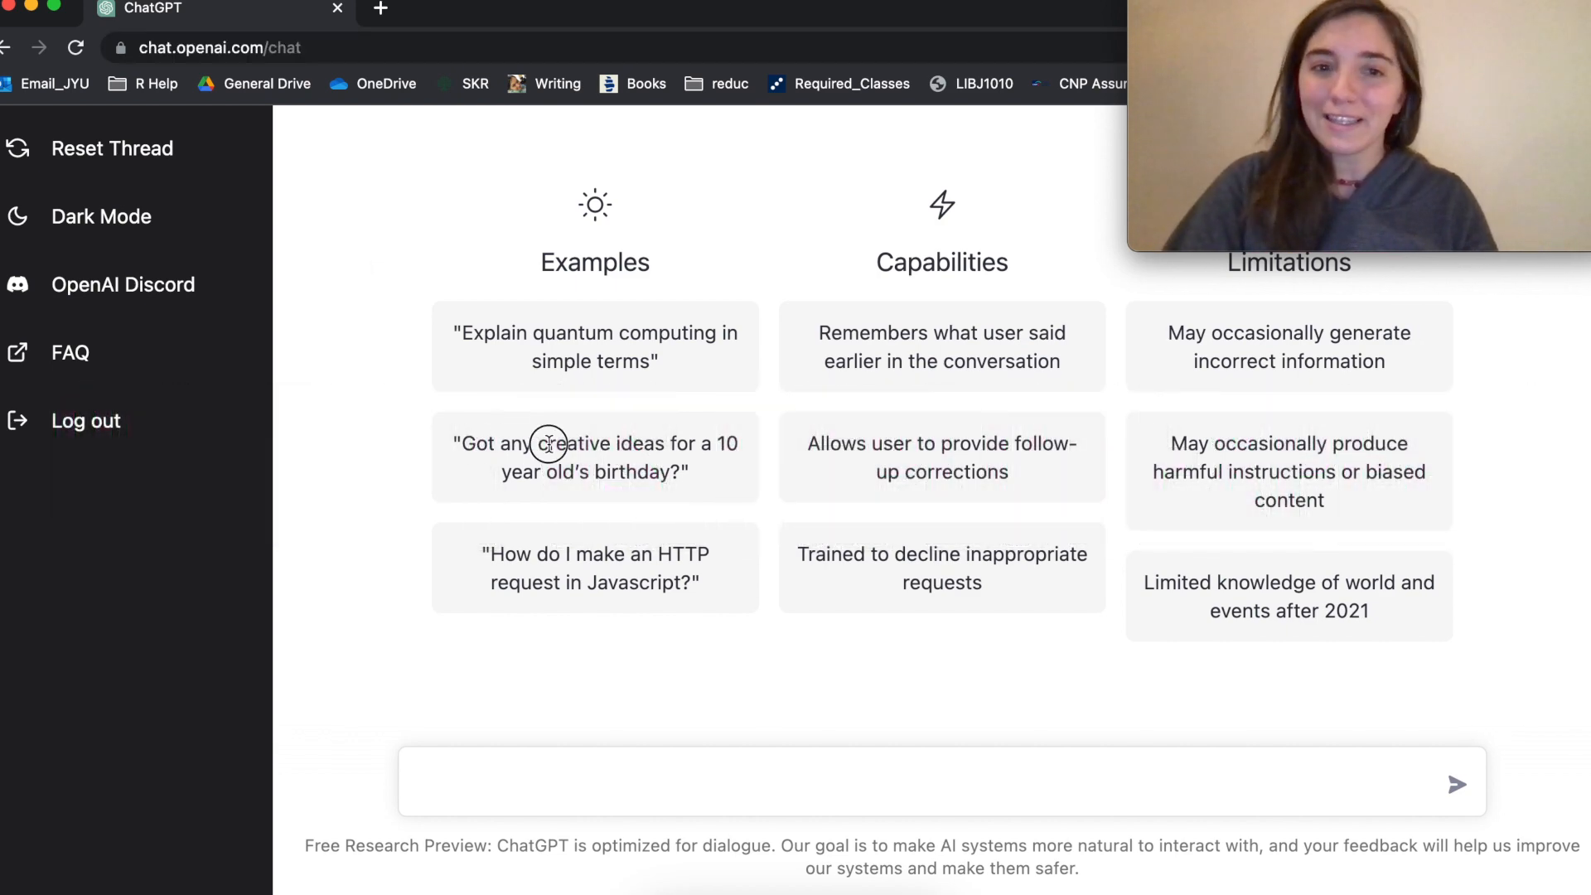
Step: Ask ChatGPT to 'code a scatterplot in R'
double_click(596, 443)
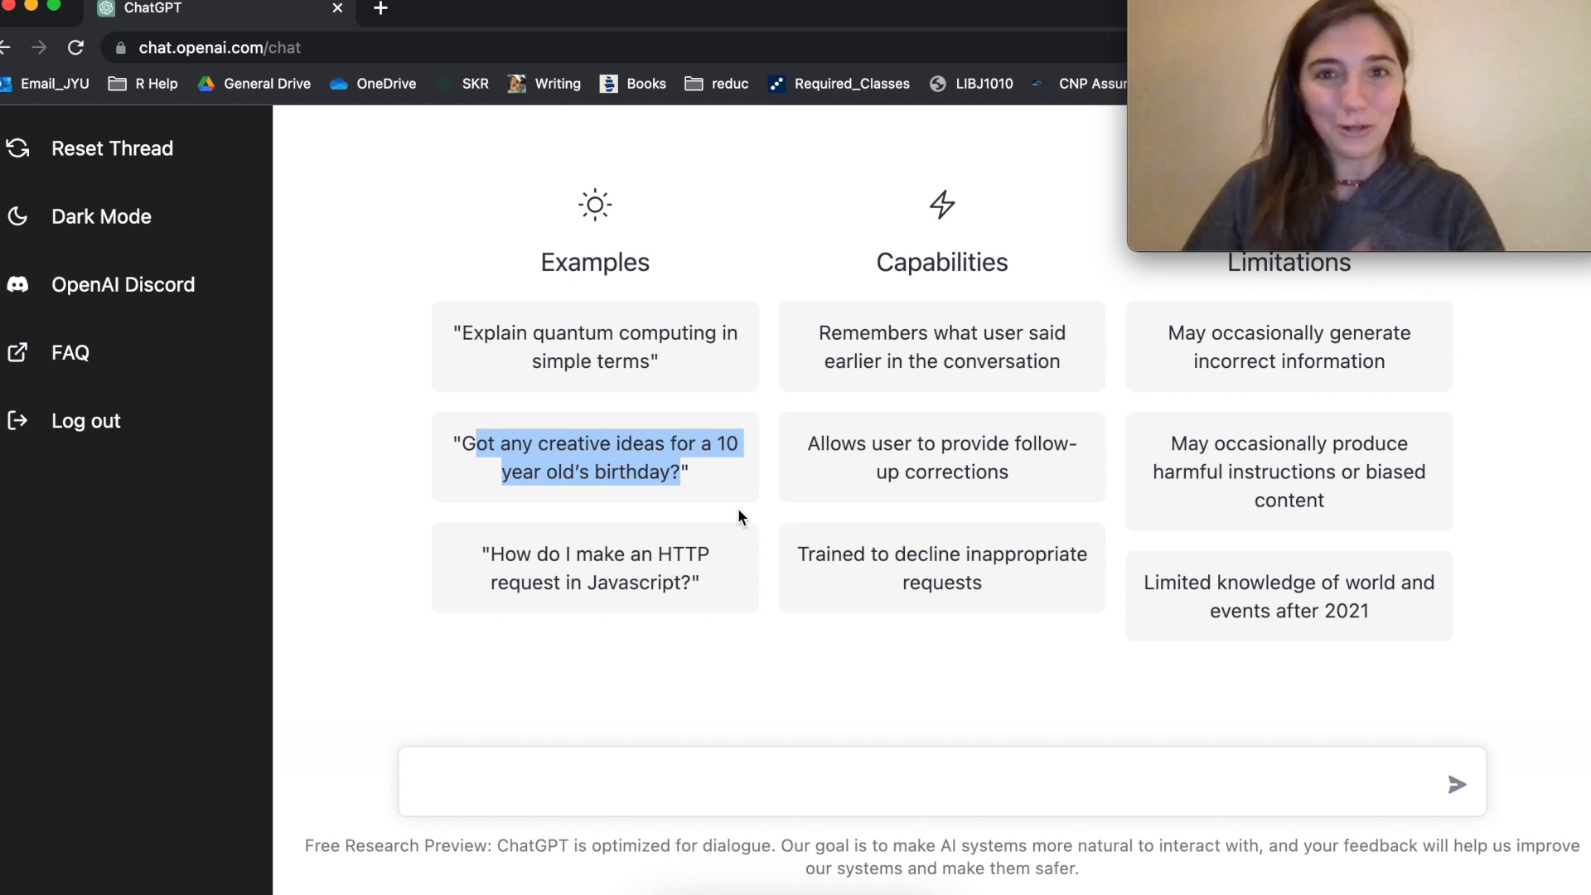
mouse_move(718, 808)
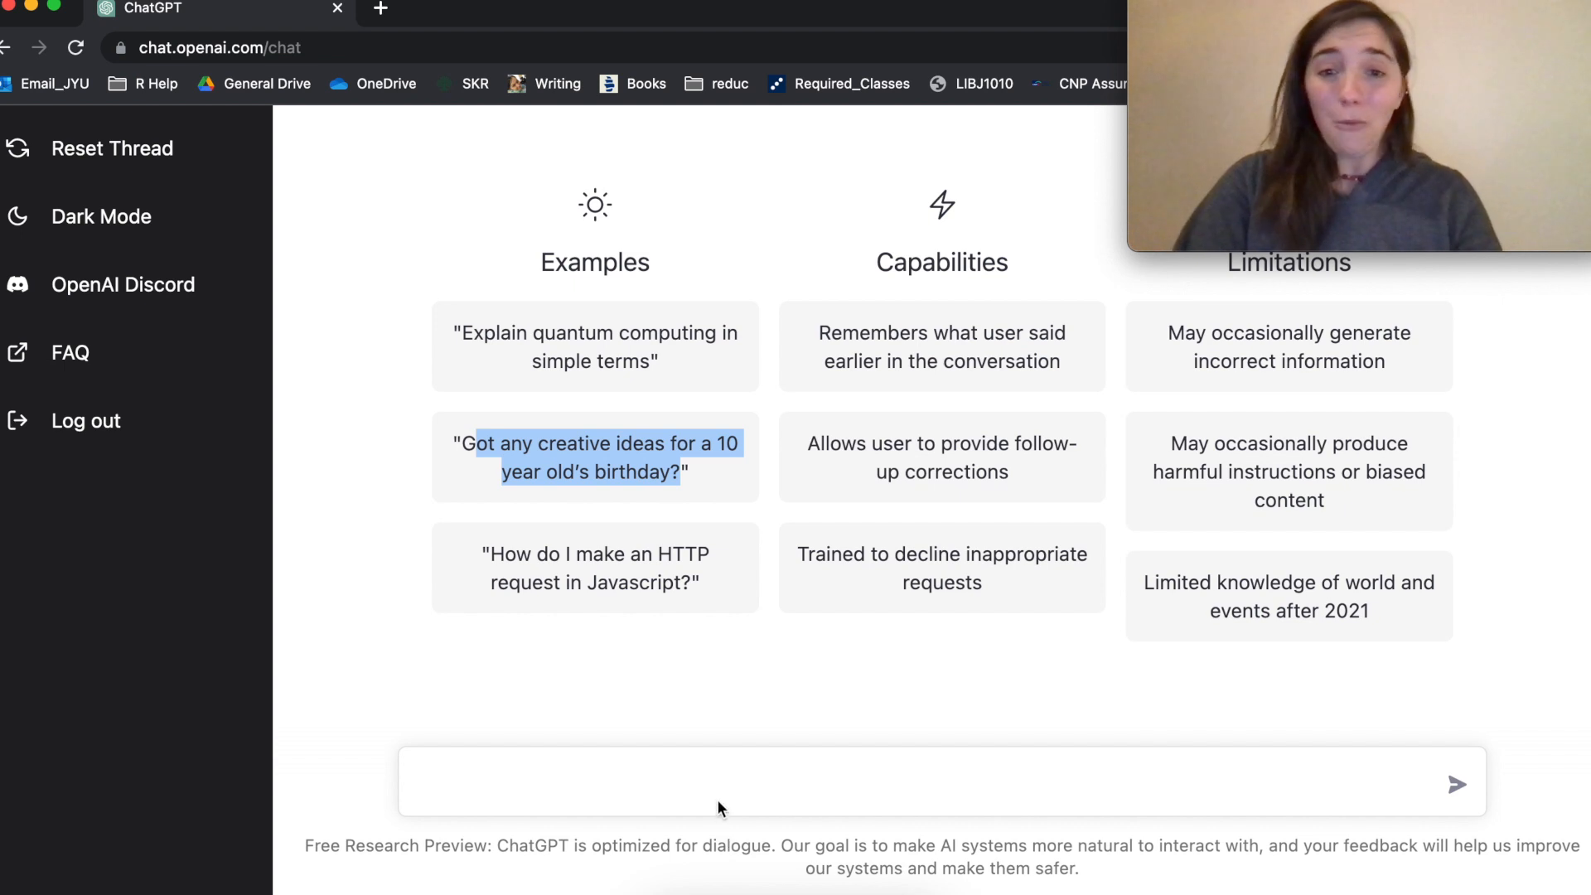
mouse_move(776, 764)
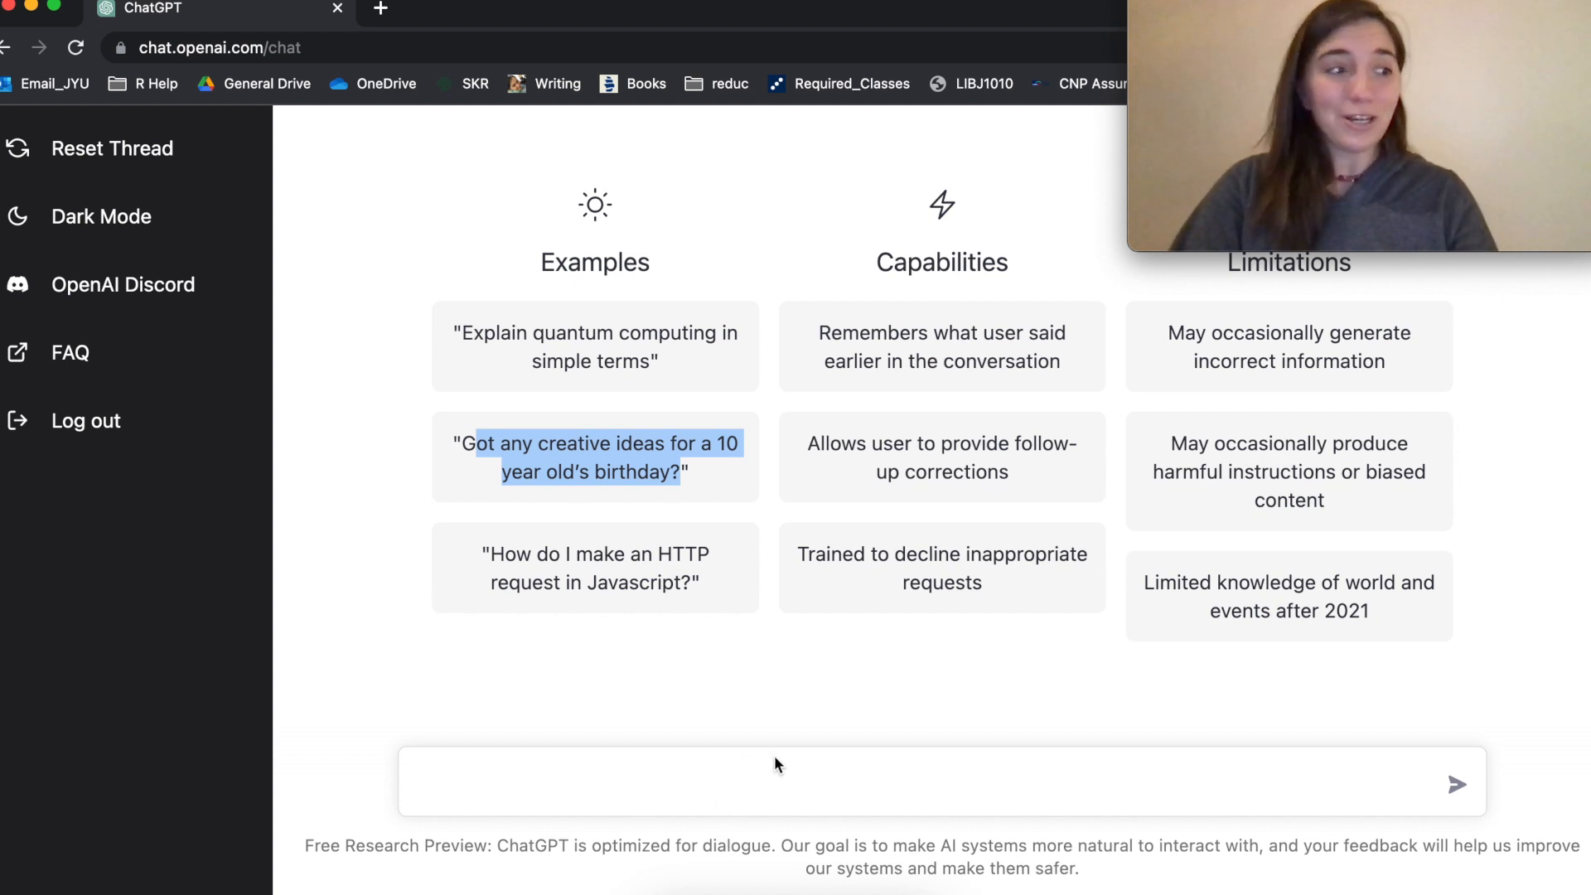
mouse_move(880, 580)
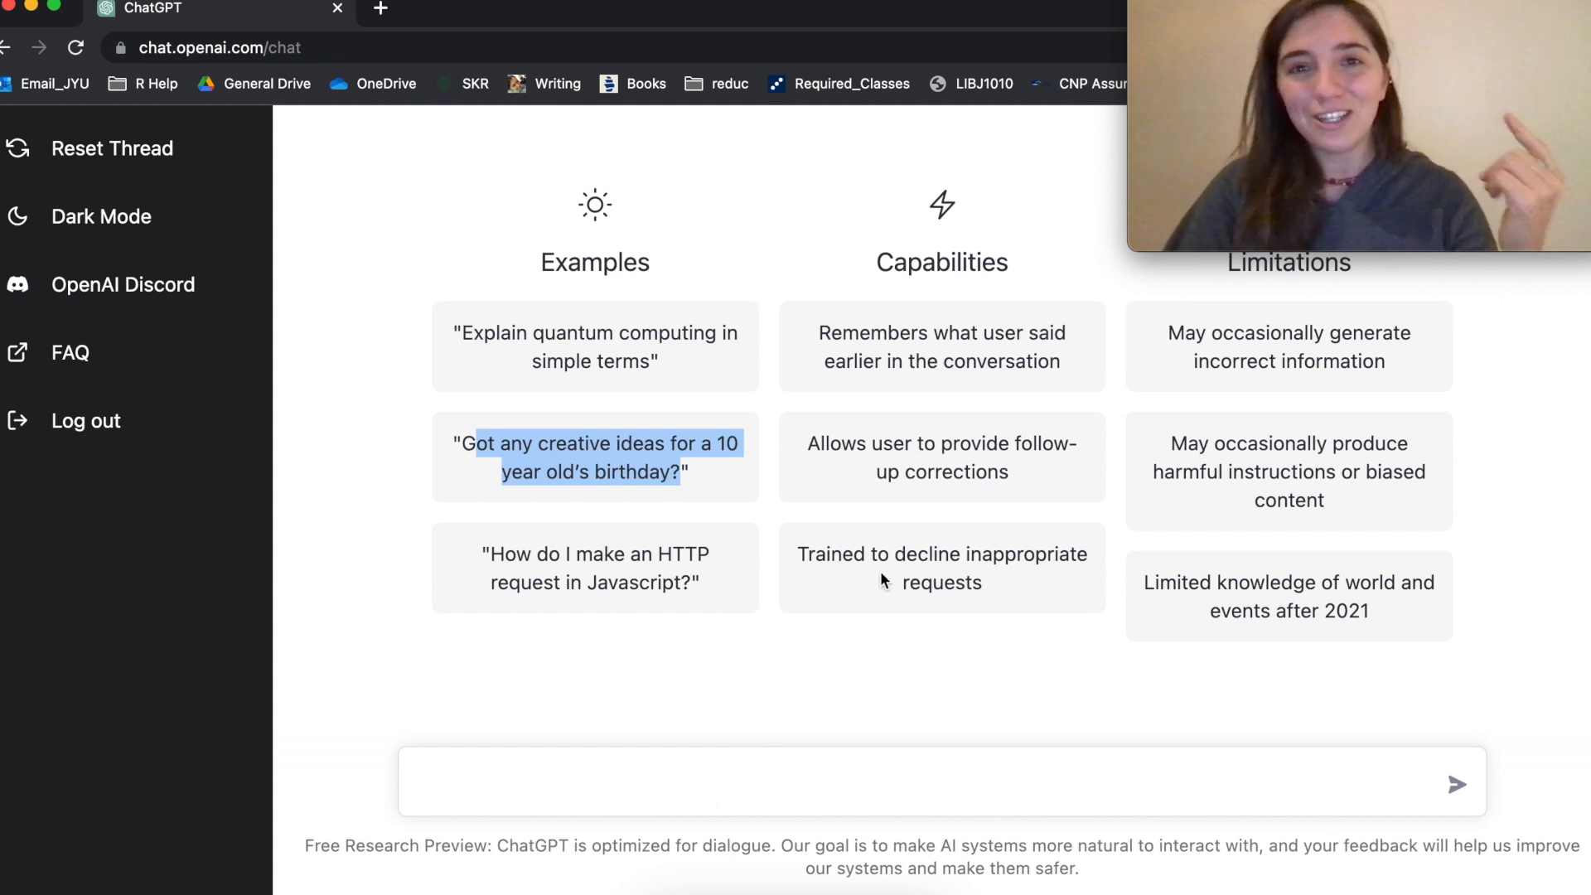
mouse_move(1025, 230)
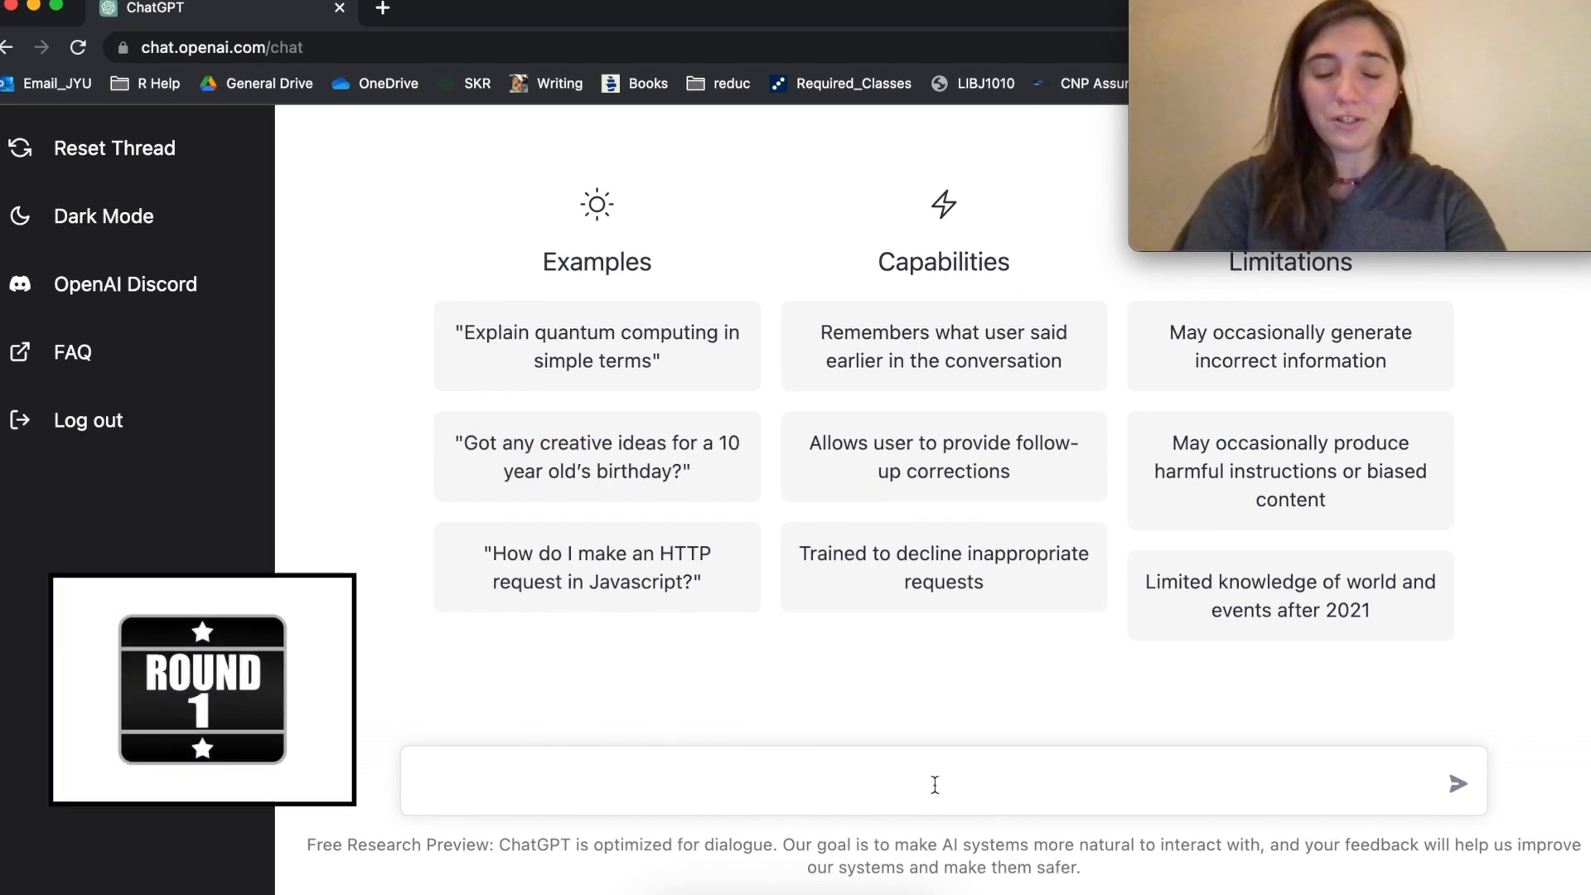
text(code)
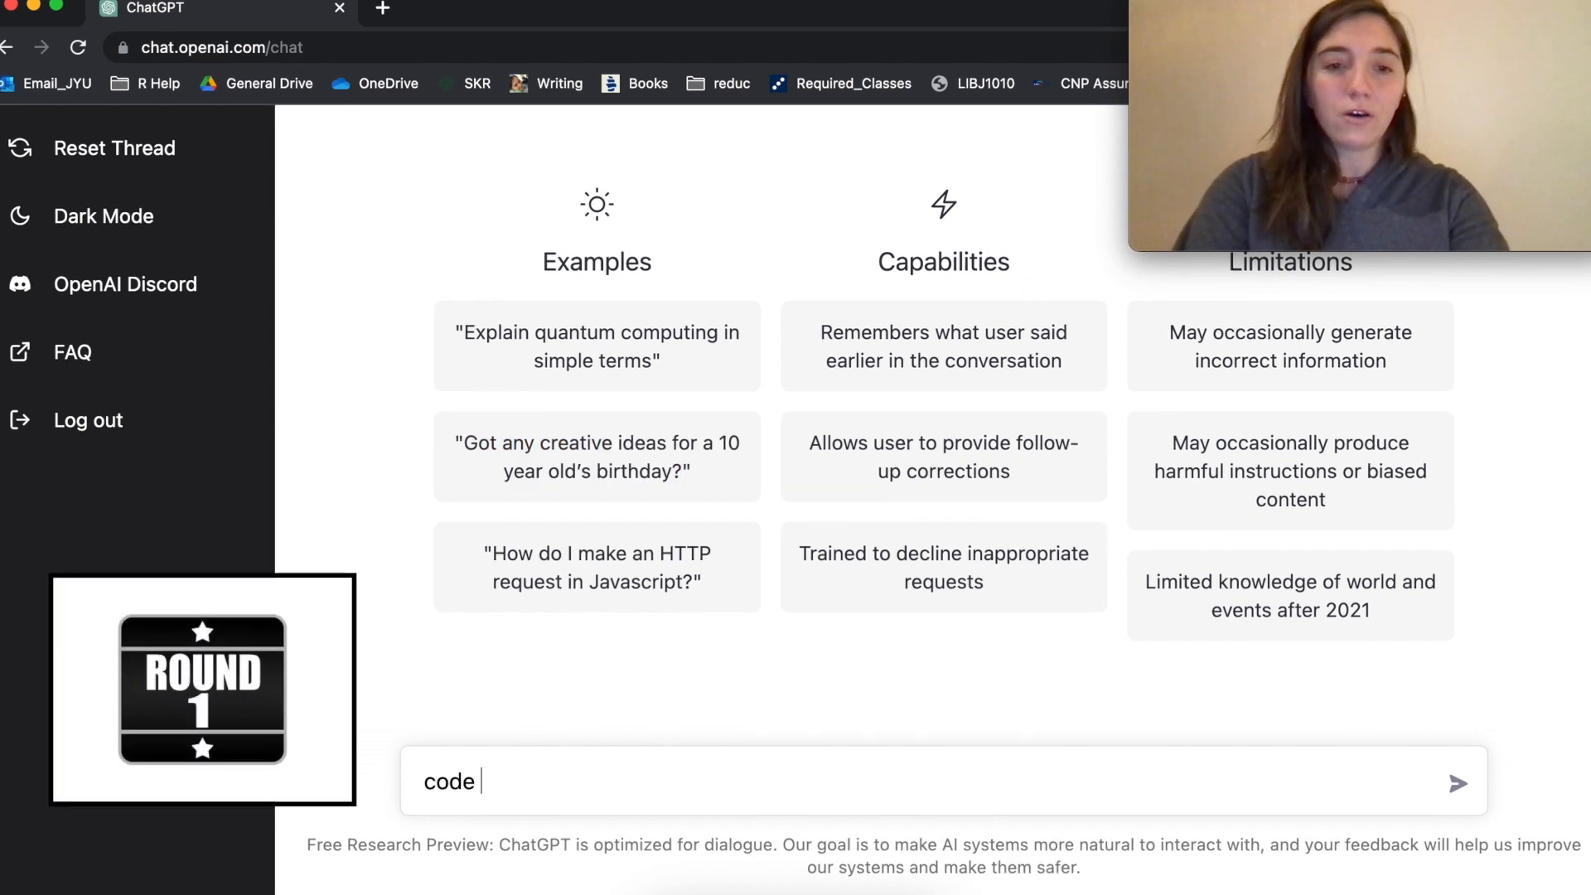
text(a scatterplot)
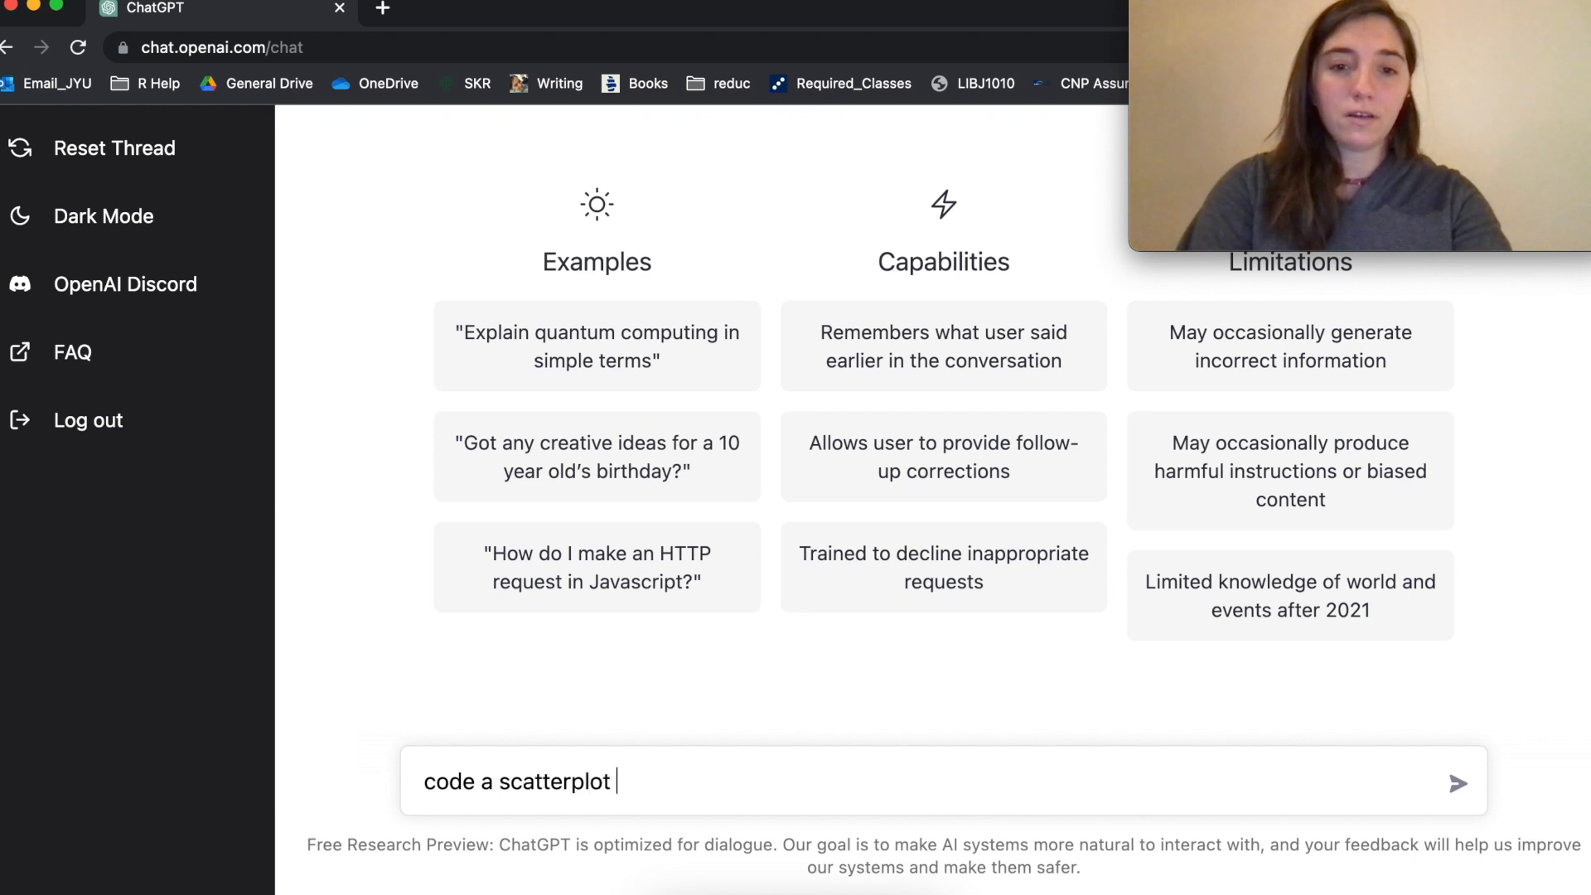
key(Return)
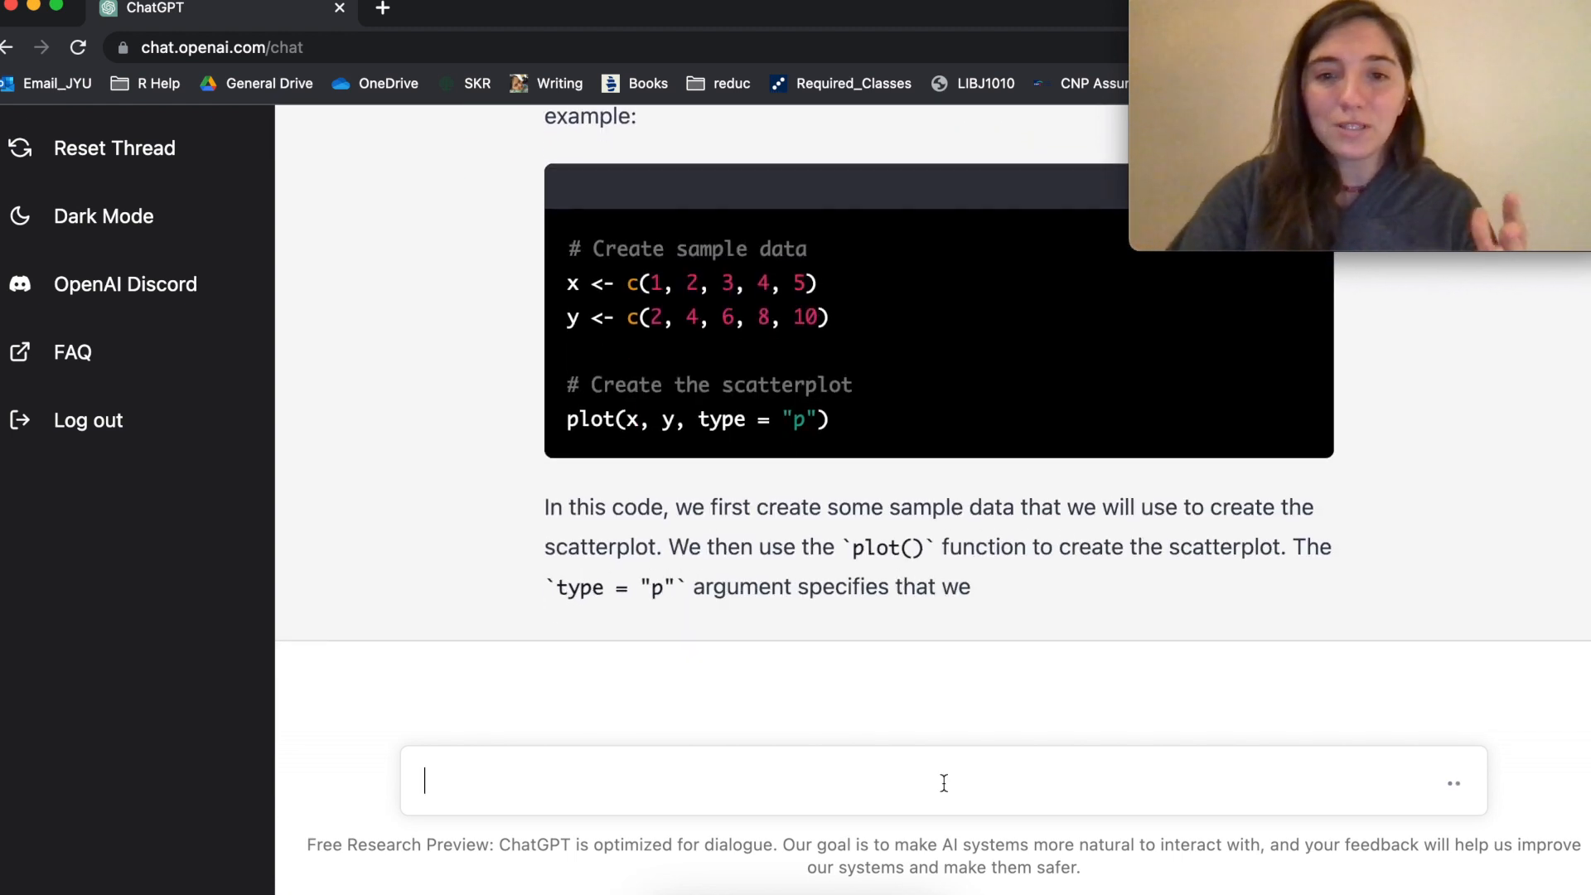
Step: Scroll through the base-R plot() example with title and axis labels
scroll(down, 3)
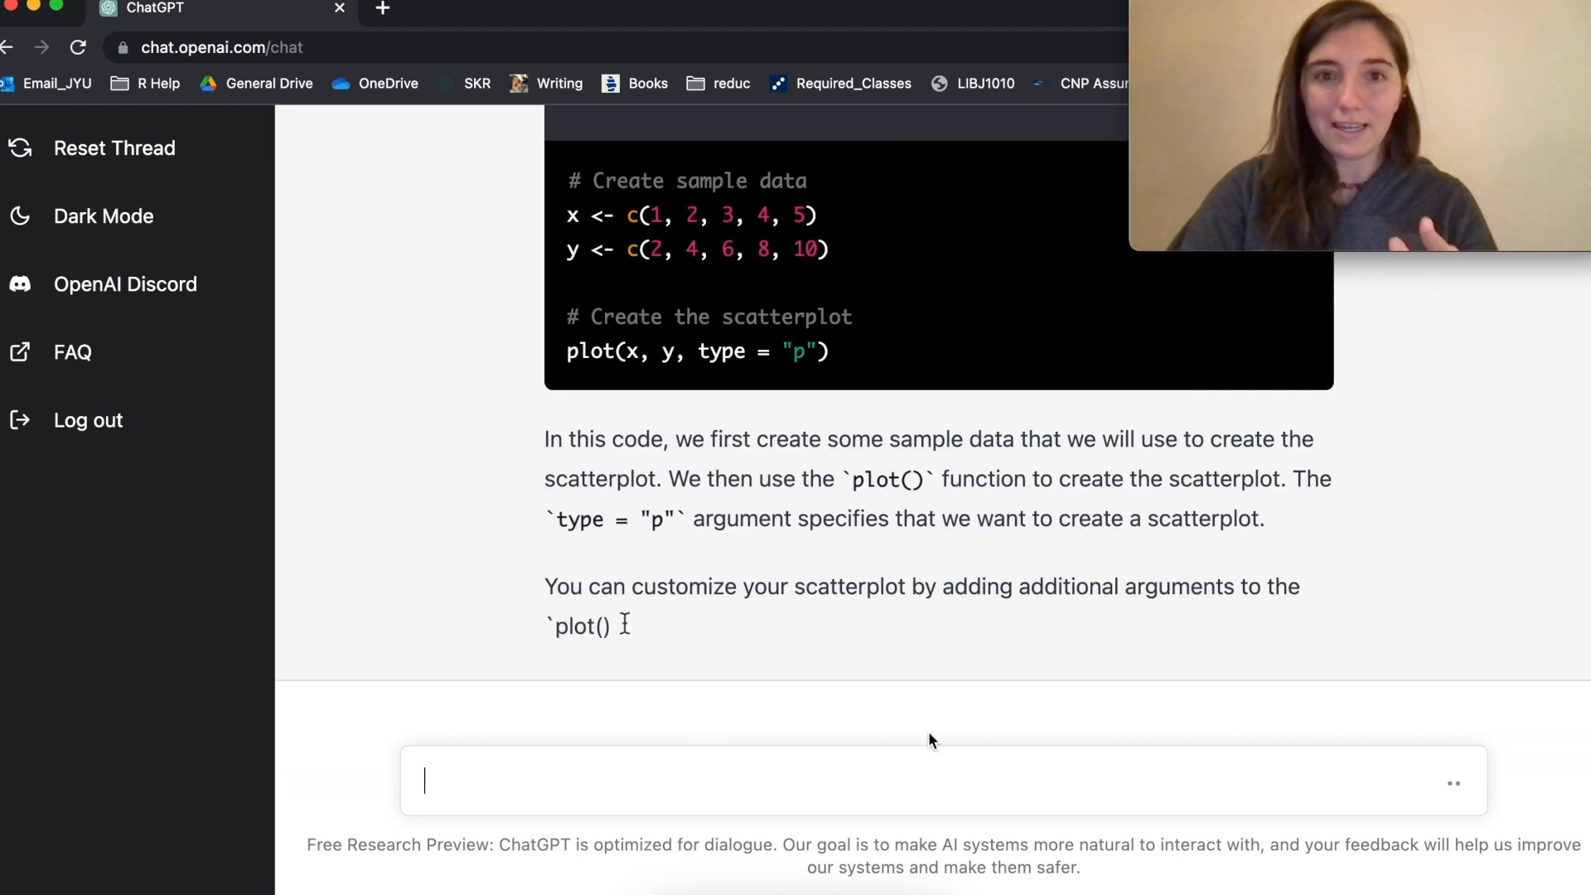
scroll(down, 3)
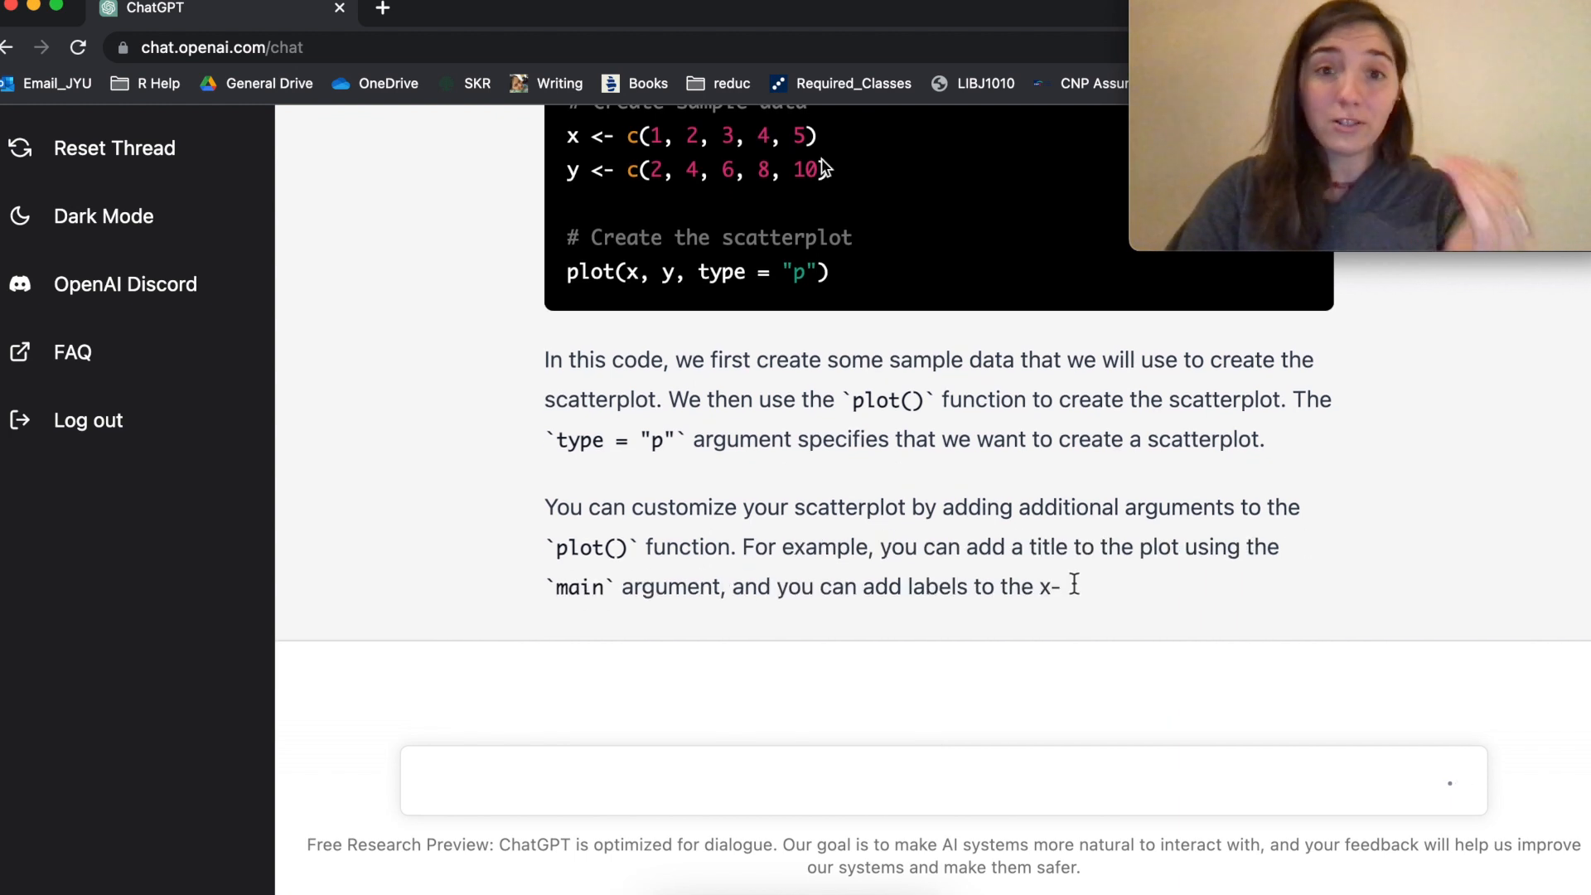
scroll(down, 3)
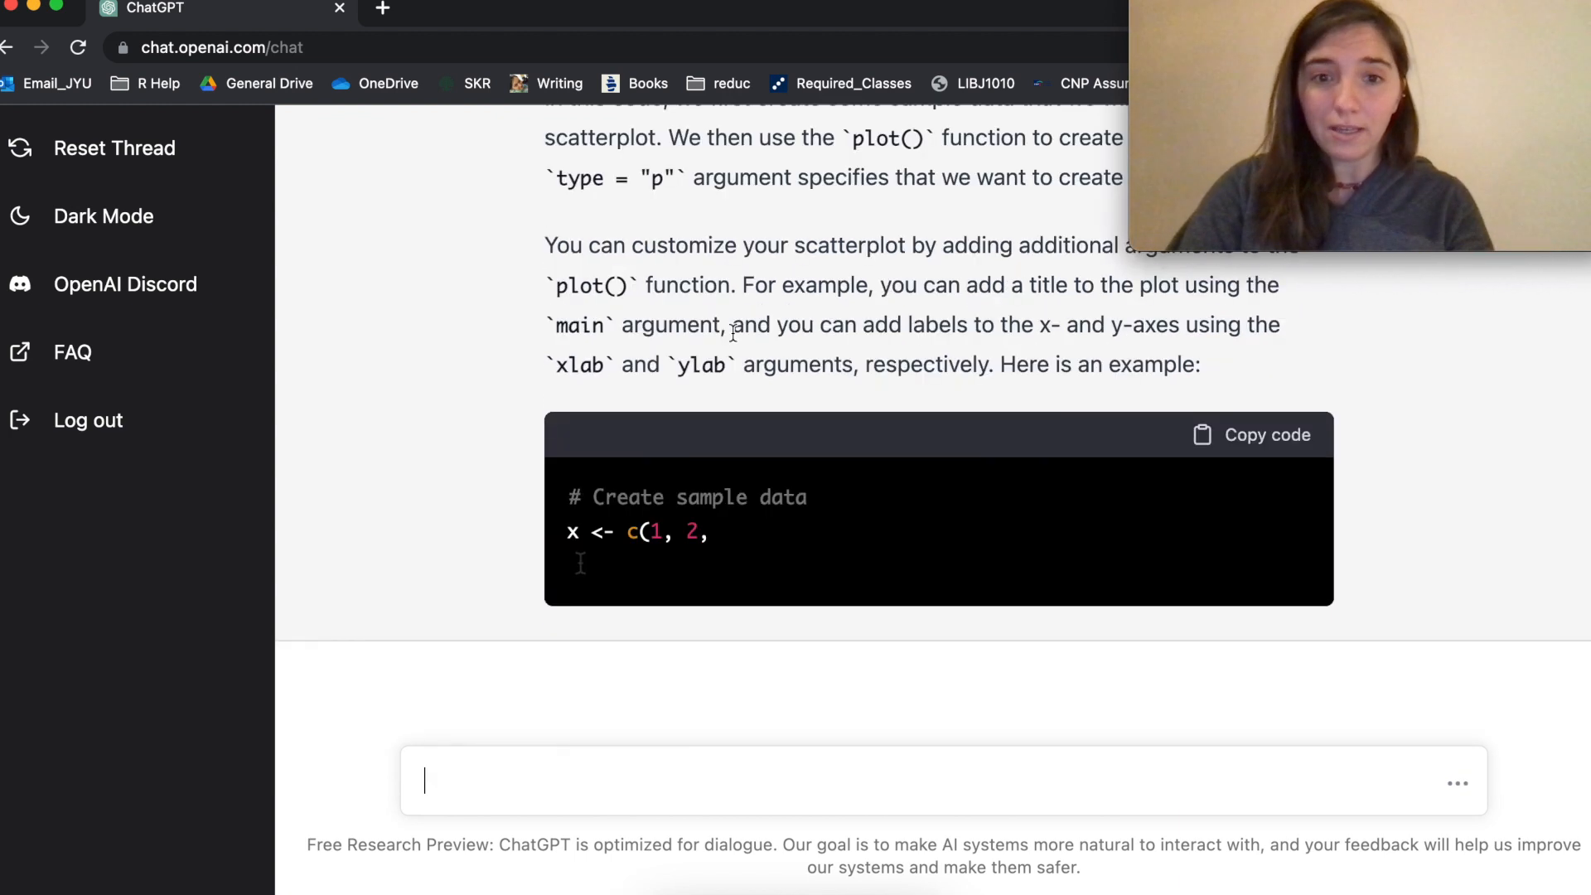
scroll(down, 3)
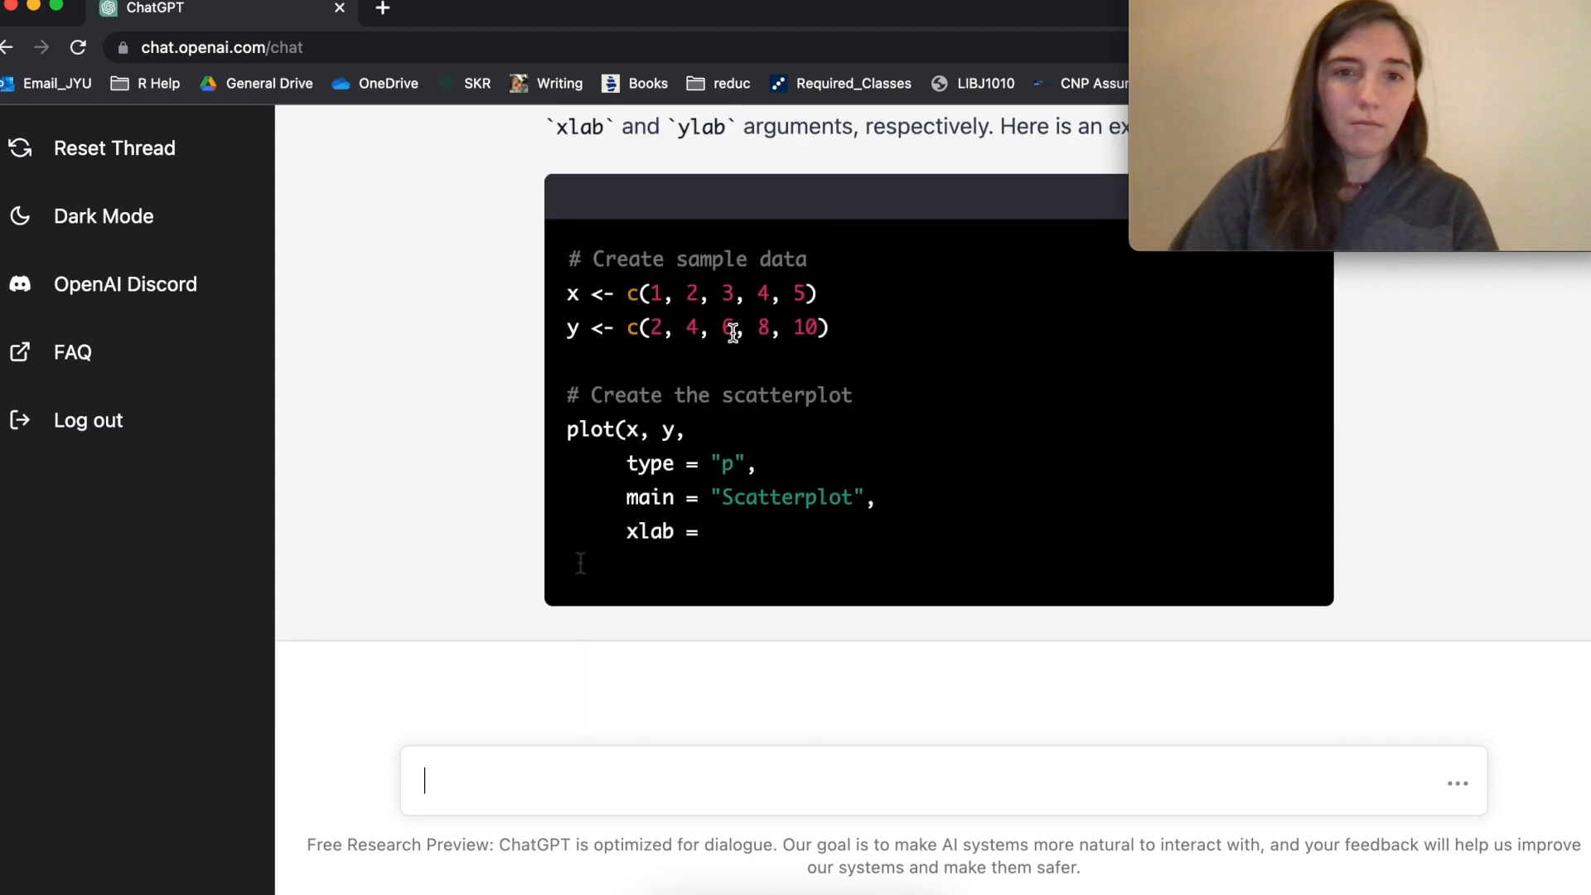
scroll(down, 3)
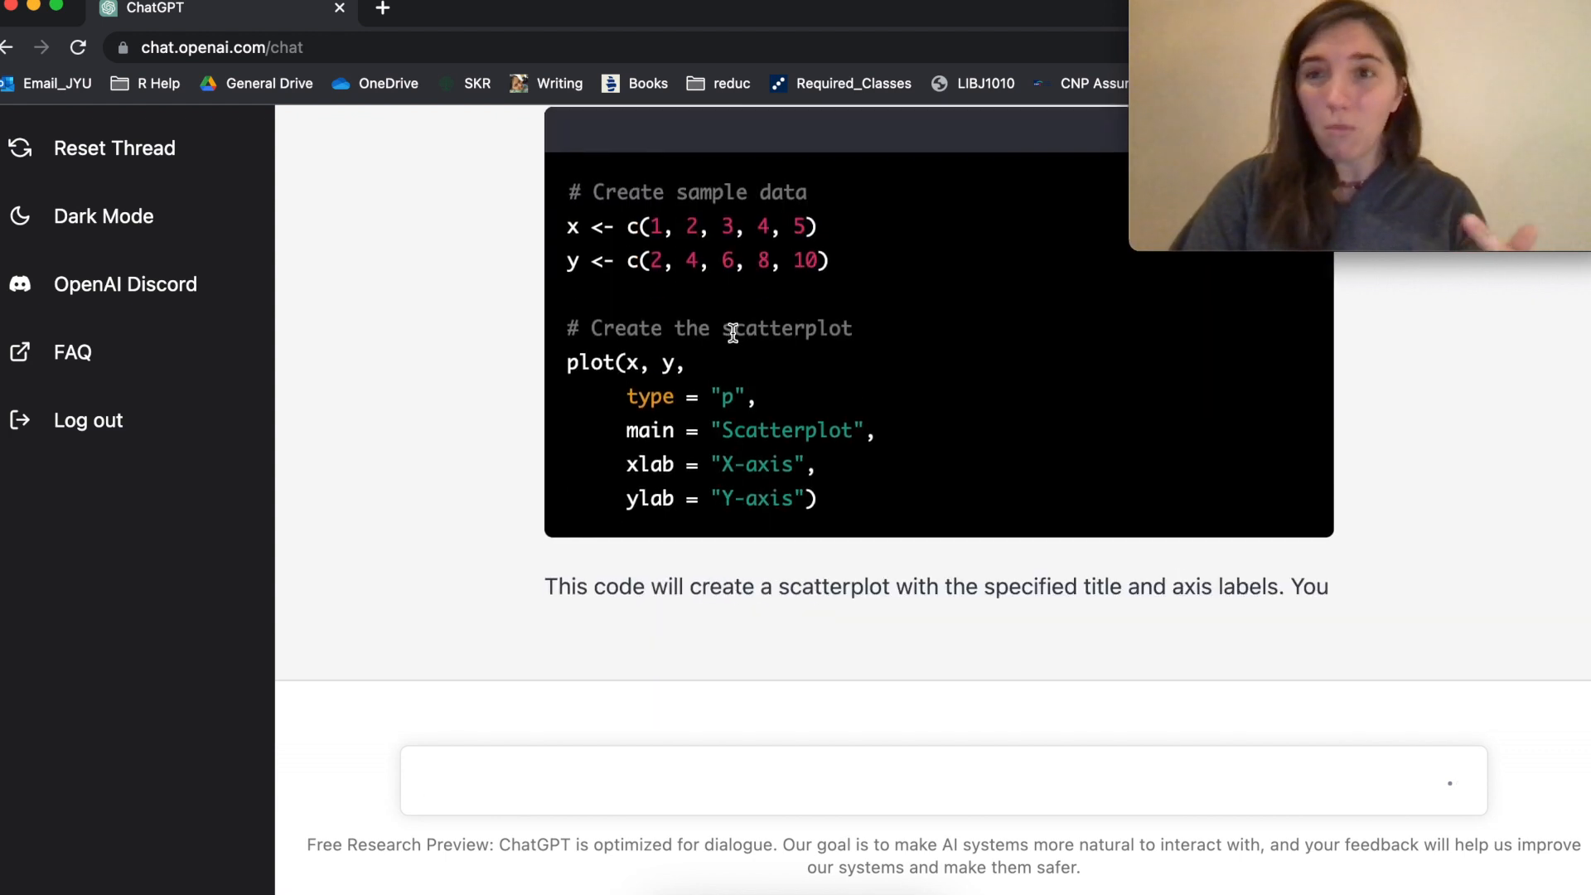
scroll(down, 3)
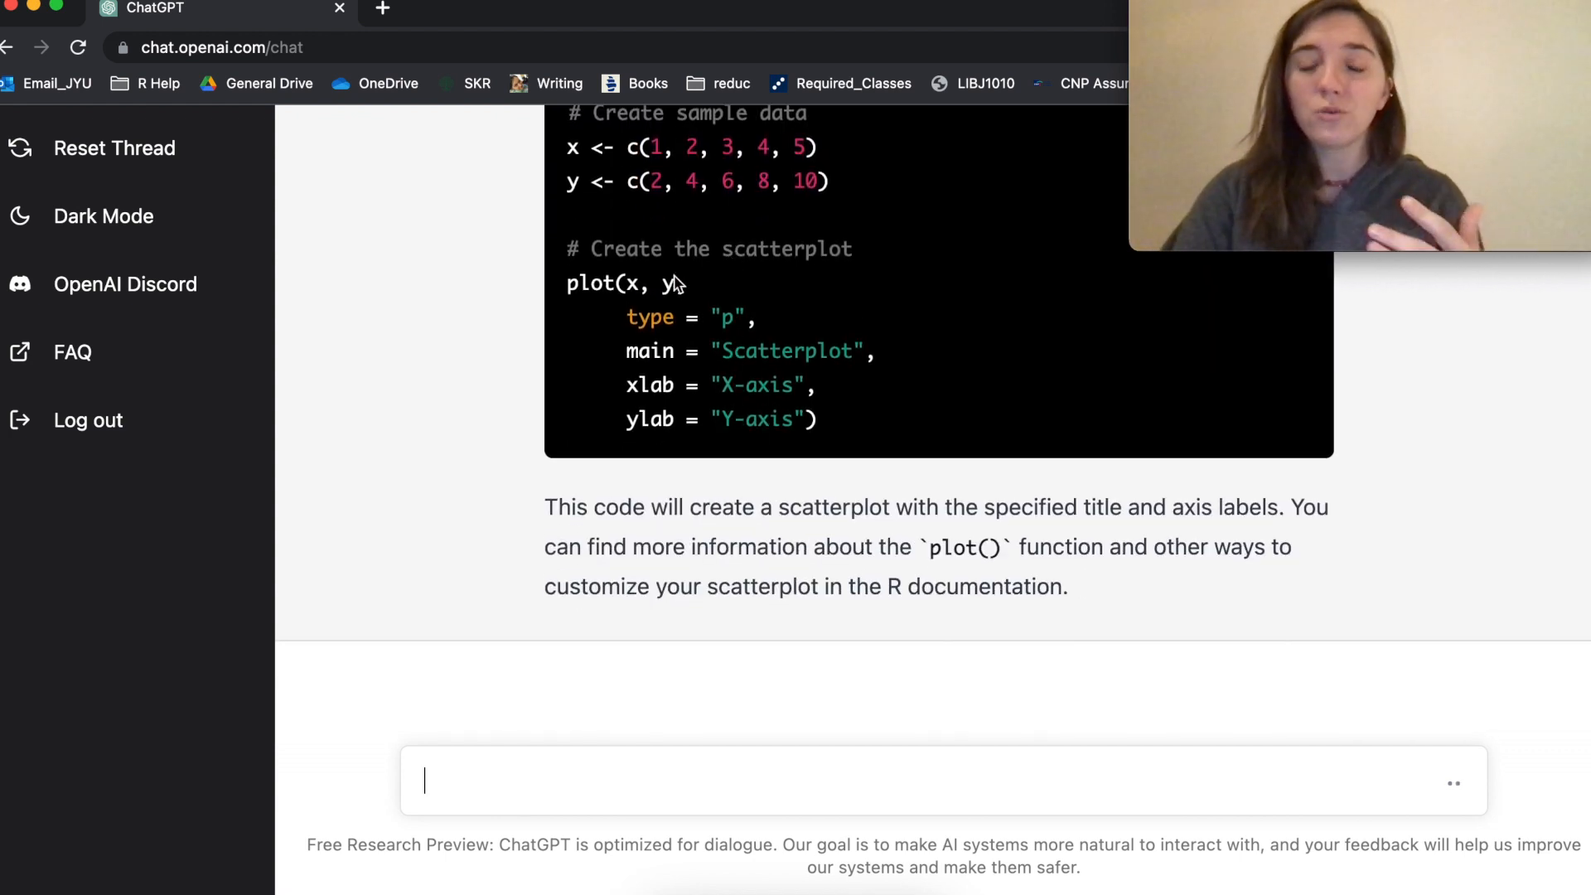
scroll(up, 3)
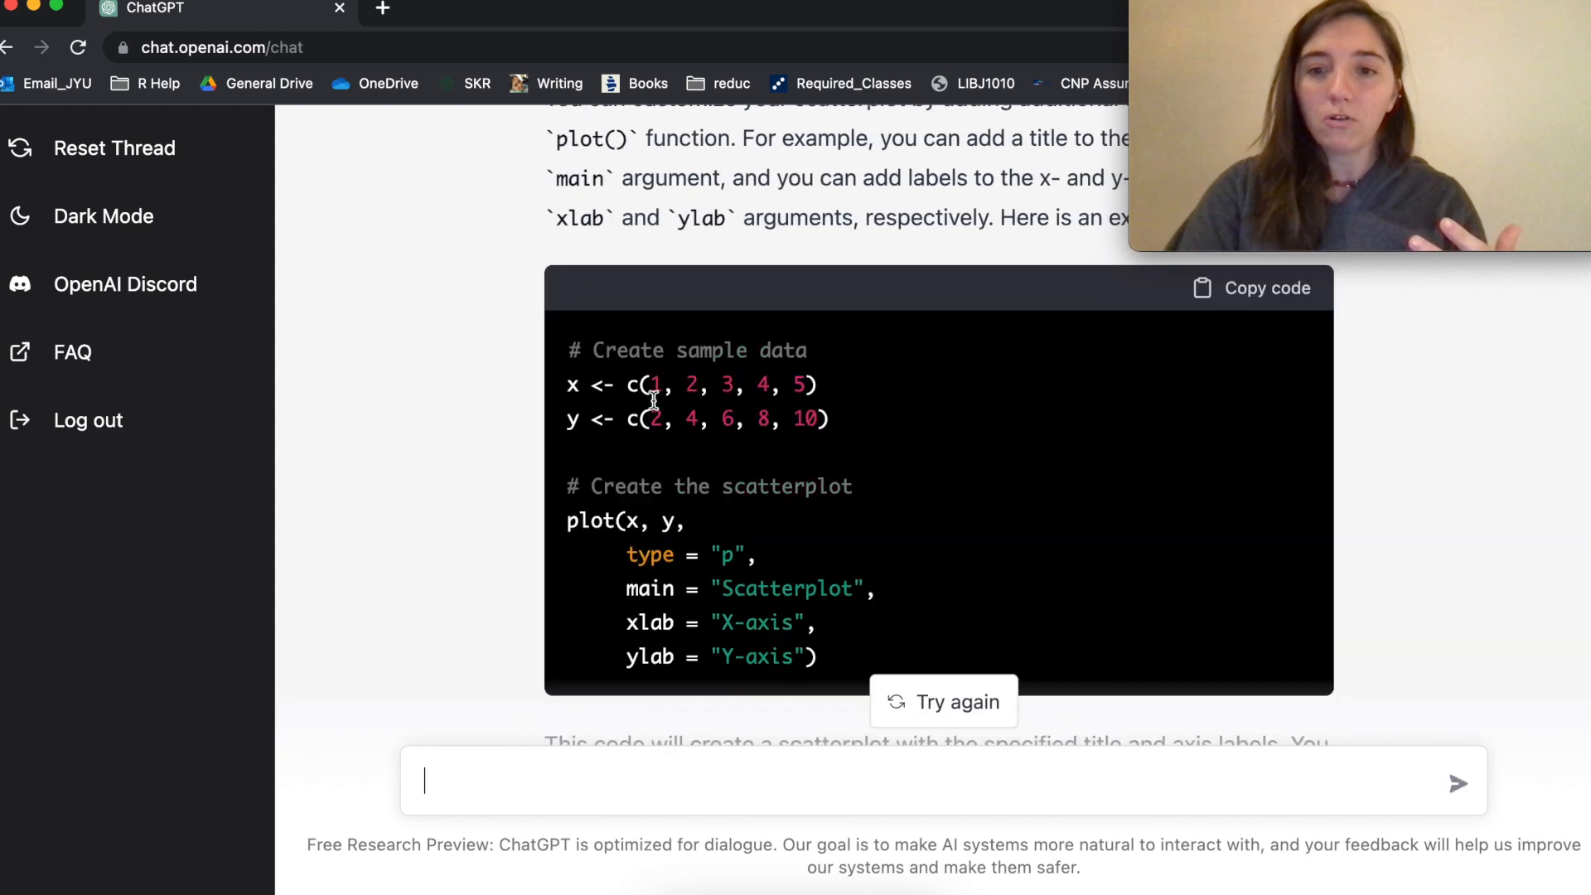
scroll(up, 3)
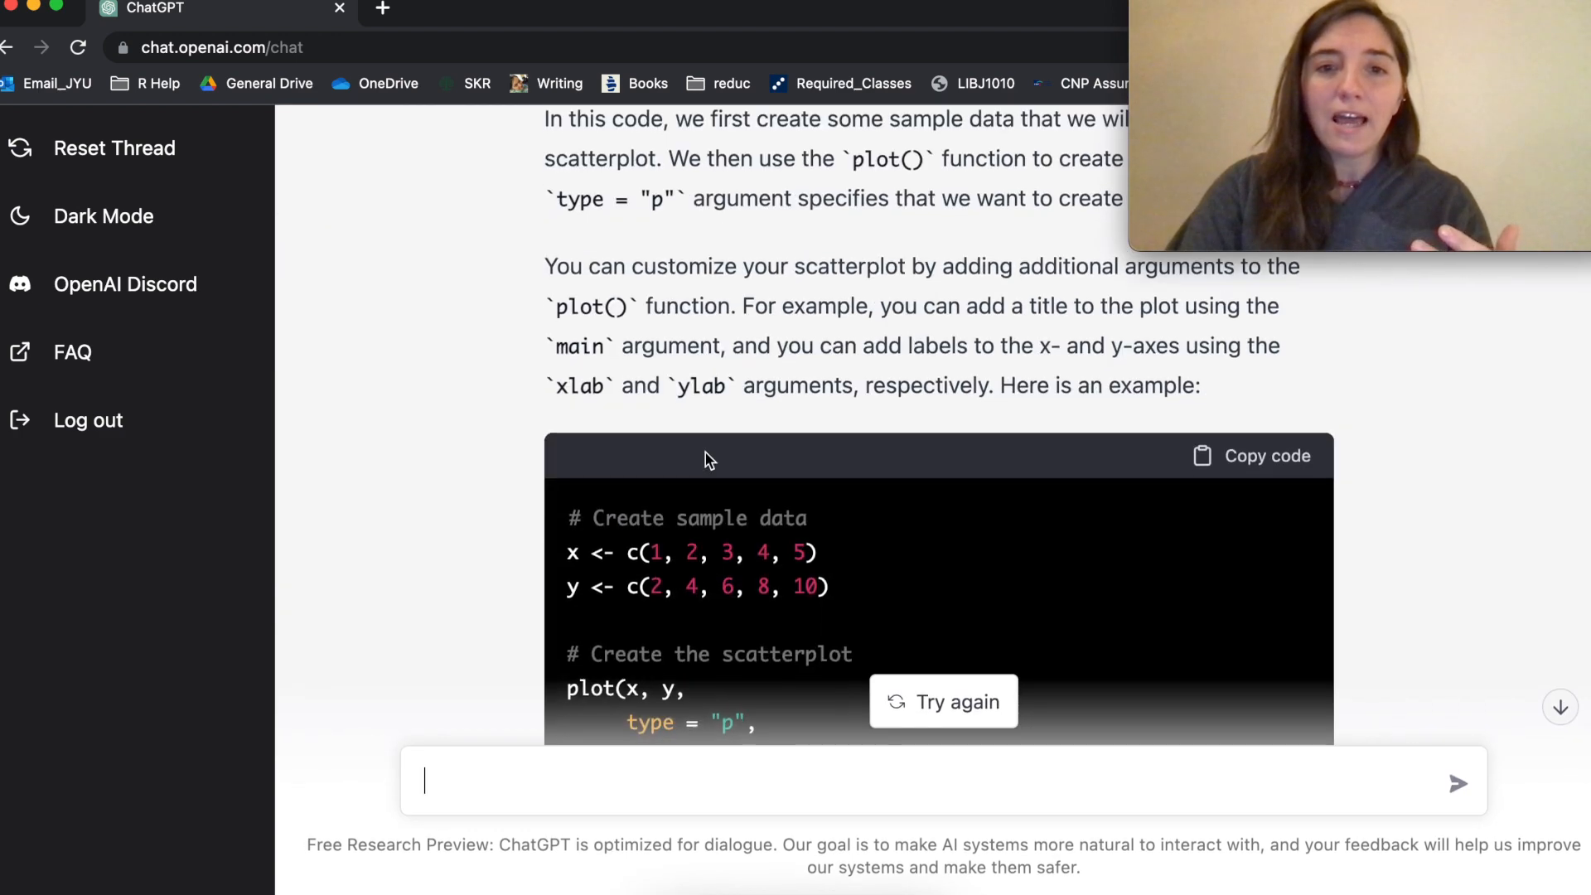
scroll(down, 3)
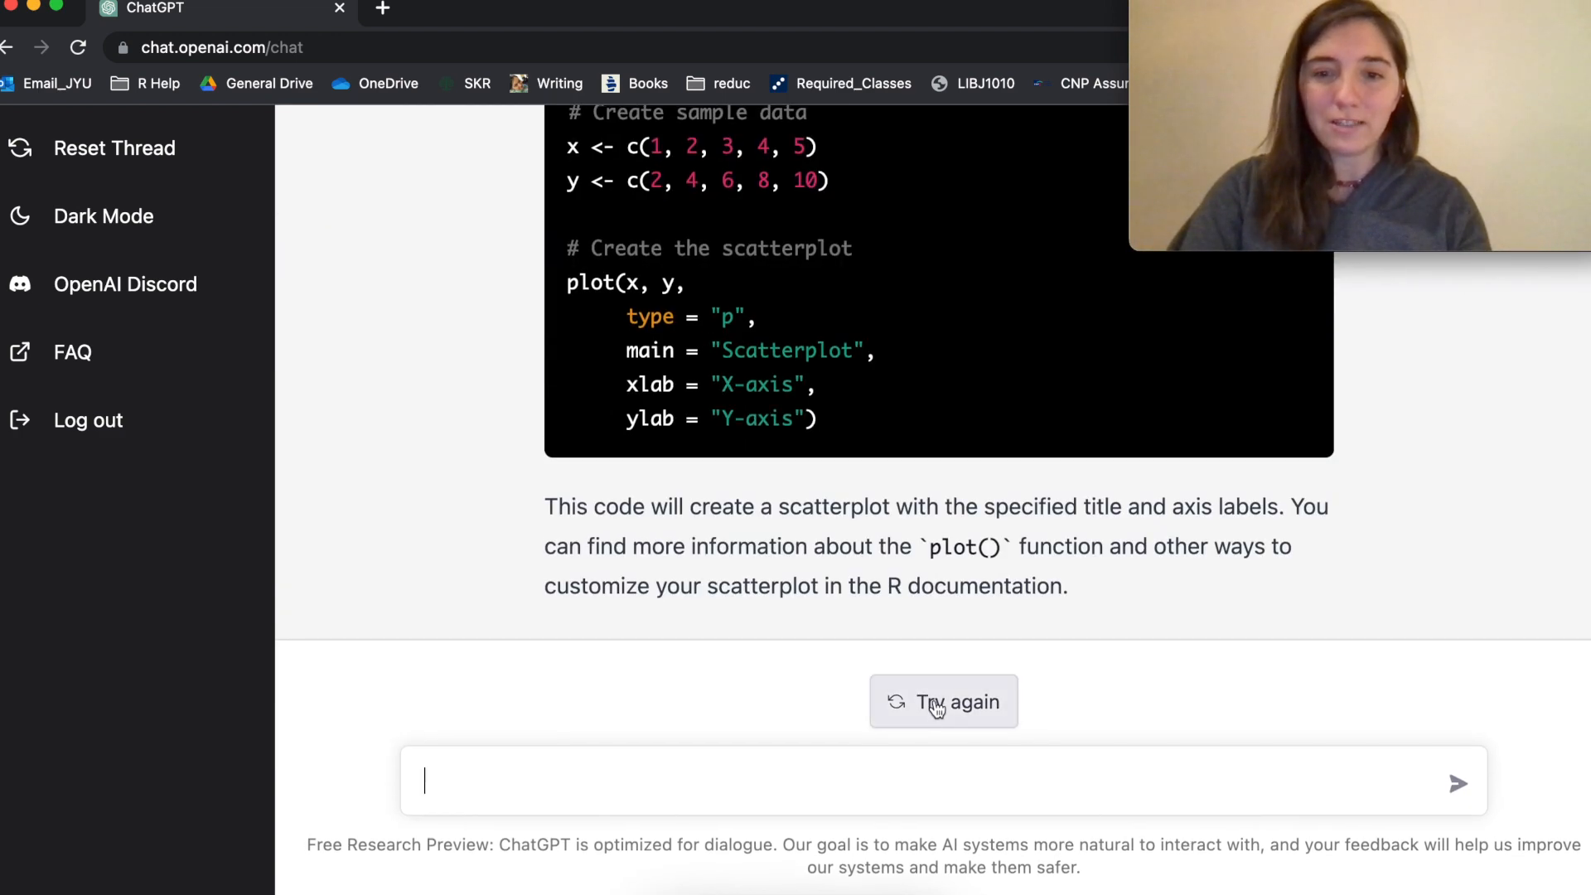
Step: Regenerate the answer and copy the new ggplot2 scatterplot code with its small data frame
click(941, 701)
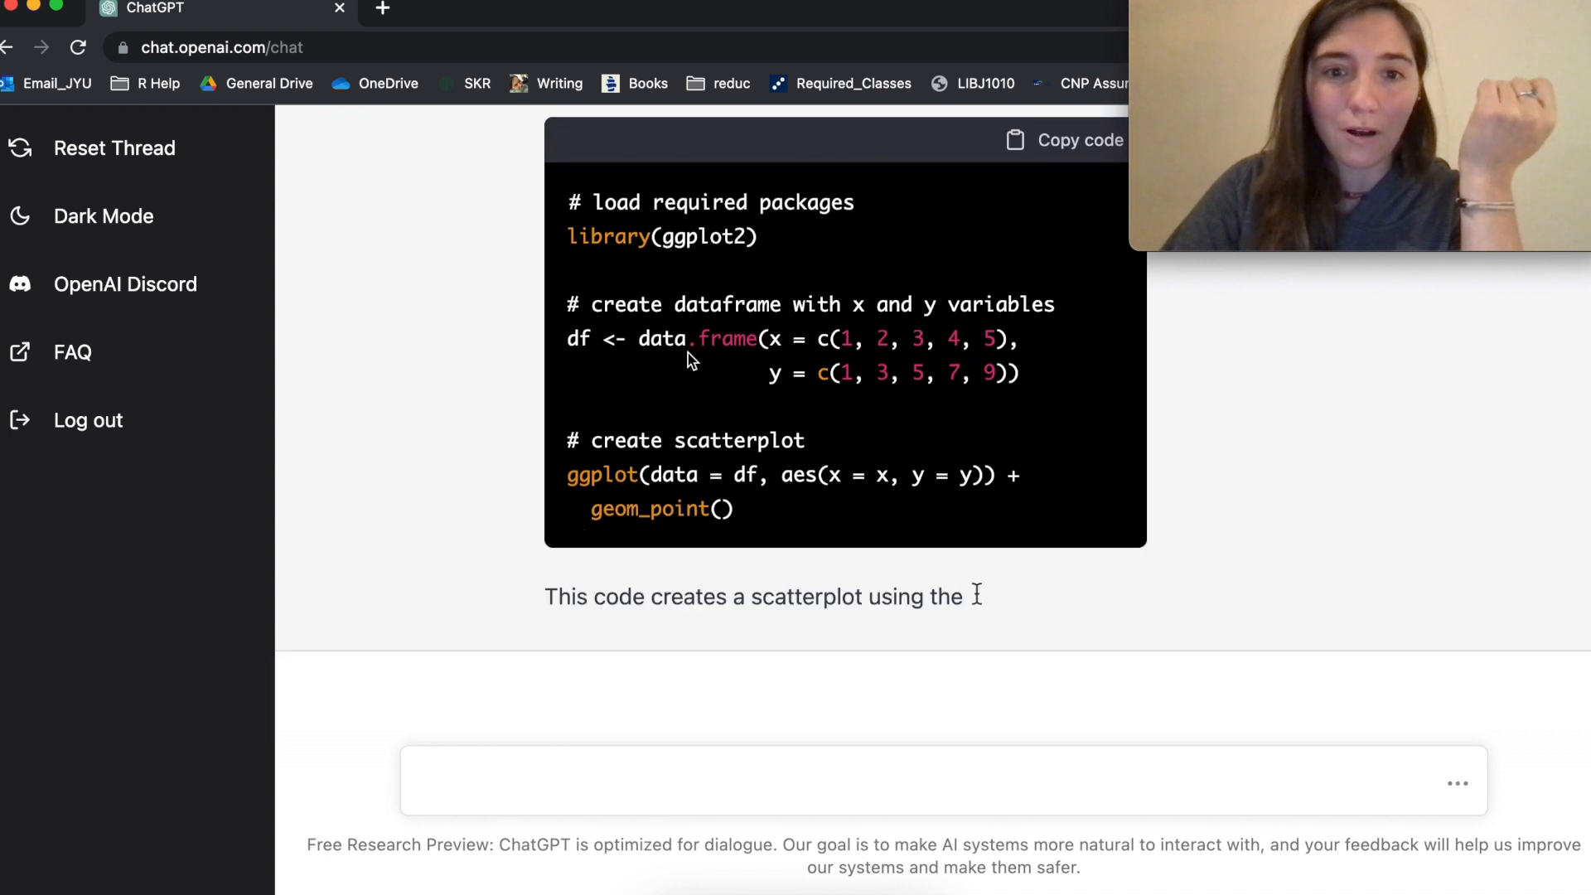
scroll(up, 3)
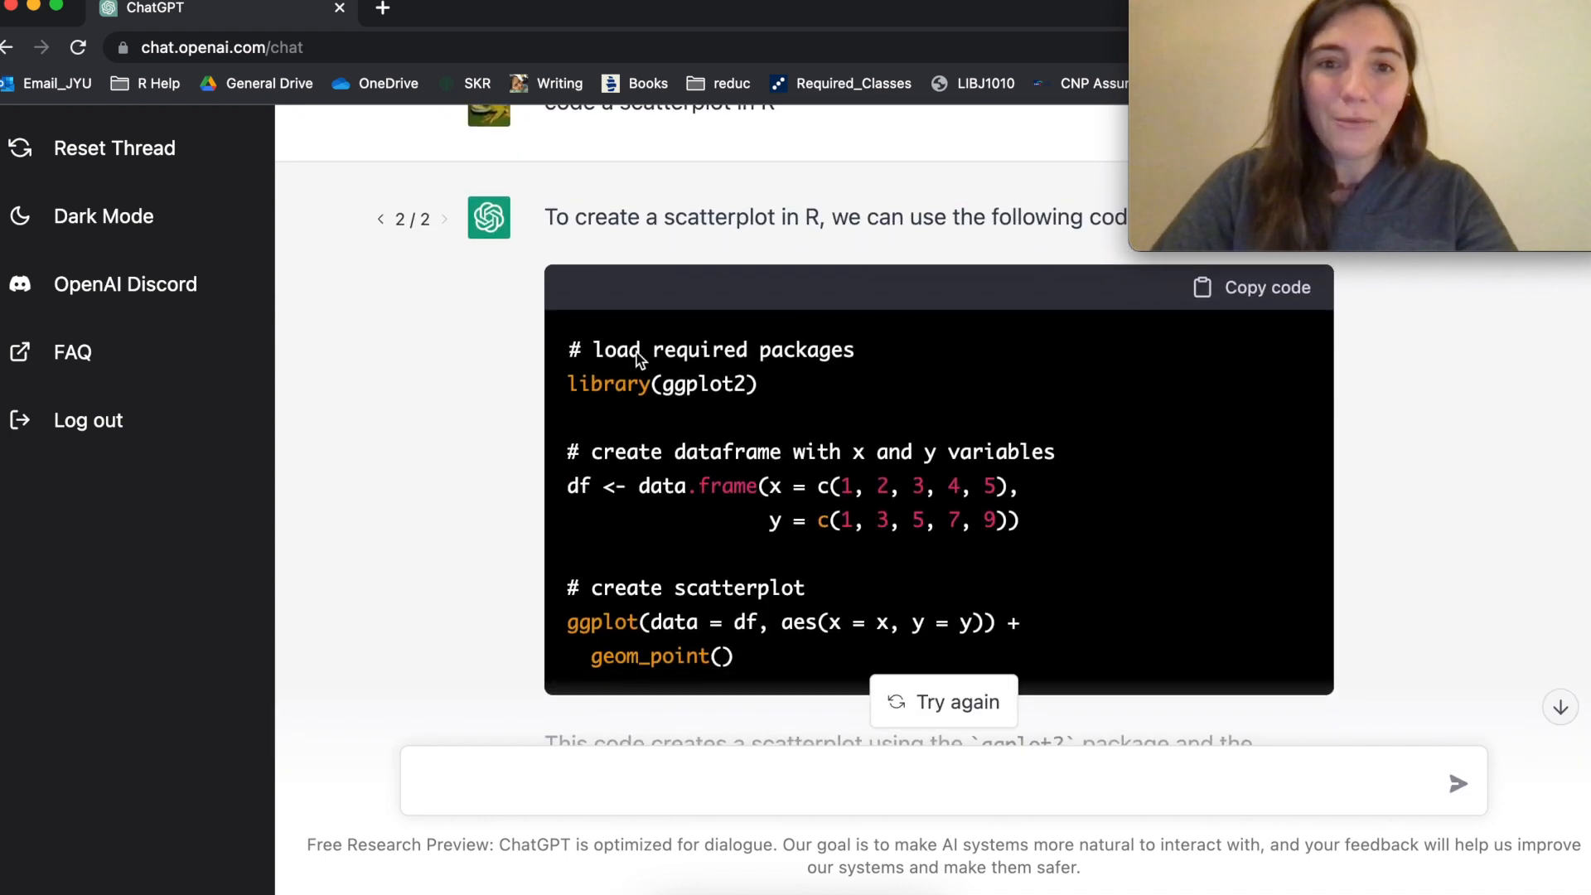
mouse_move(688, 452)
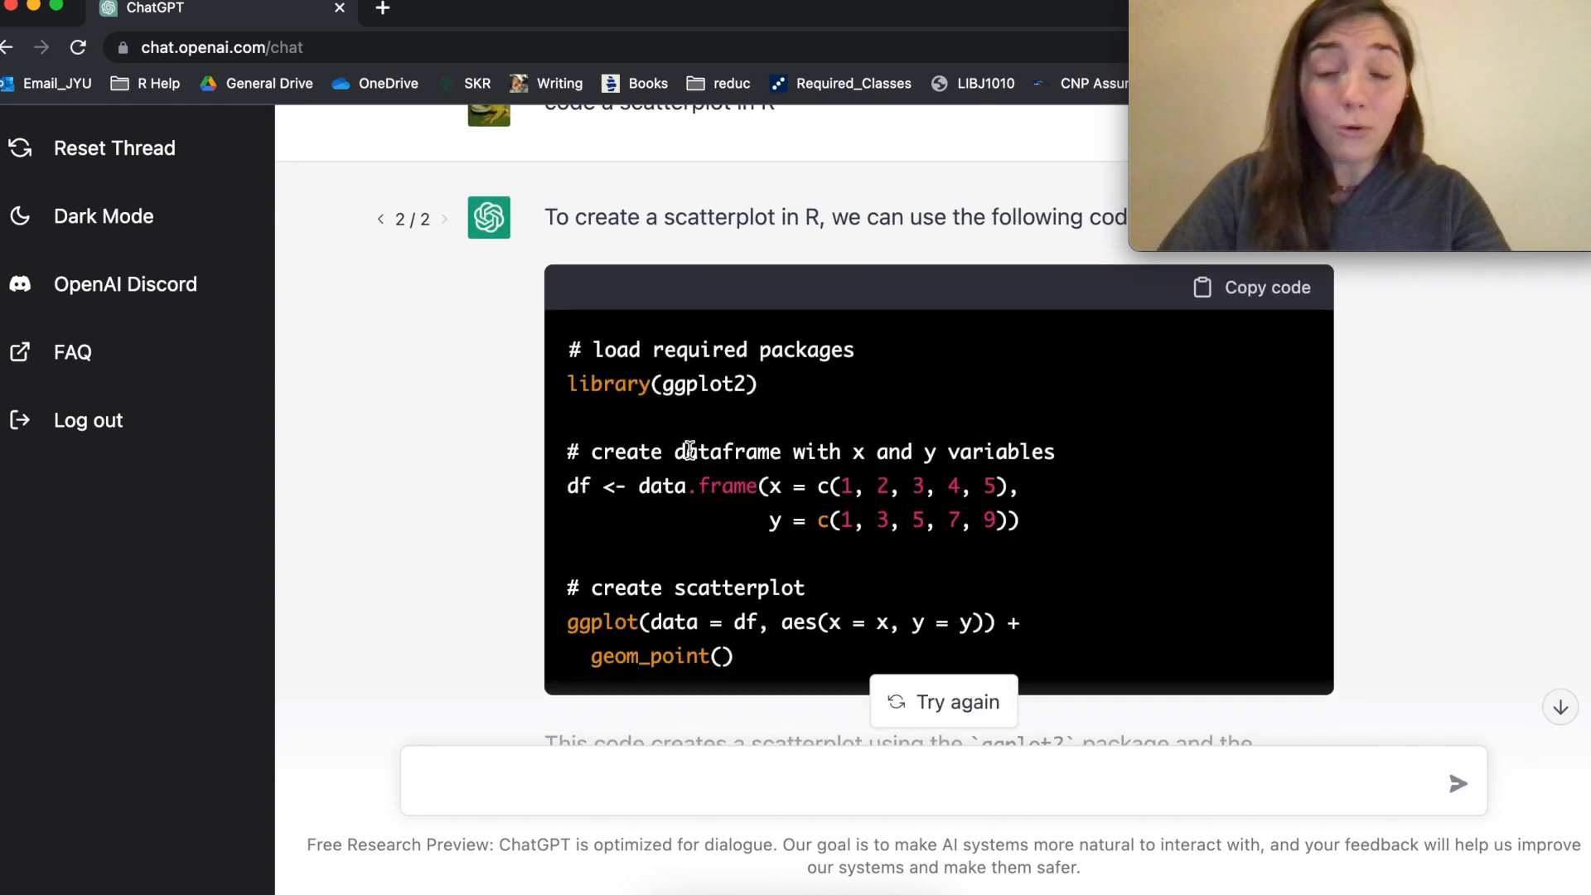
click(1250, 287)
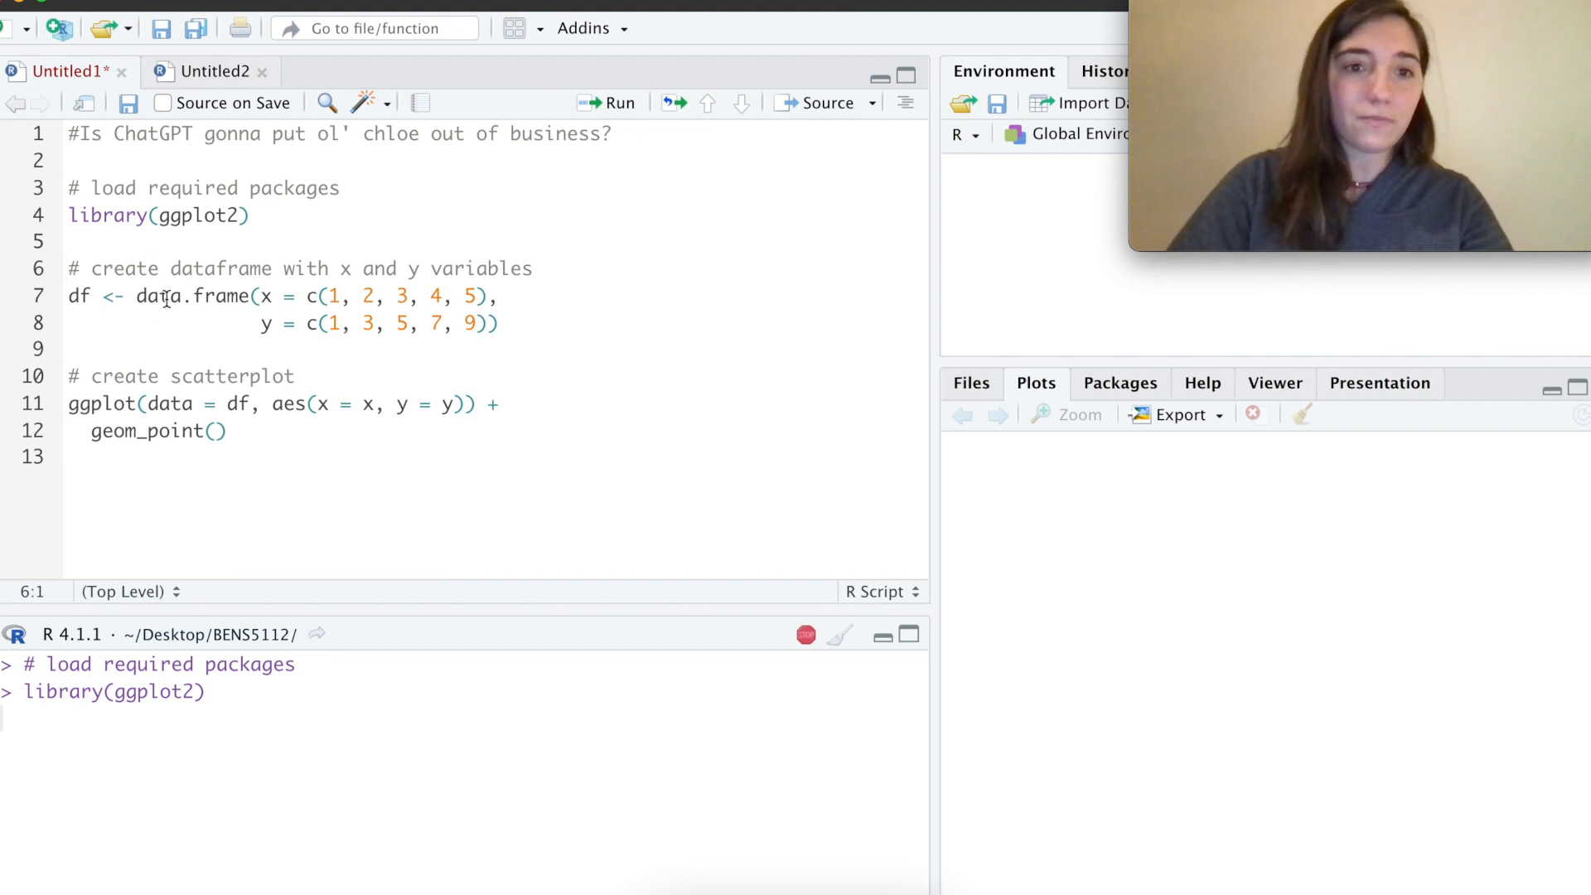
Step: Run the pasted code to create and inspect df, then draw the five-point ggplot2 scatterplot
click(308, 322)
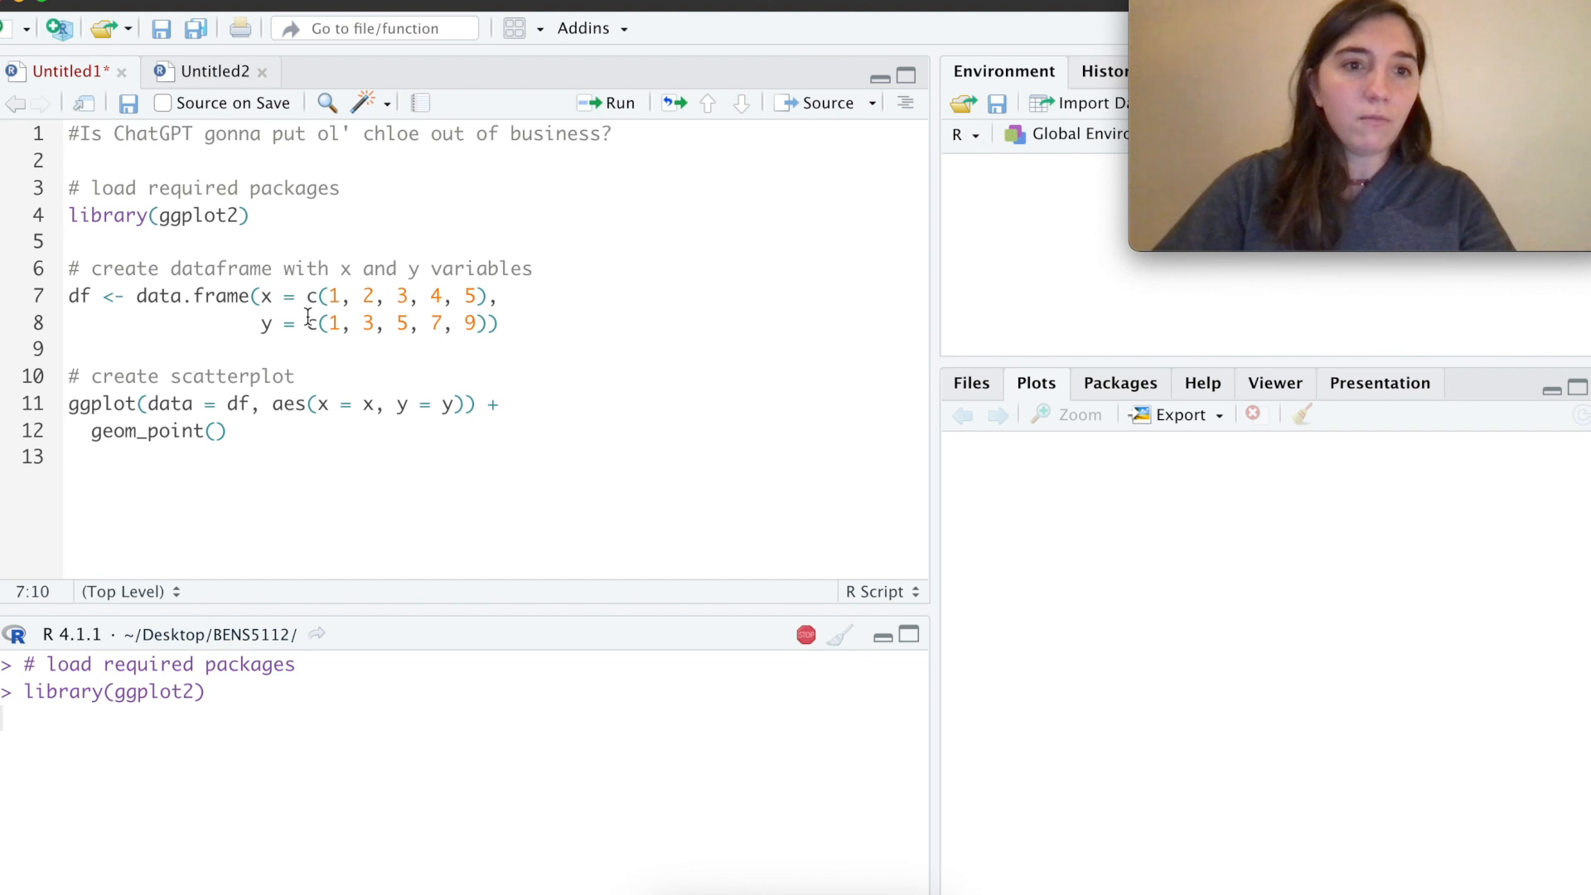
click(607, 103)
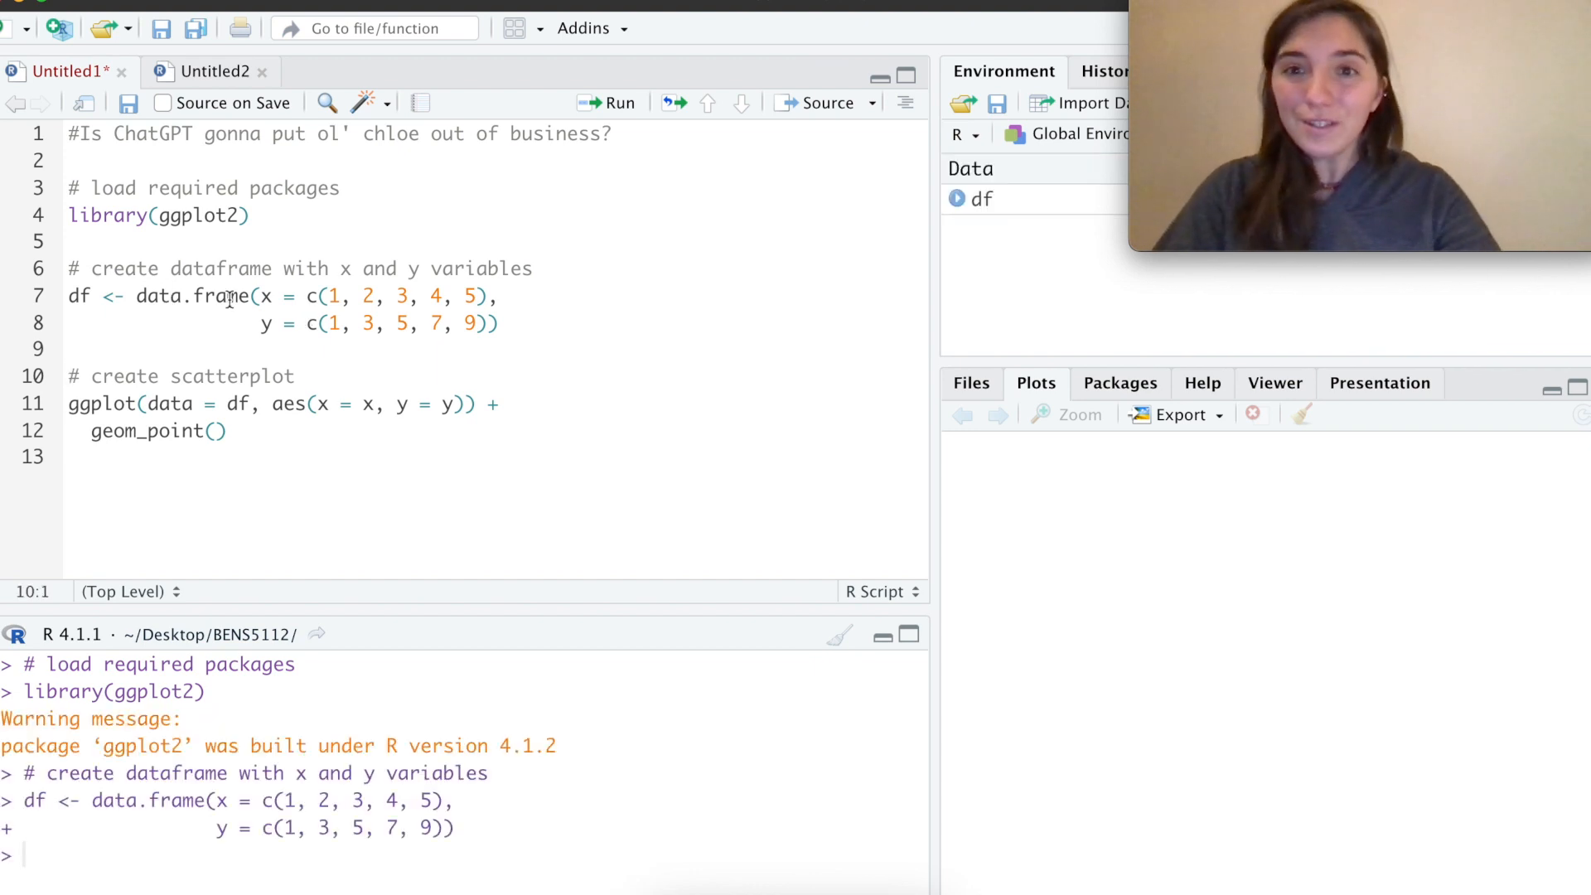
click(980, 199)
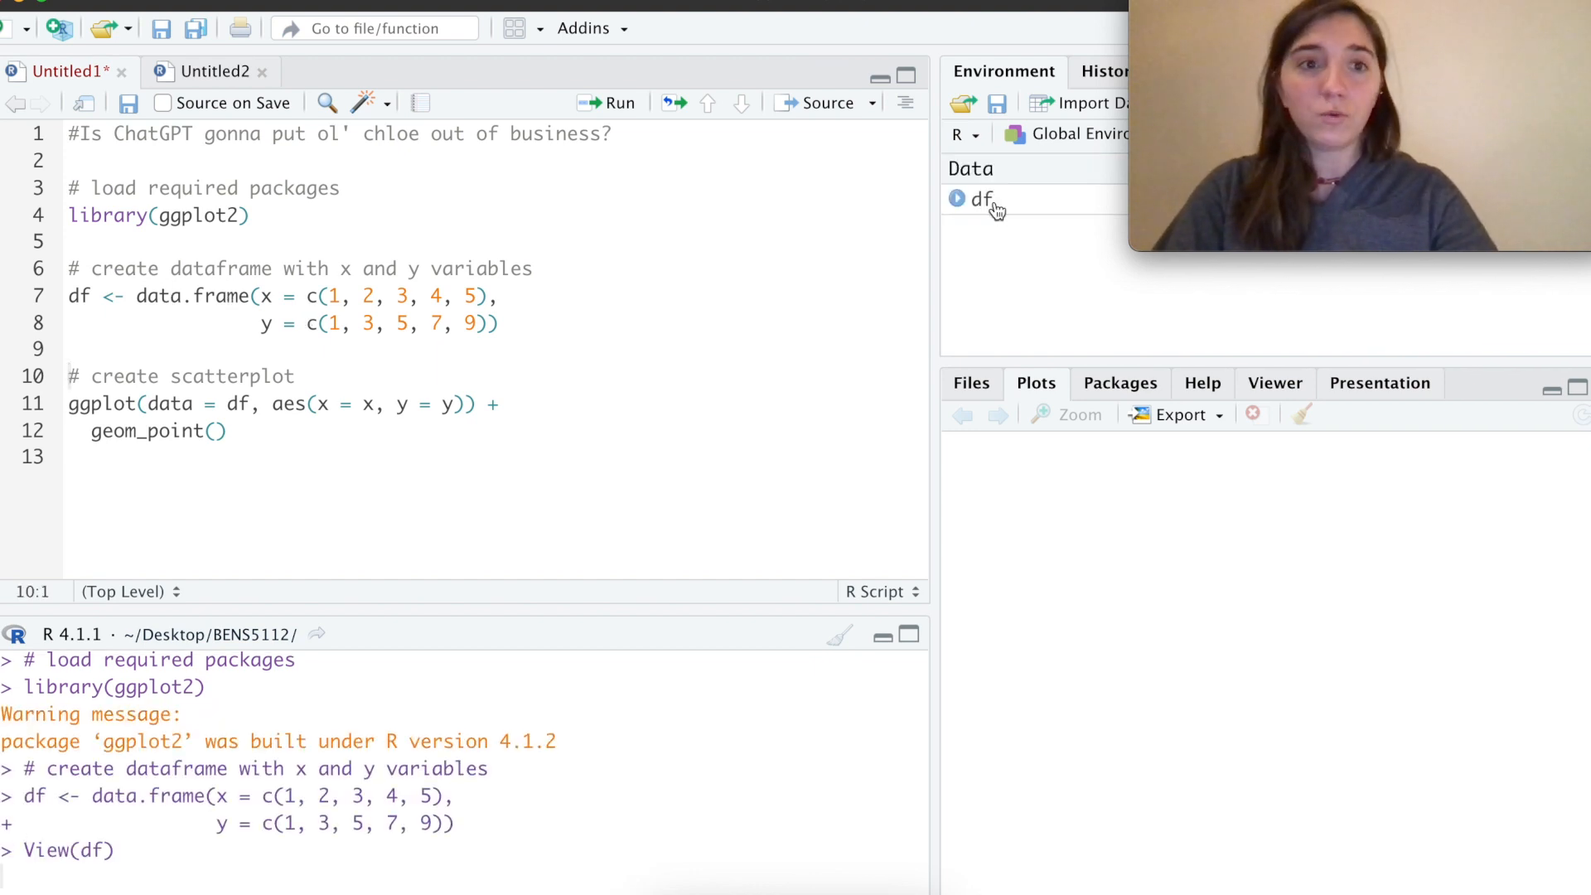
click(980, 198)
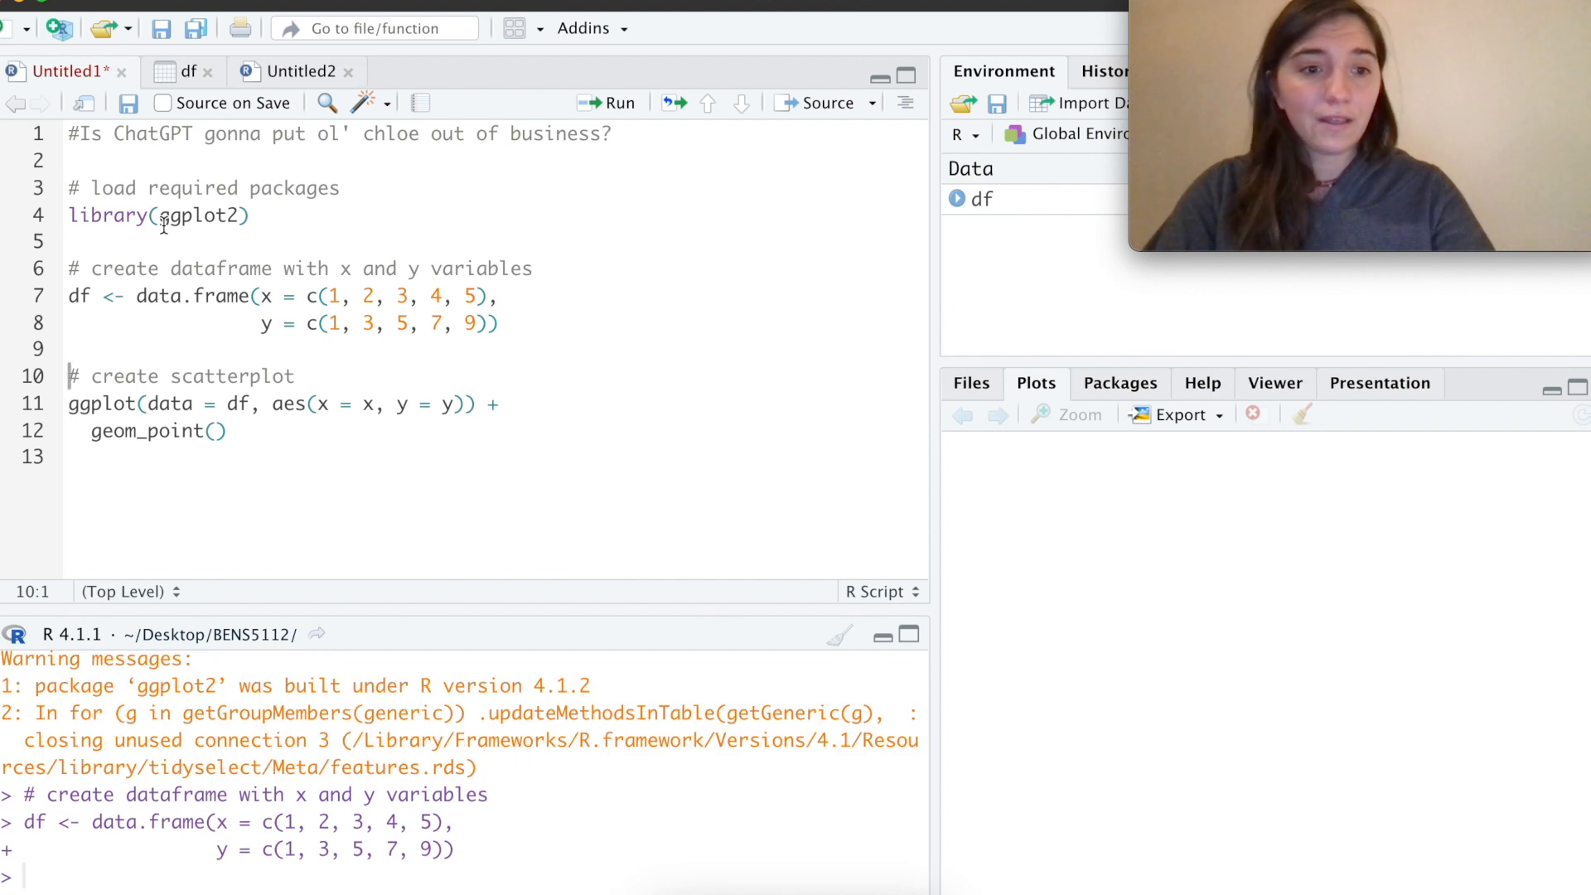
click(607, 103)
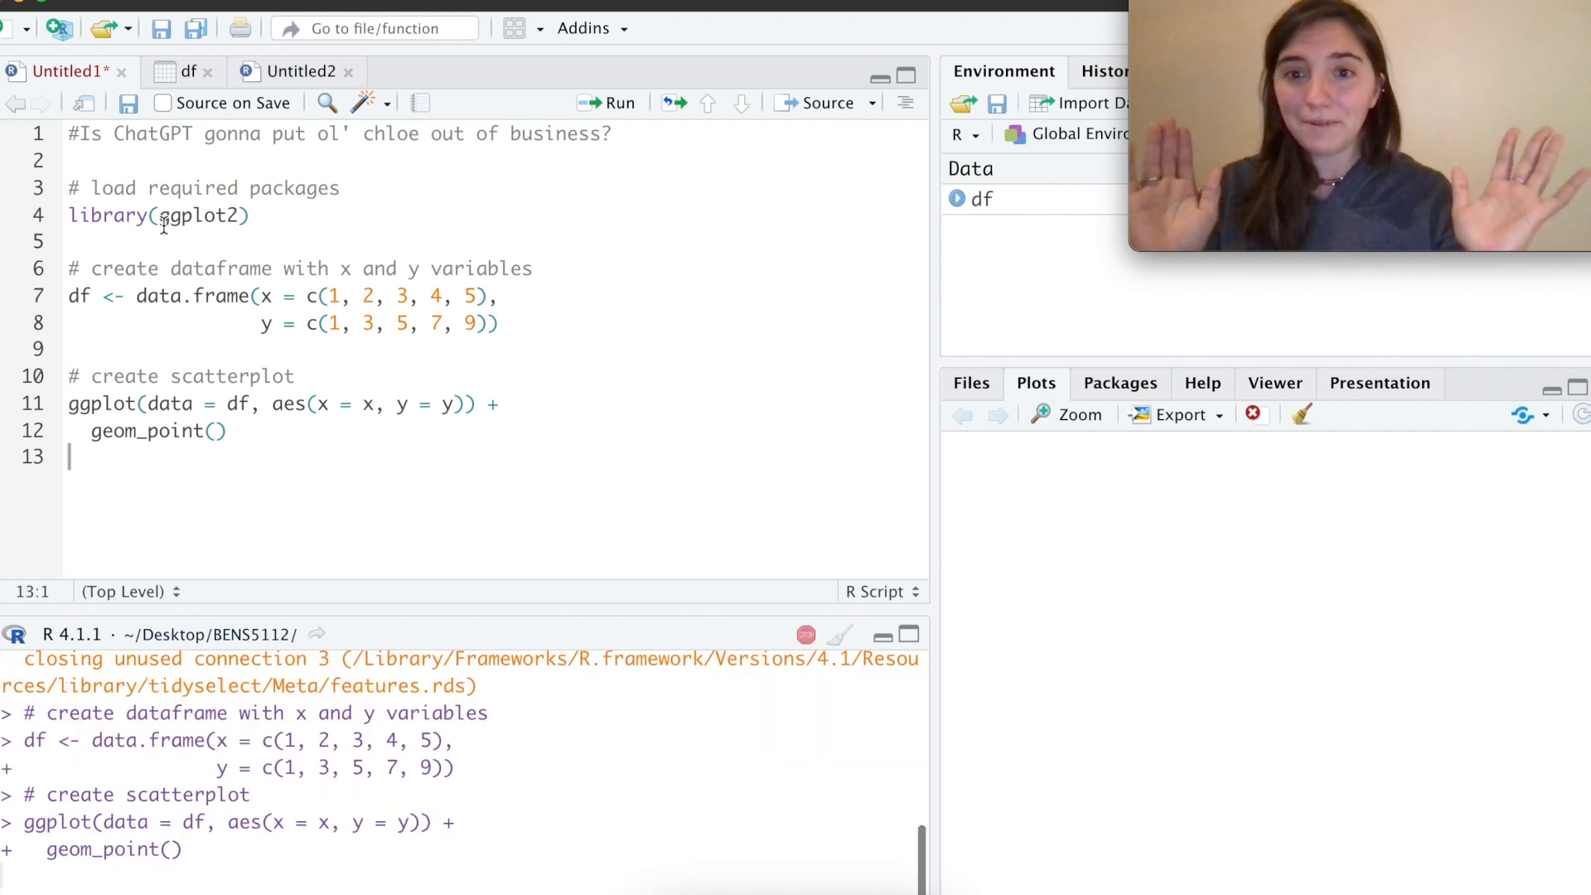
click(607, 104)
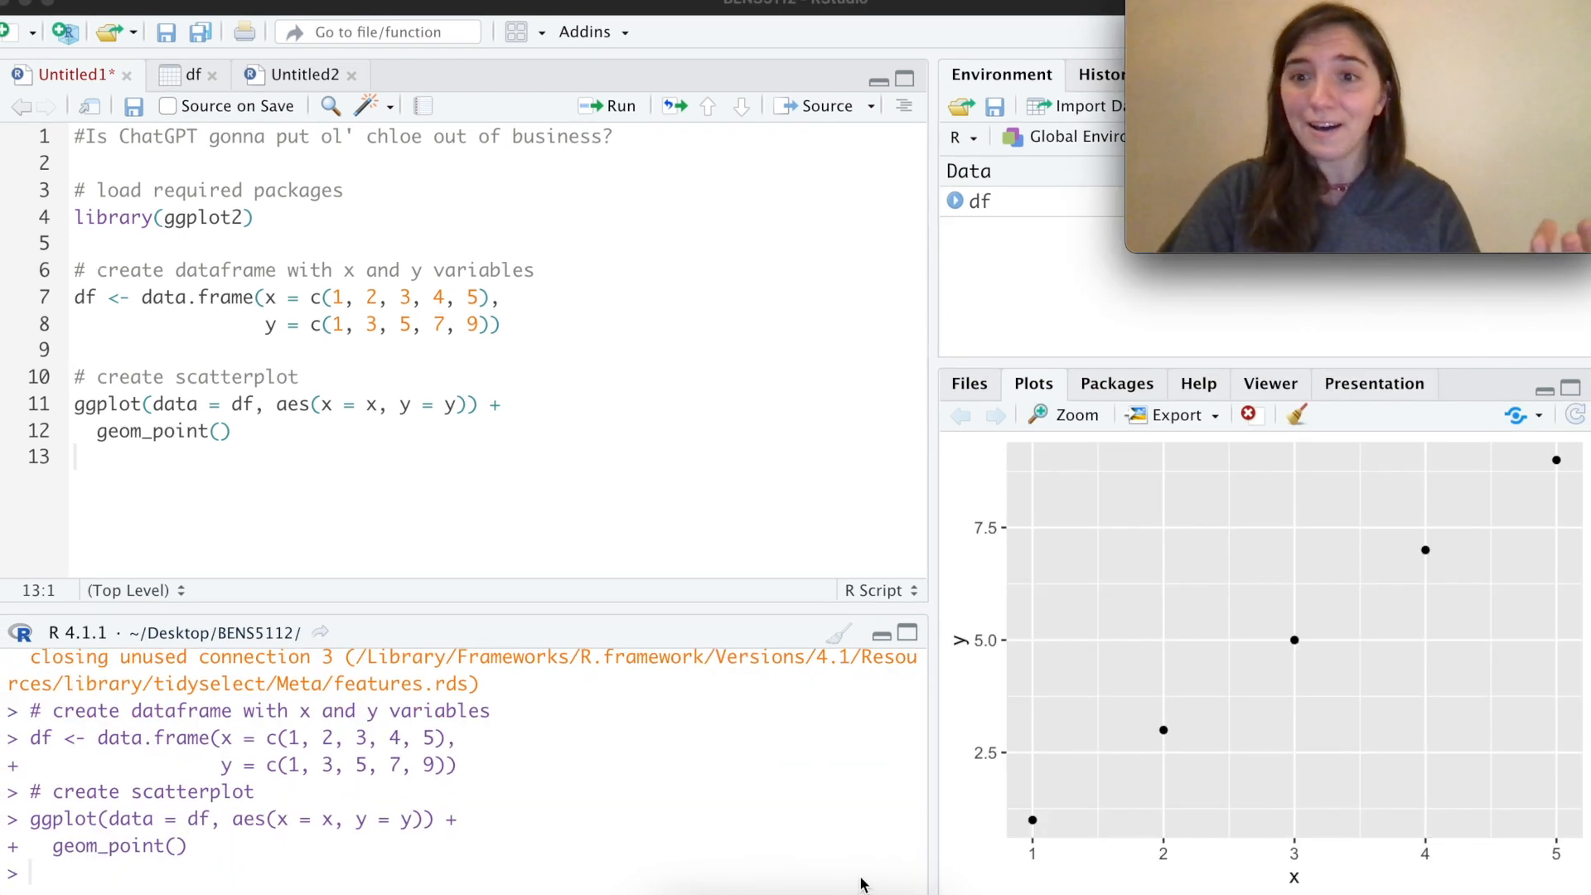
mouse_move(773, 887)
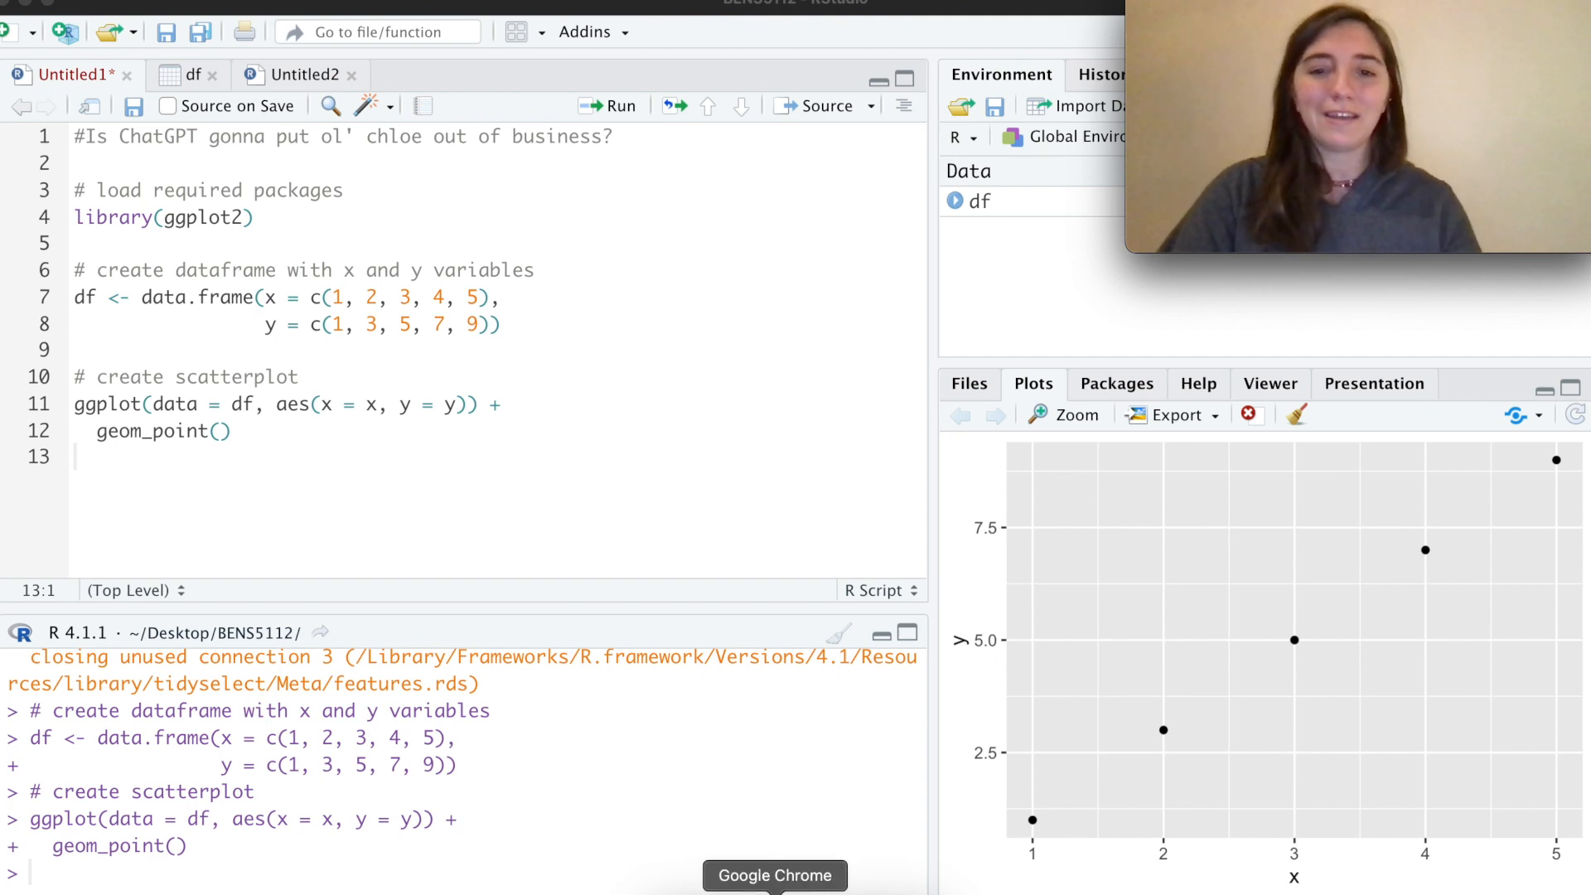
Step: Ask for a horizontal dashed line and review the geom_hline(yintercept = 5, linetype = "dashed") answer
click(774, 875)
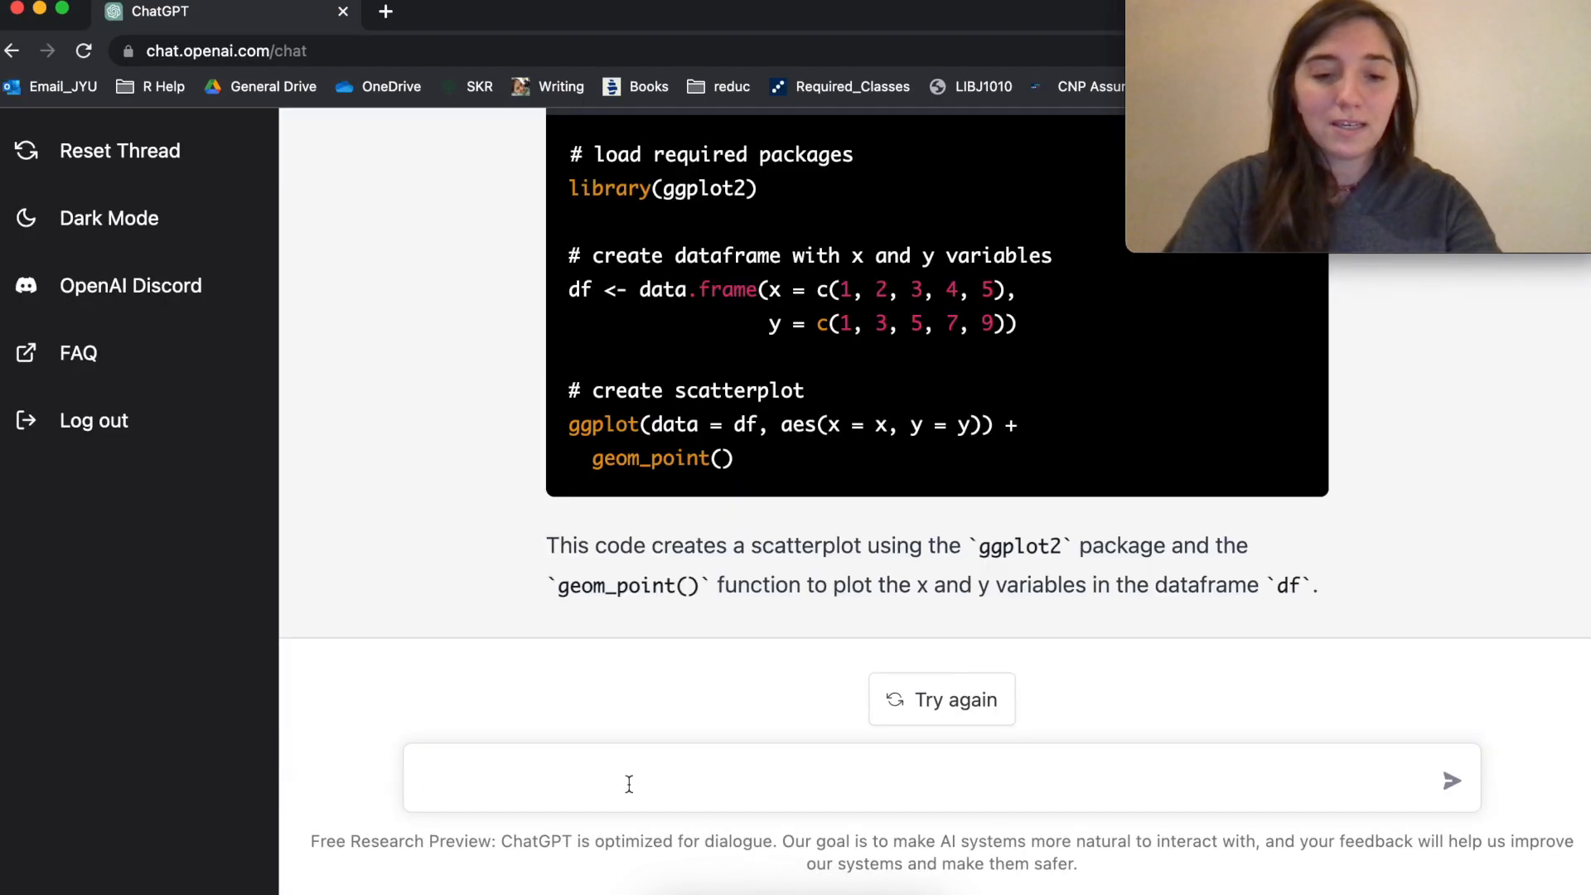
text(add a hori)
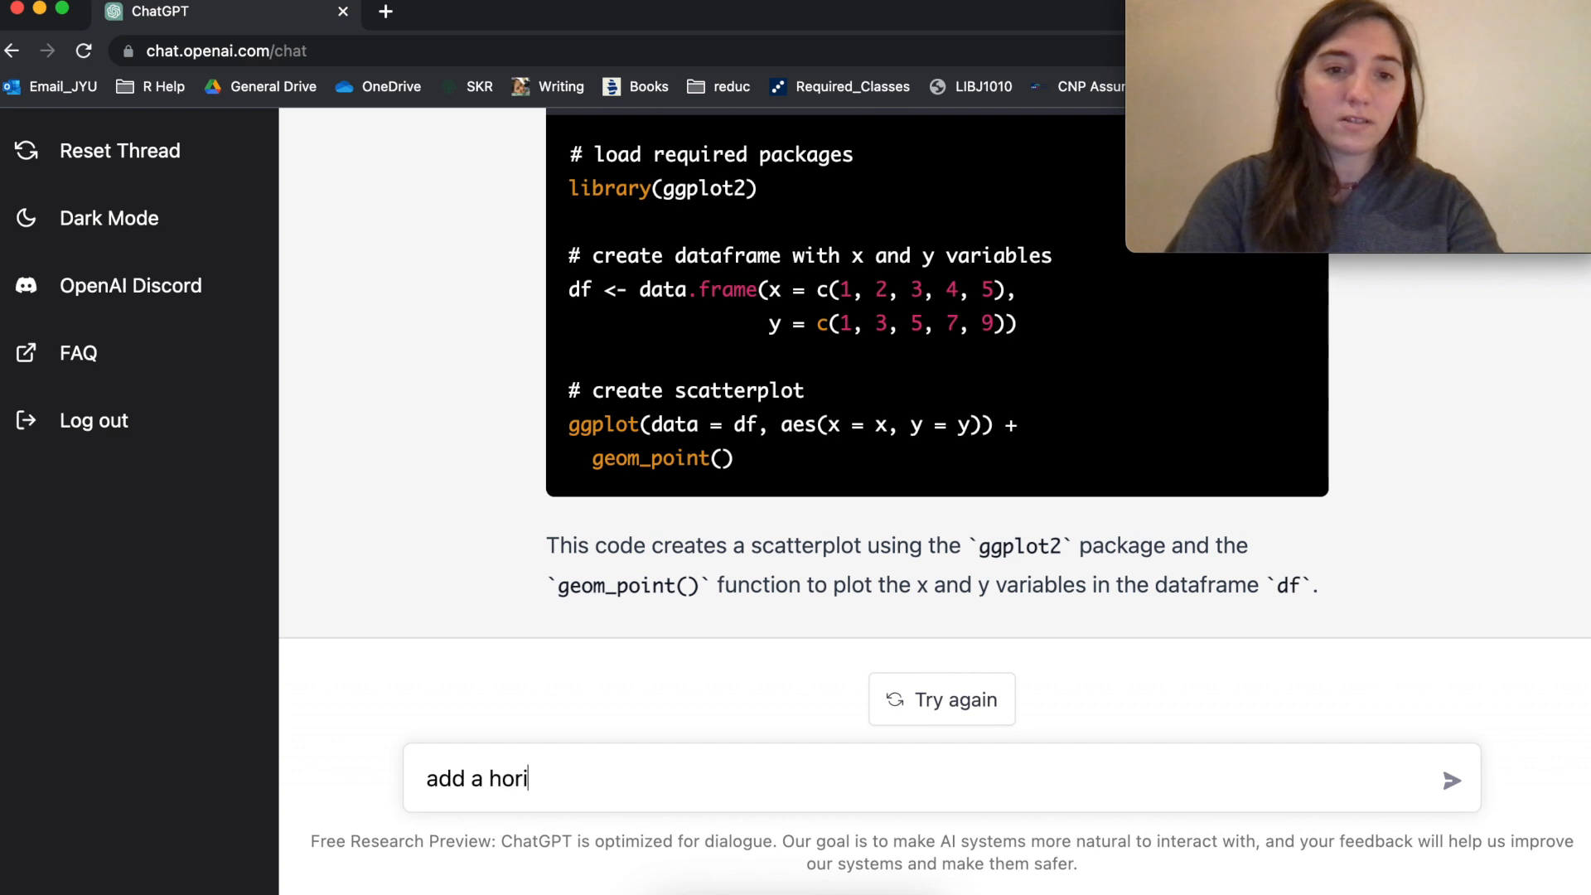
text(zontal)
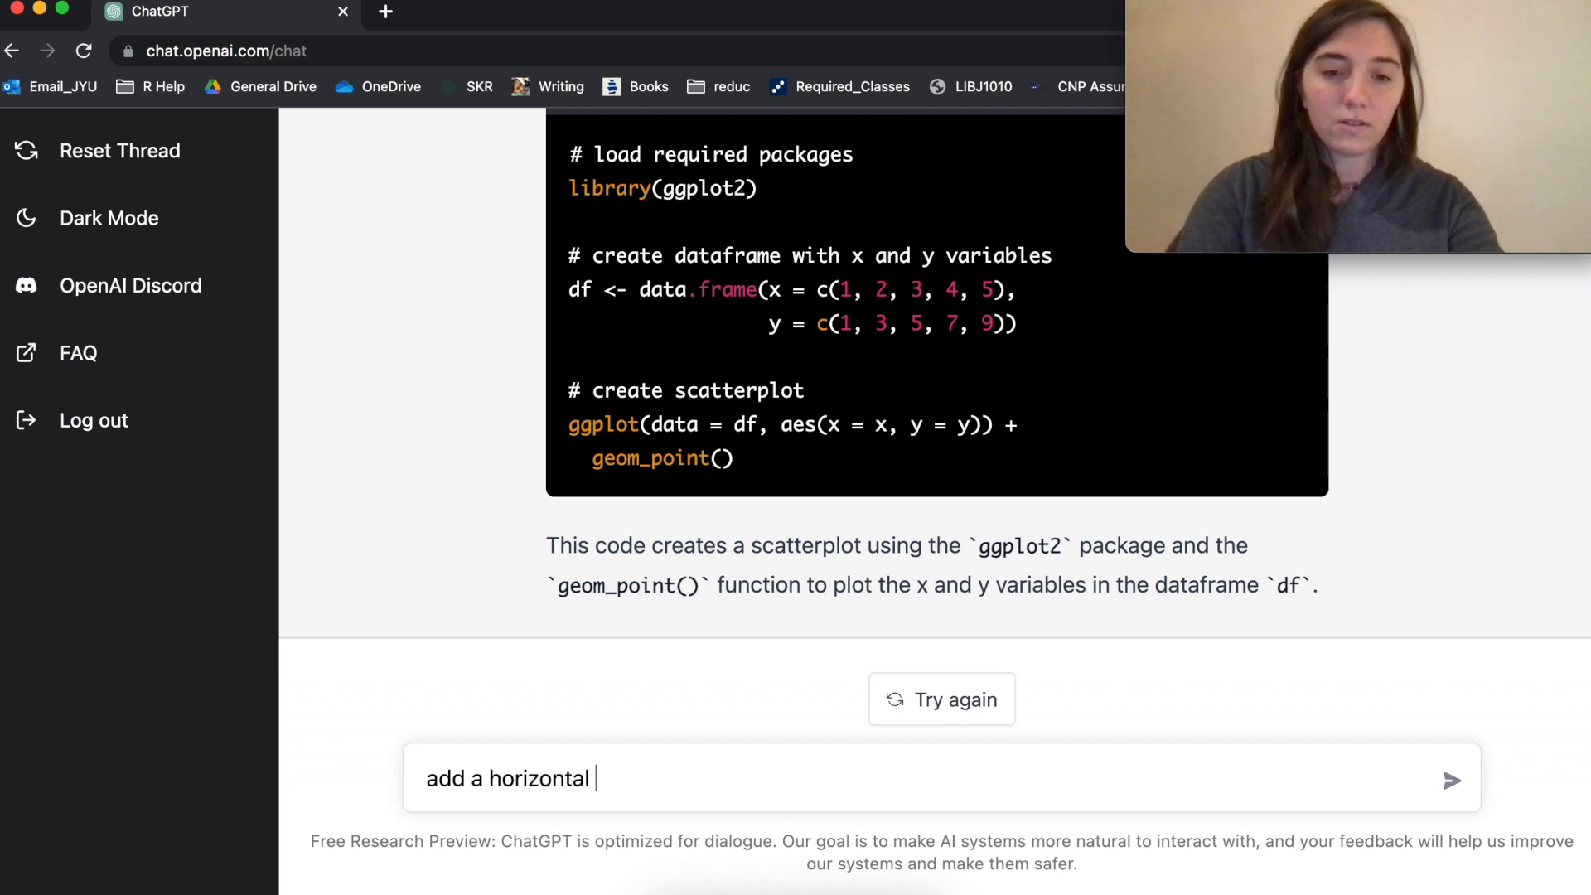
text(line)
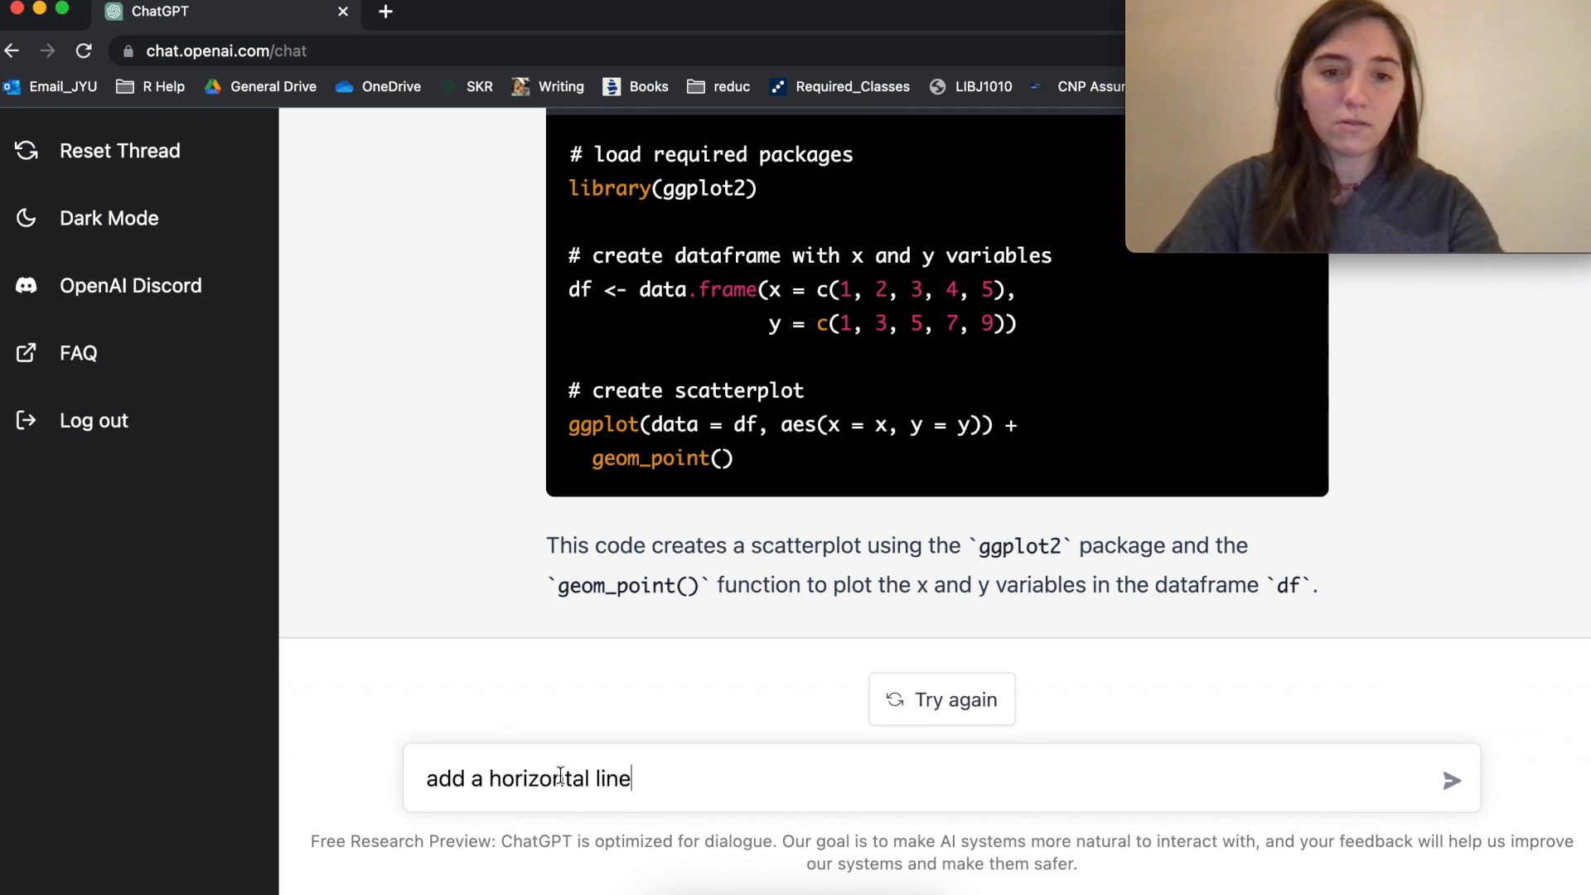
text(dashe)
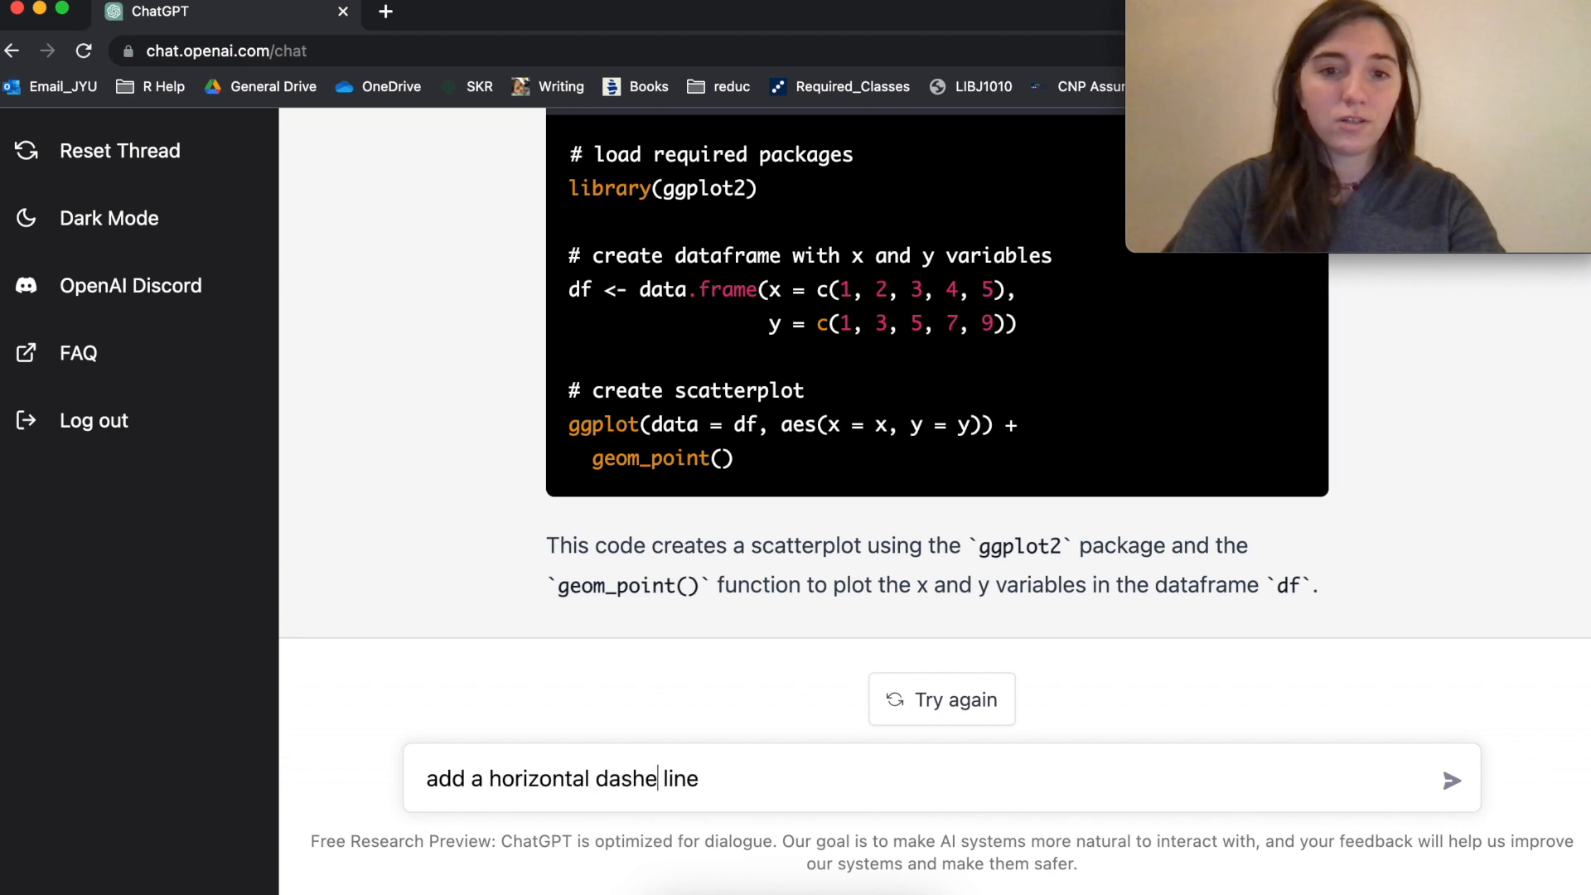
click(1449, 779)
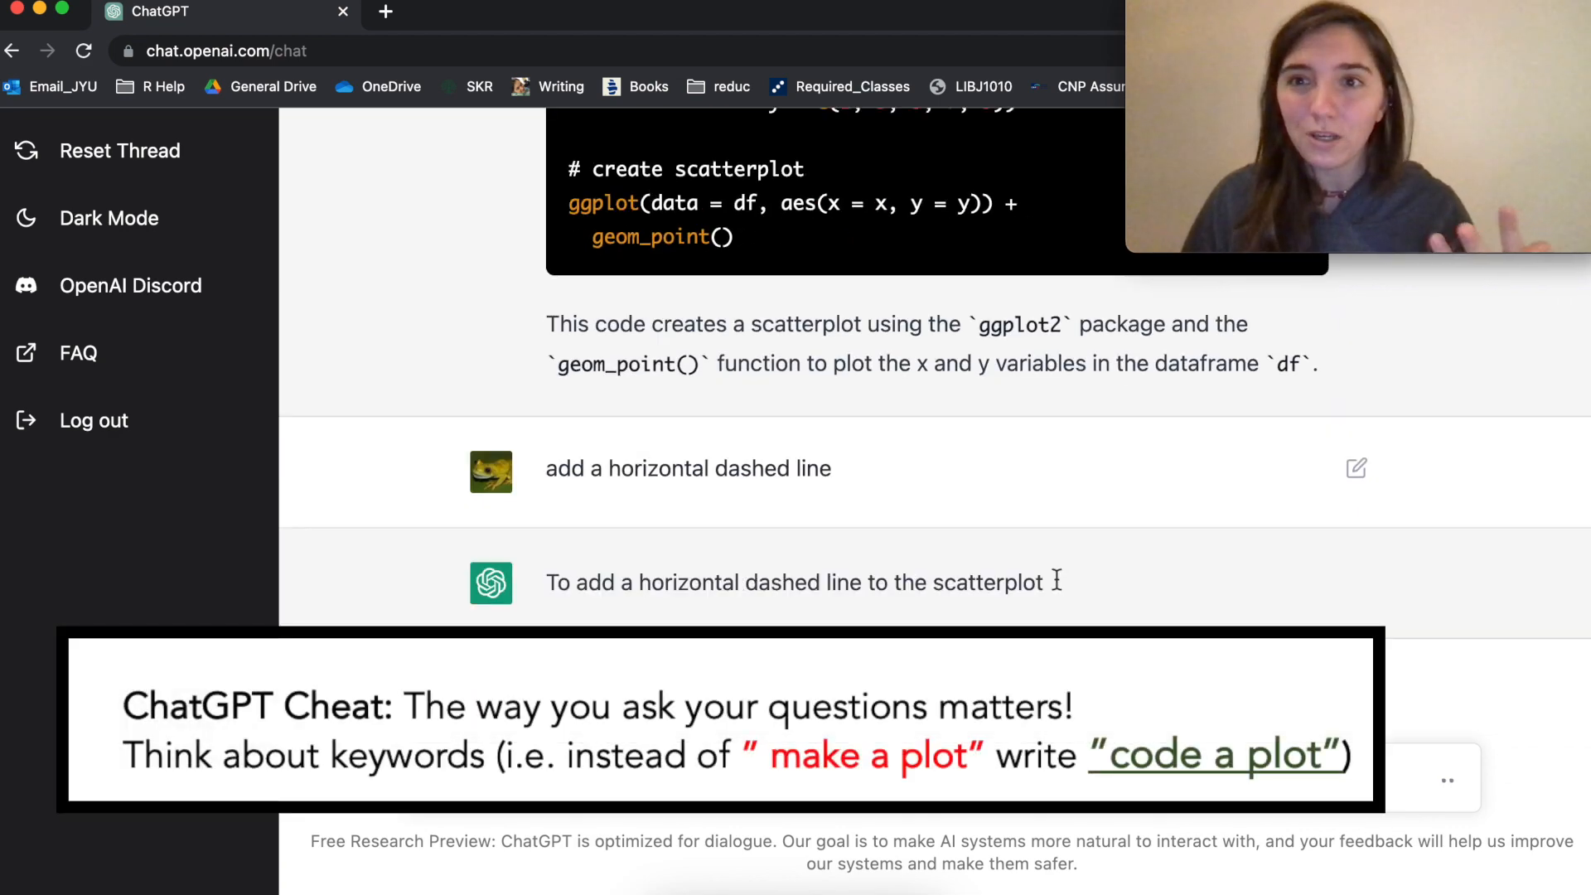
scroll(down, 3)
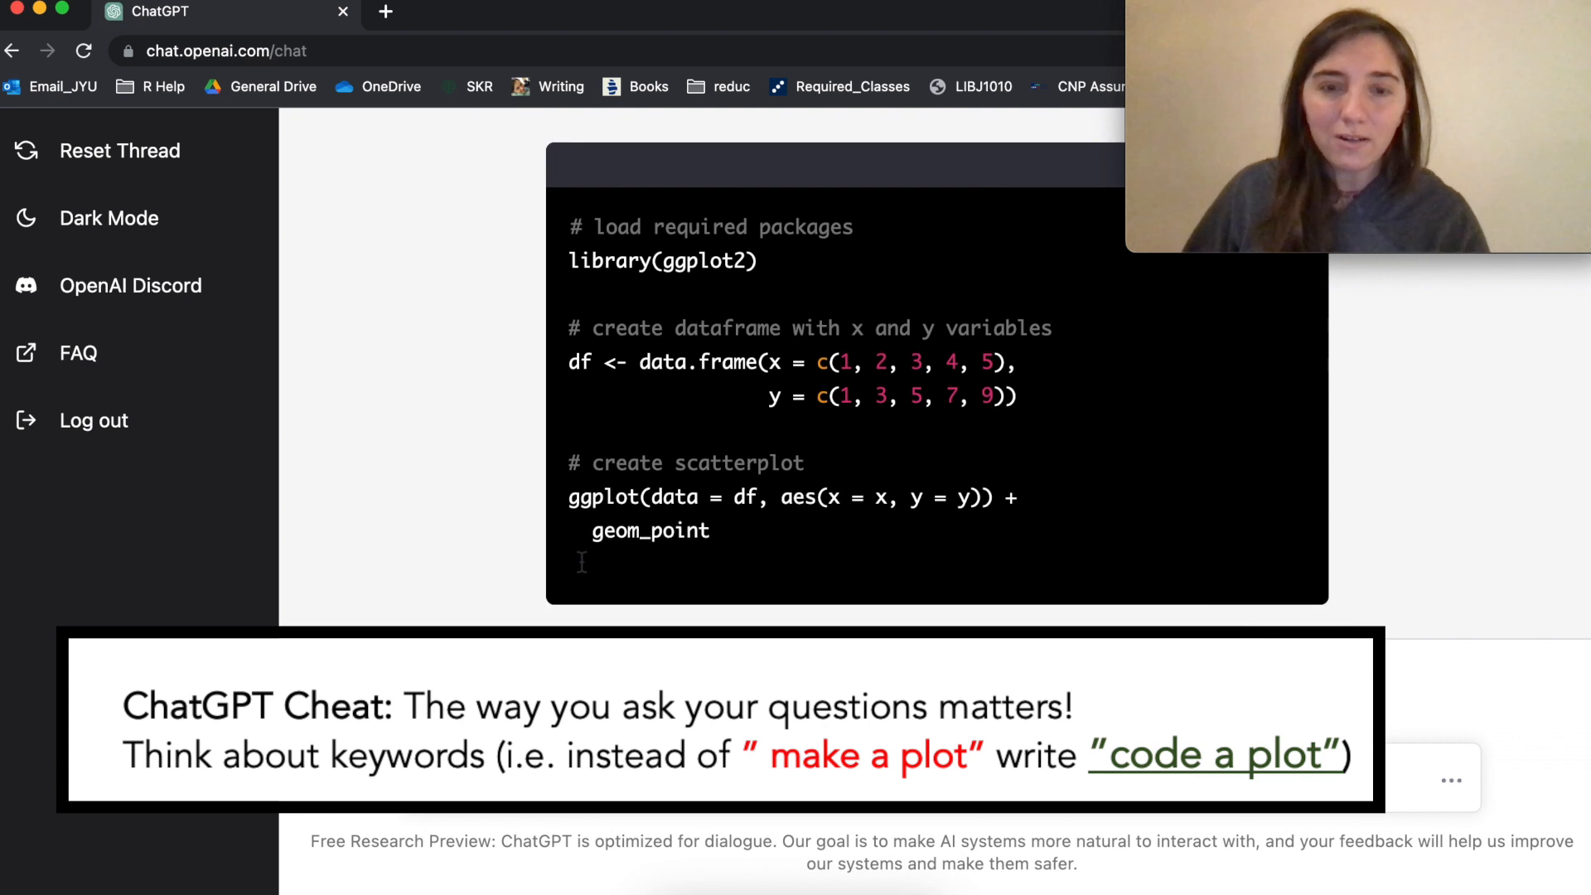
scroll(down, 3)
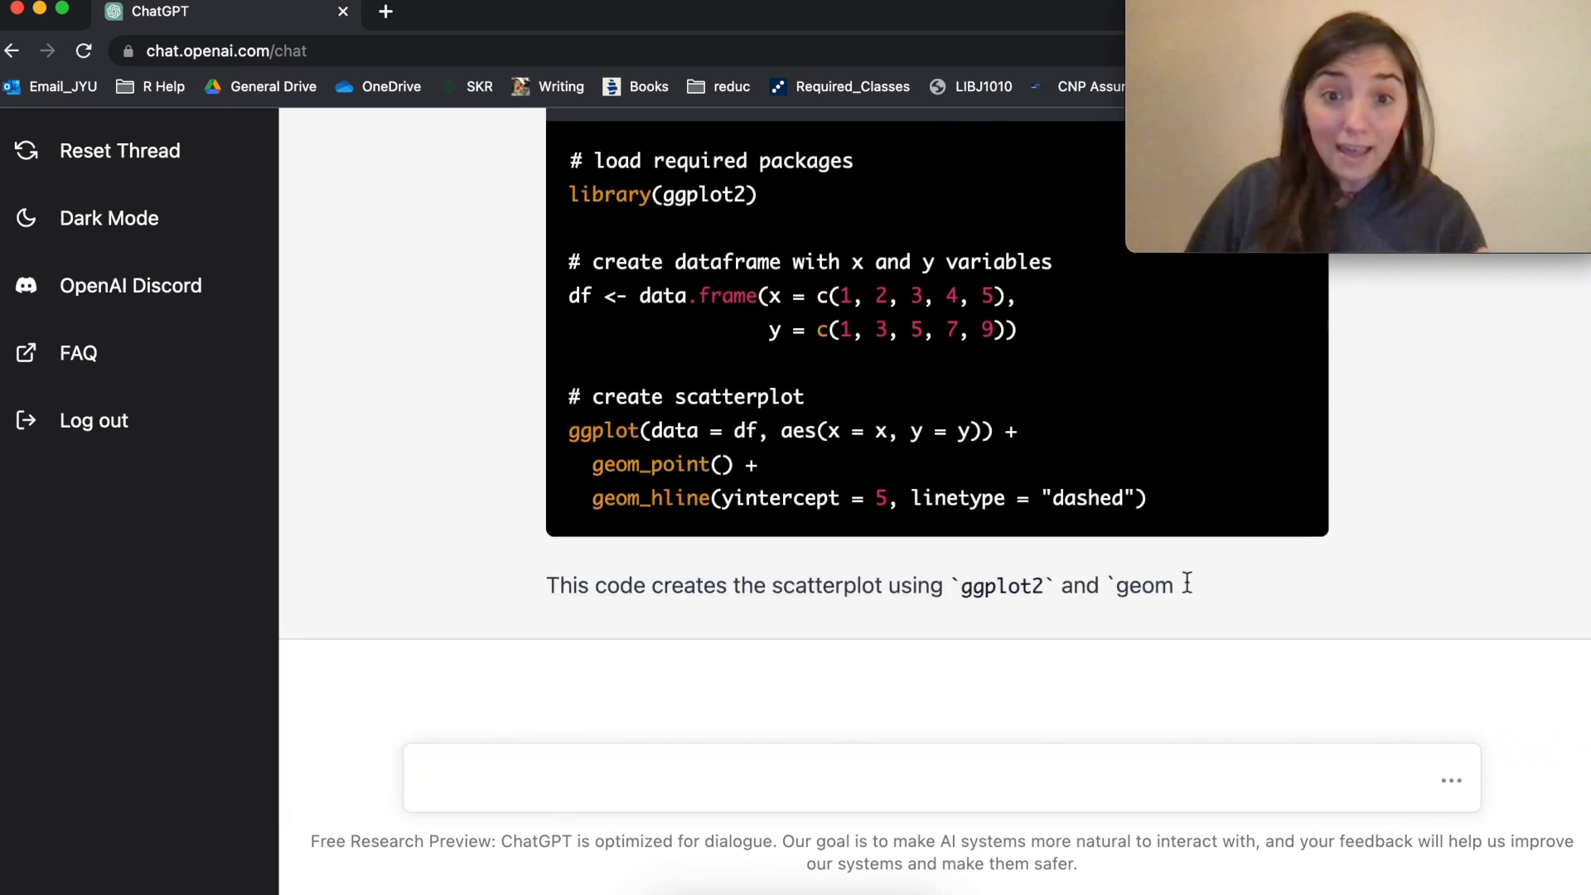
scroll(down, 3)
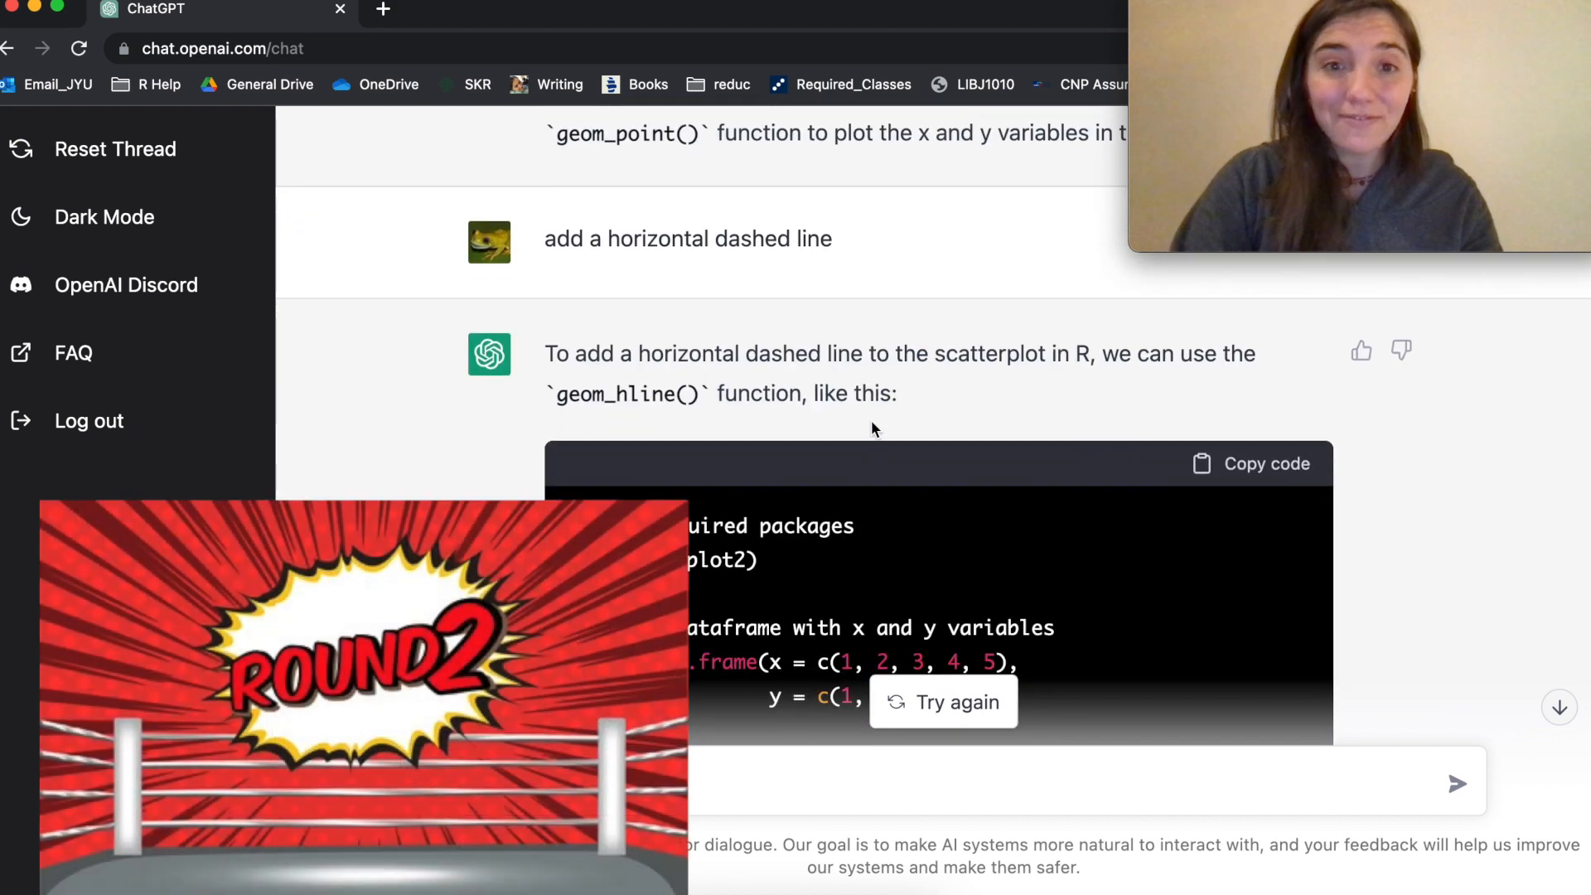
Step: Ask to make the points horse pictures and copy the geom_image(image = "horse.png") code
scroll(down, 3)
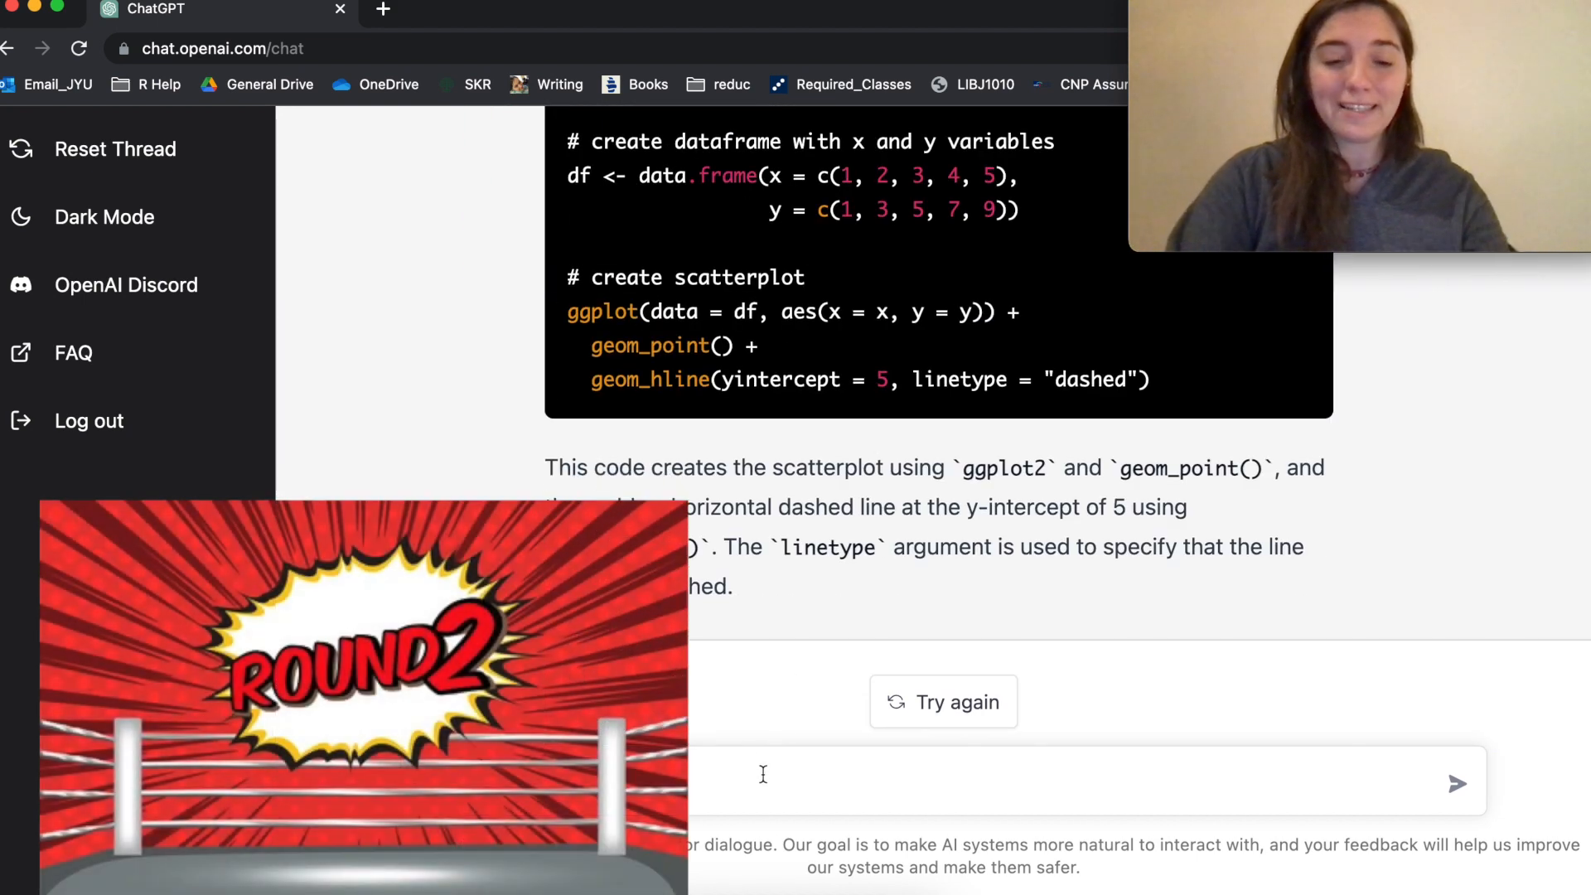
text(make the point)
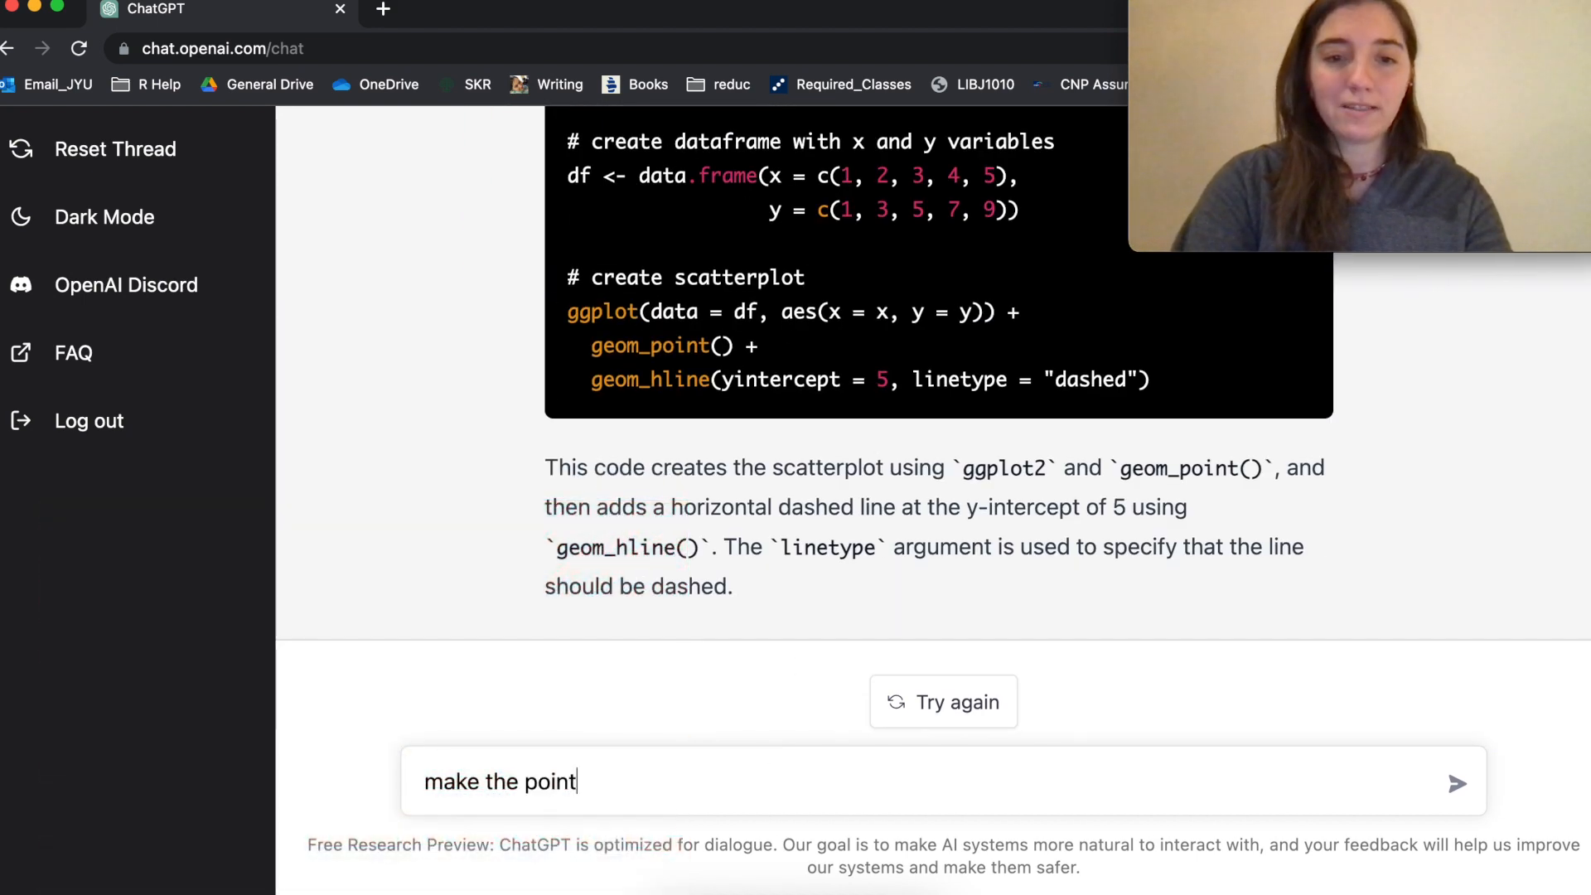
text(s into)
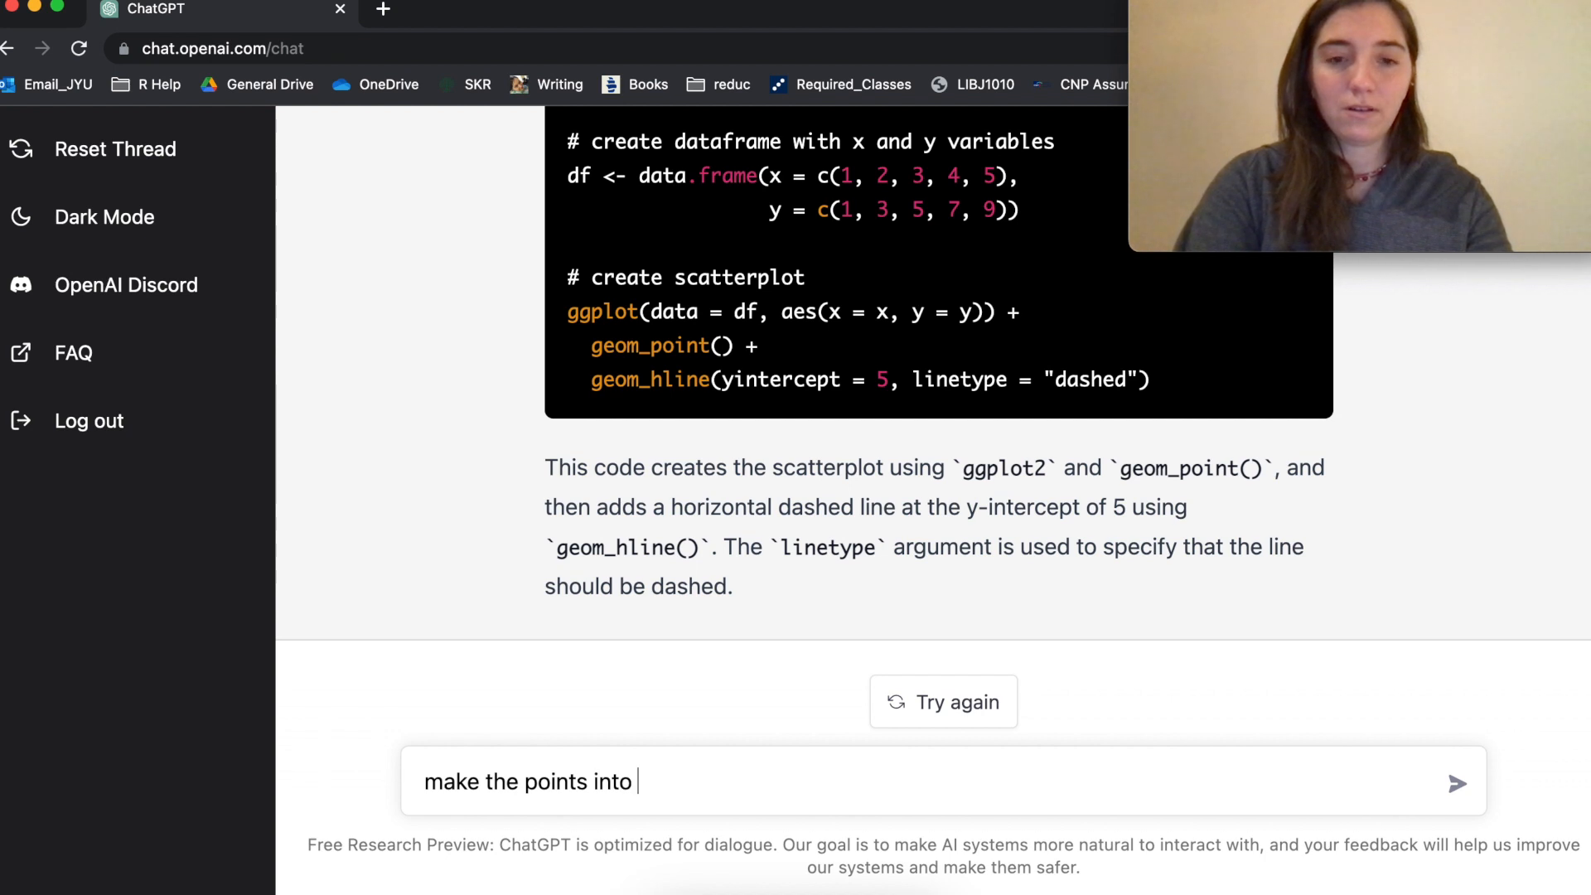
text(pictures o)
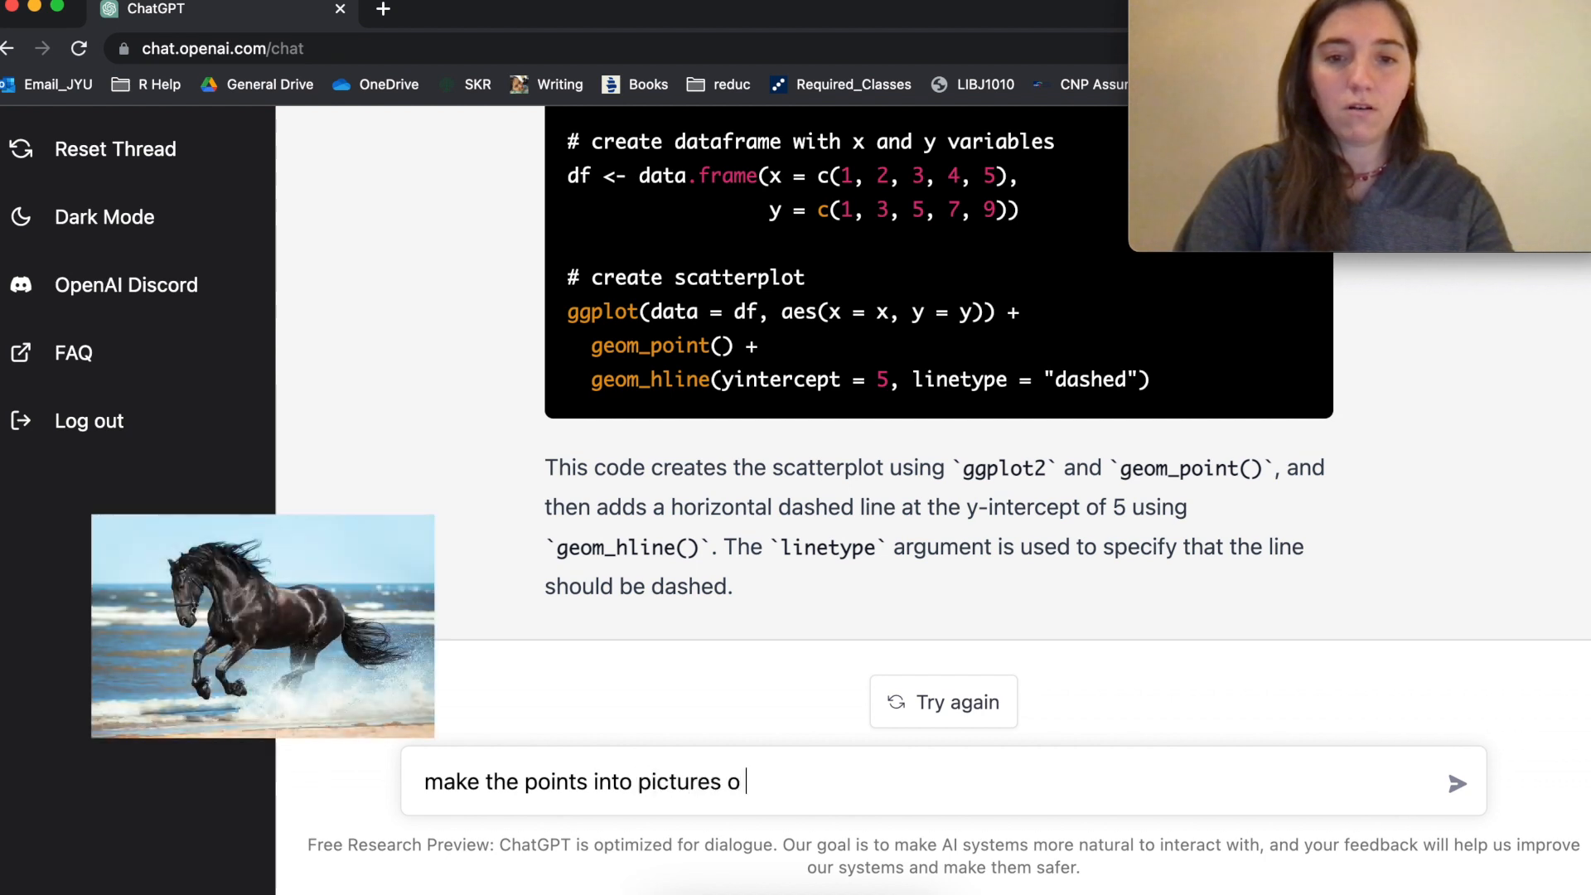
text(f hors)
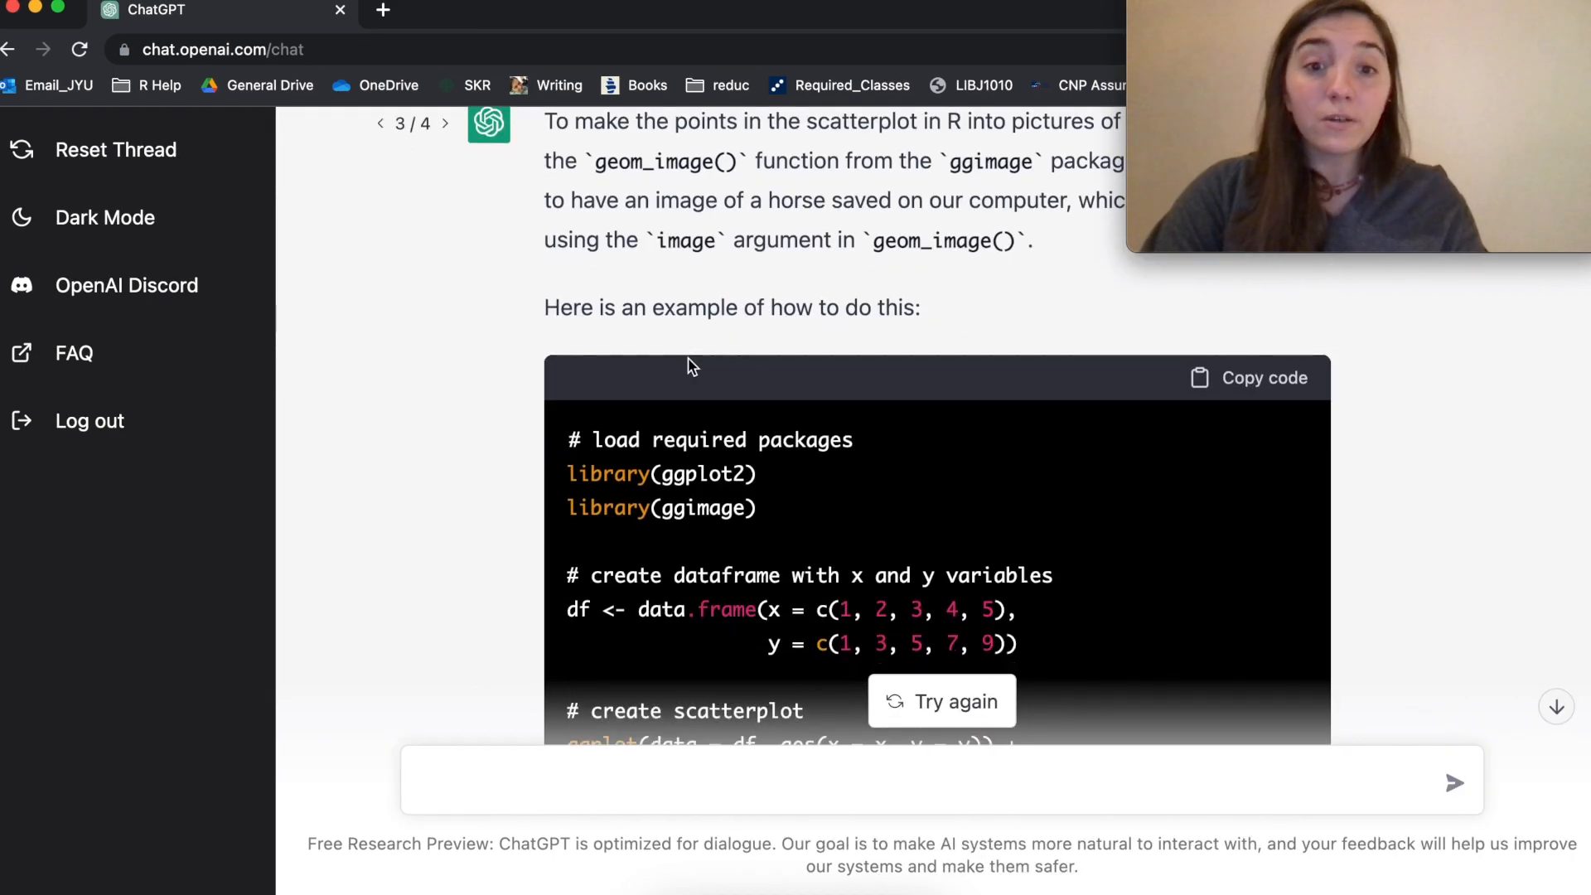
scroll(down, 3)
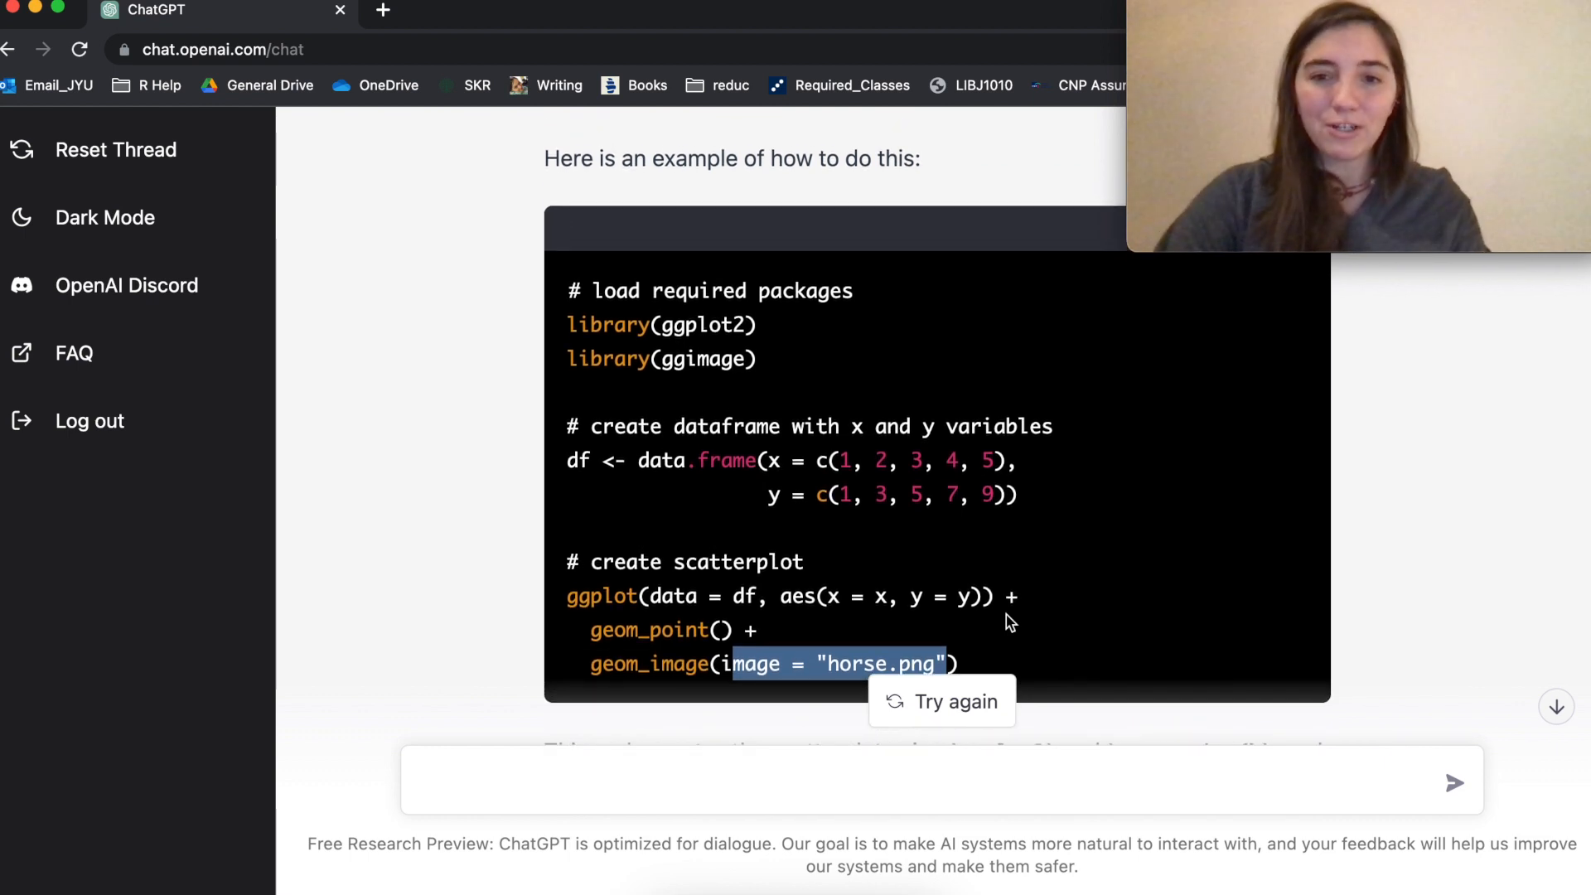
scroll(up, 3)
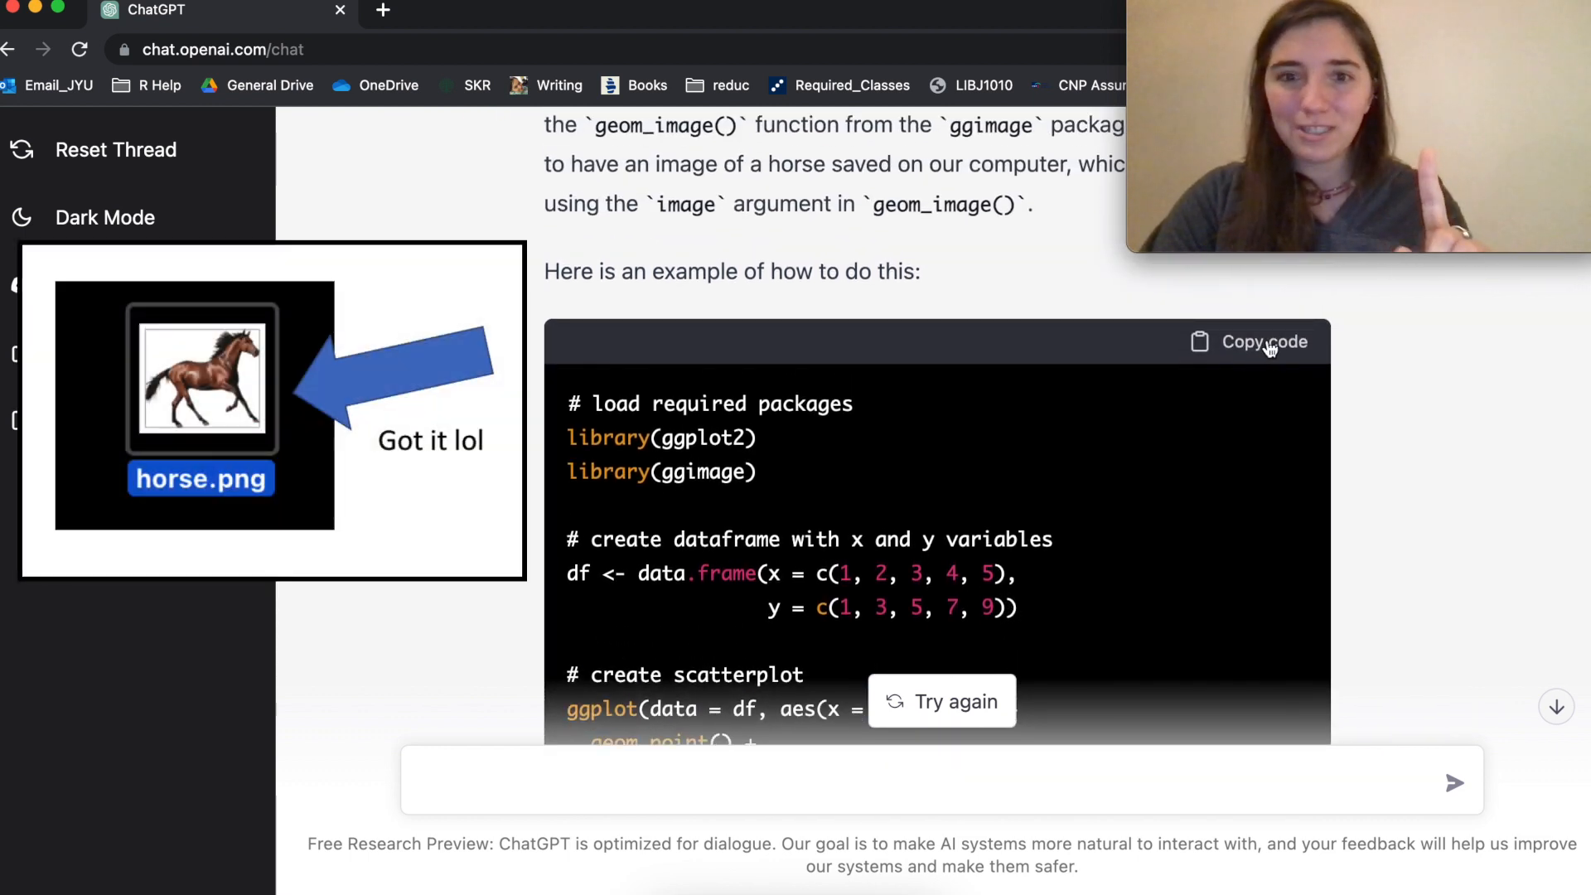
click(1260, 343)
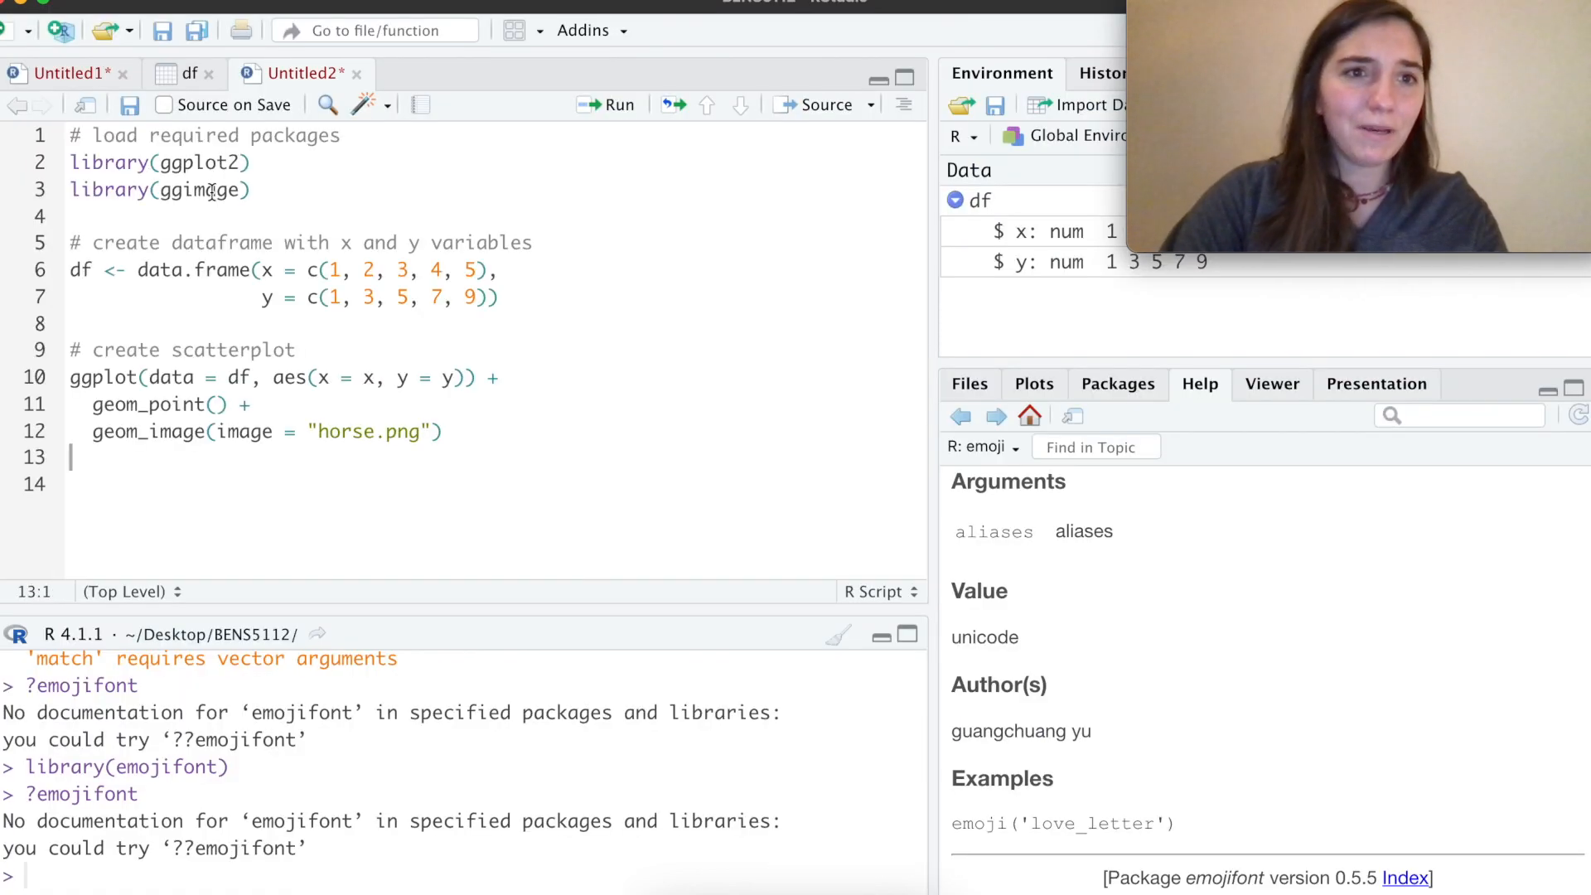
Step: Run library(ggimage) and the horse-image ggplot block, then add a comma inside geom_image()
click(230, 190)
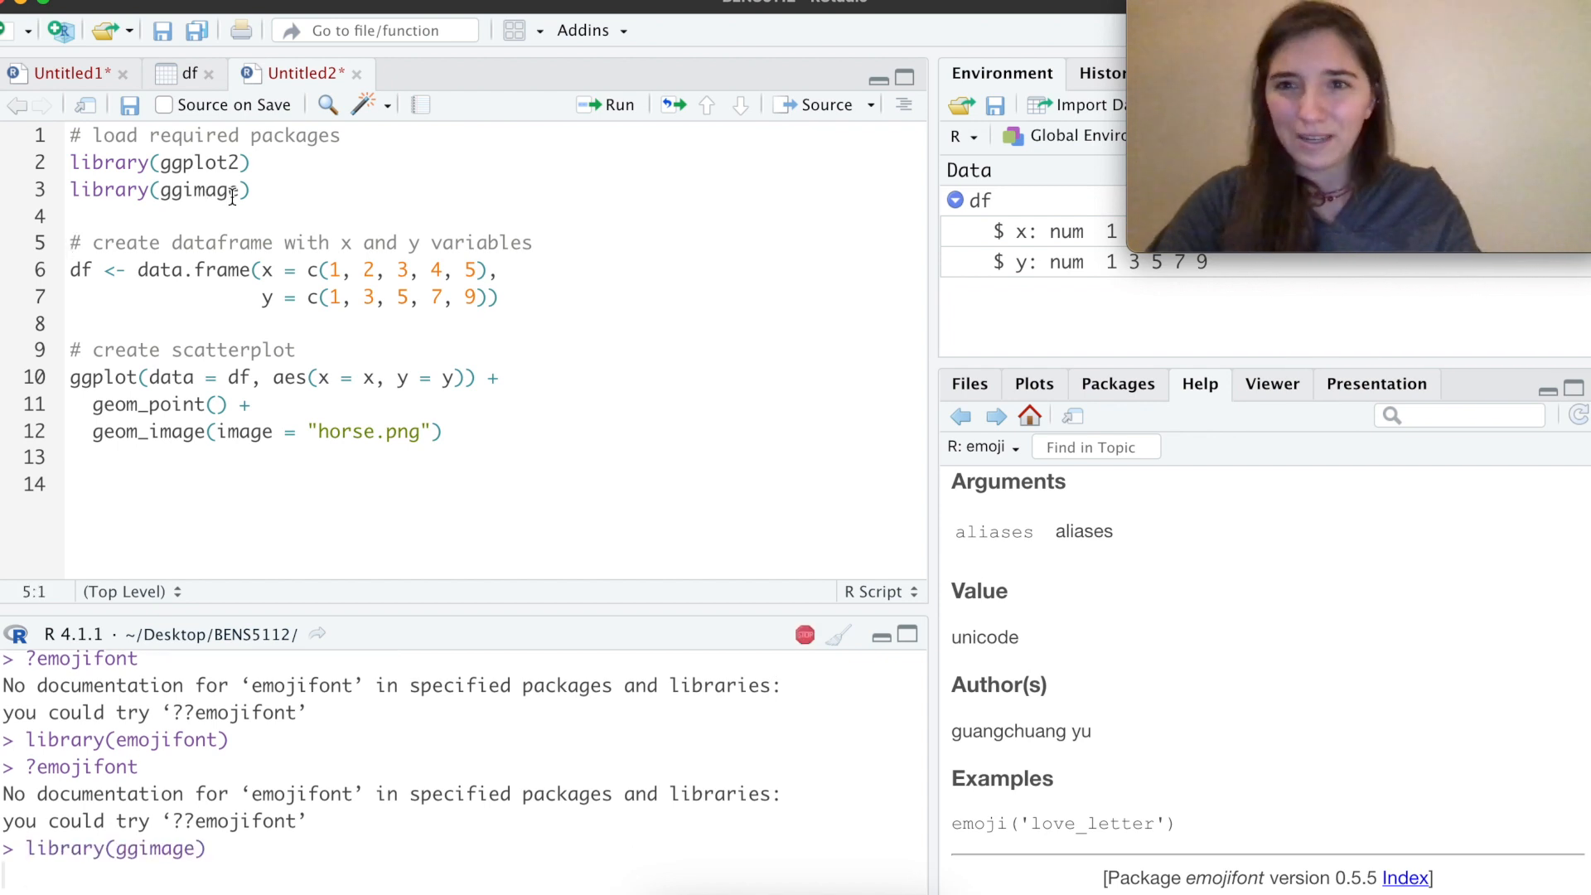
click(620, 103)
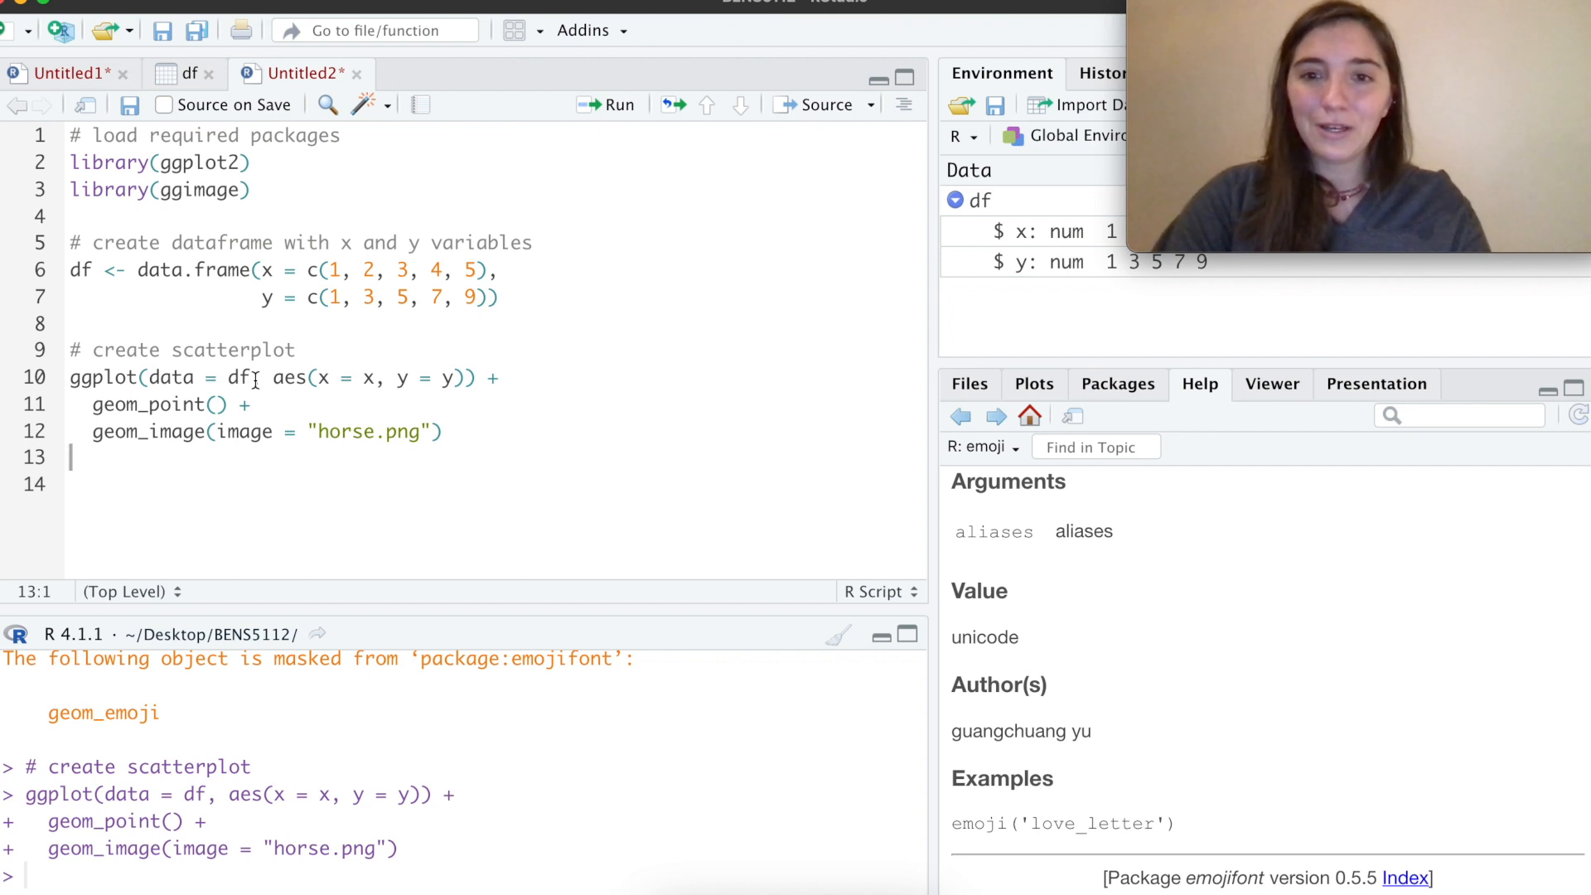
click(618, 105)
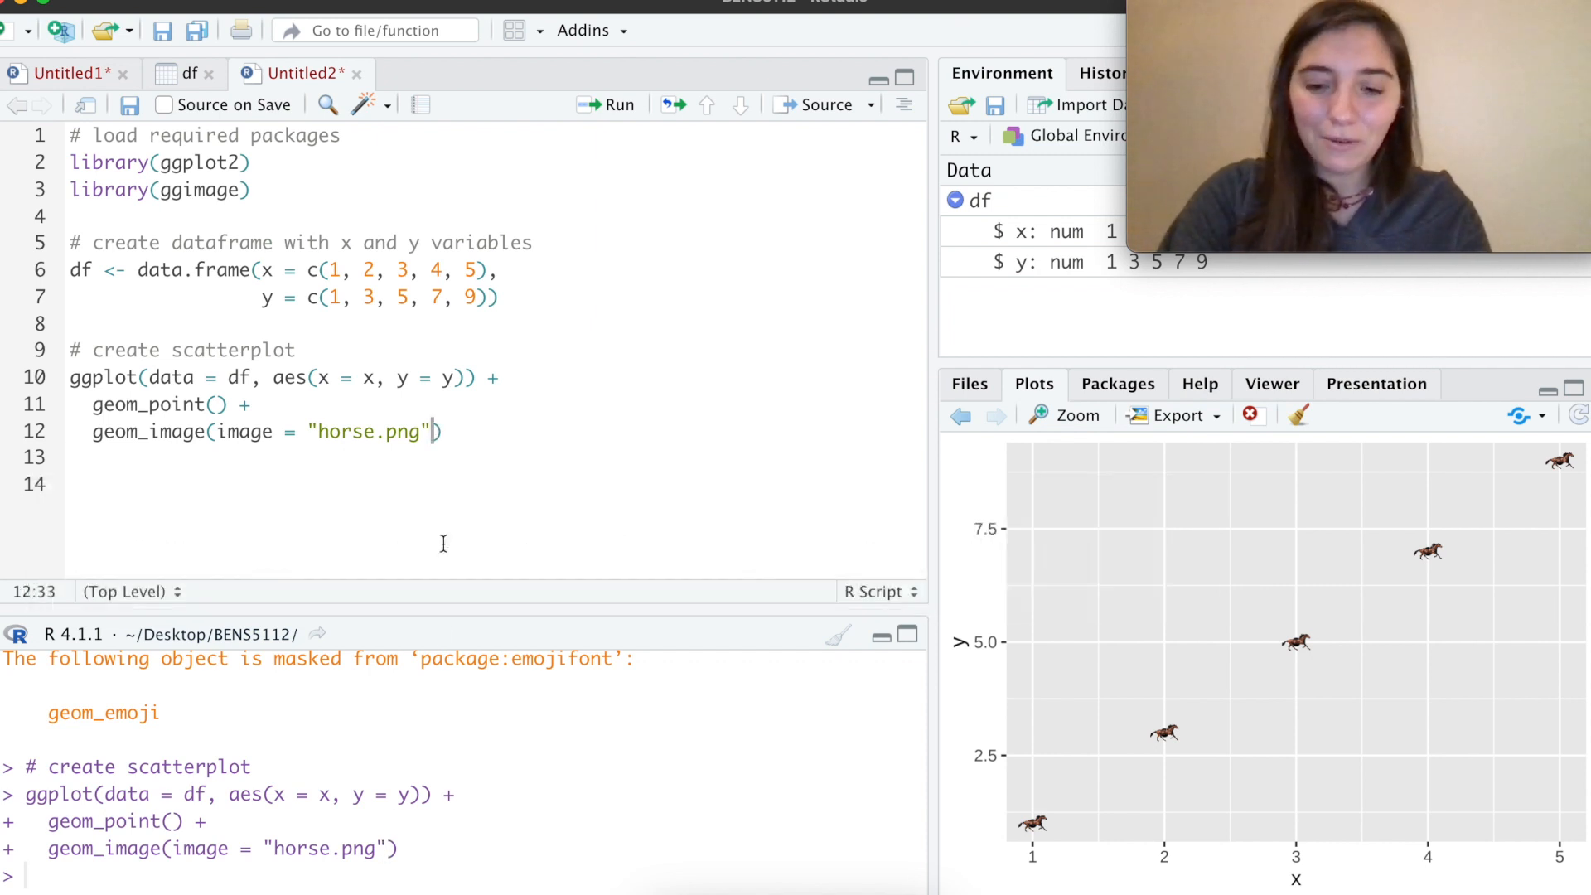
text(, size)
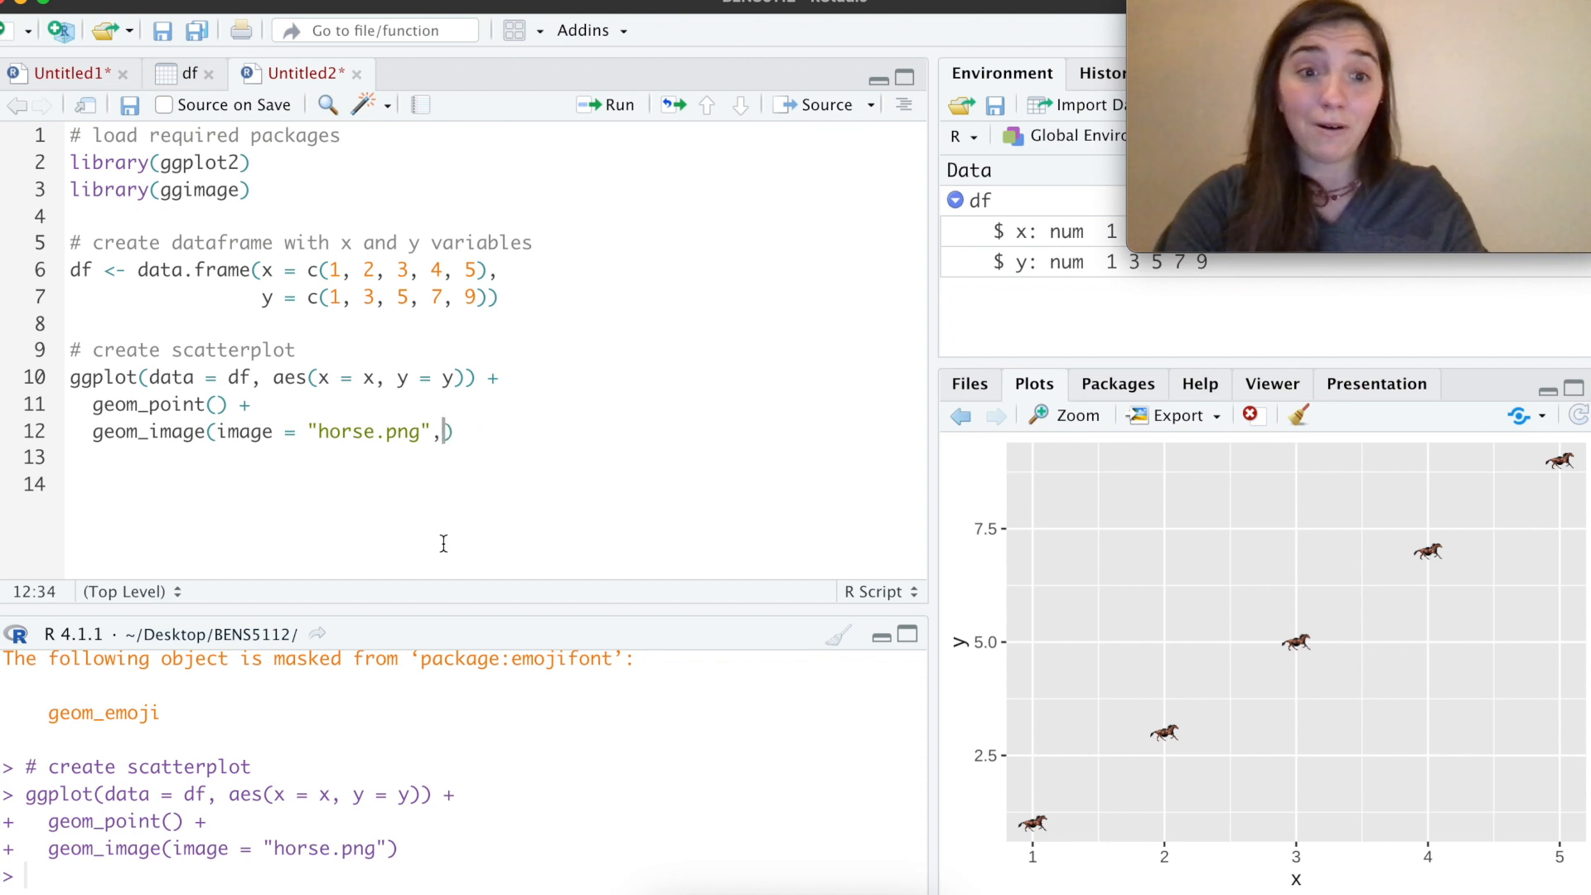
key(Backspace)
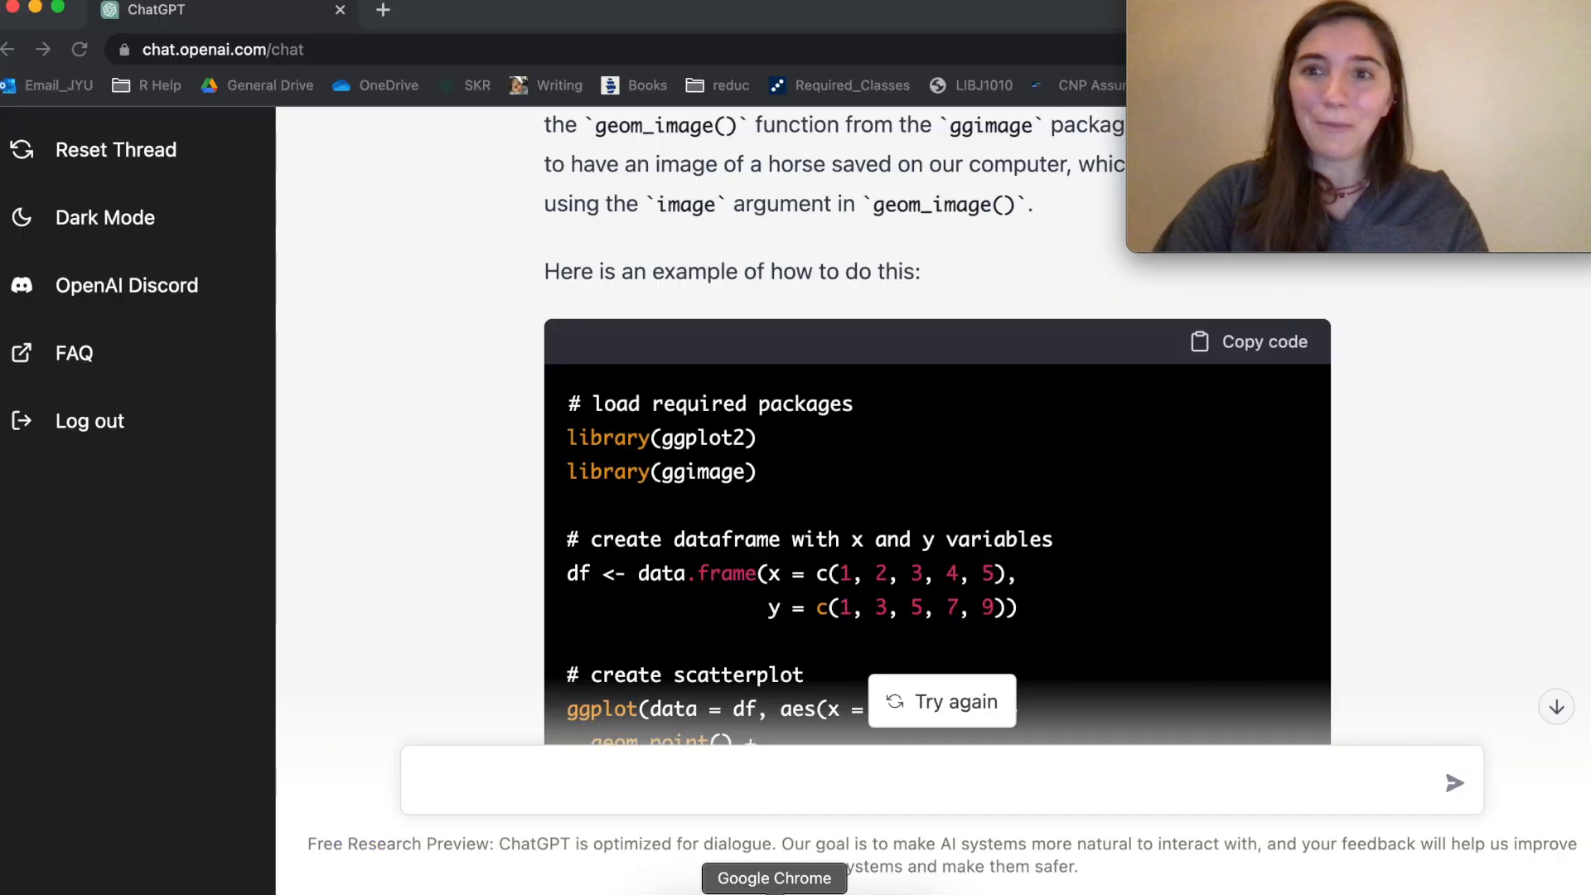
Step: Ask ChatGPT to 'make horses larger' and retry after the too-many-requests error
text(make)
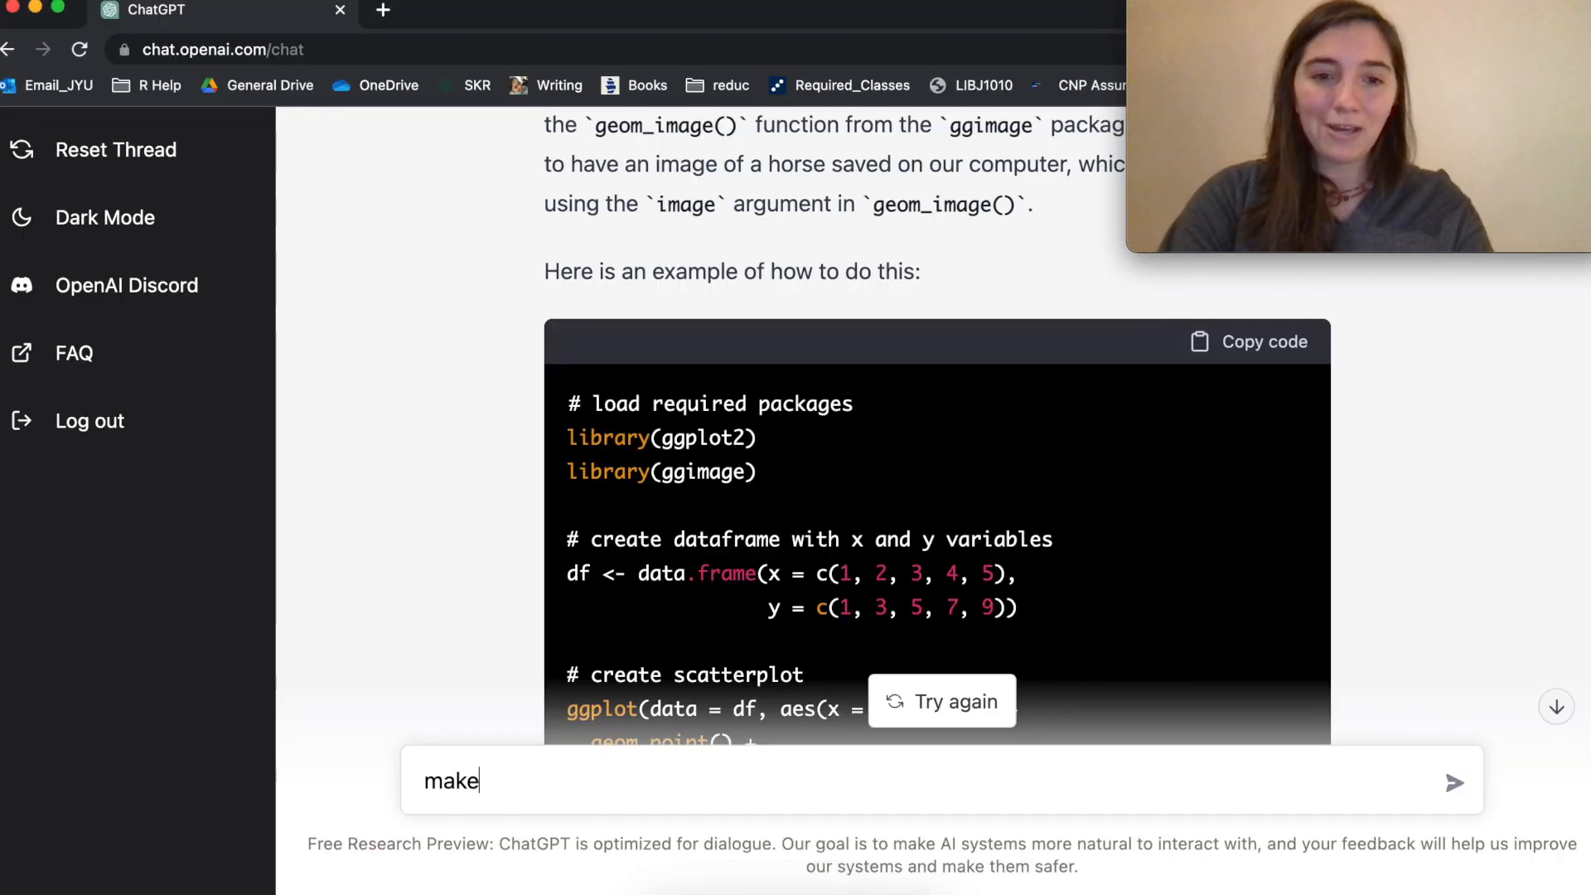
text(horses lar)
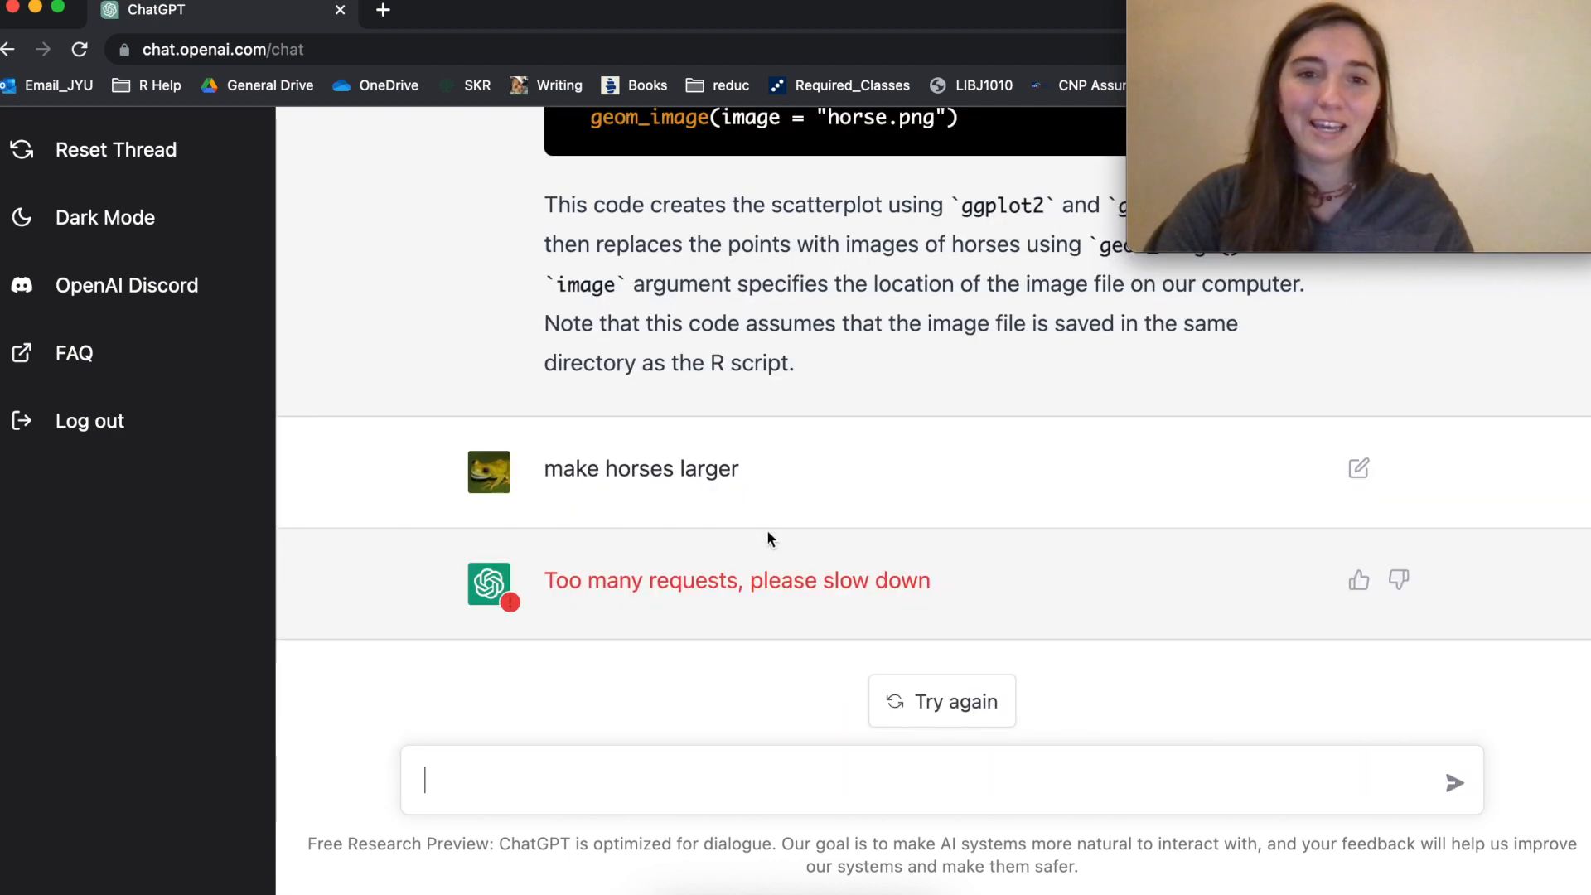
mouse_move(921, 654)
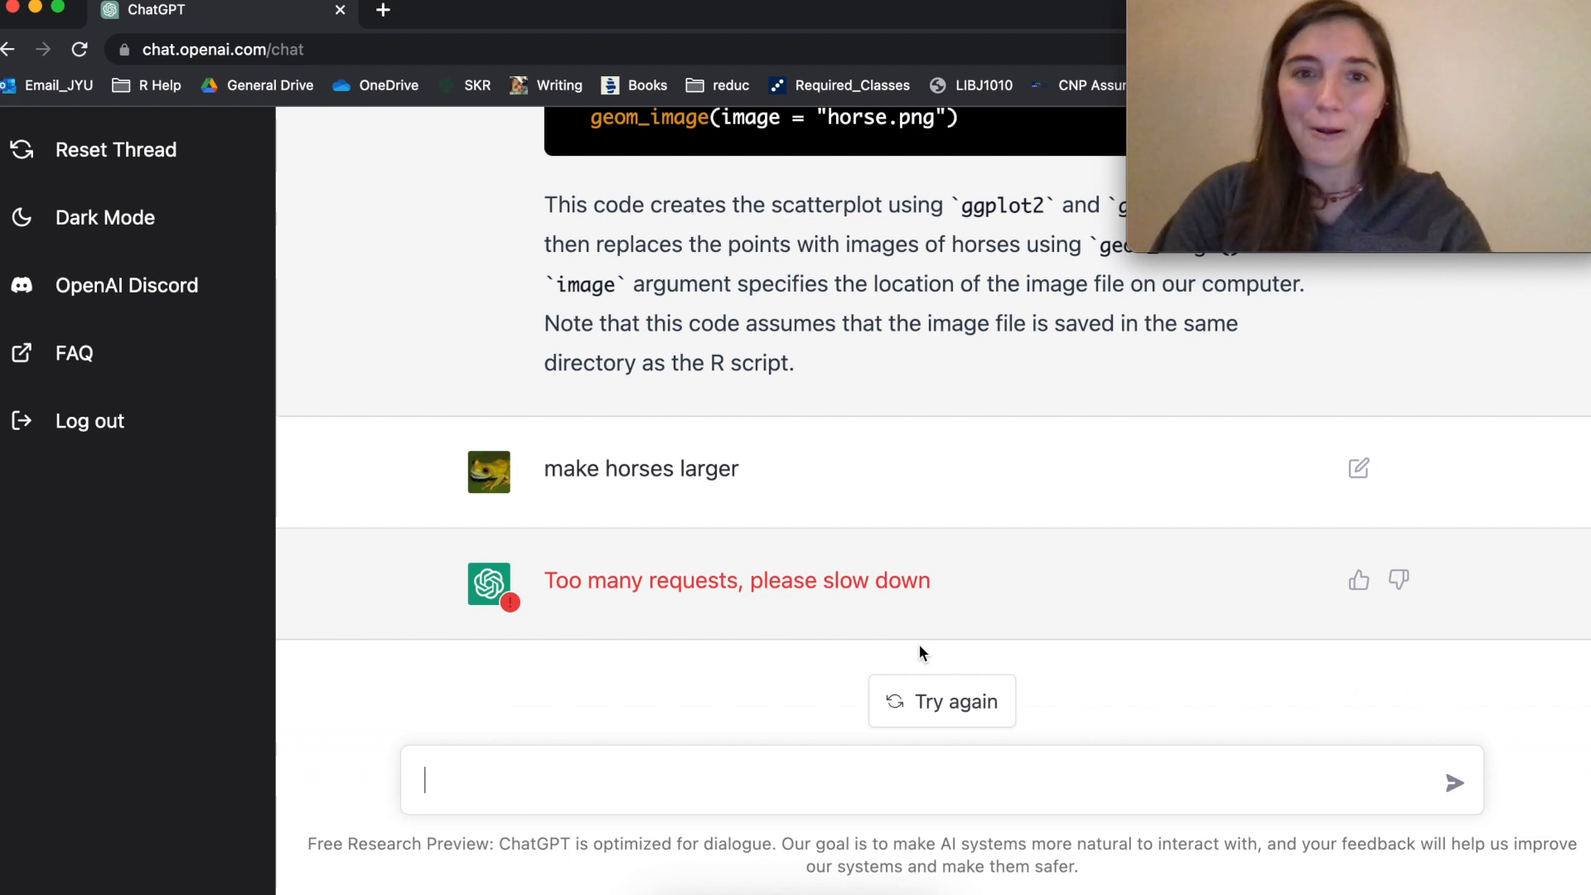
scroll(up, 3)
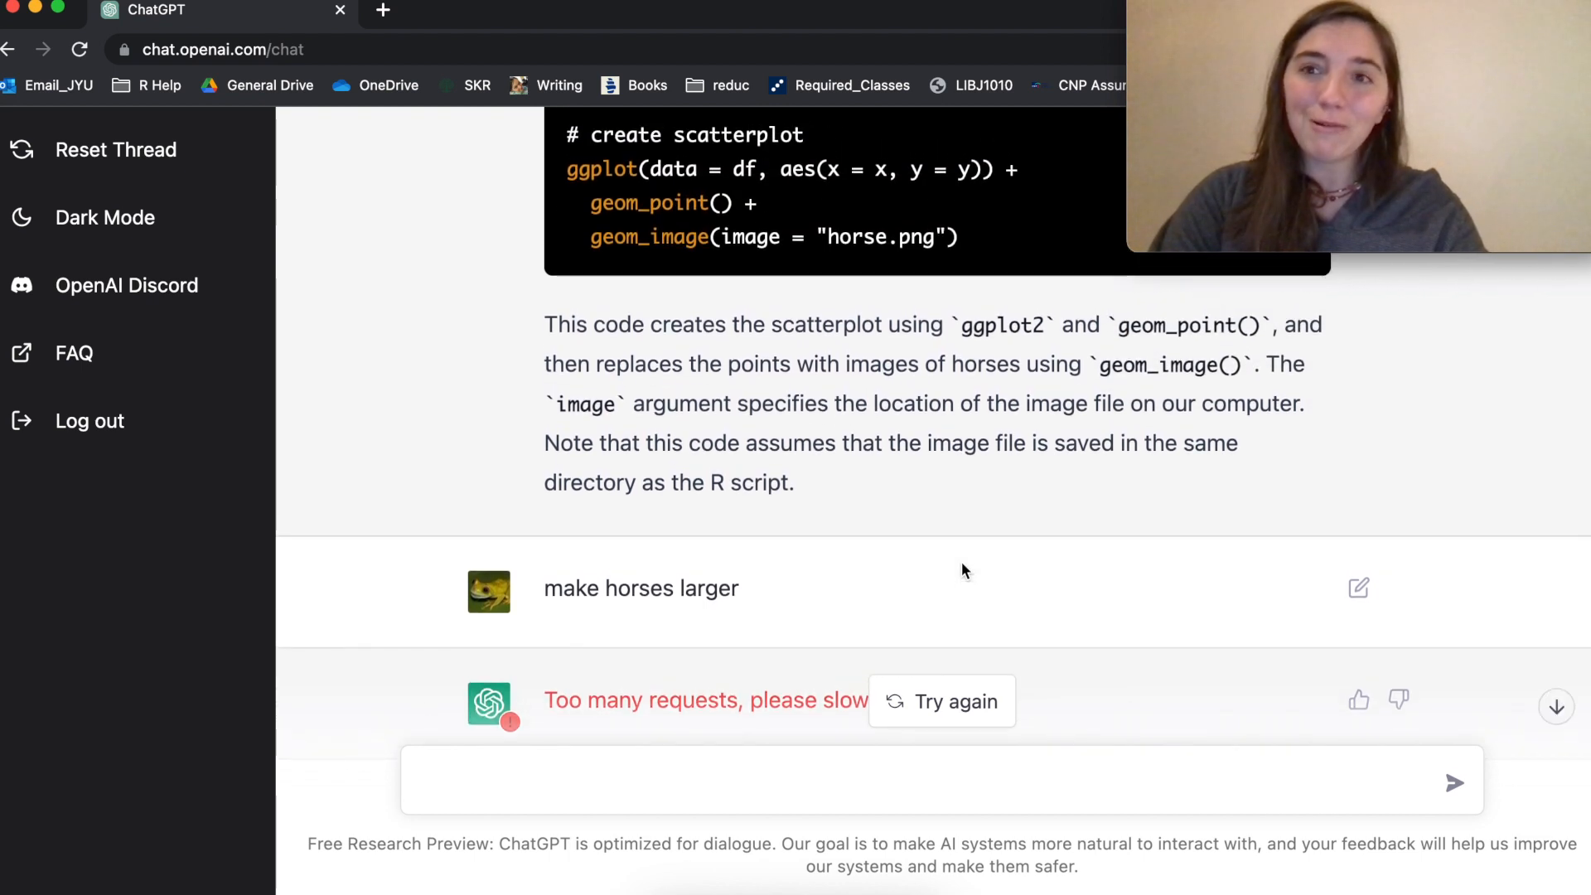
scroll(up, 3)
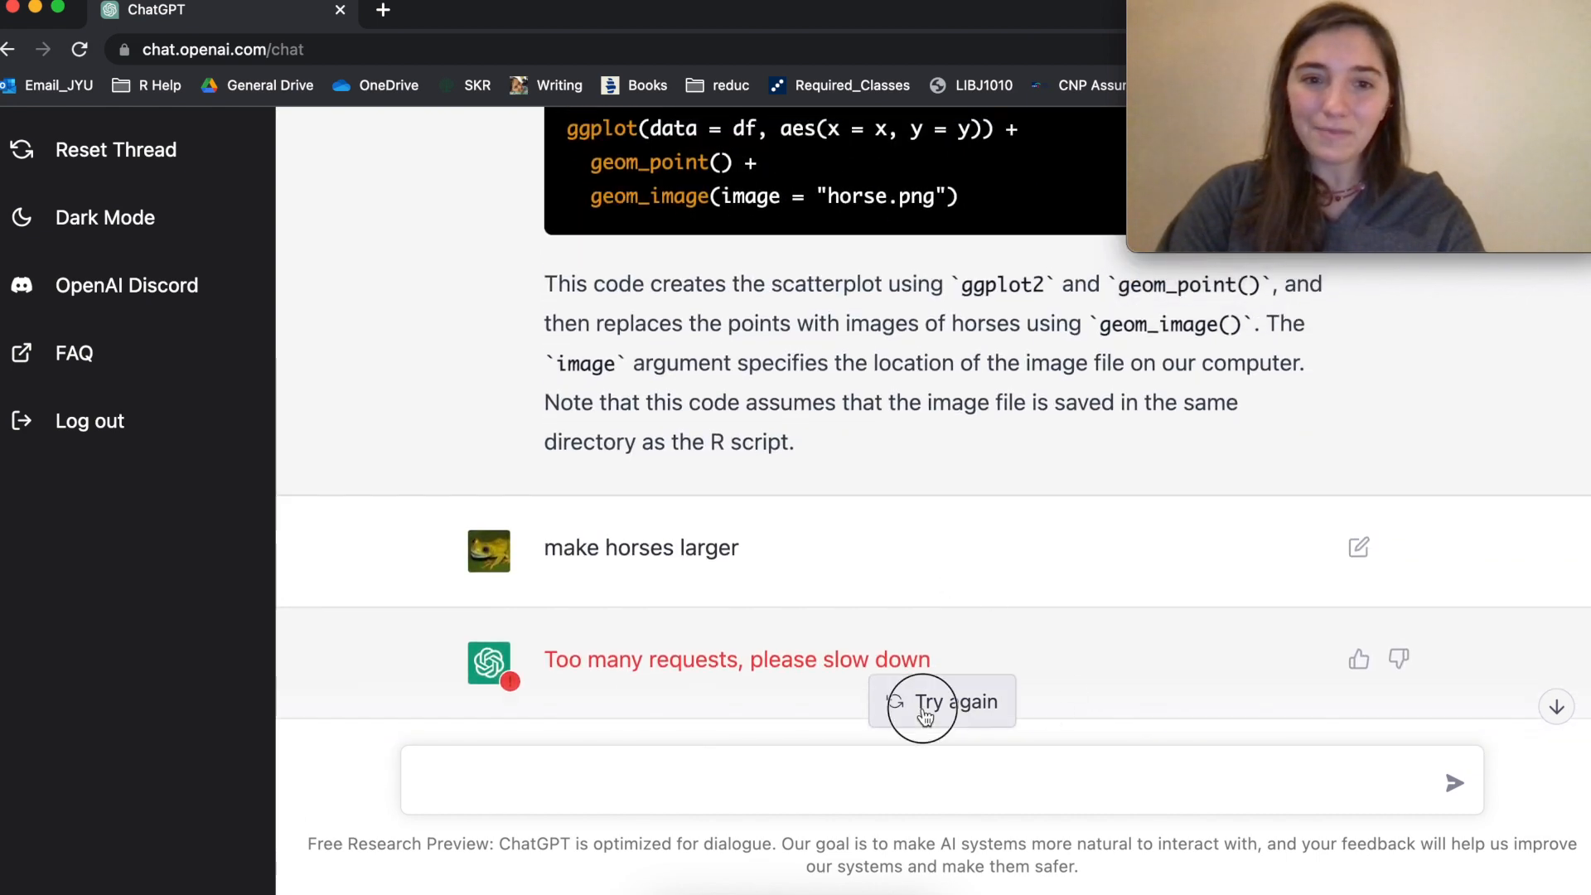
click(940, 700)
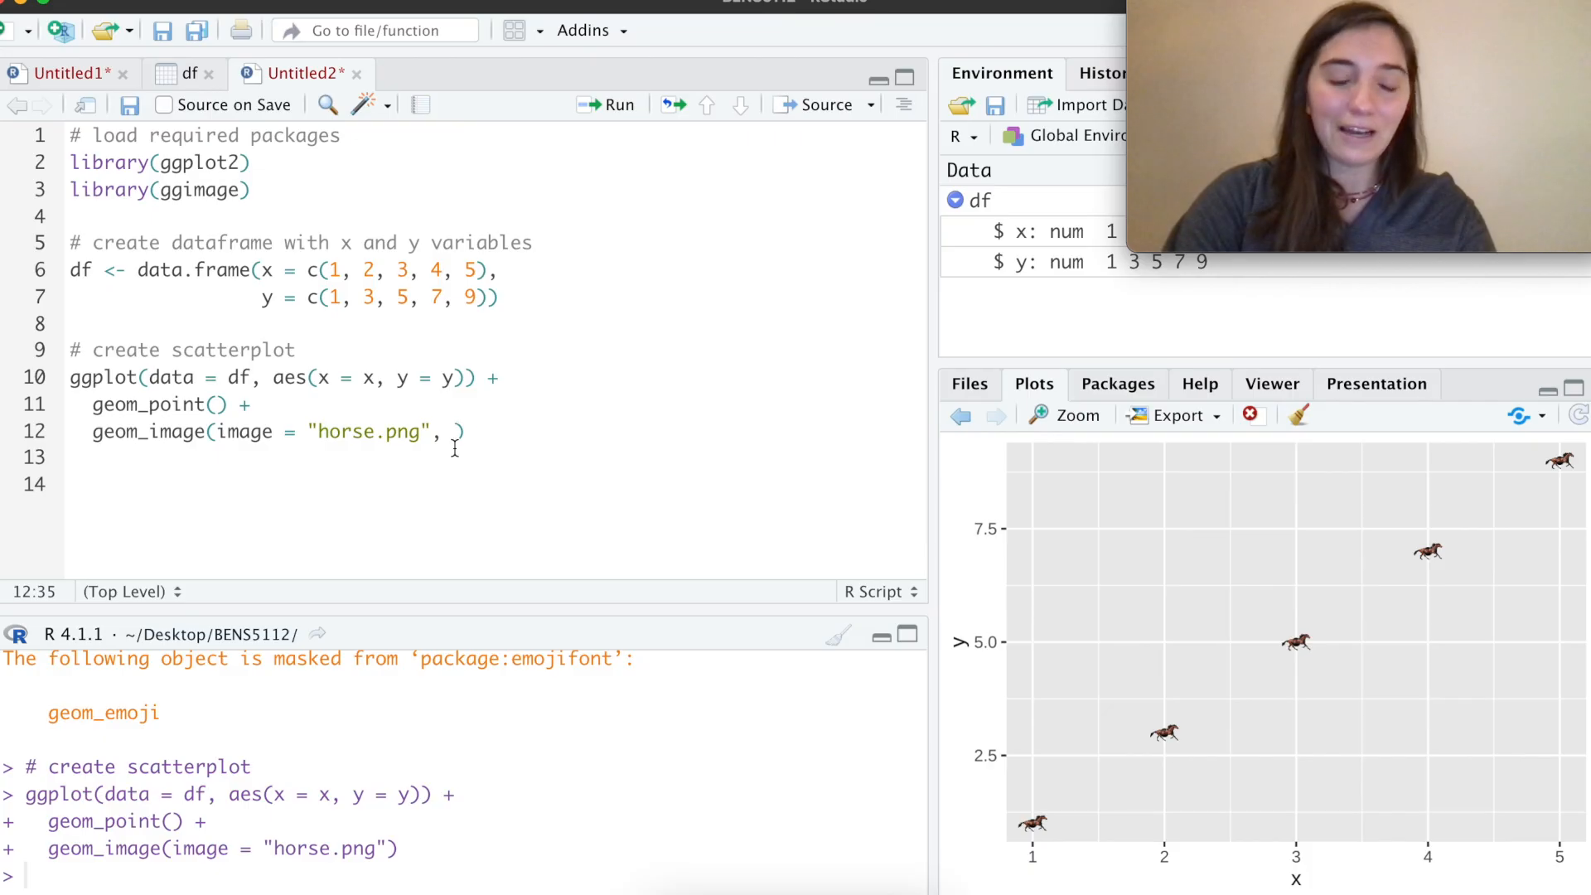
Step: Add size = 1 to geom_image() and rerun the horse scatterplot
text(size = 1)
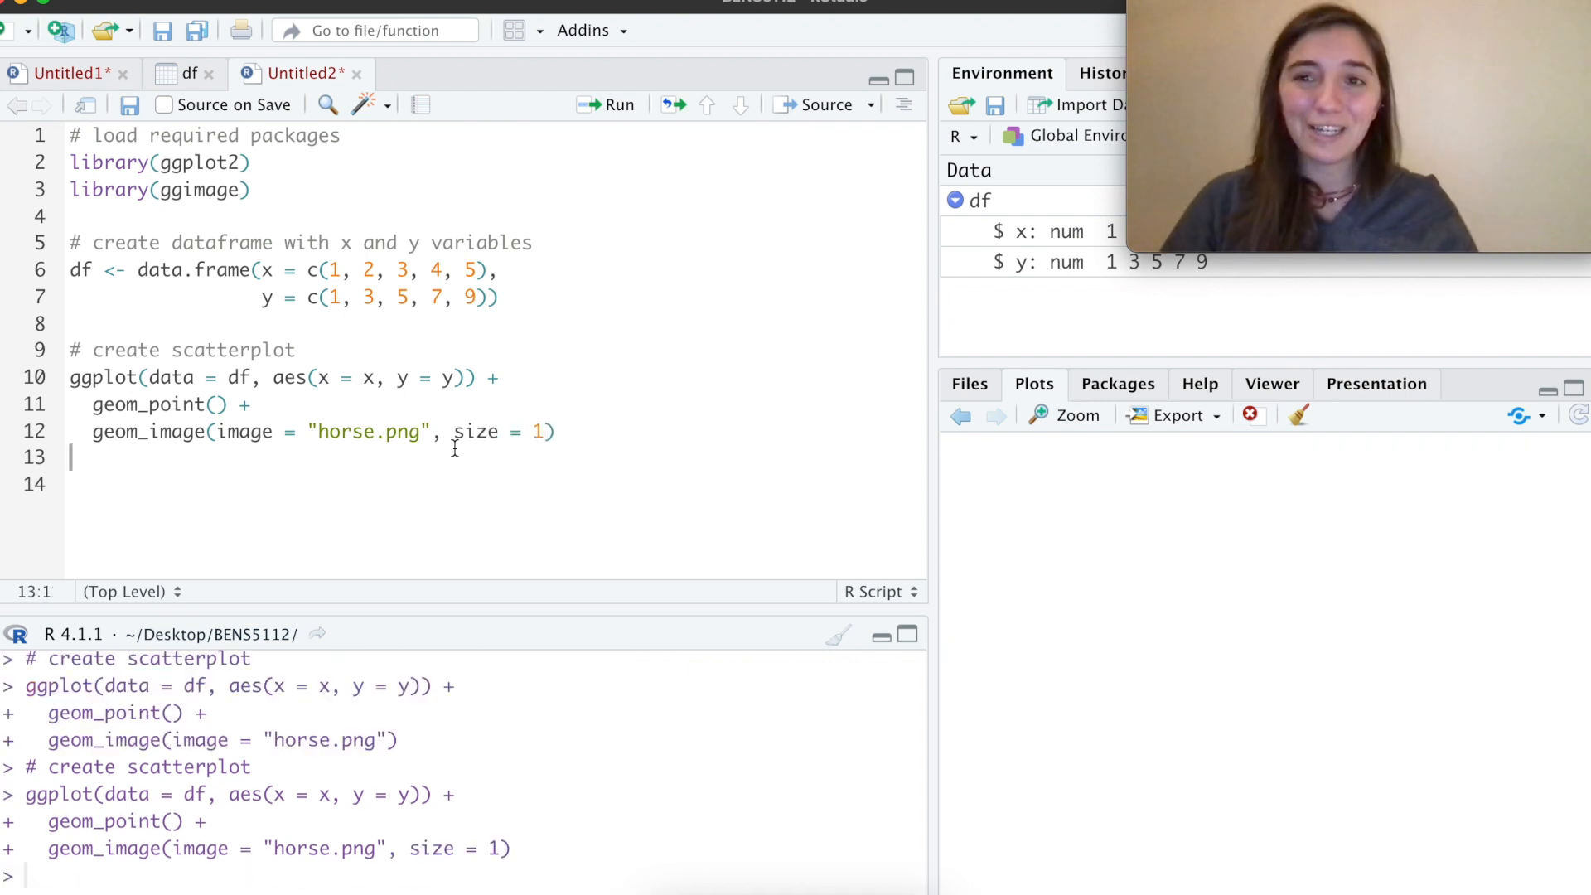
click(608, 104)
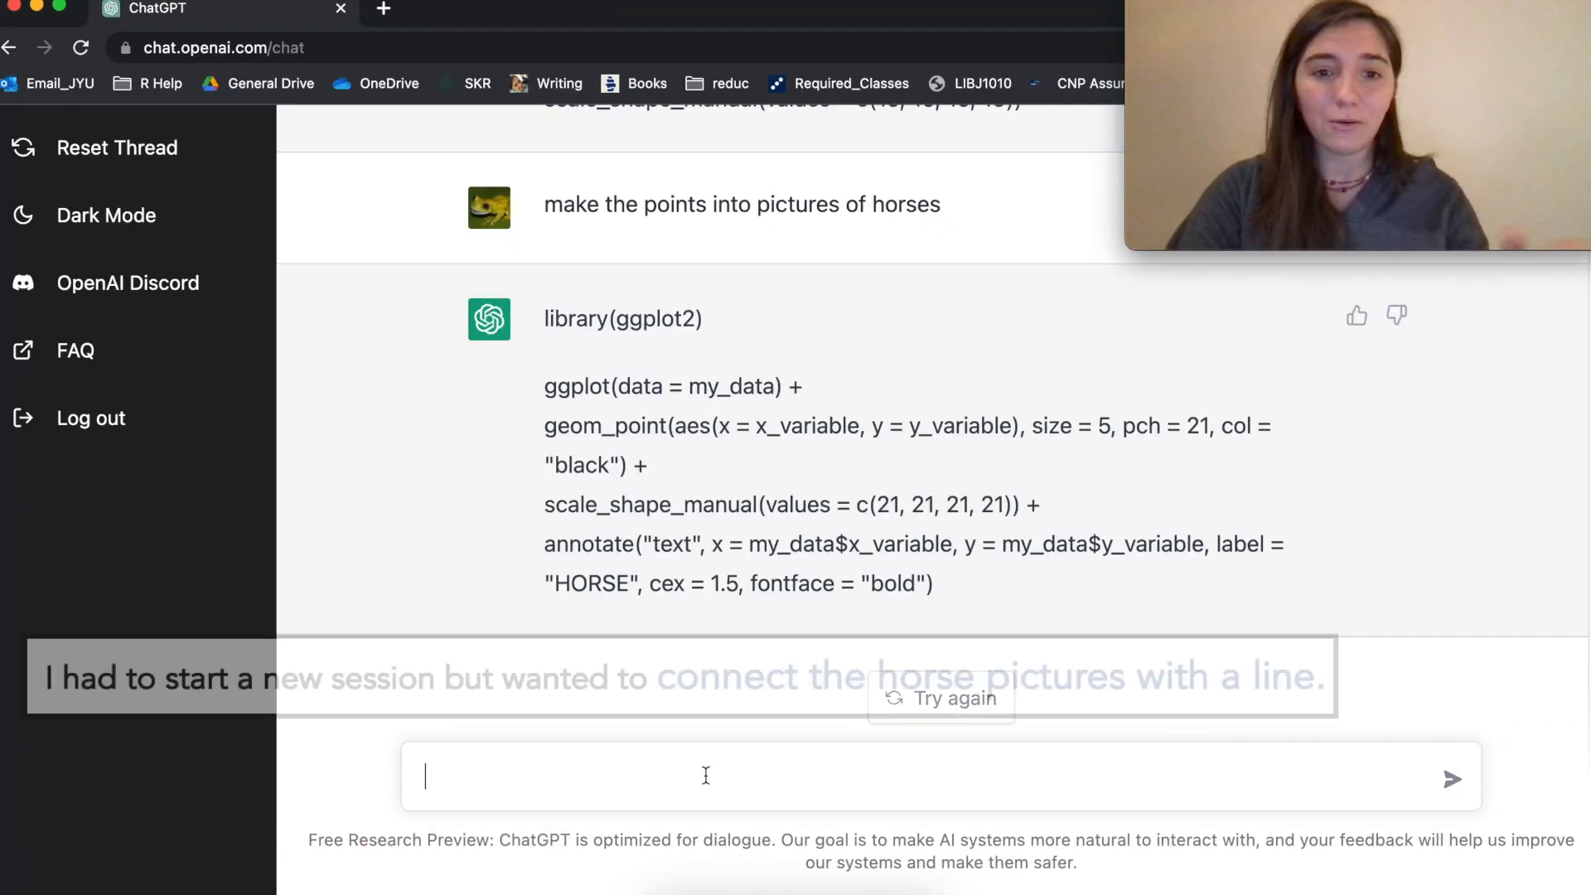
Step: Send 'connect points' to ChatGPT and scroll to the geom_line(..., size = 2) reply
text(connect poin)
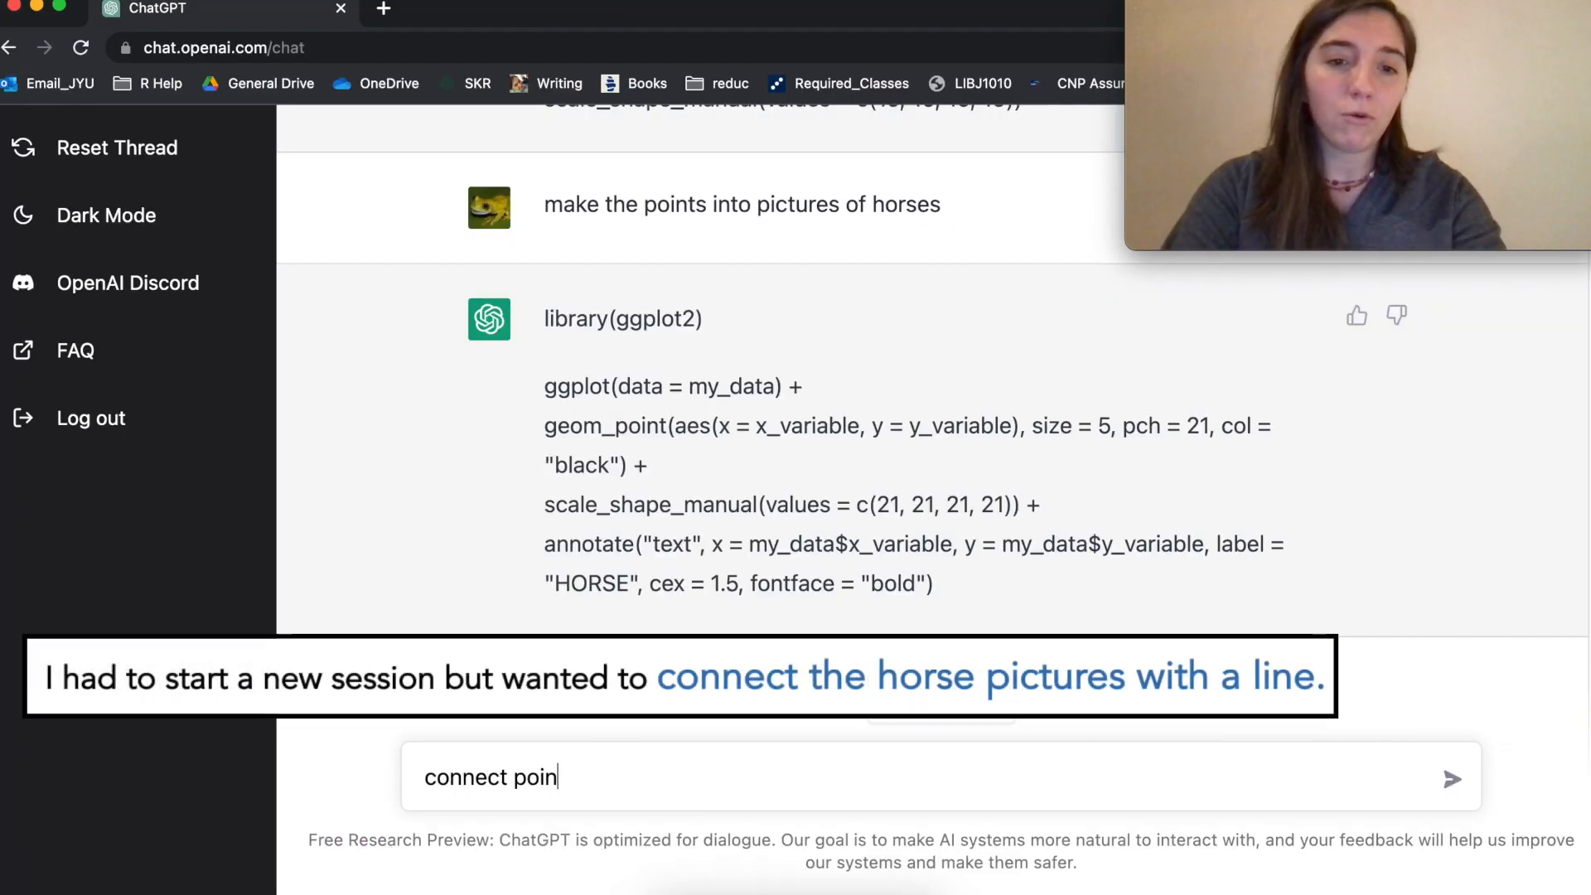
text(ts)
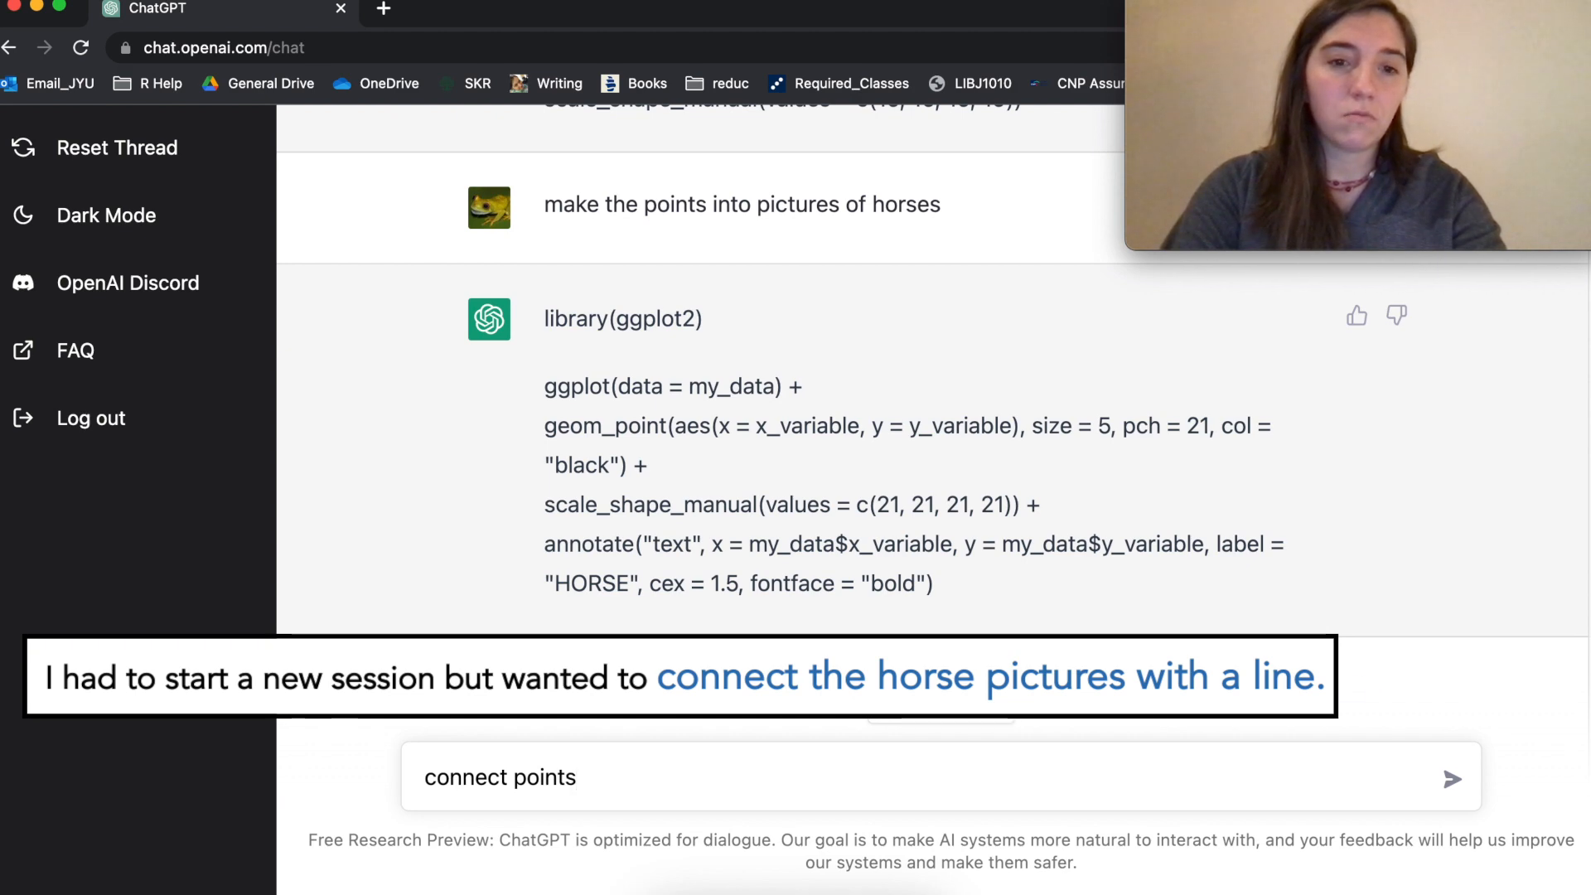
click(1450, 778)
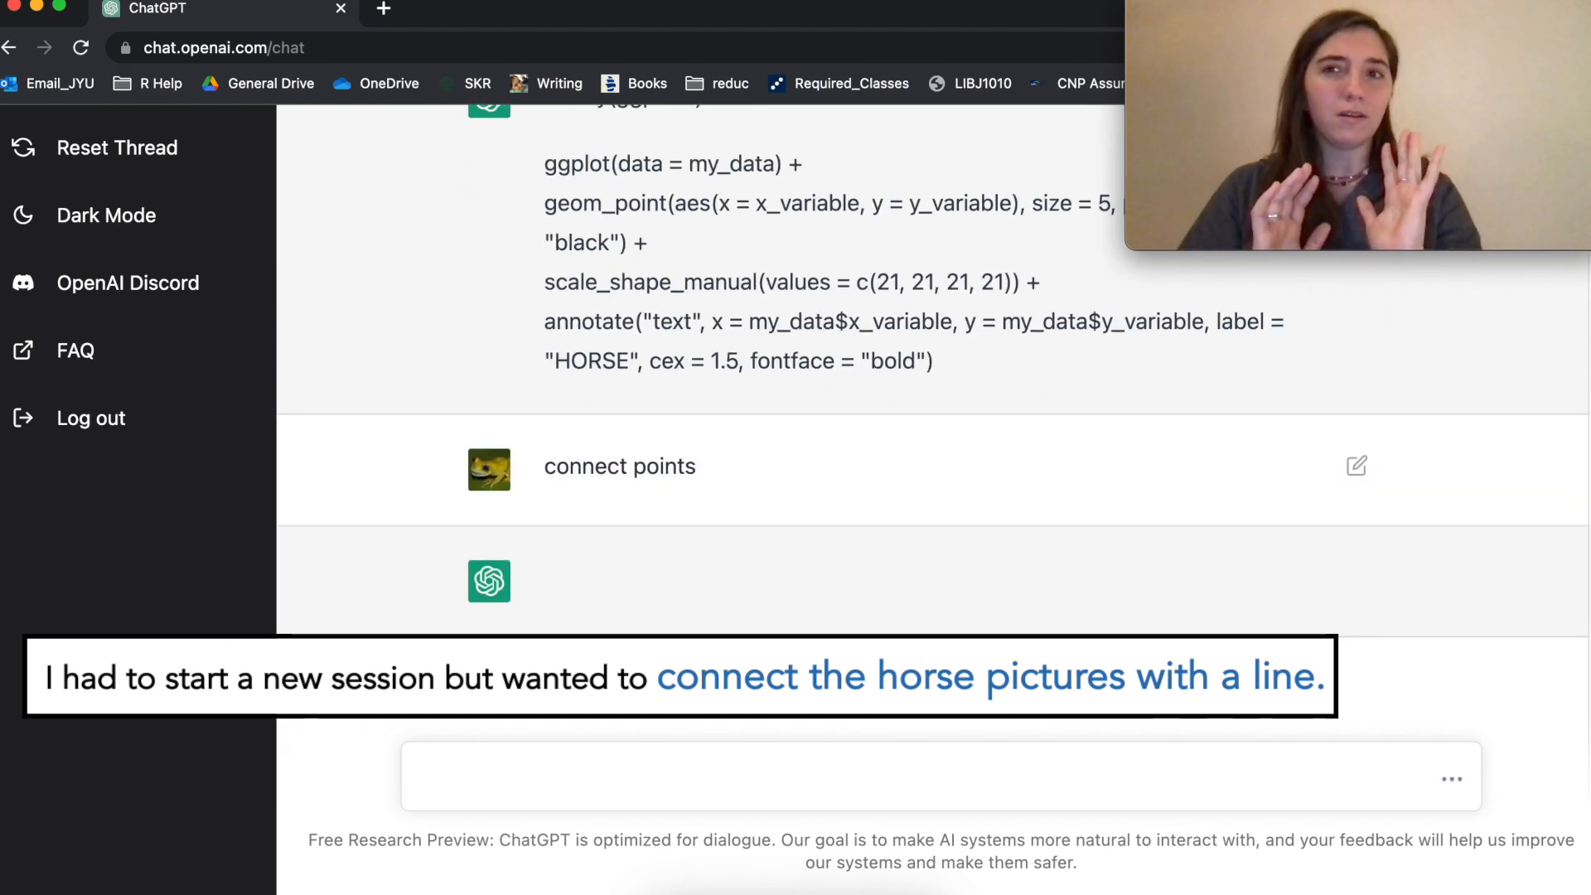
scroll(down, 3)
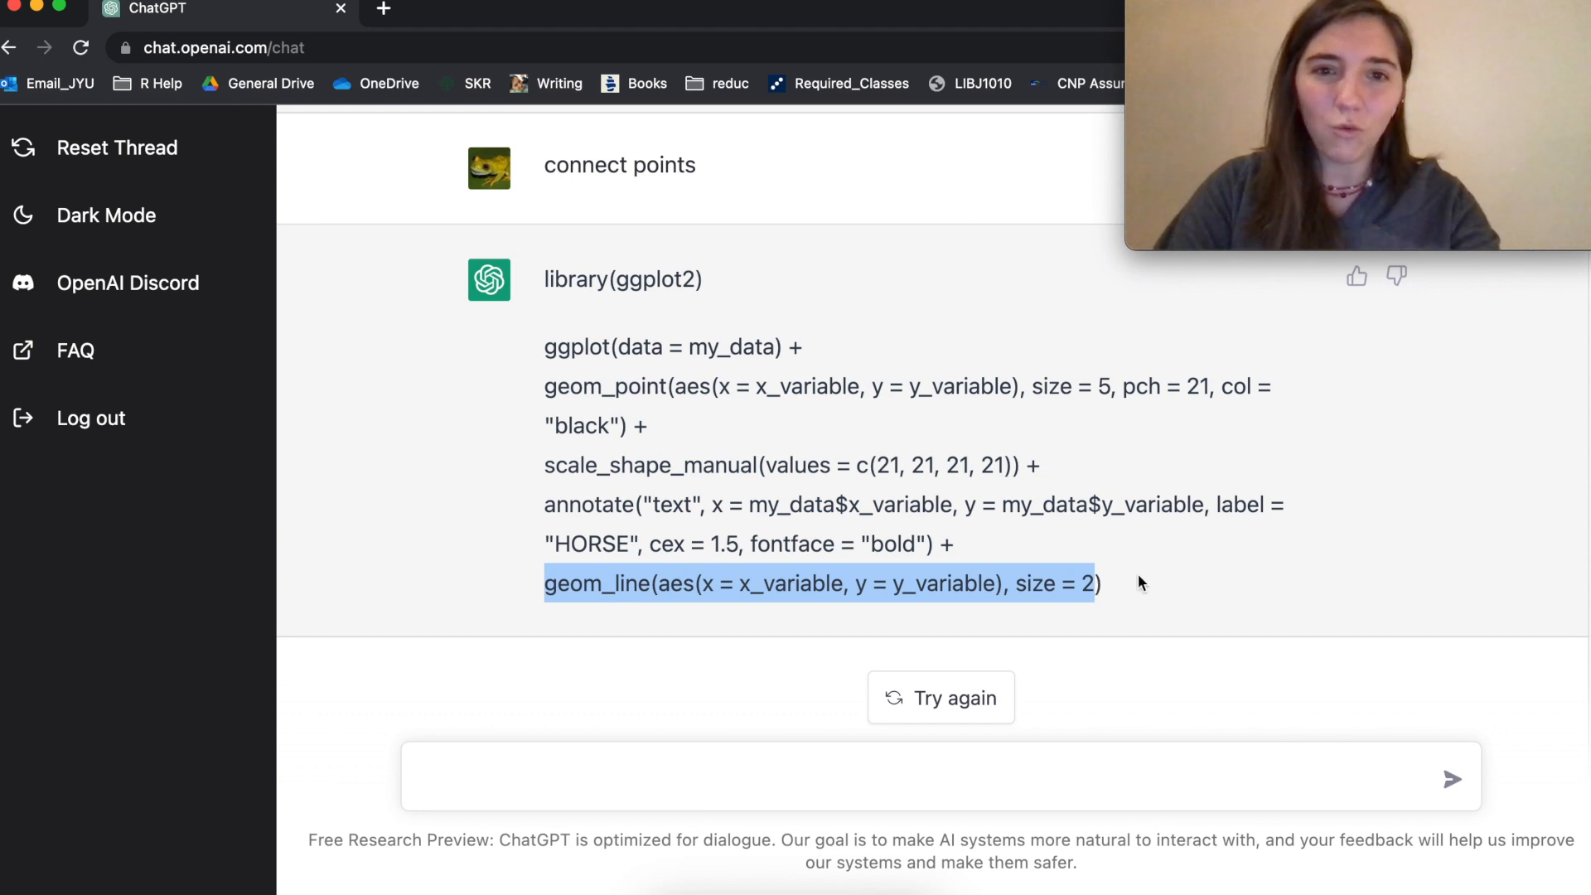
mouse_move(977, 677)
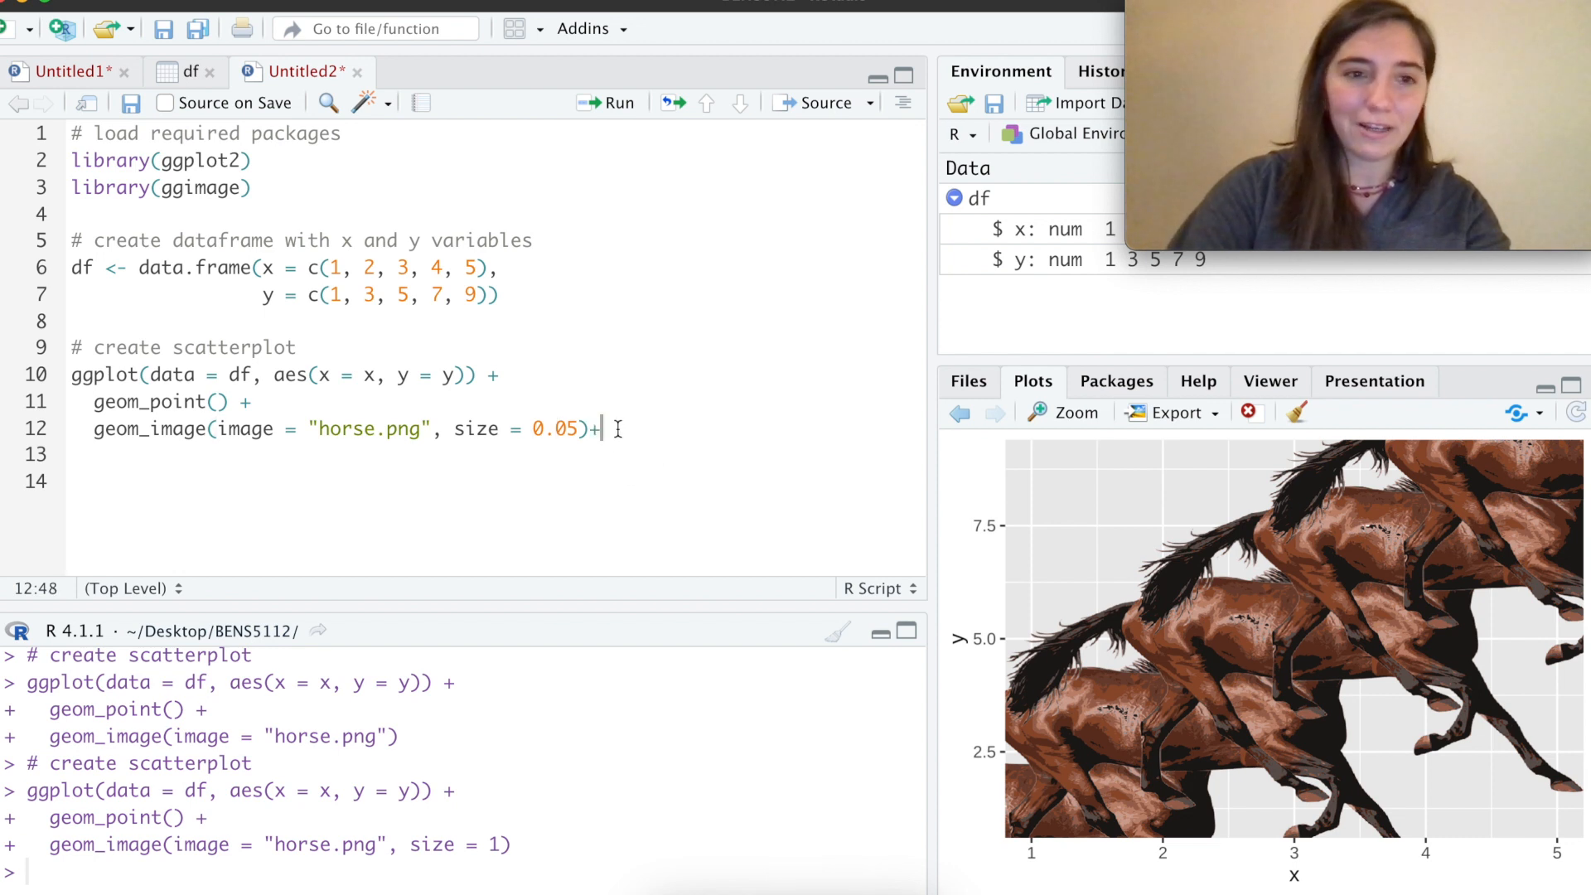
Step: Add geom_line(aes(x = x, y = y), size = 2), run it, and change size to linewidth
text(geom_line(aes(x = x, y = y), size = 2)
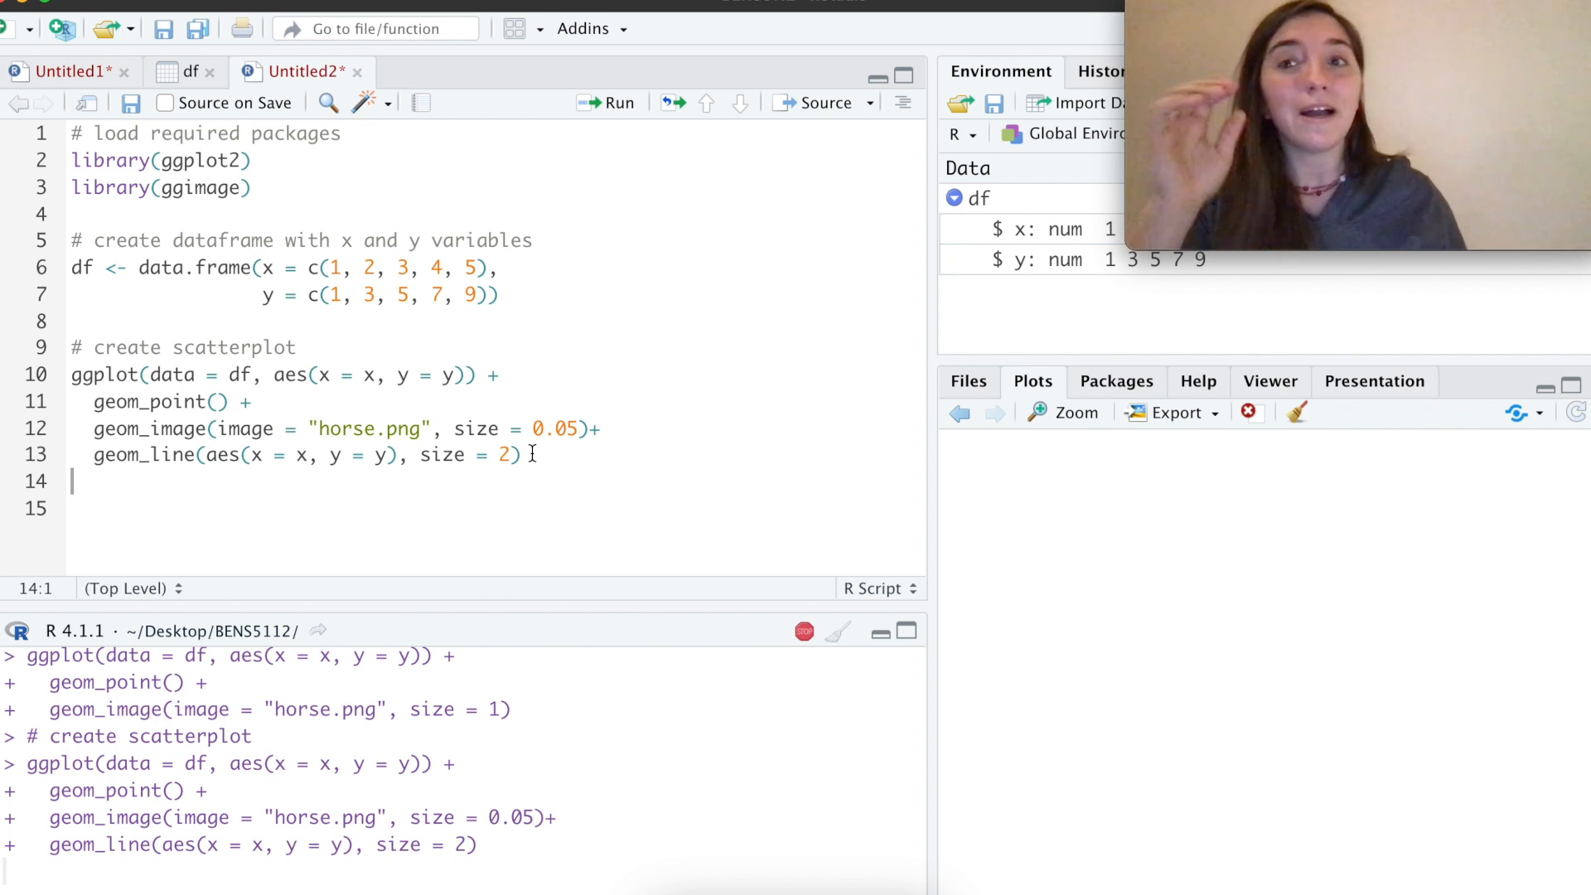
click(607, 101)
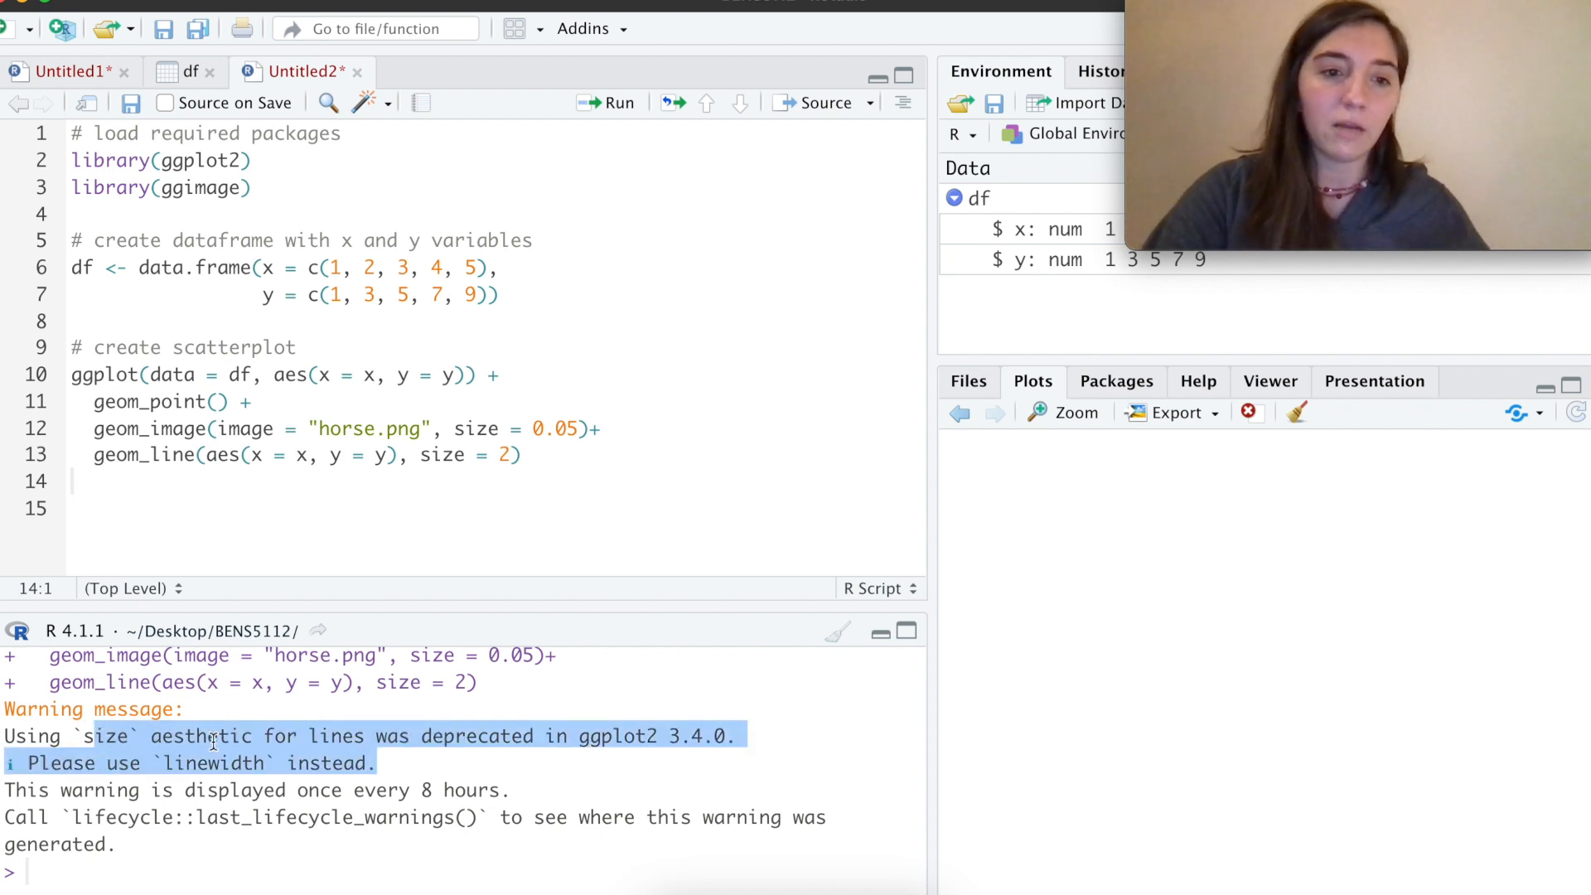
click(607, 103)
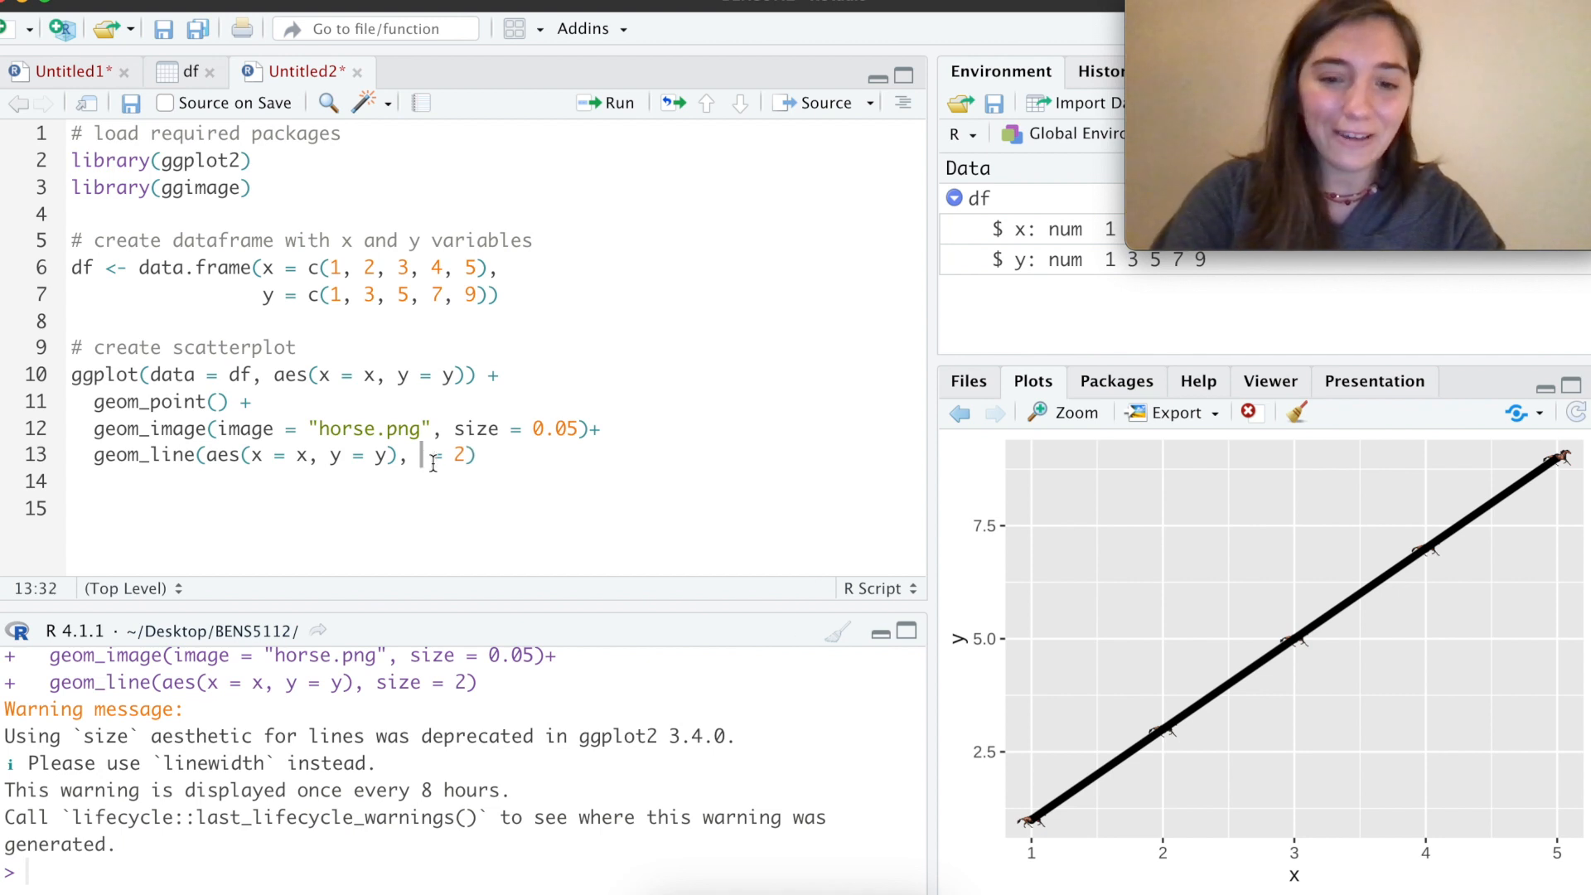
text(lin)
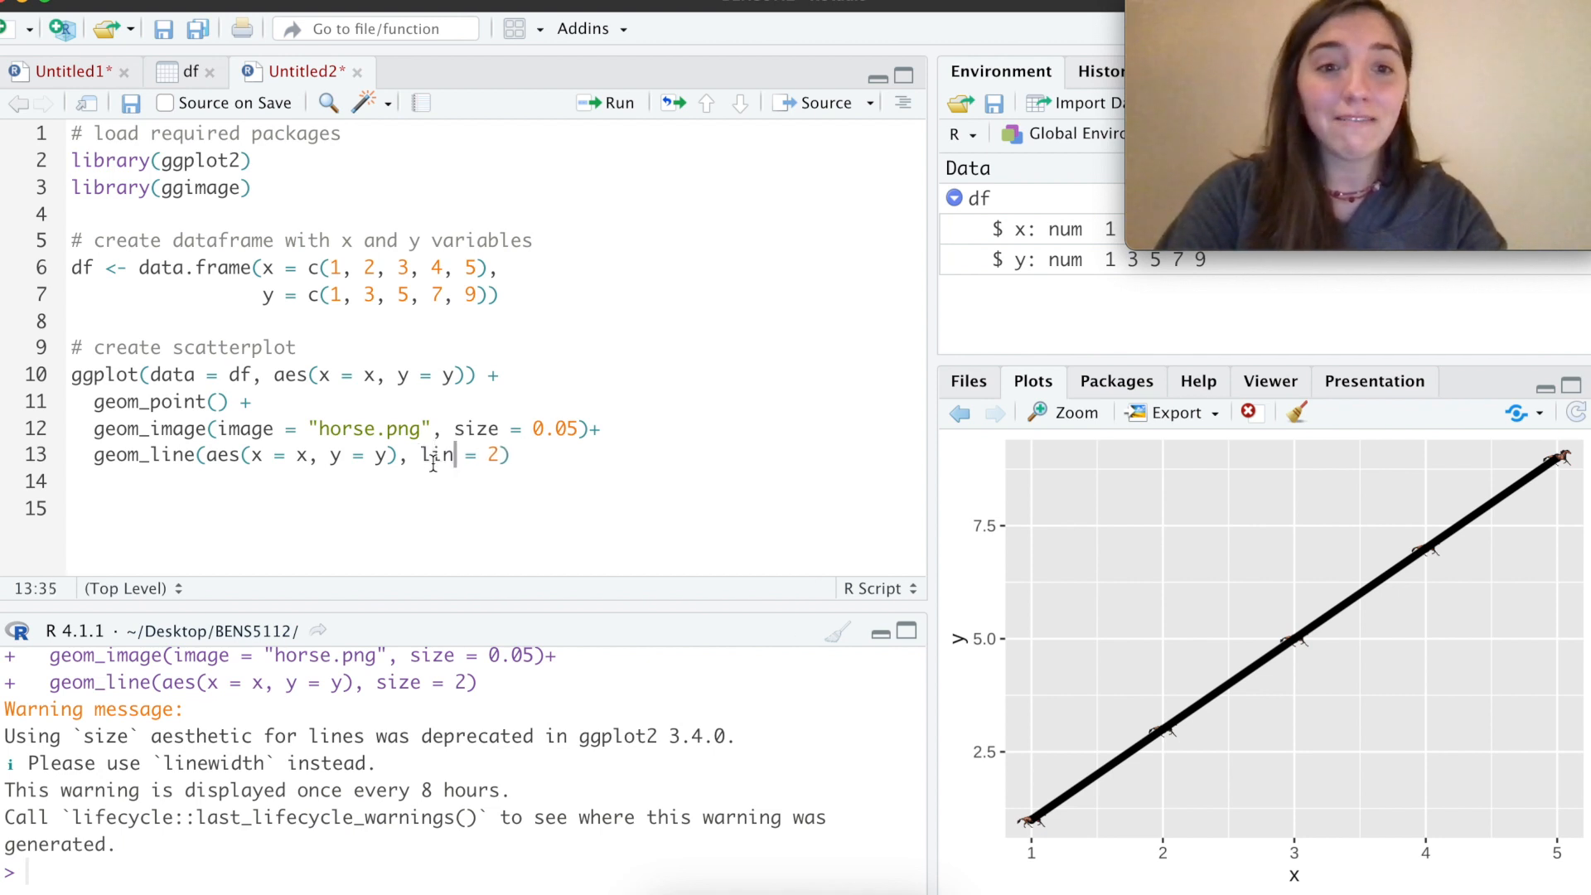
text(ewidth)
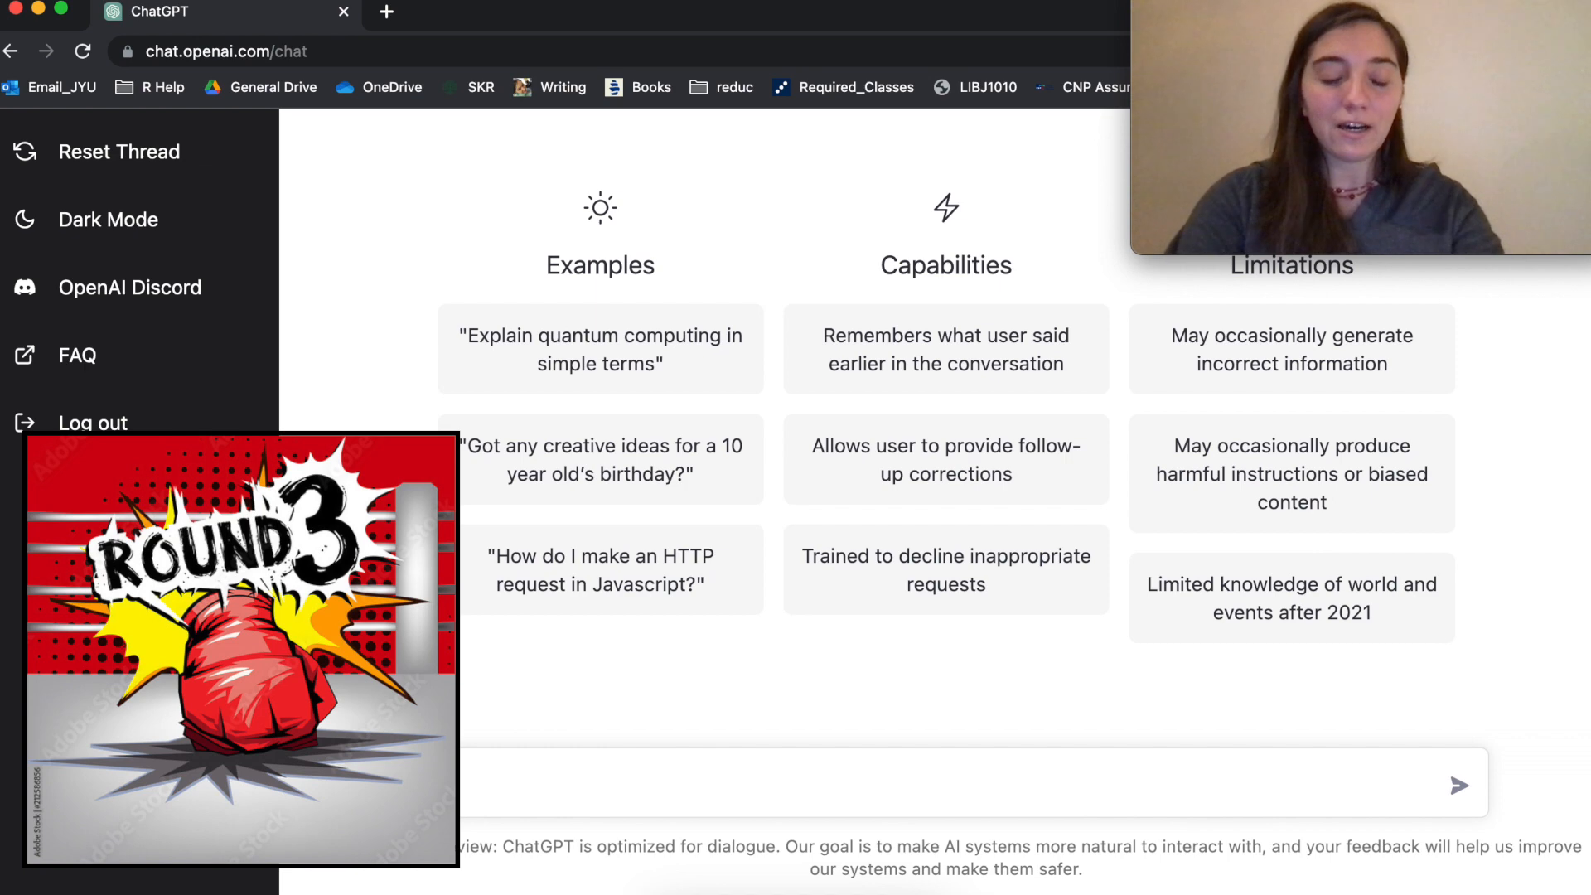
Step: Ask ChatGPT to 'code a timeseries plot' and copy the returned example R code
text(code a timese)
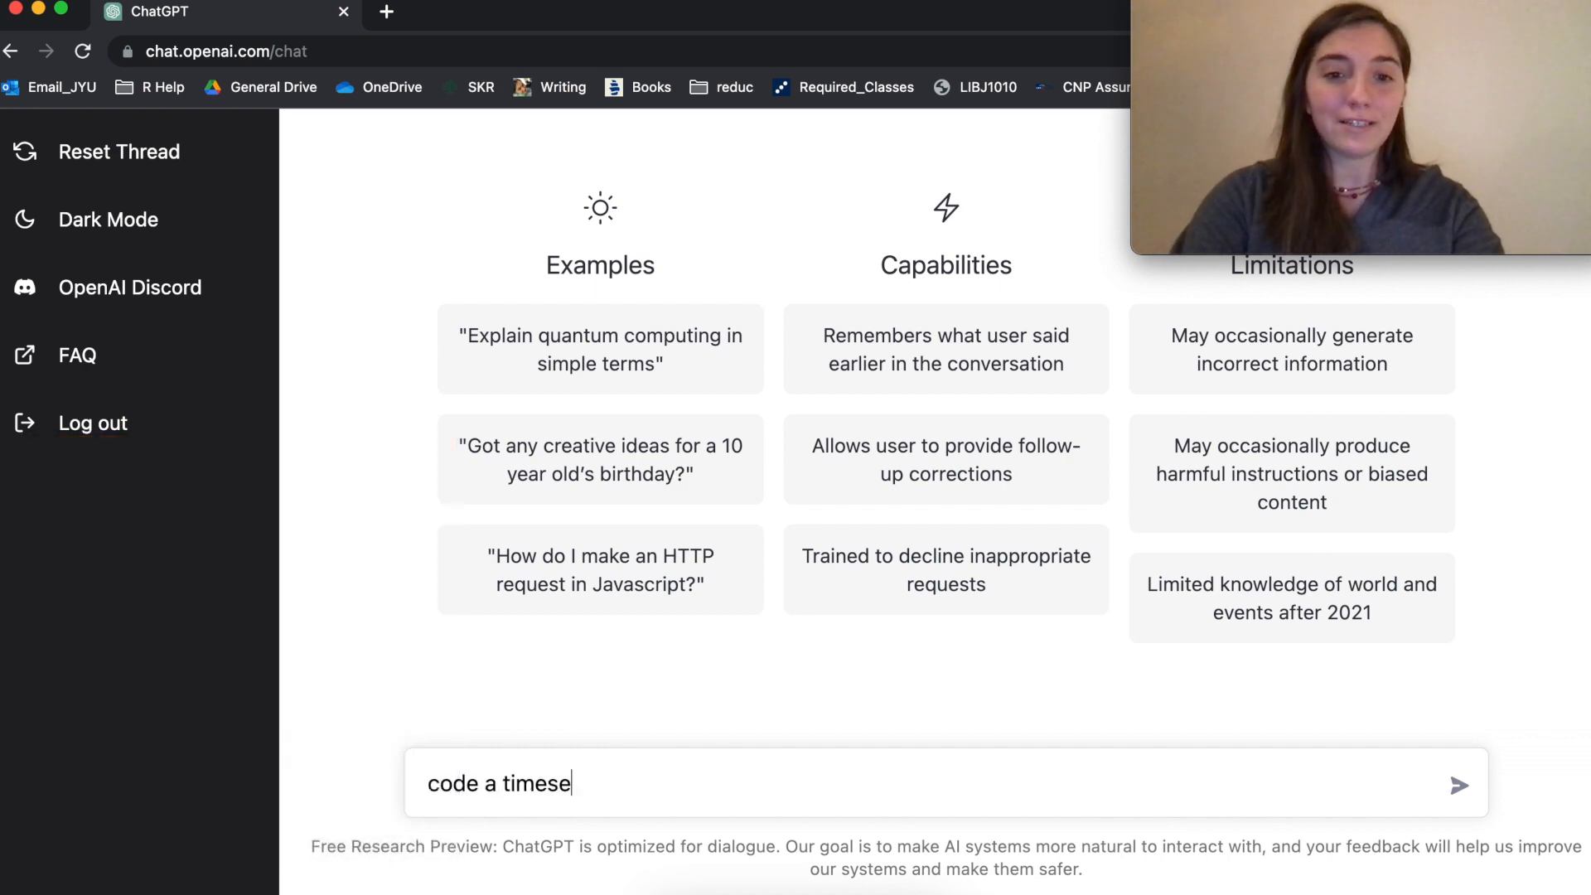
text(ries plot)
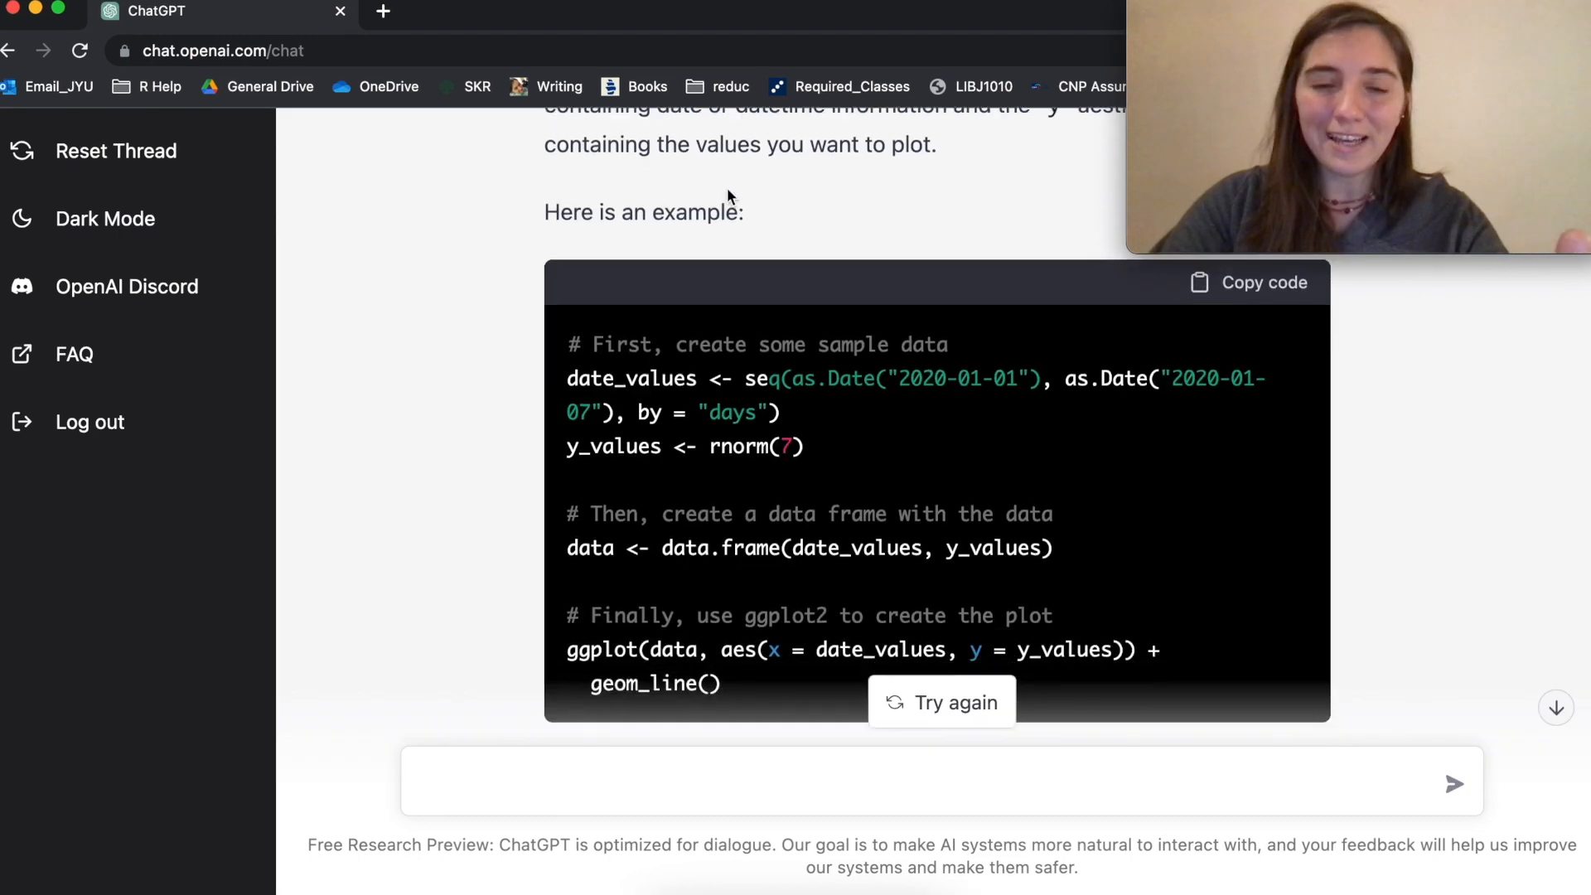
scroll(up, 3)
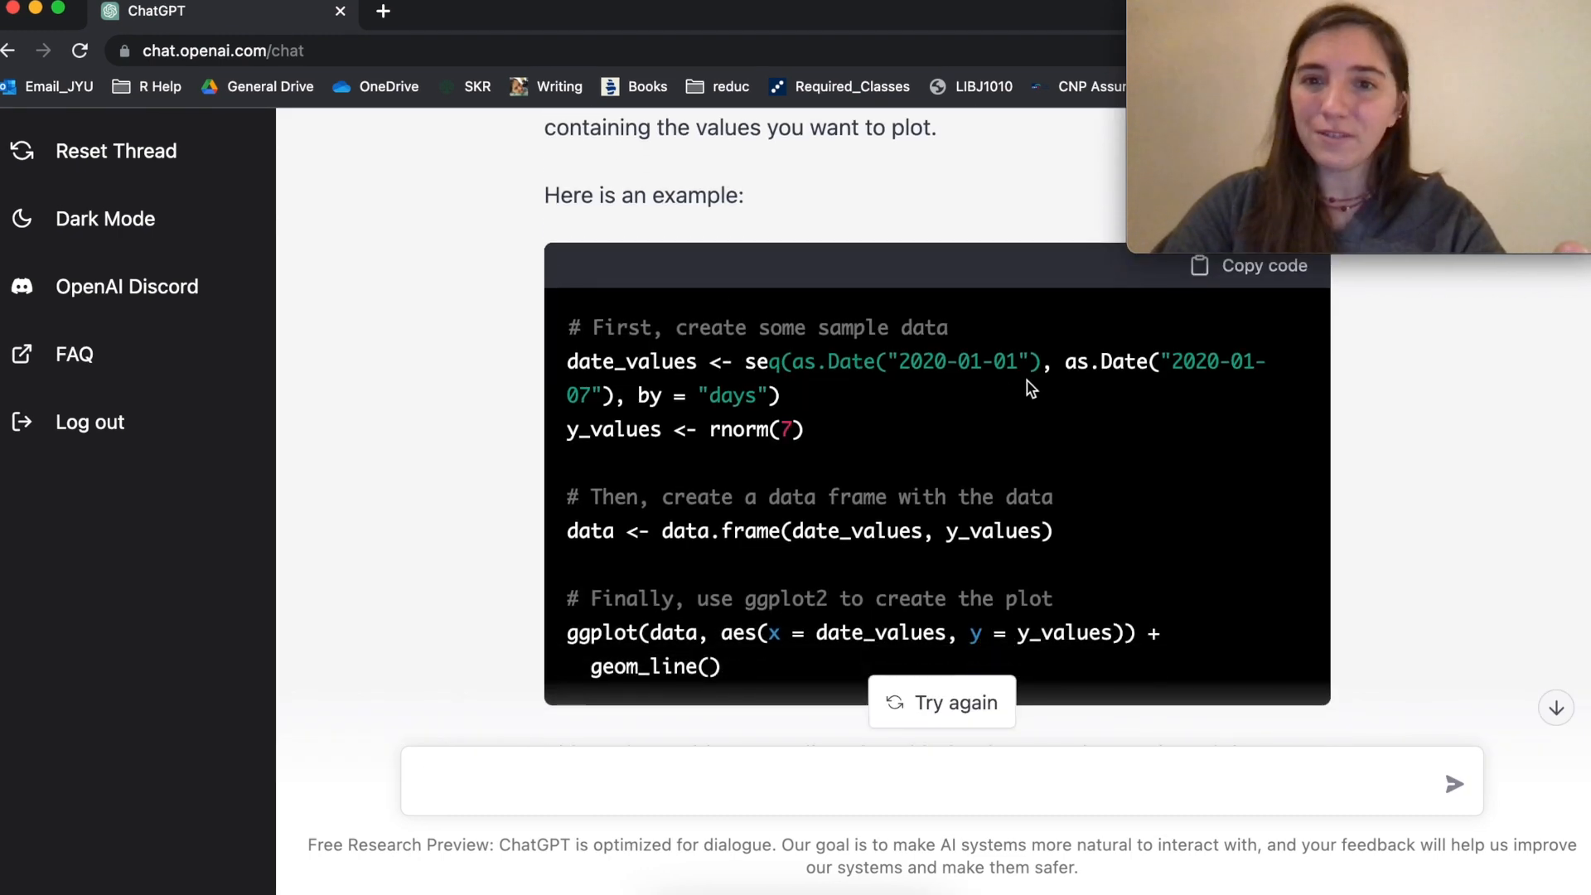
mouse_move(722, 398)
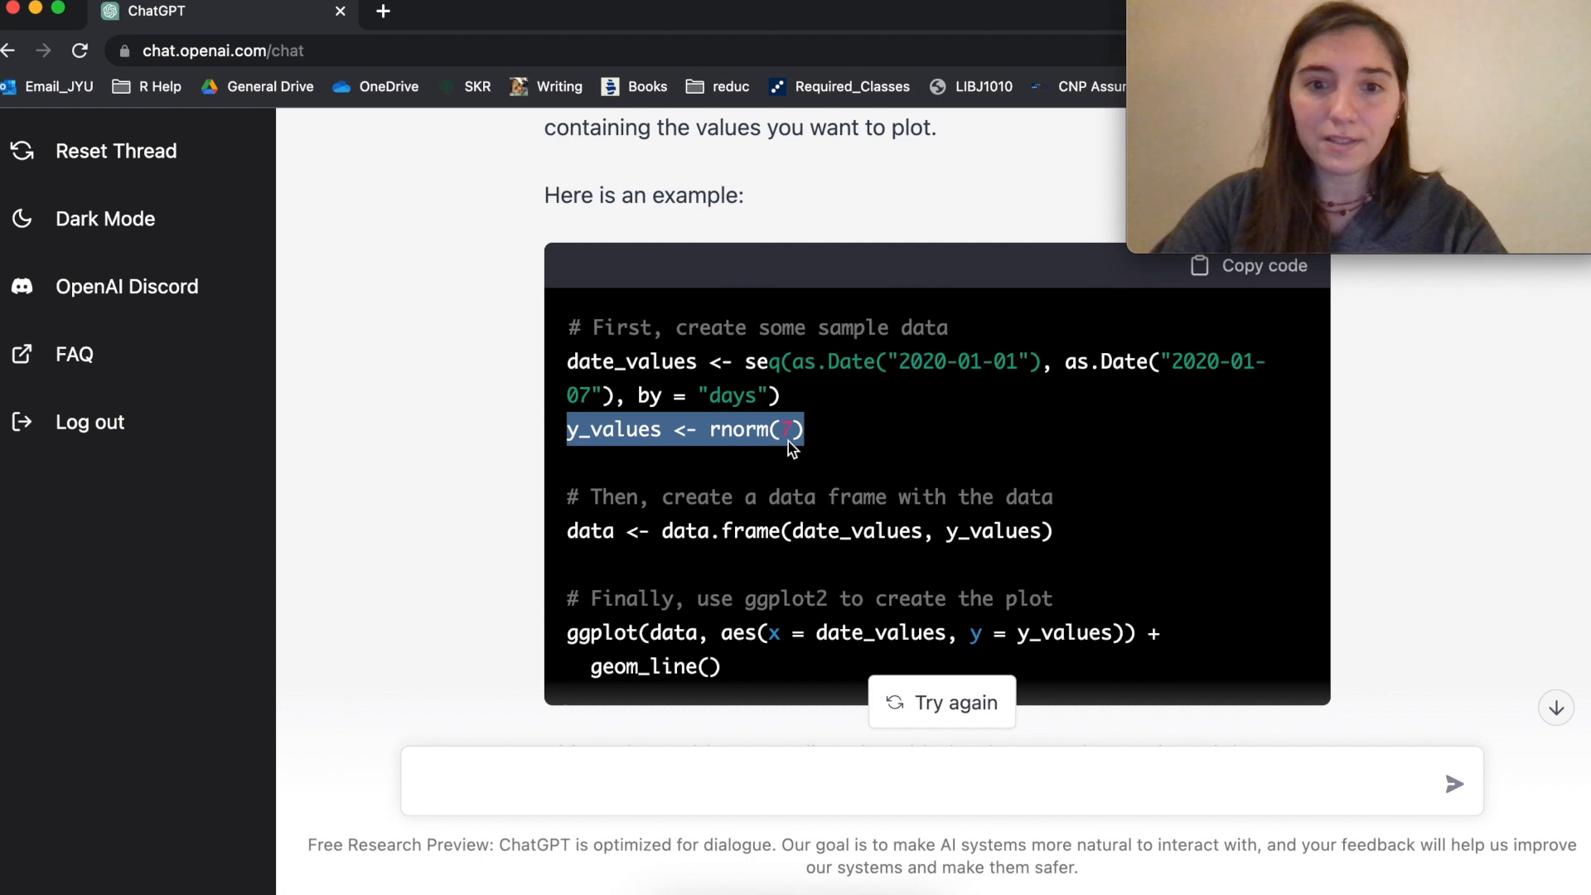
scroll(down, 3)
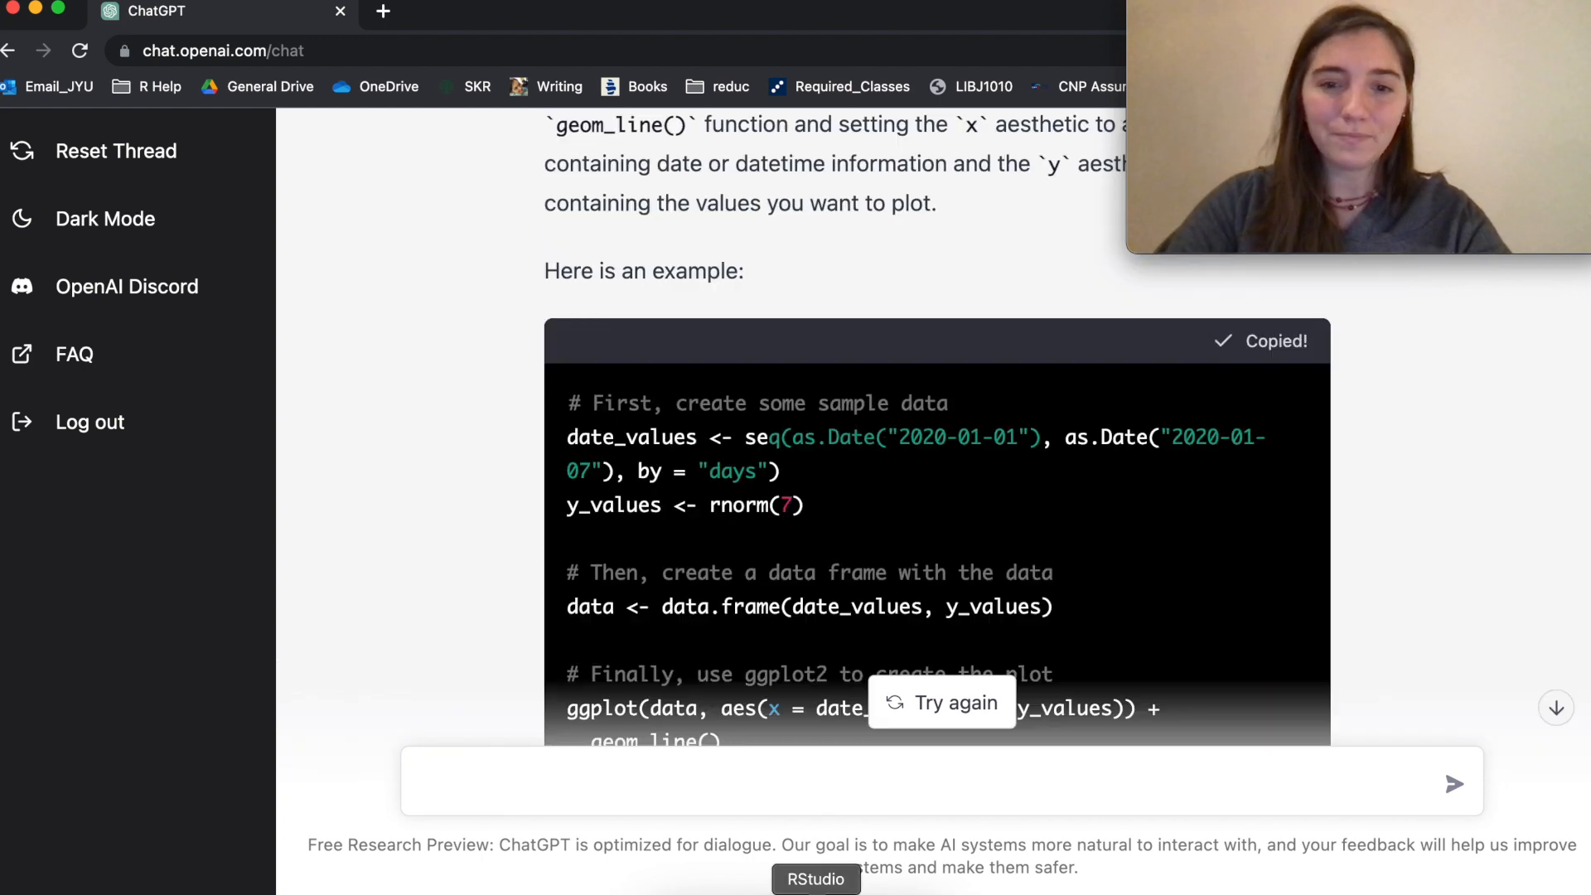
click(815, 878)
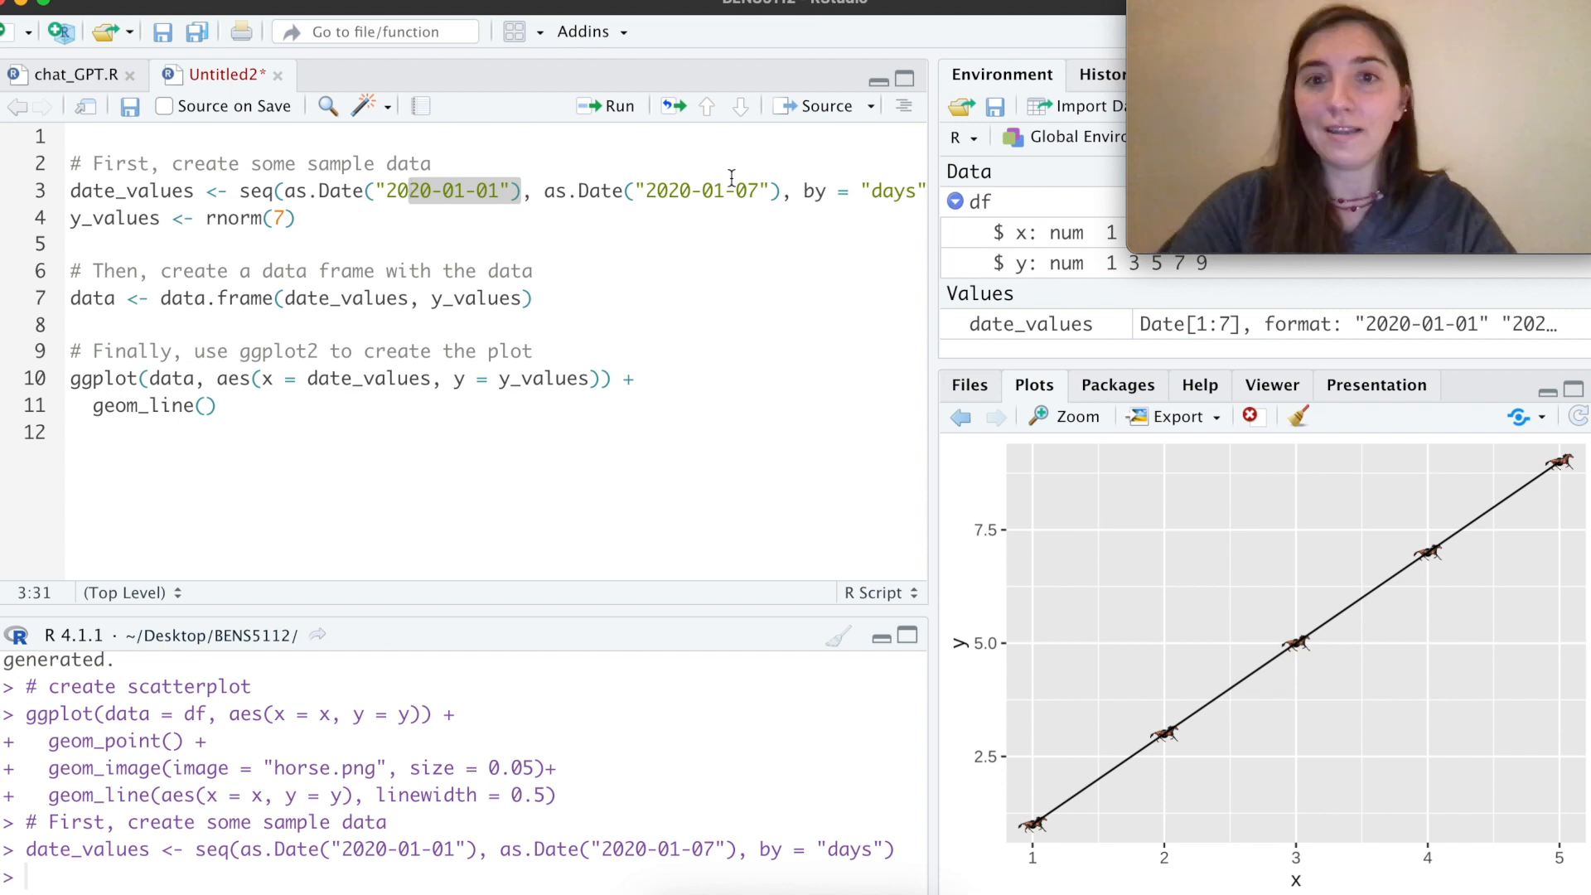
Step: Paste the ggplot2 example into Untitled2 and run the date_values and y_values lines
click(911, 192)
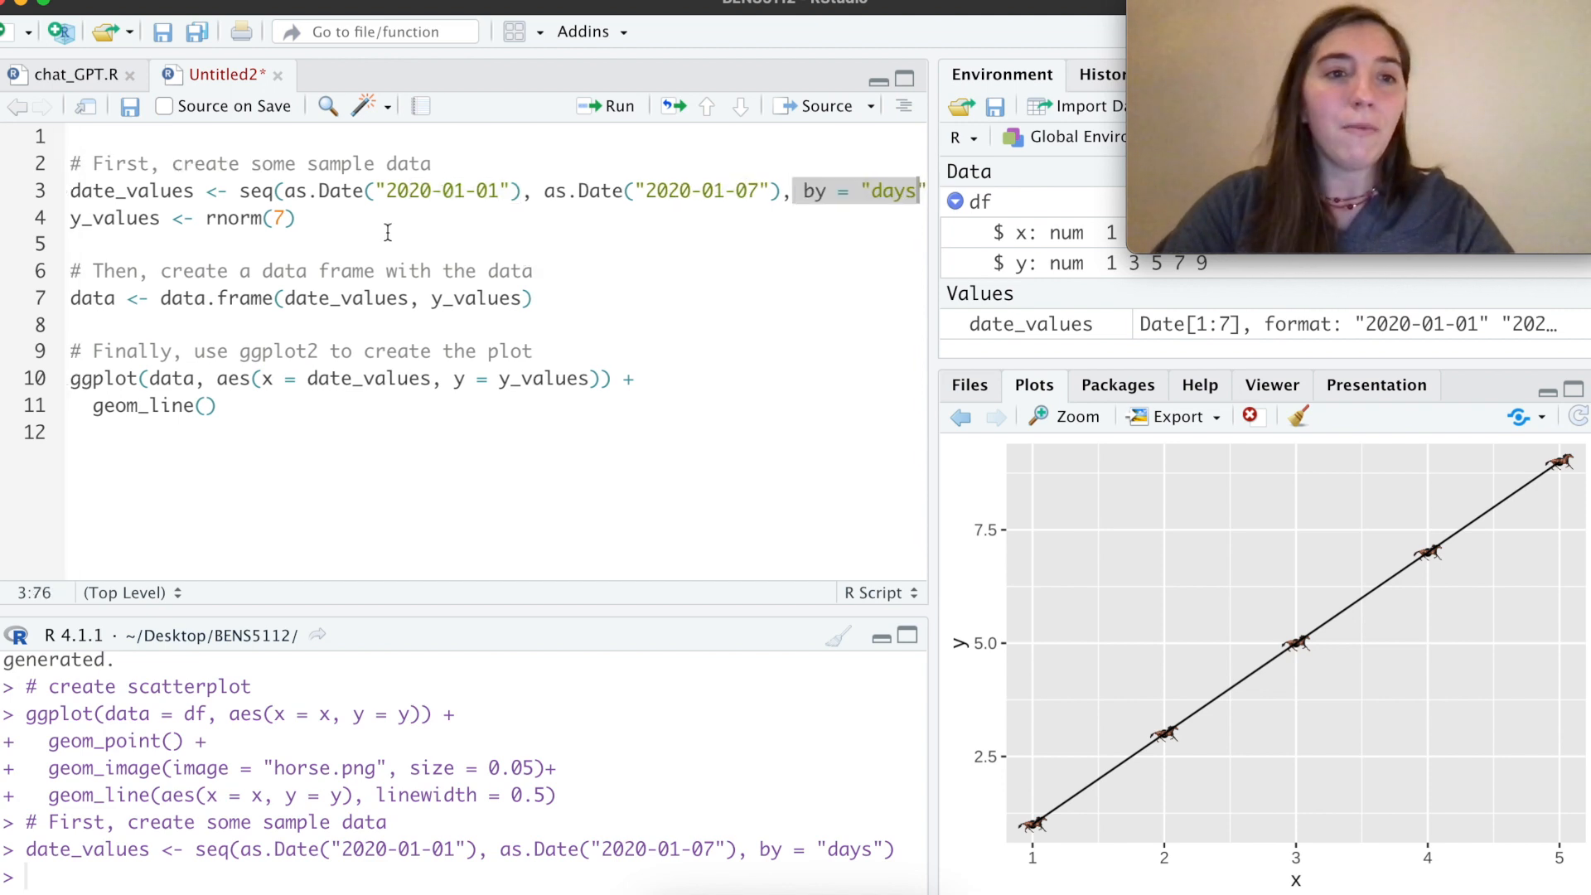
click(132, 218)
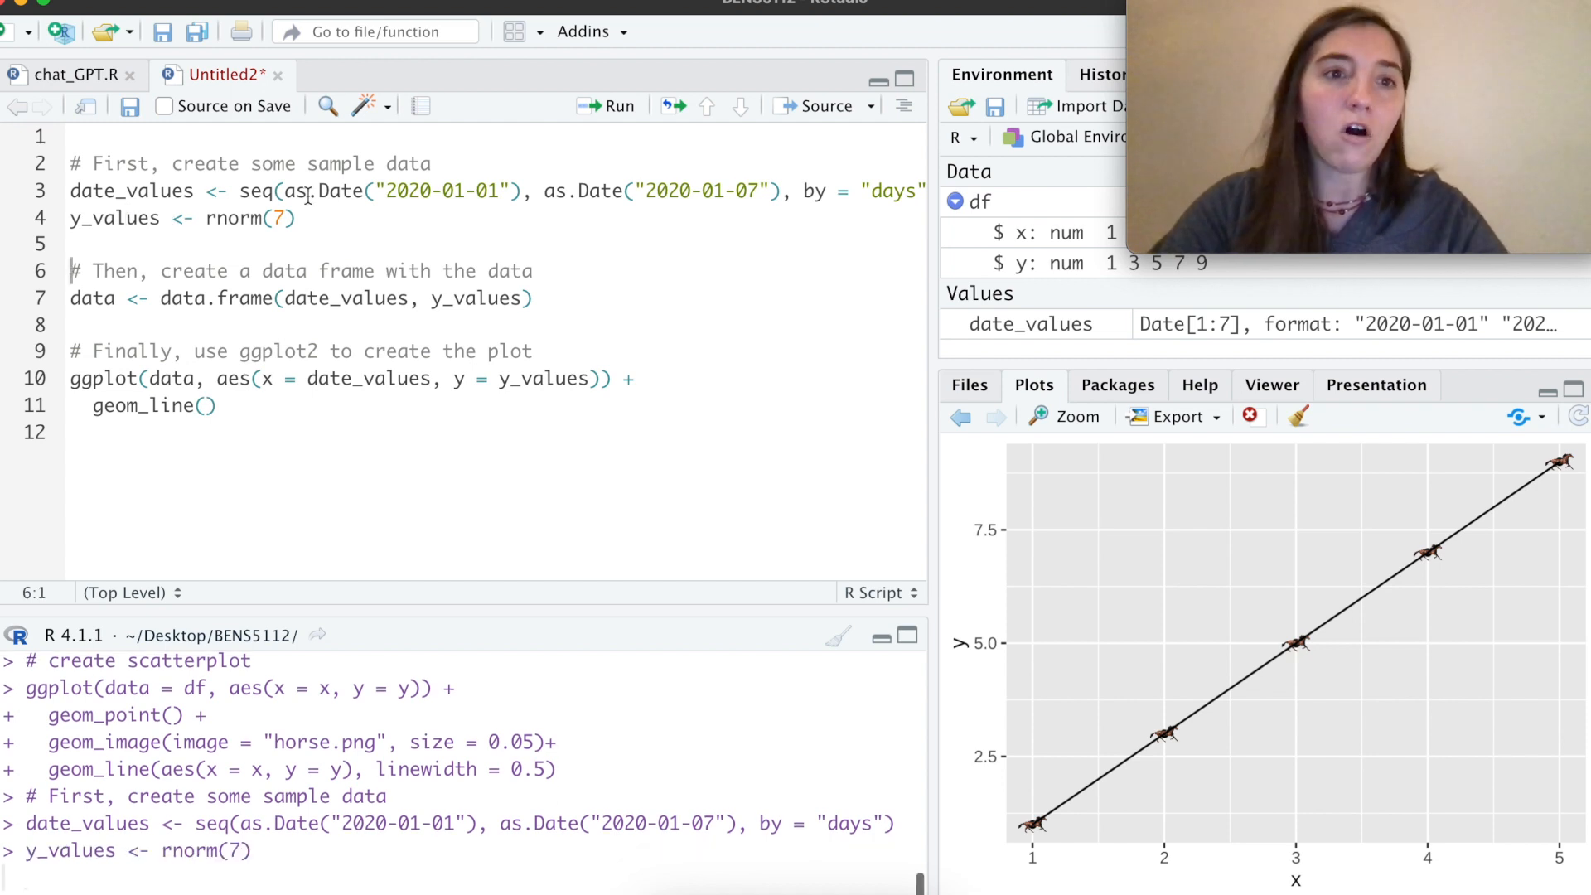
click(619, 105)
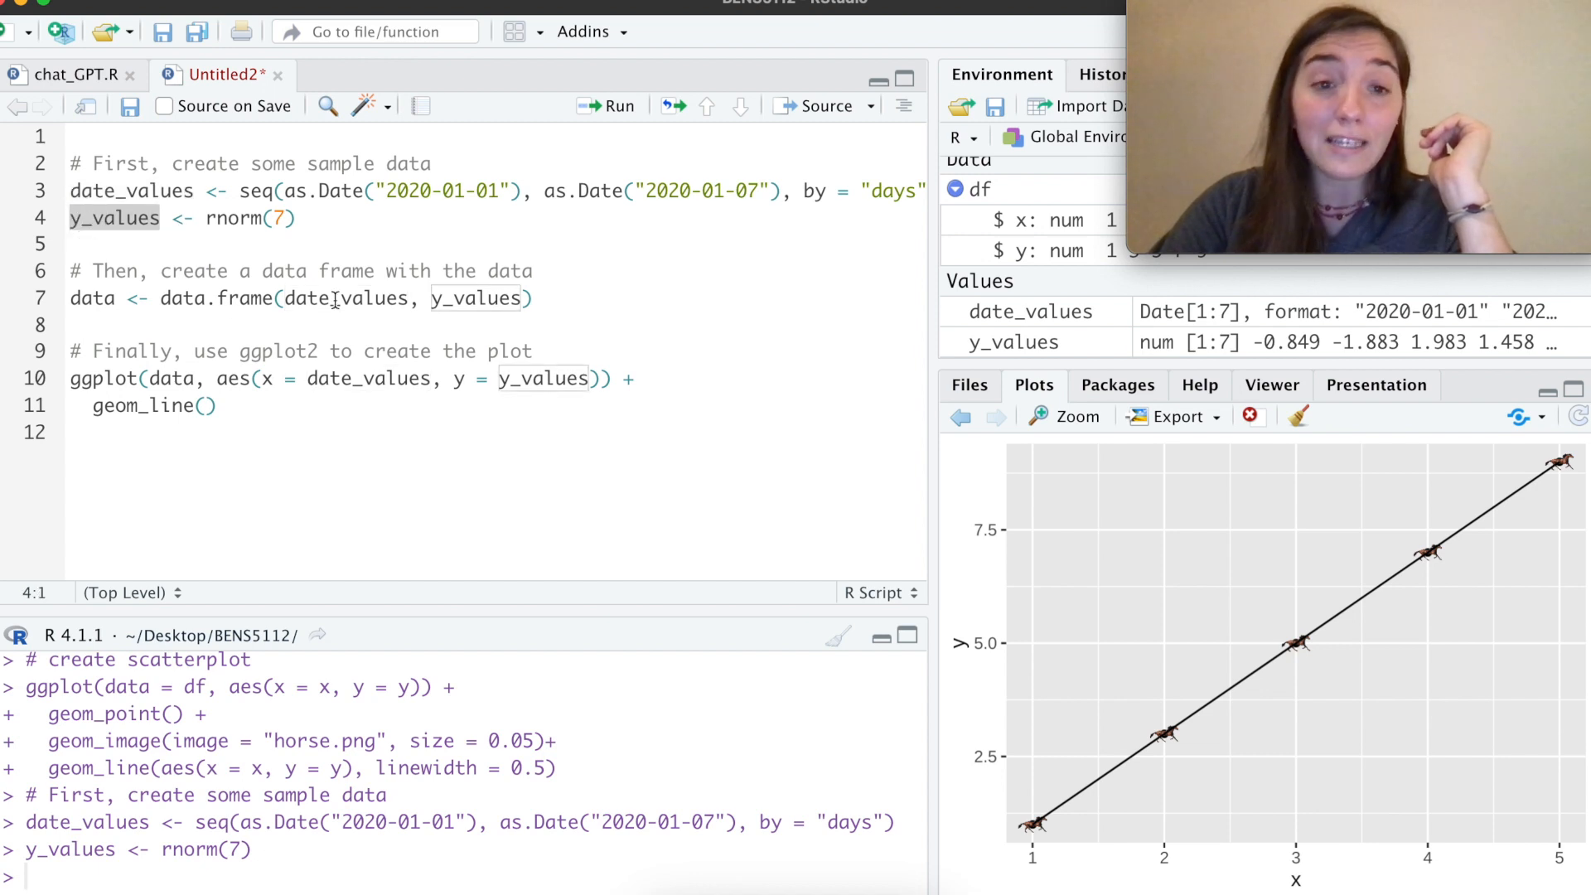
click(178, 297)
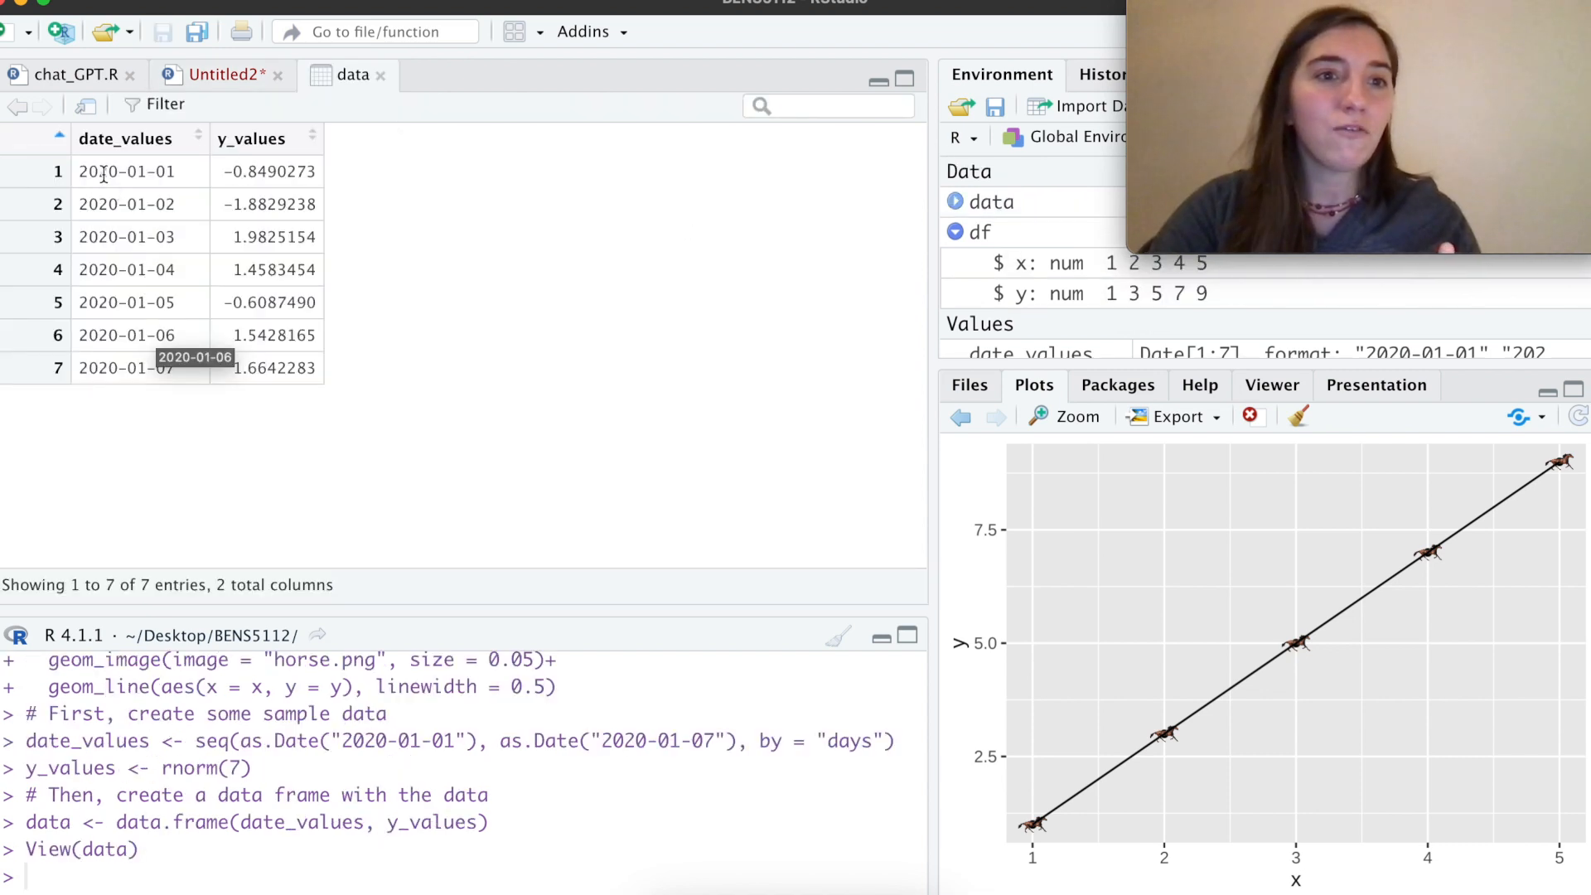
mouse_move(162, 344)
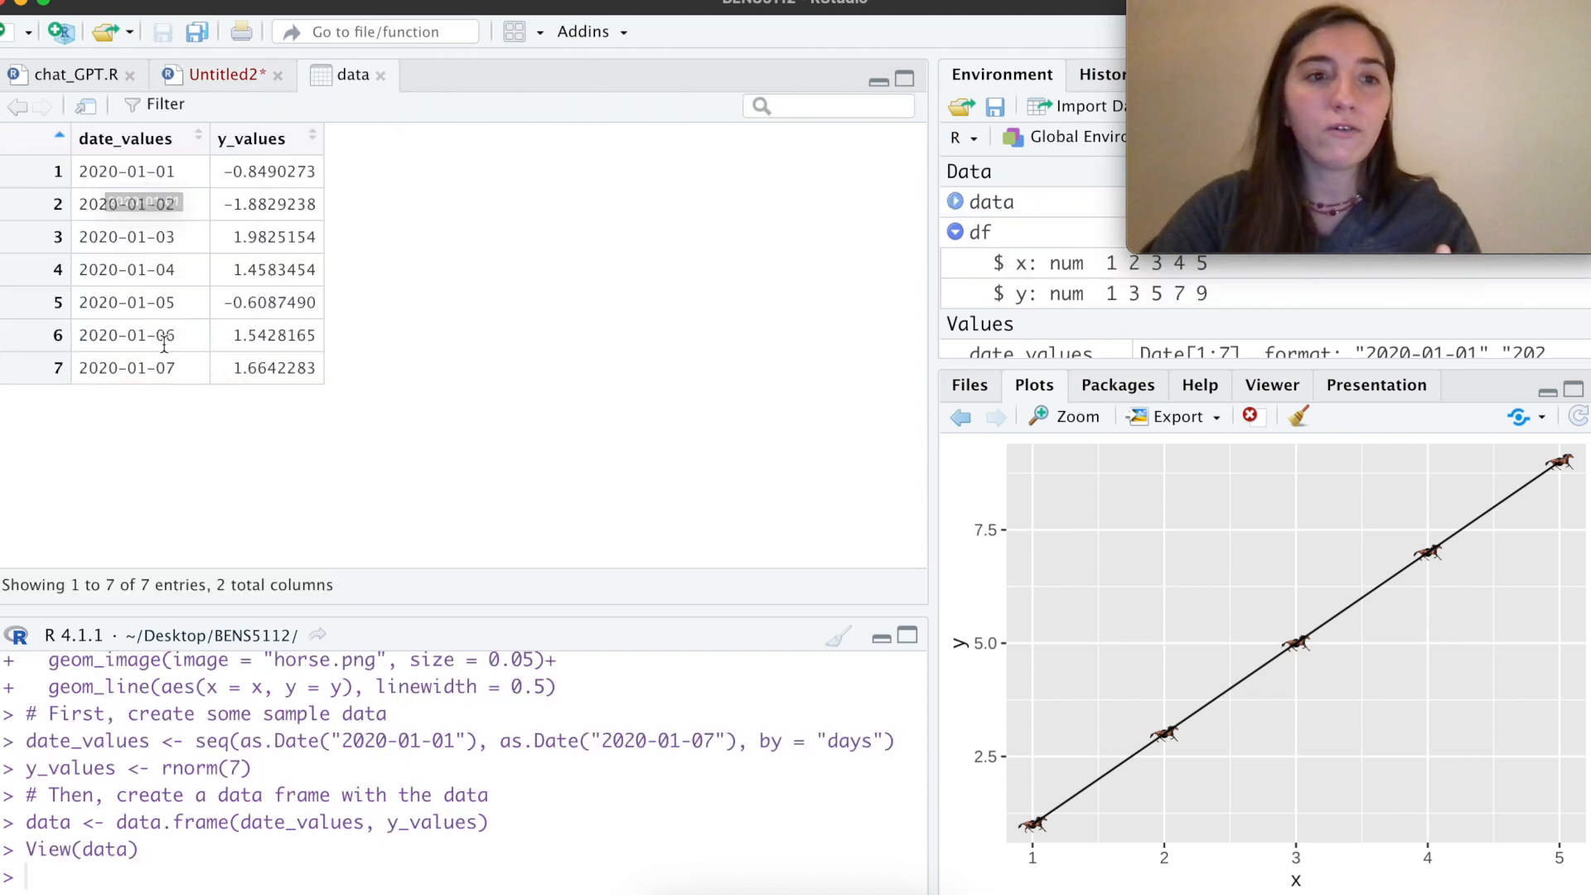
mouse_move(288, 367)
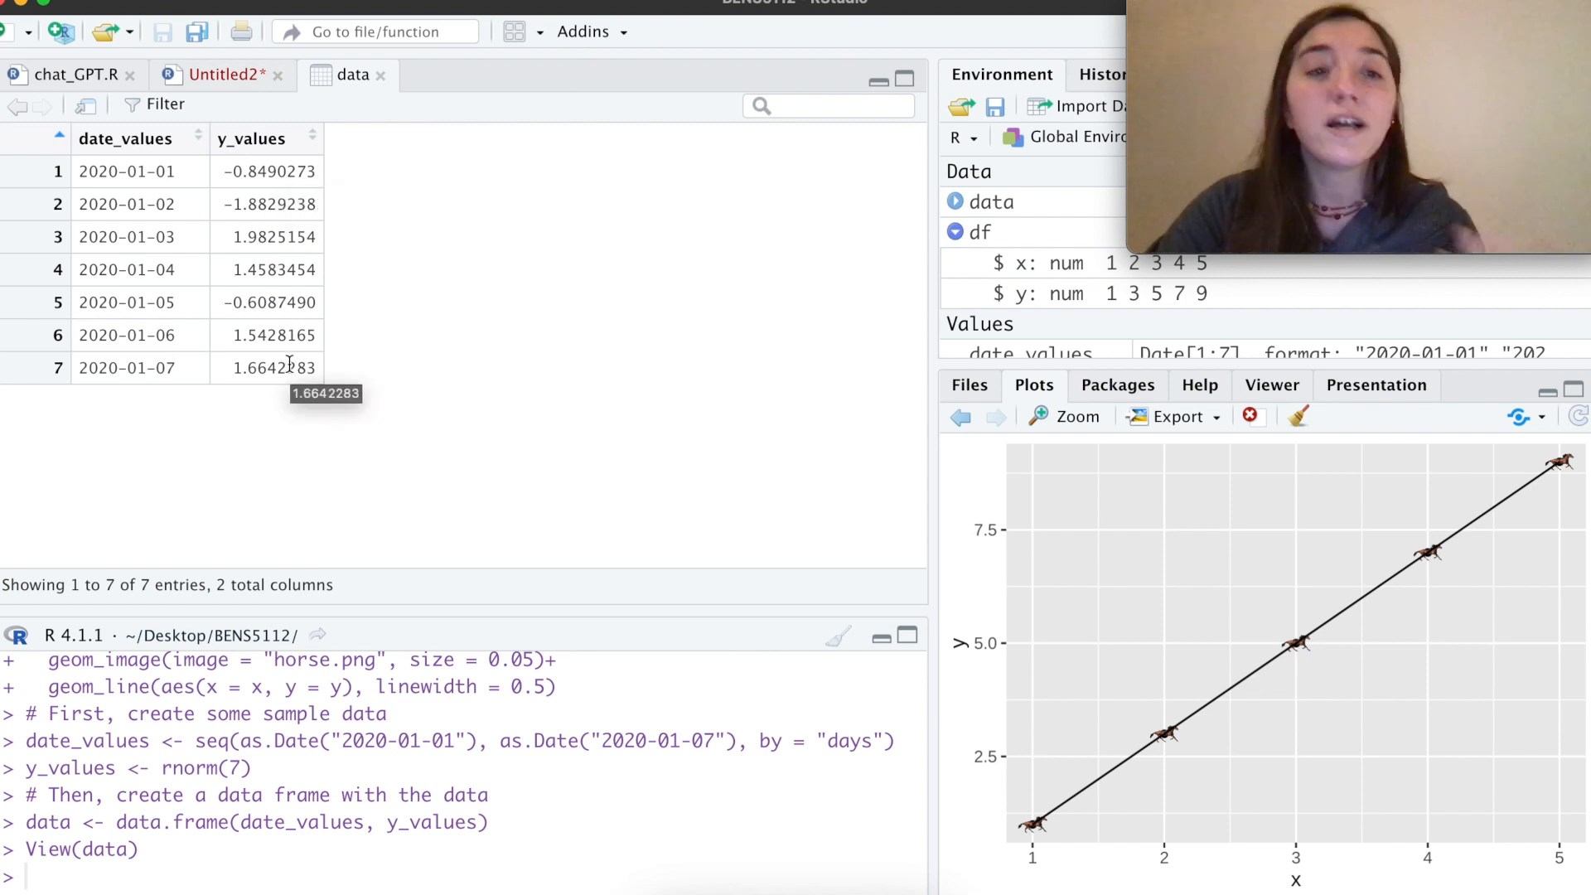
Step: Run the ggplot block to plot seven random y_values across January 1–7
click(219, 73)
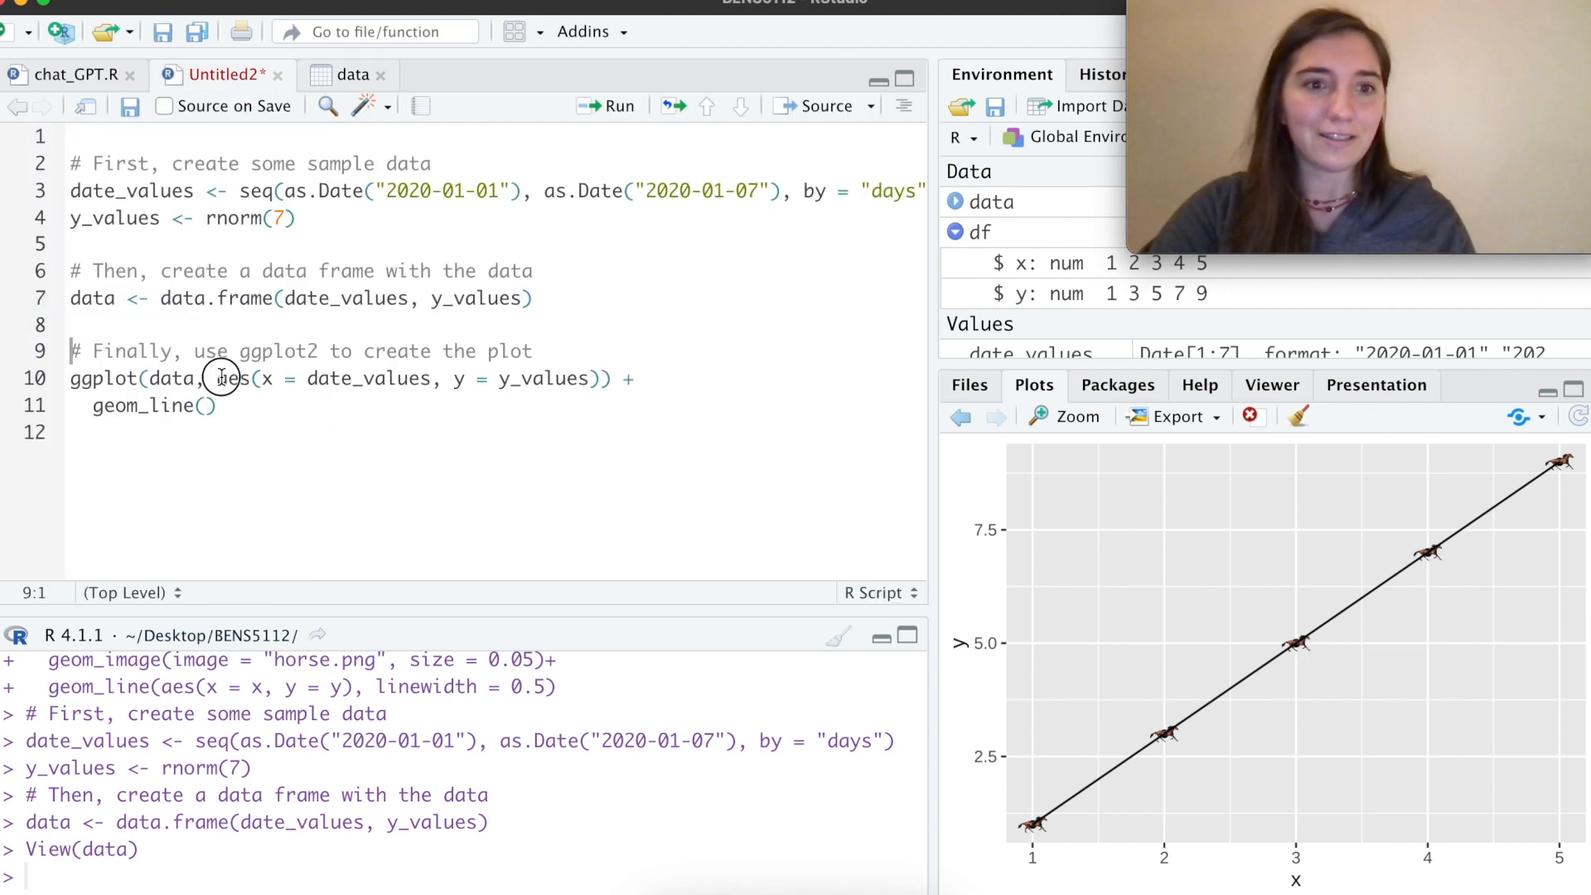
click(326, 379)
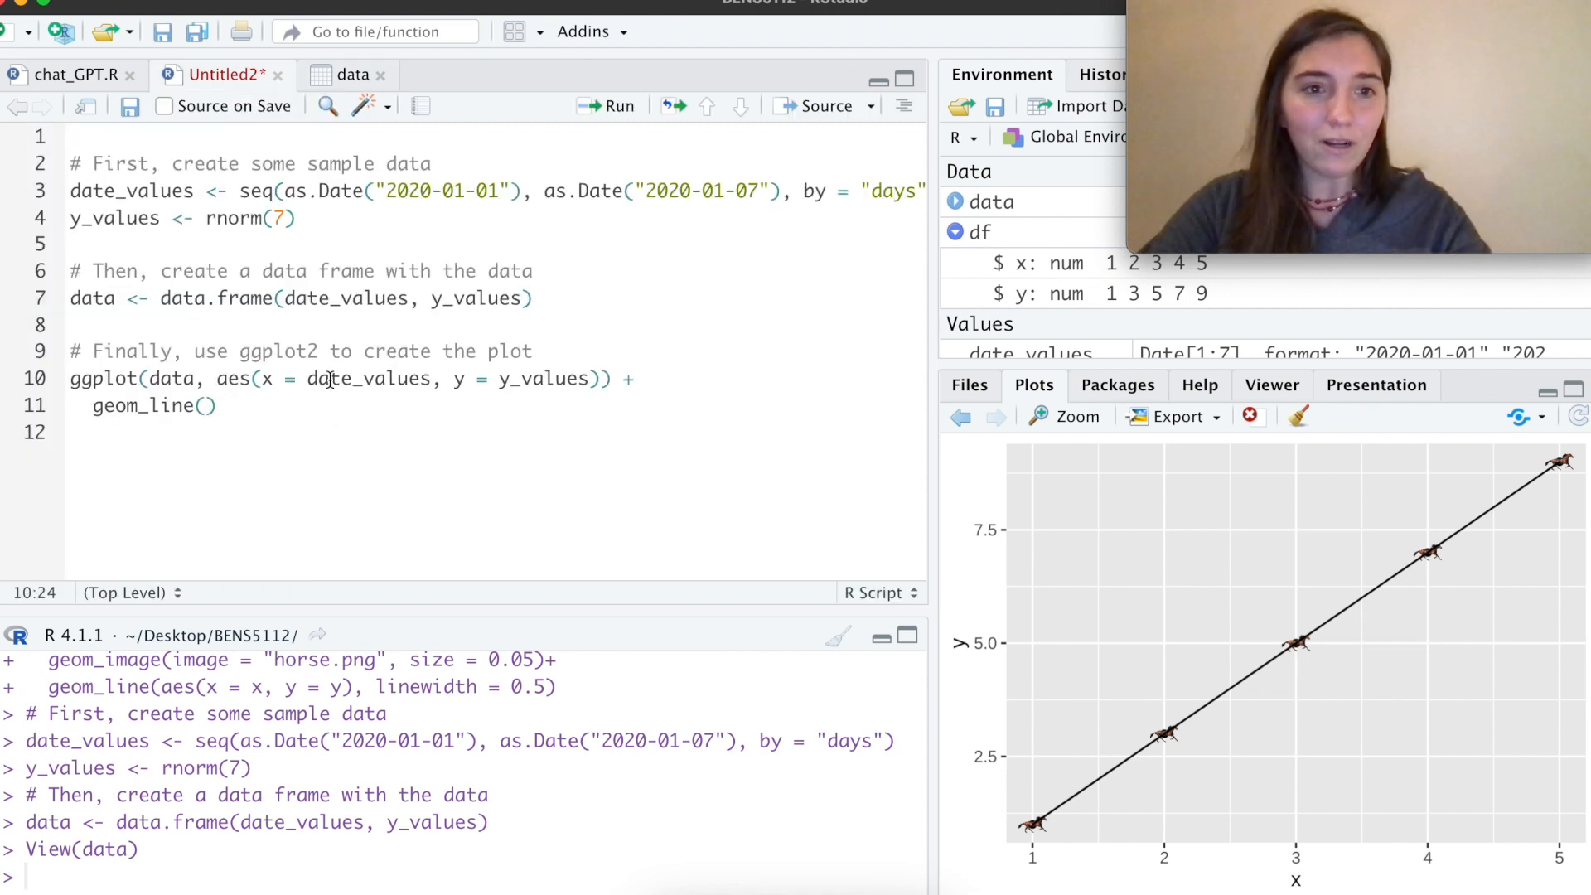
click(618, 105)
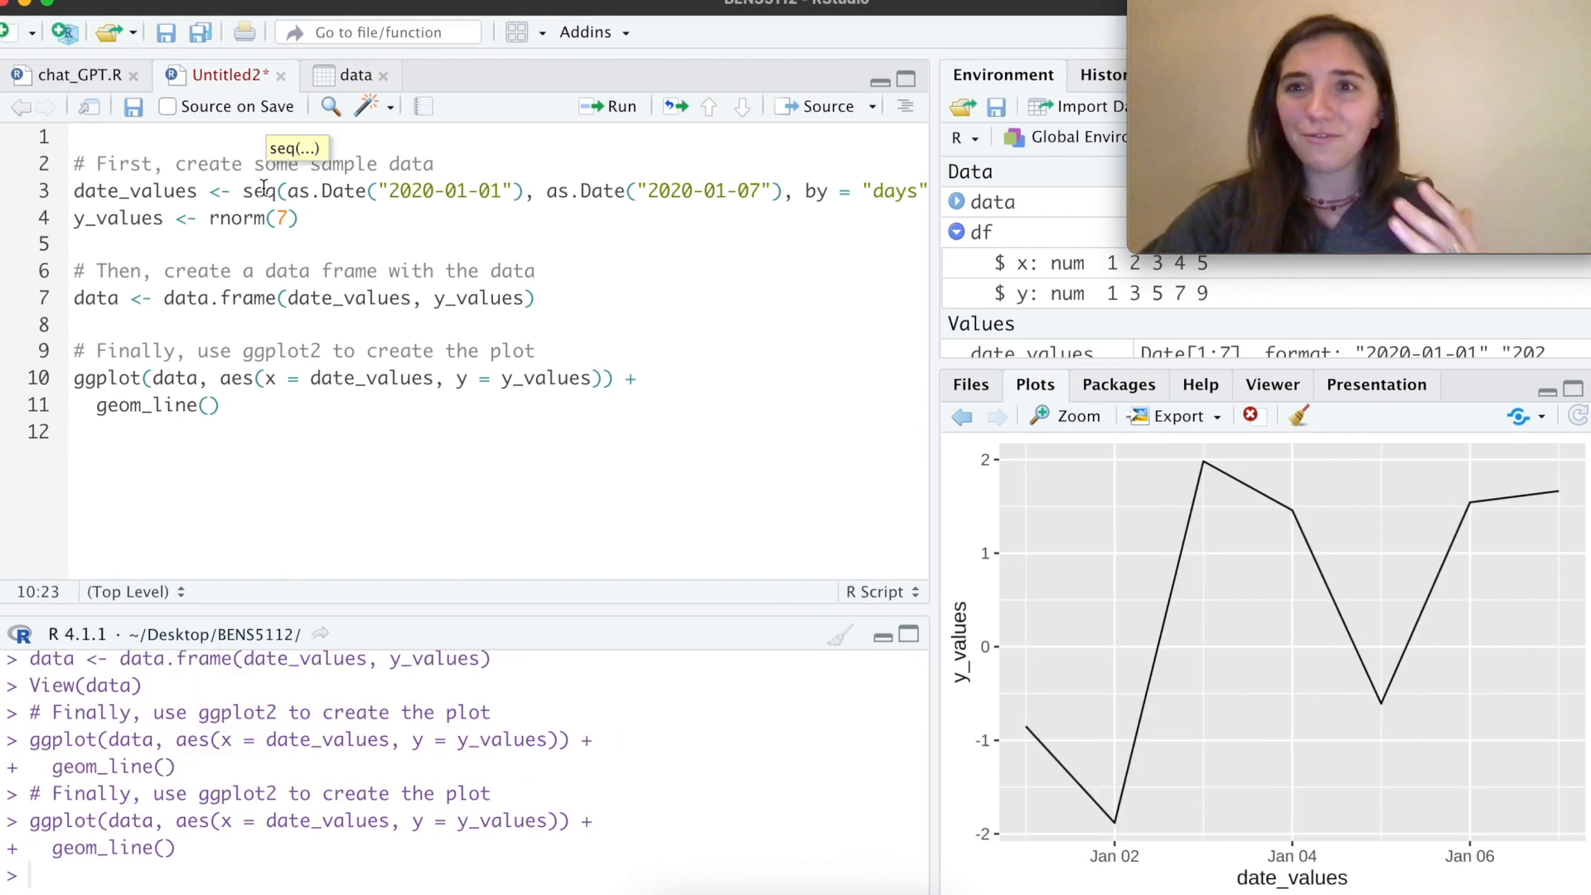
mouse_move(350, 519)
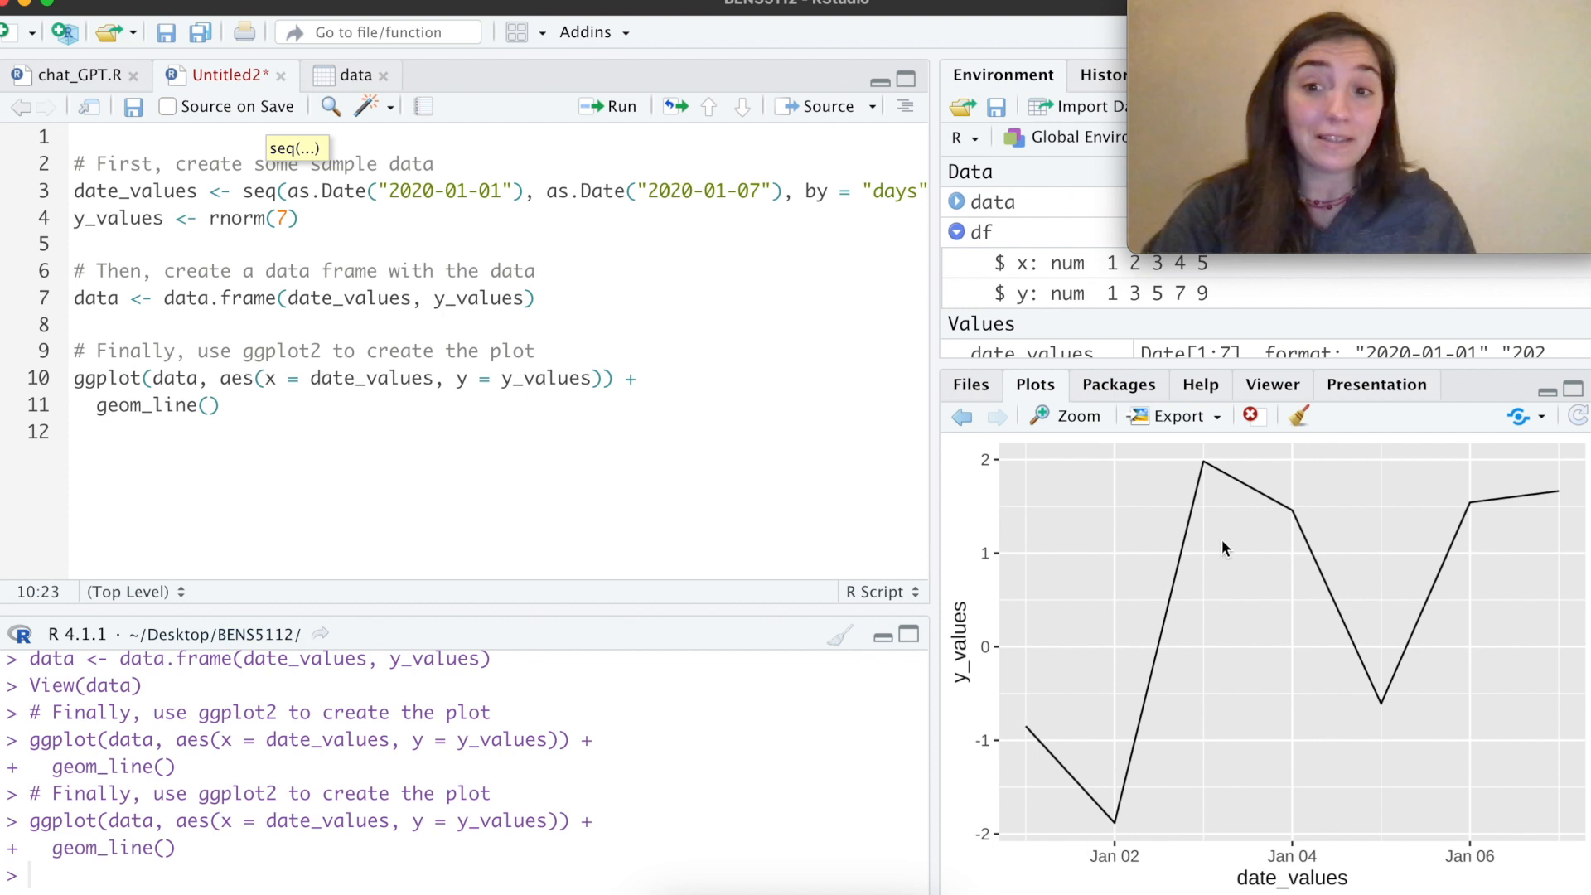
mouse_move(1332, 659)
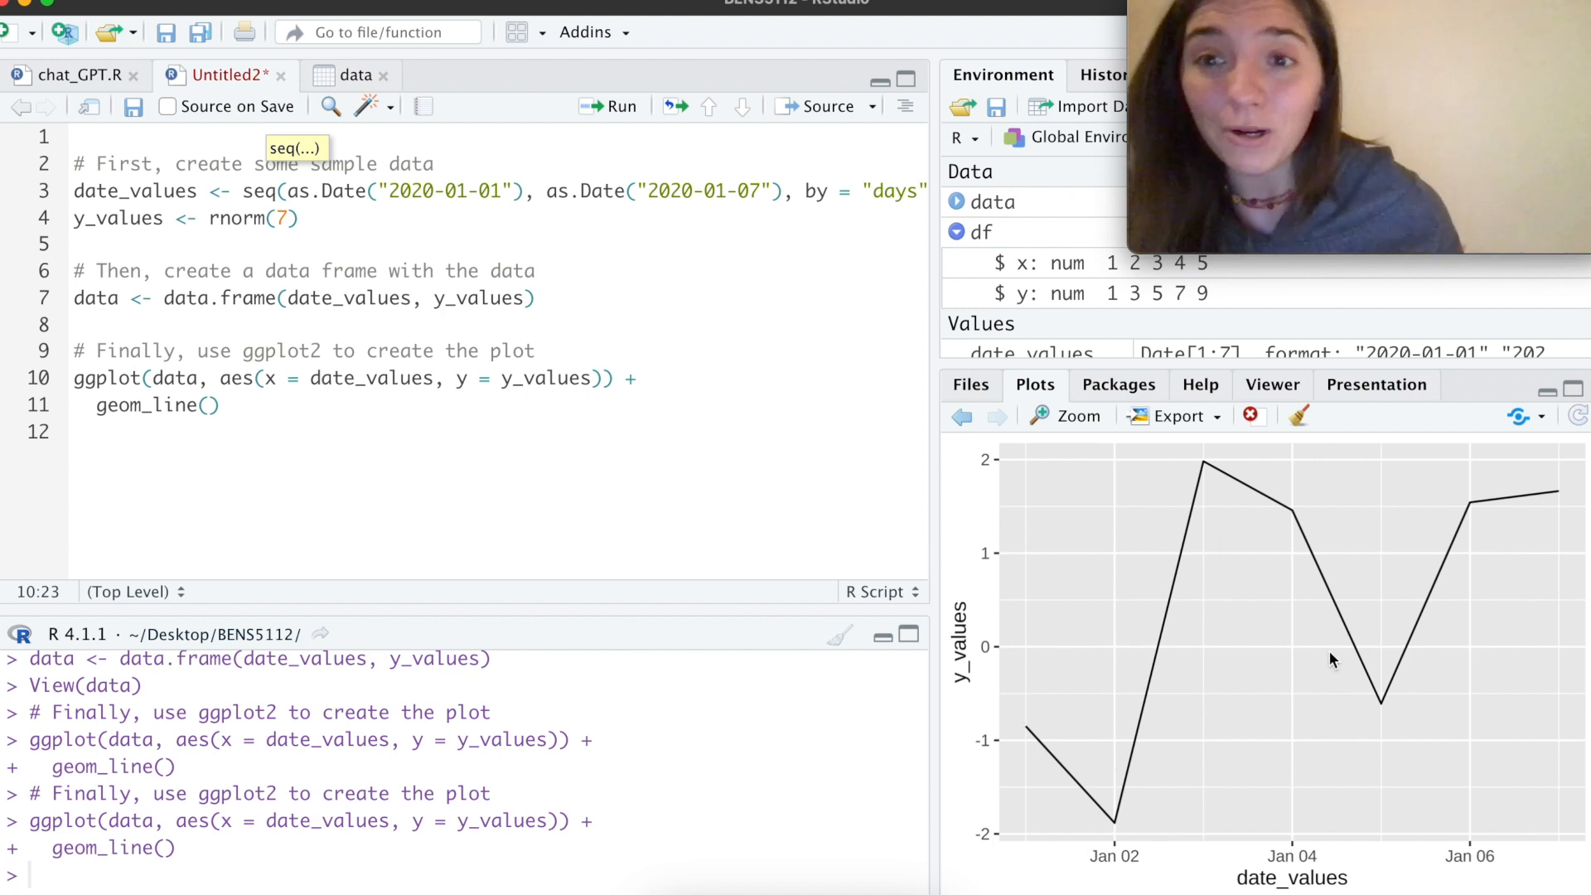
mouse_move(1099, 596)
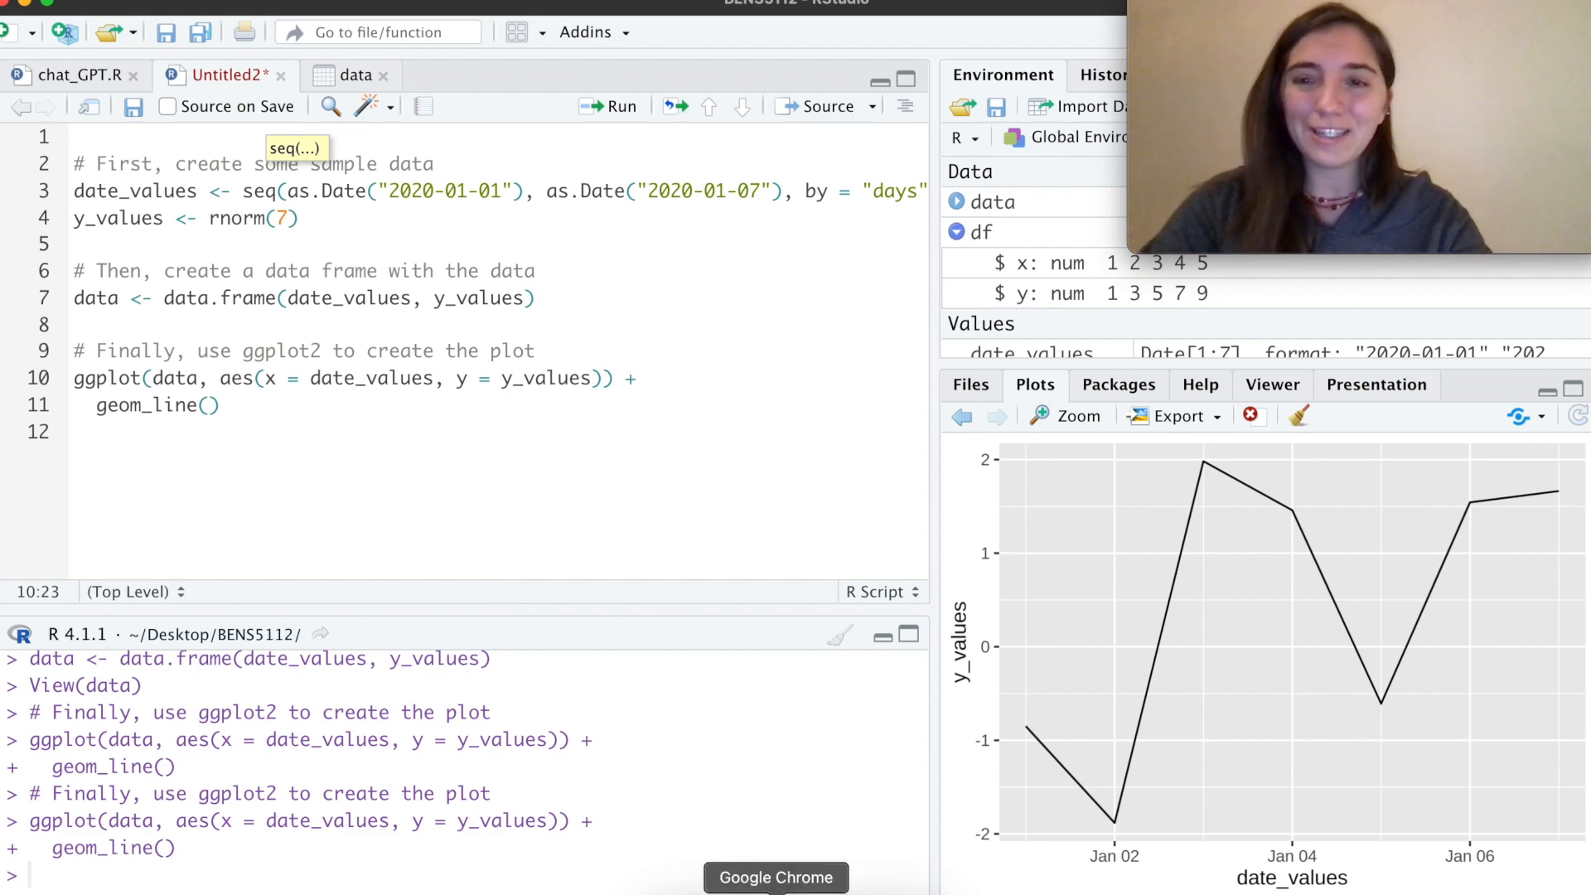
Step: Ask ChatGPT to 'highlight the maximum point in red' and read its geom_point answer
click(776, 877)
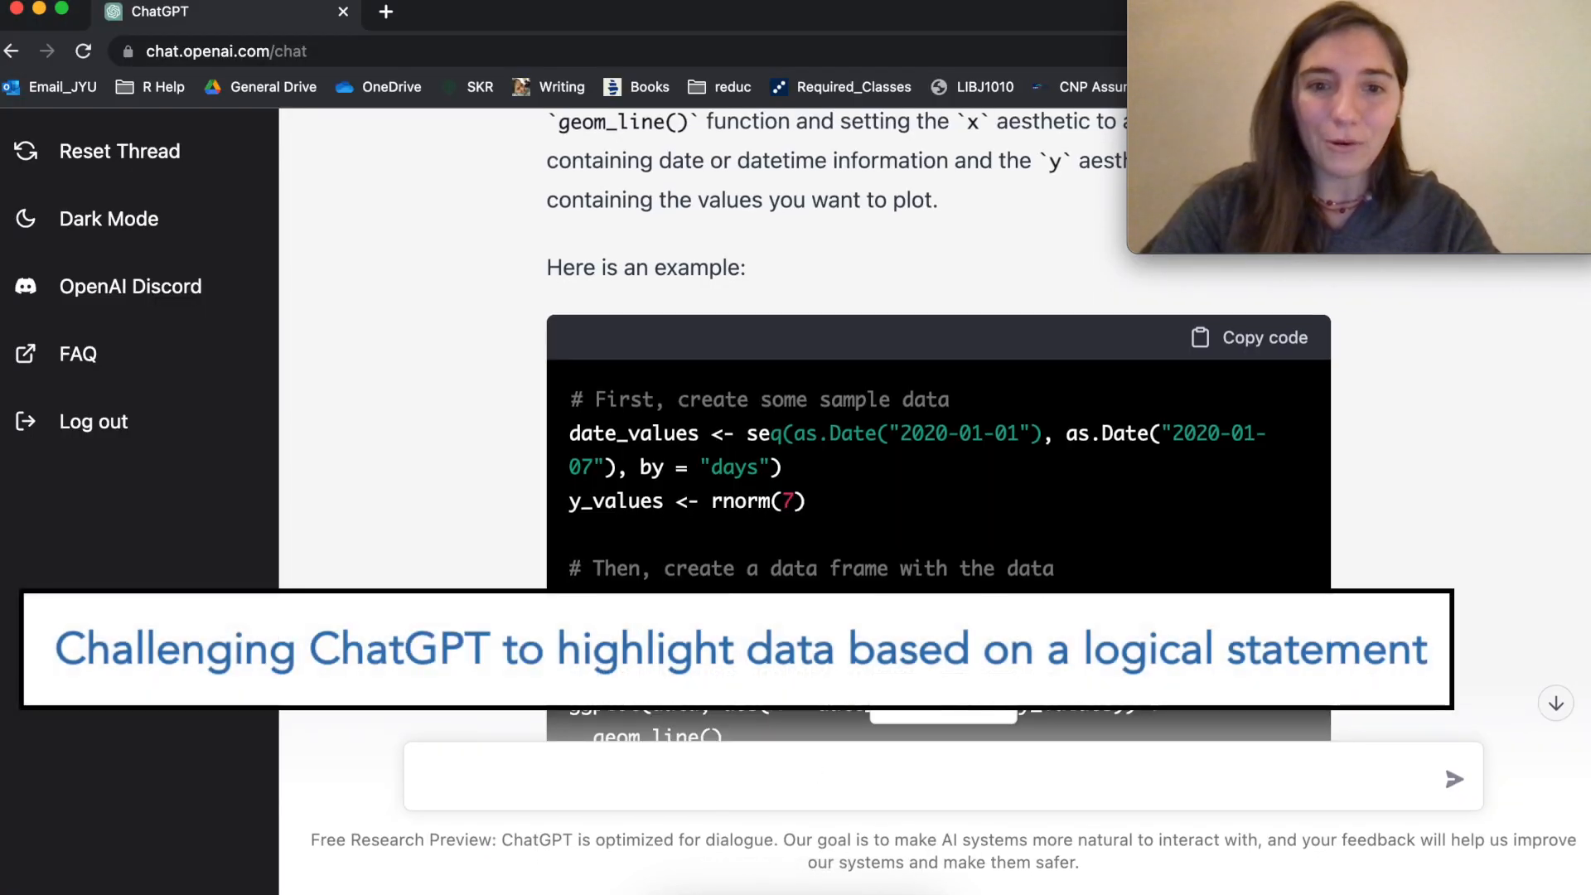
scroll(down, 3)
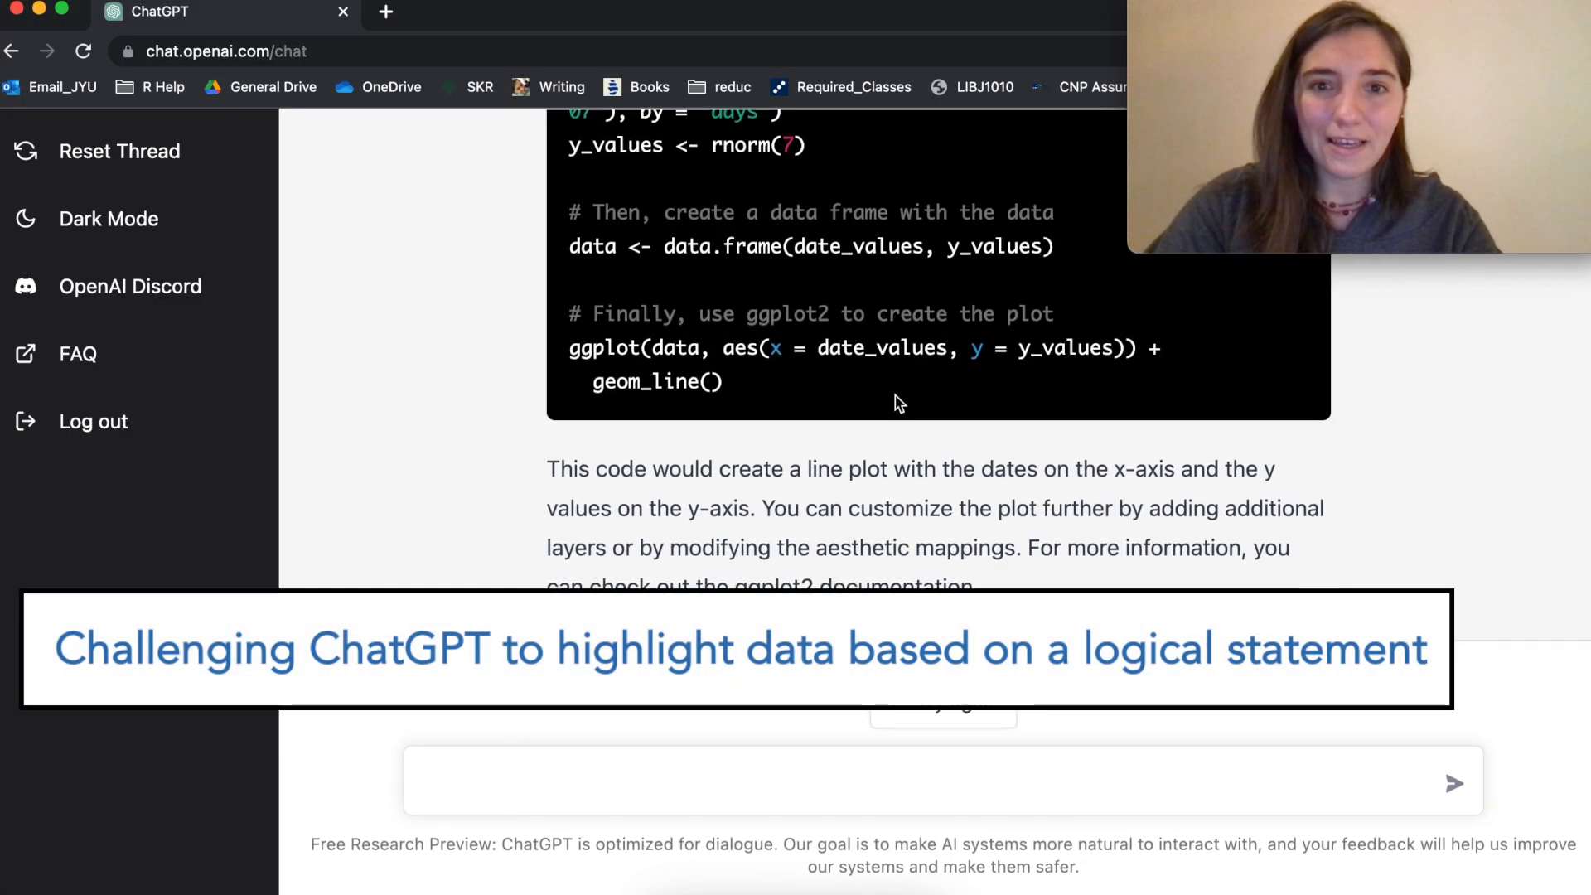
text(highlight the)
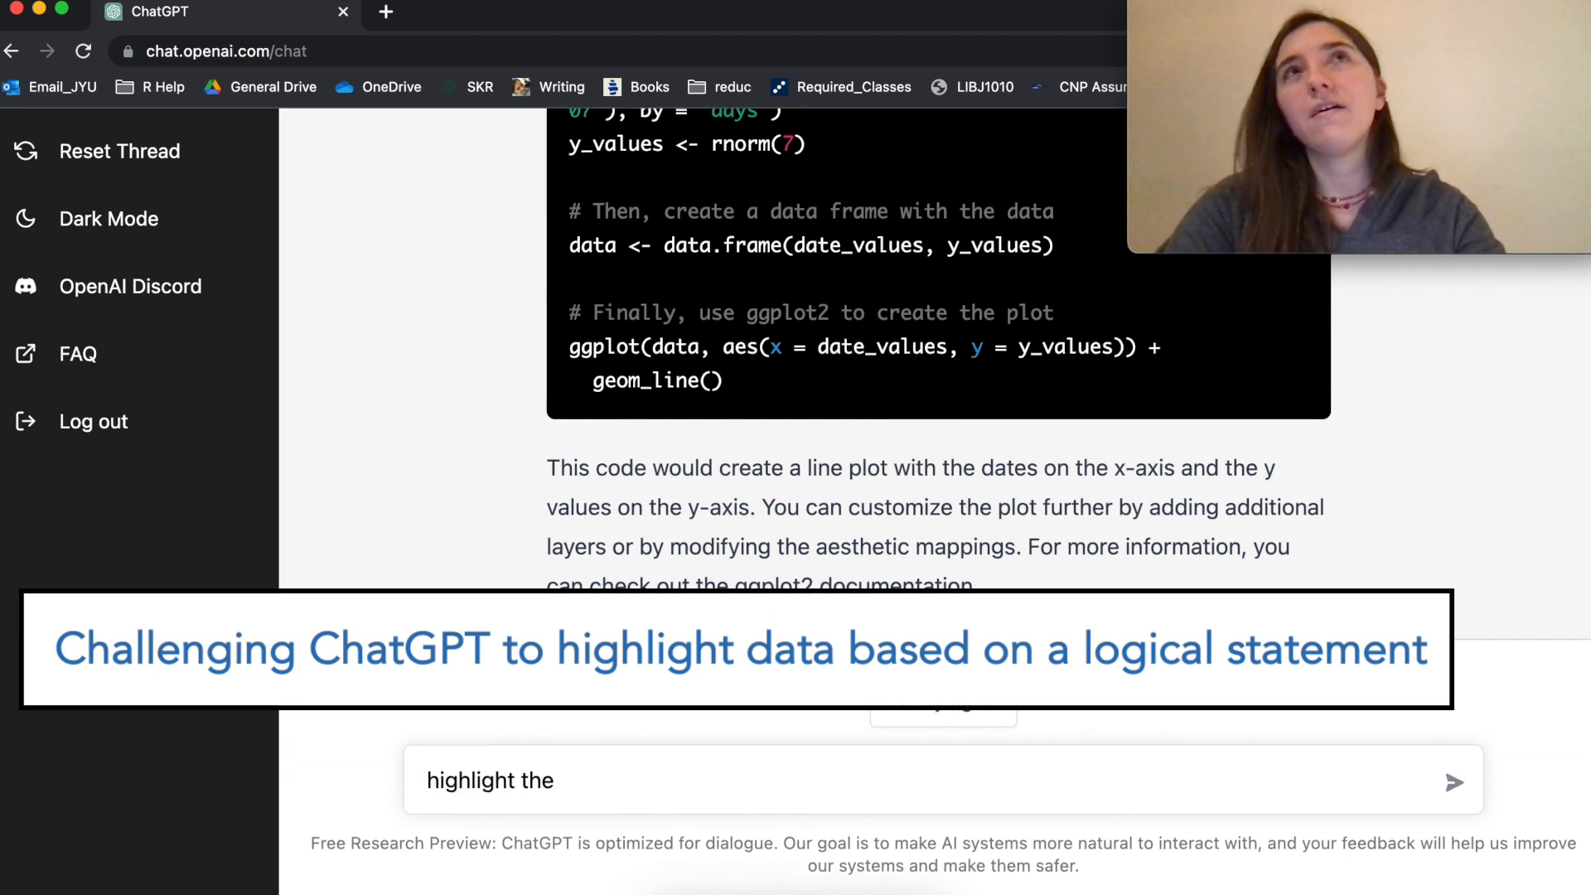
text(max)
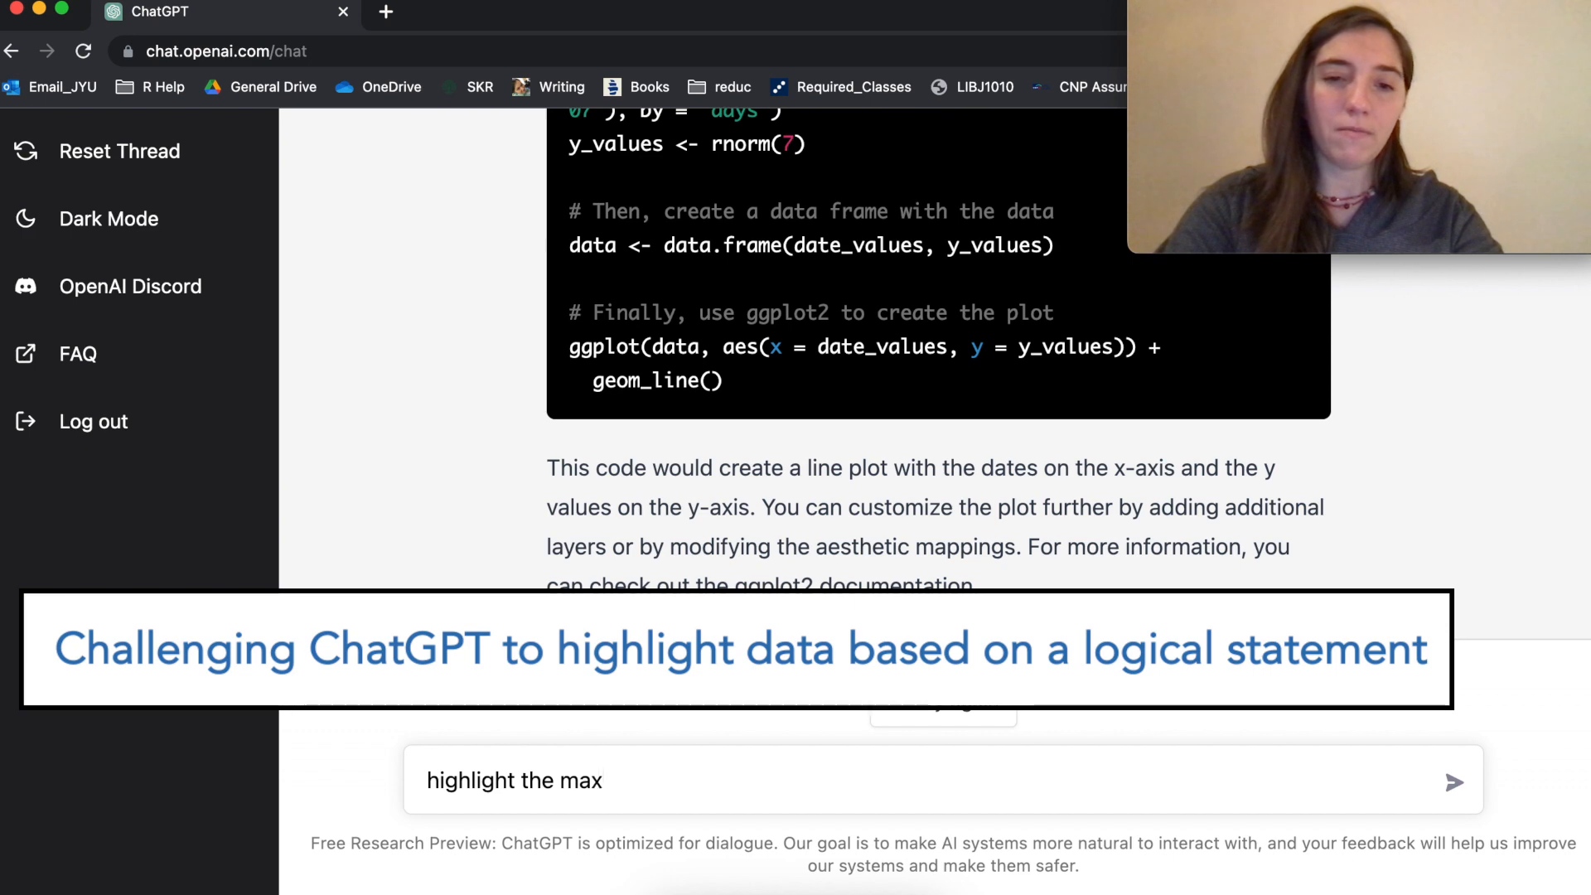
text(imum point in r)
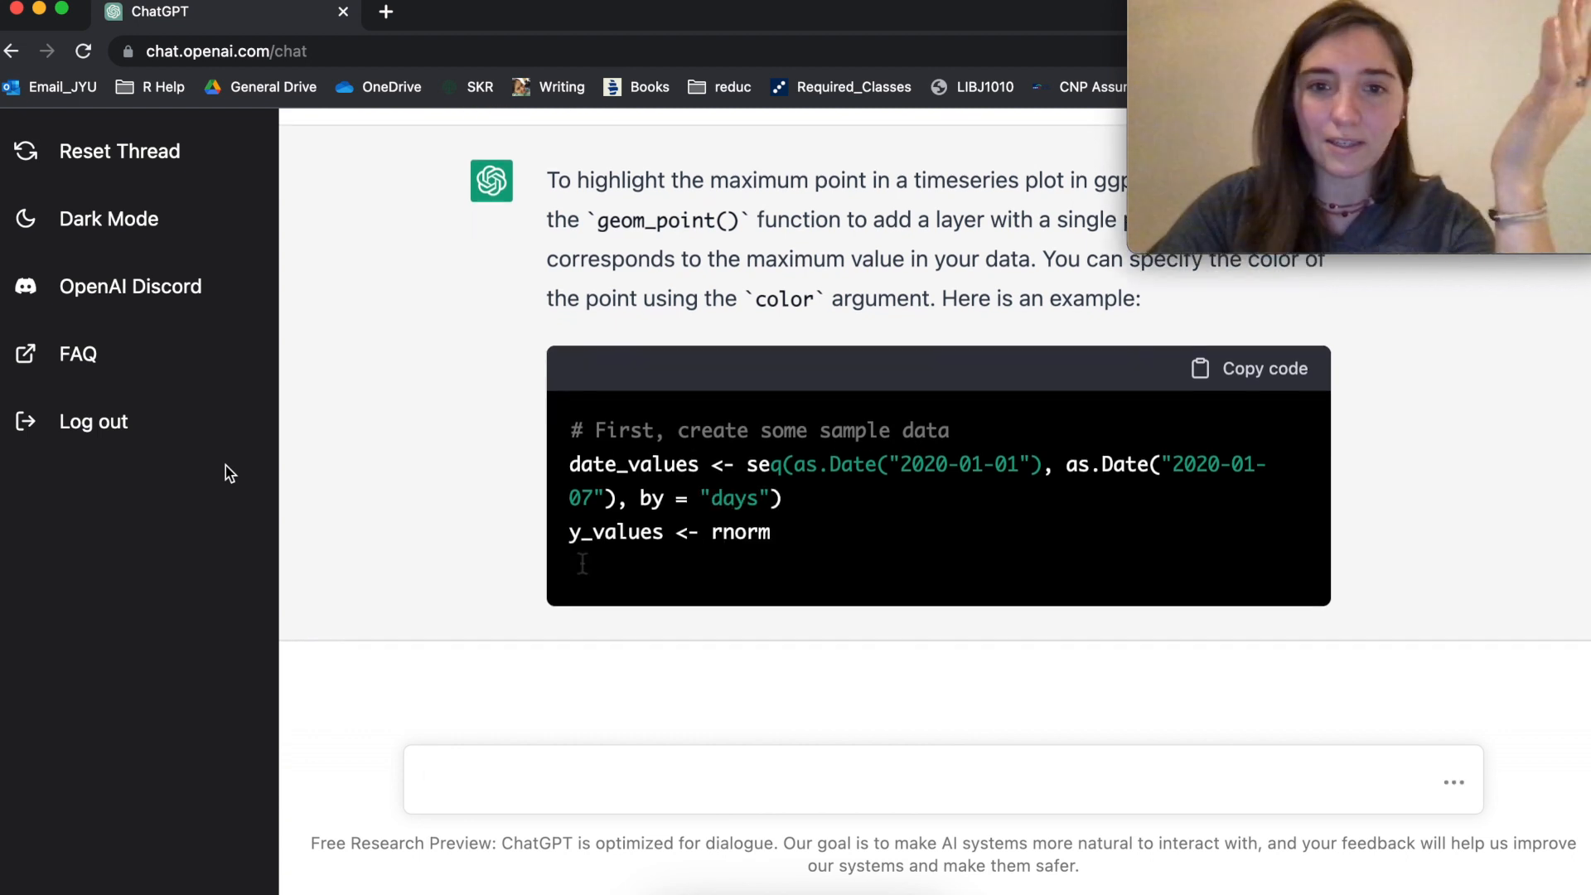
scroll(down, 3)
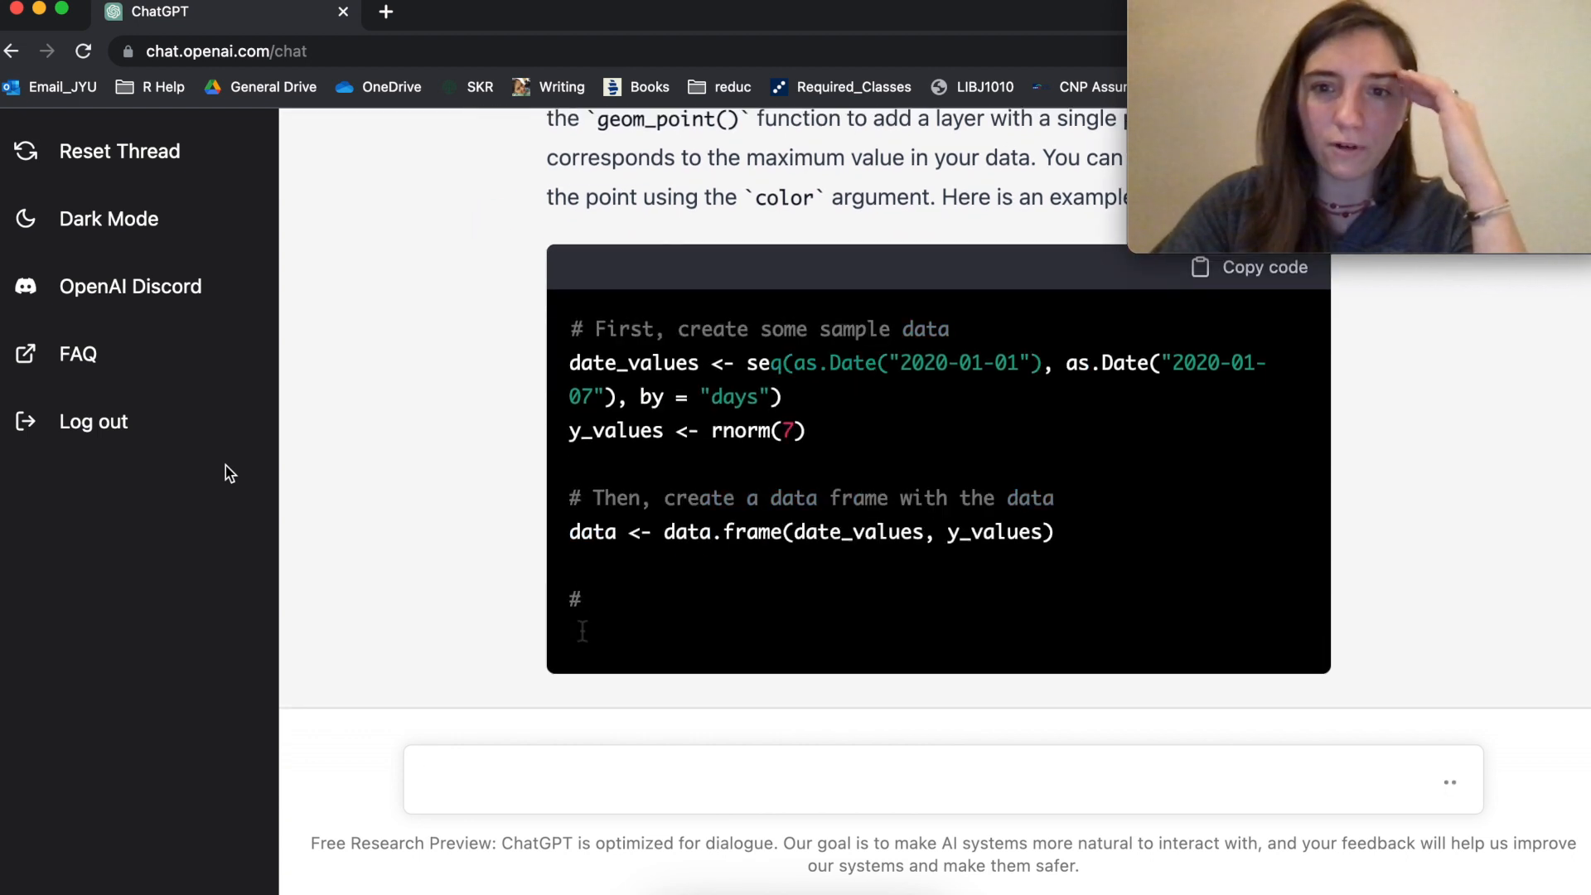
scroll(down, 3)
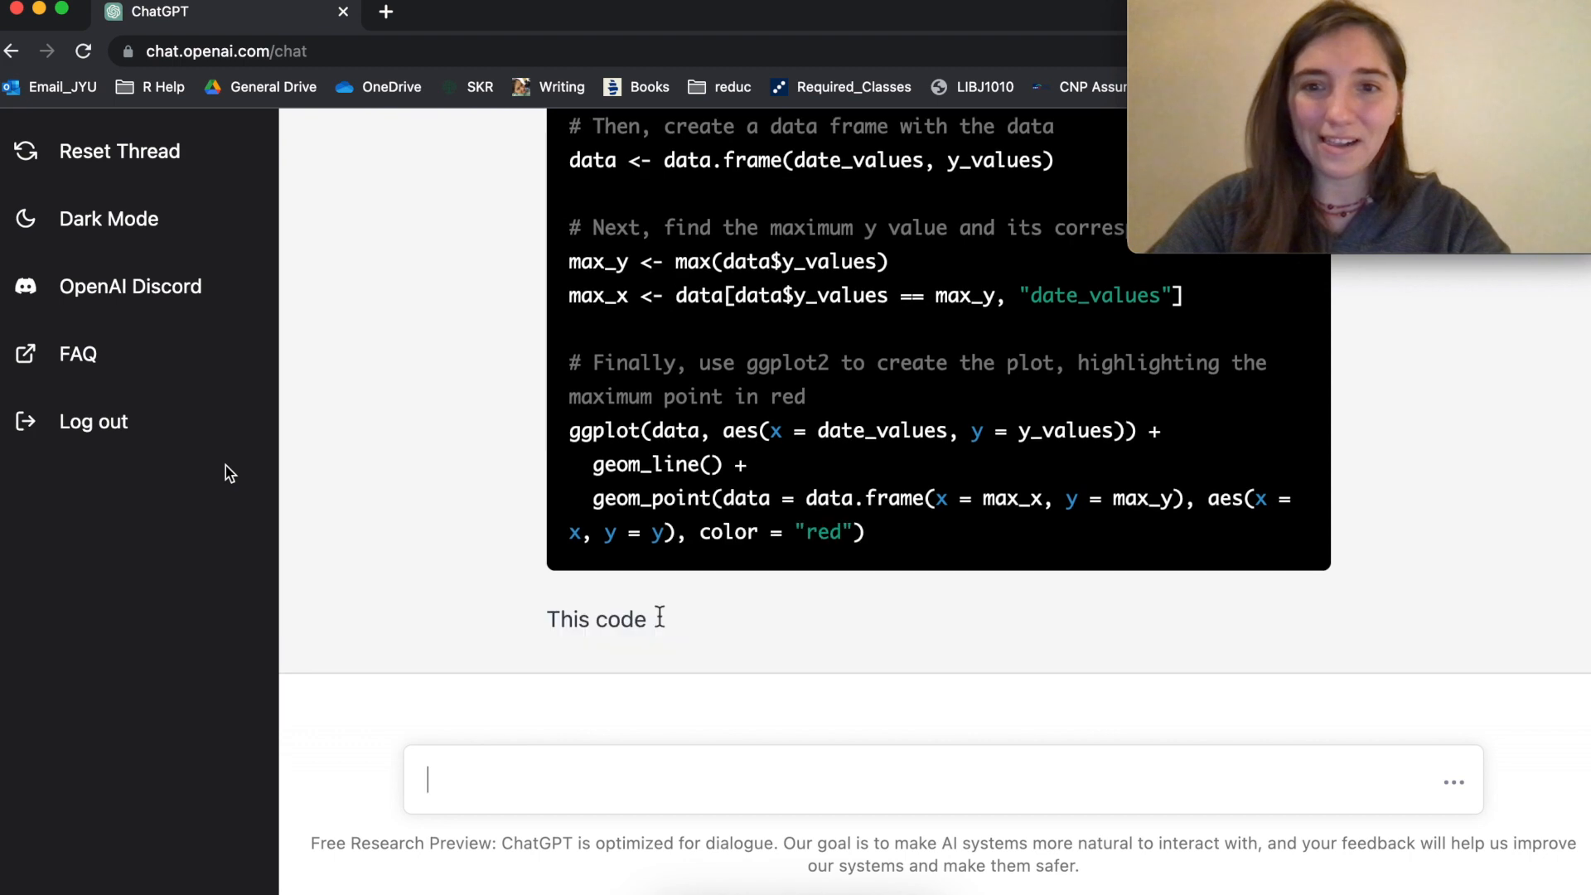
scroll(down, 3)
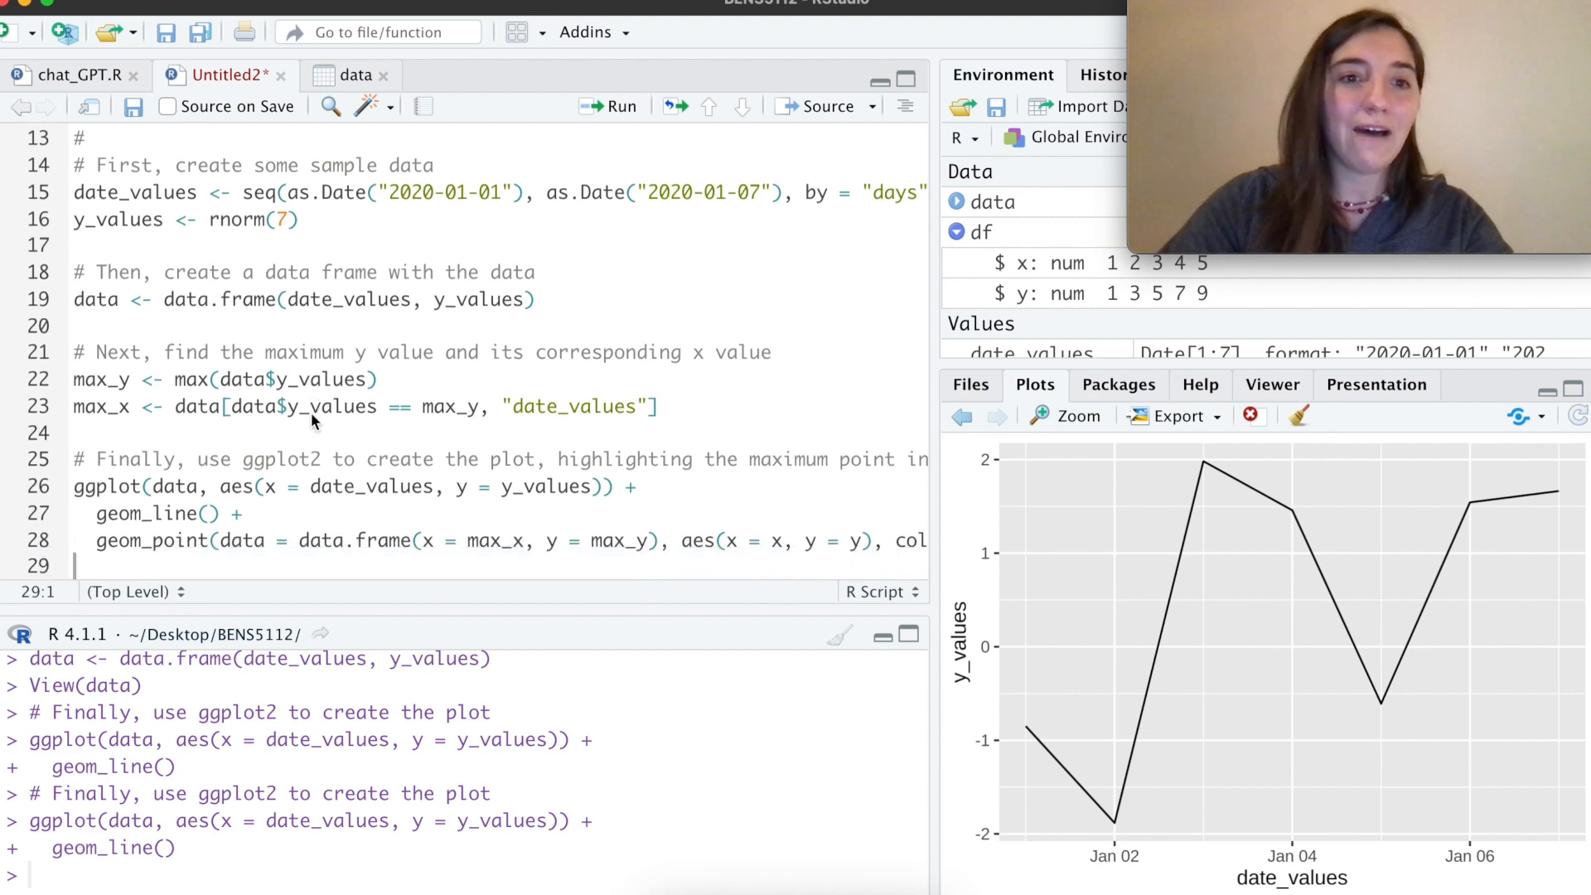
Step: Paste ChatGPT's highlight code into the script and compute max_y and max_x
click(376, 379)
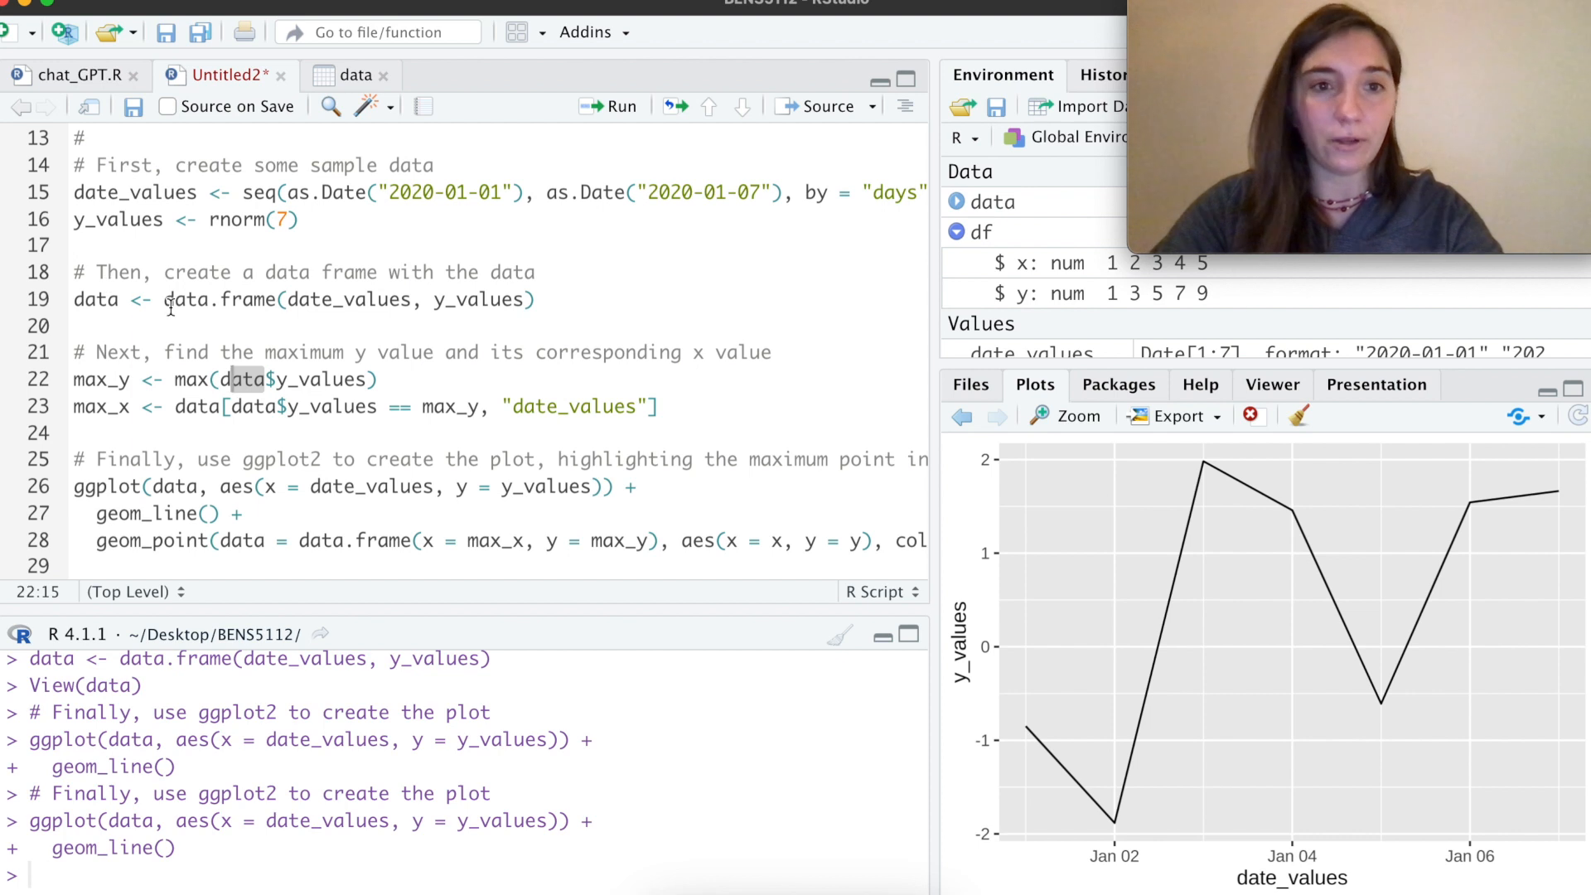
double_click(480, 299)
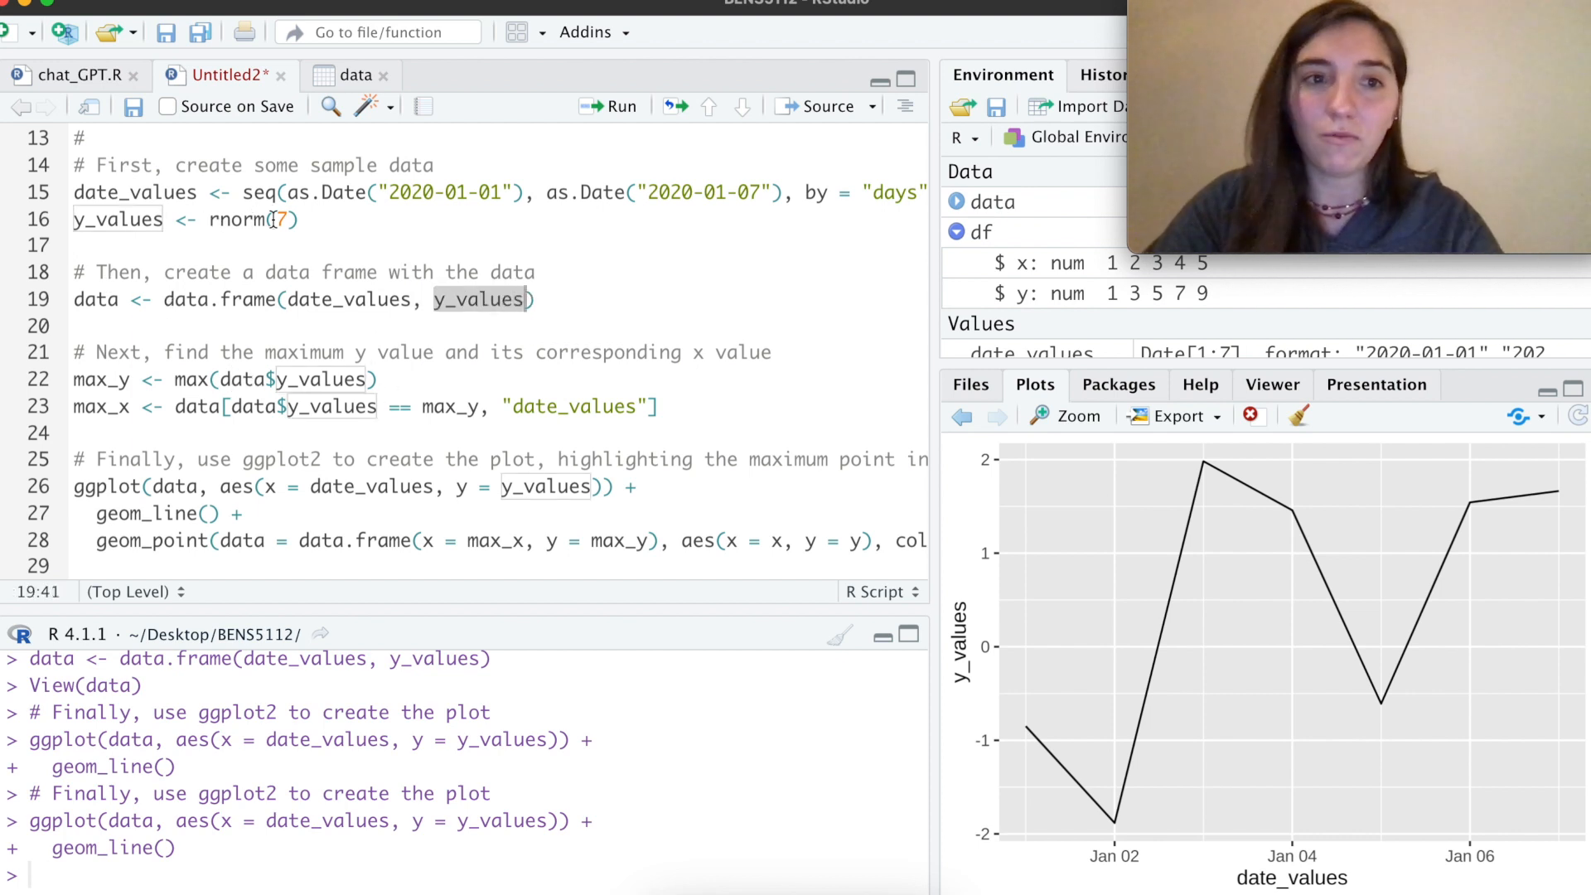
click(343, 380)
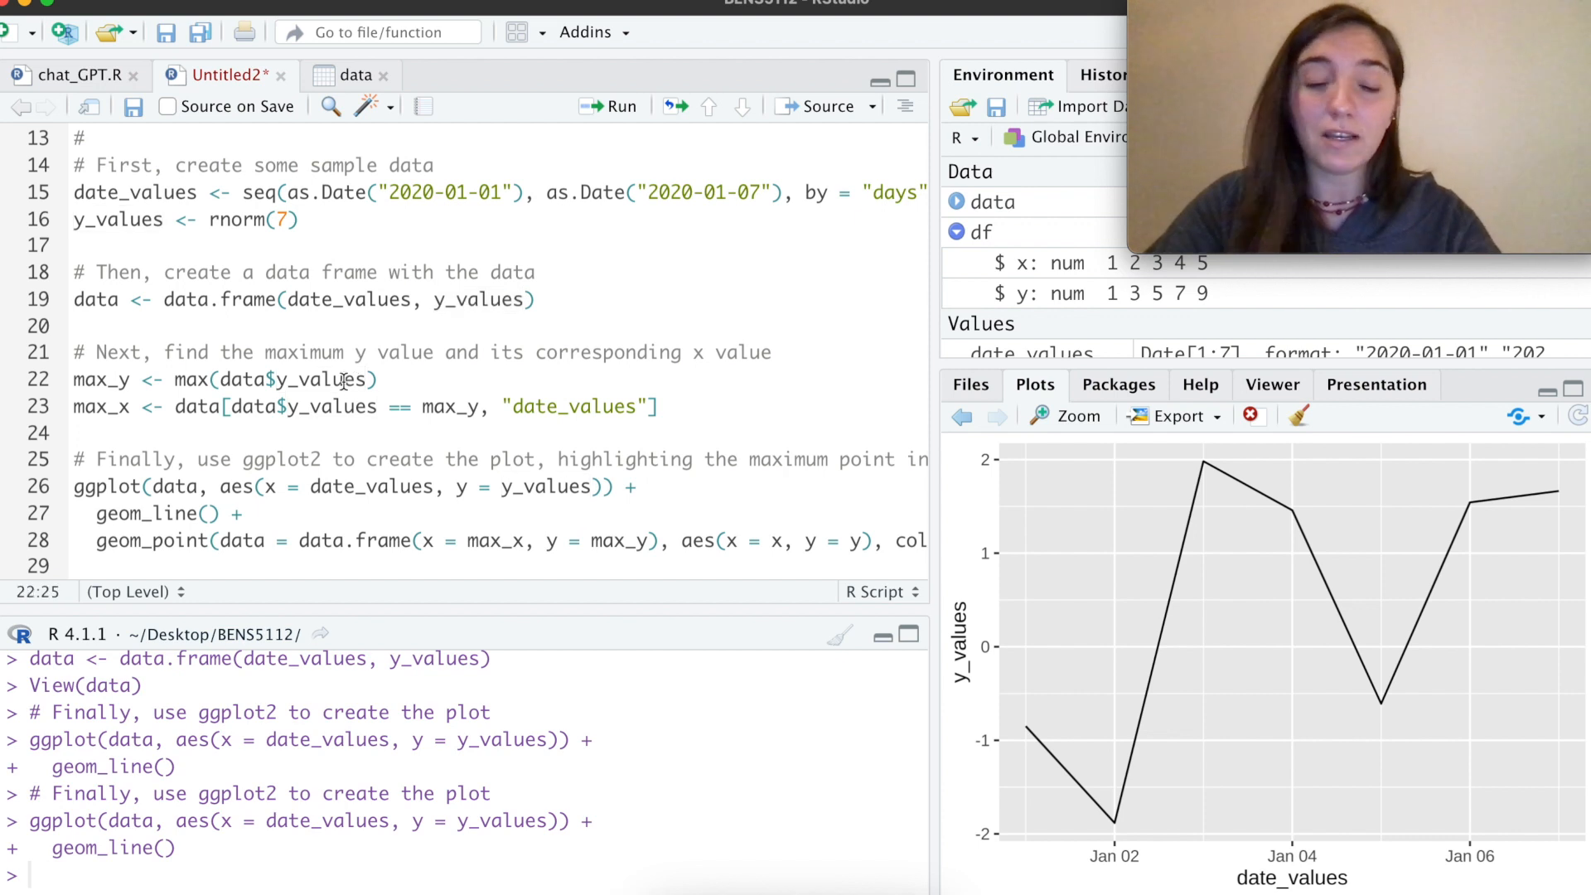
click(607, 105)
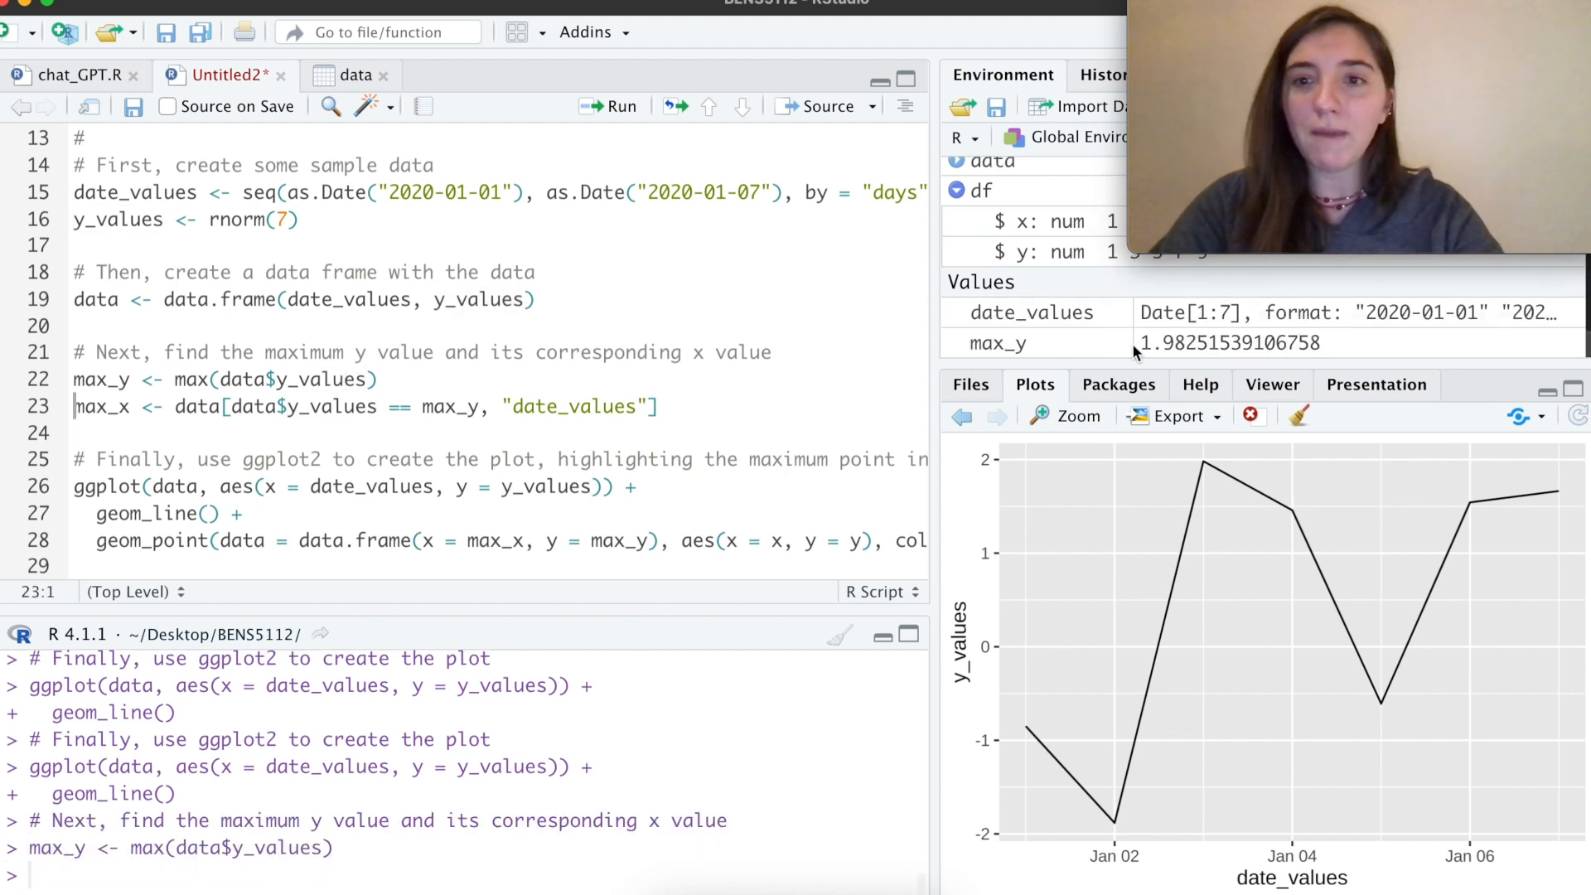
mouse_move(1183, 350)
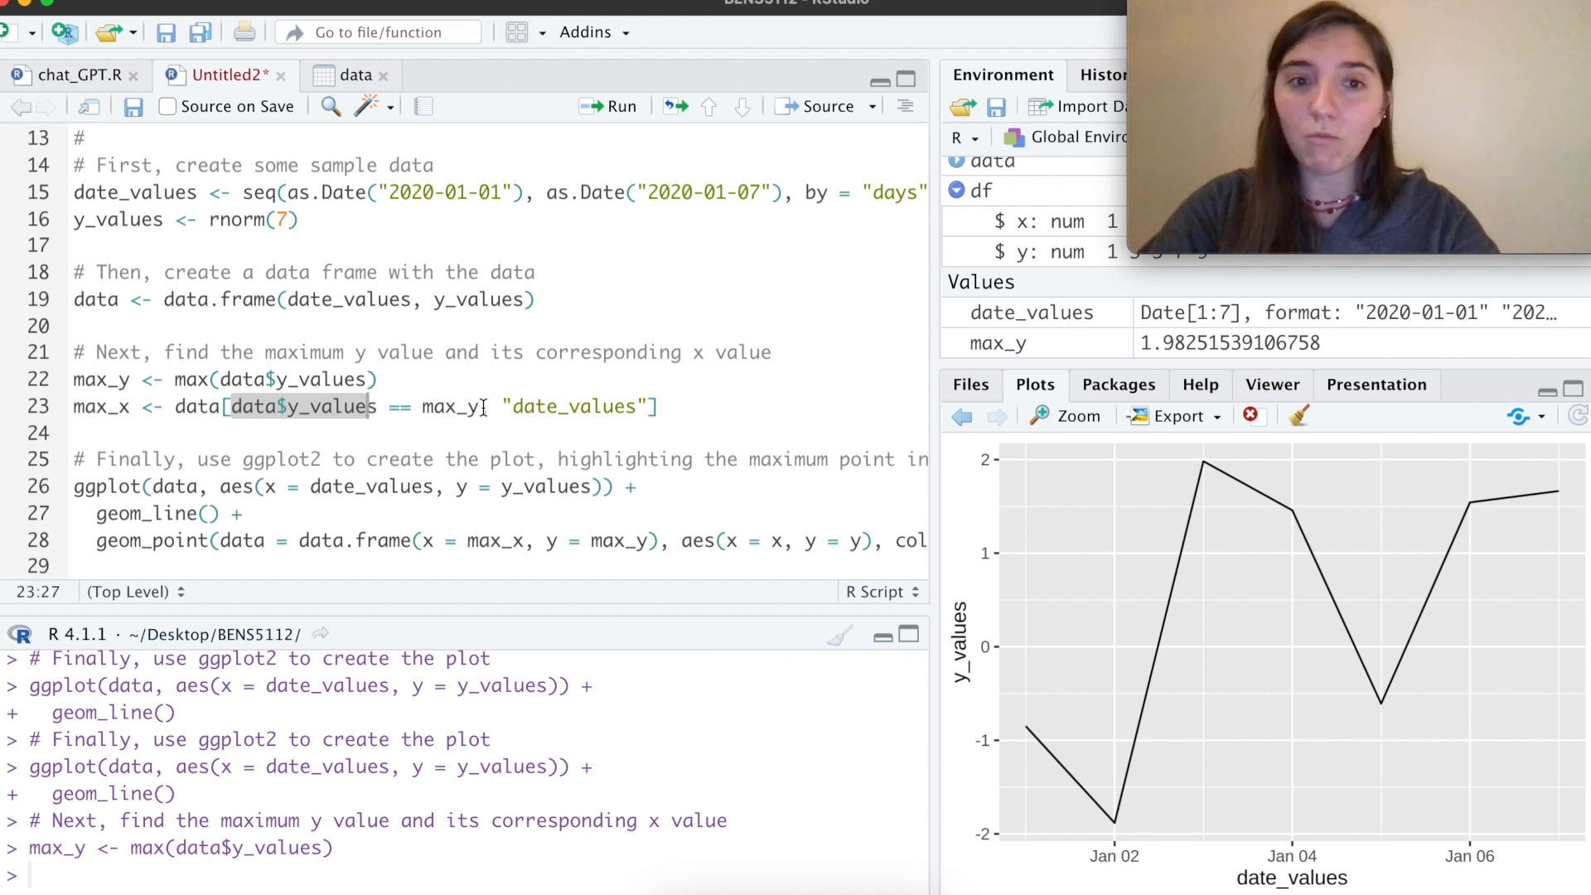
Step: Plot the line with the January 3 maximum marked as a red point
click(628, 407)
text(,)
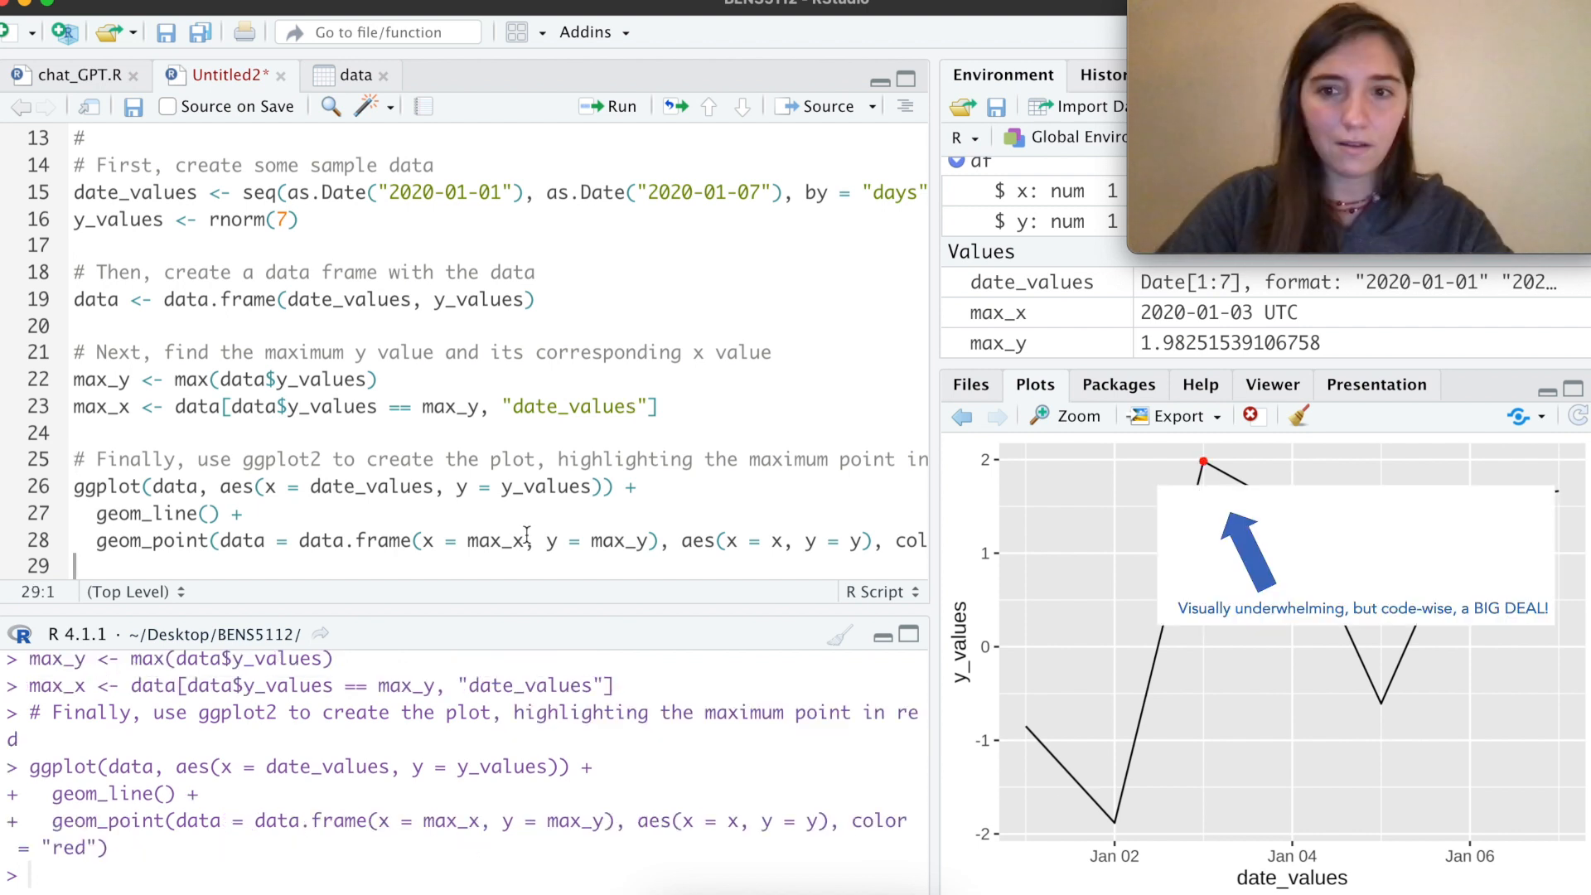
mouse_move(682, 539)
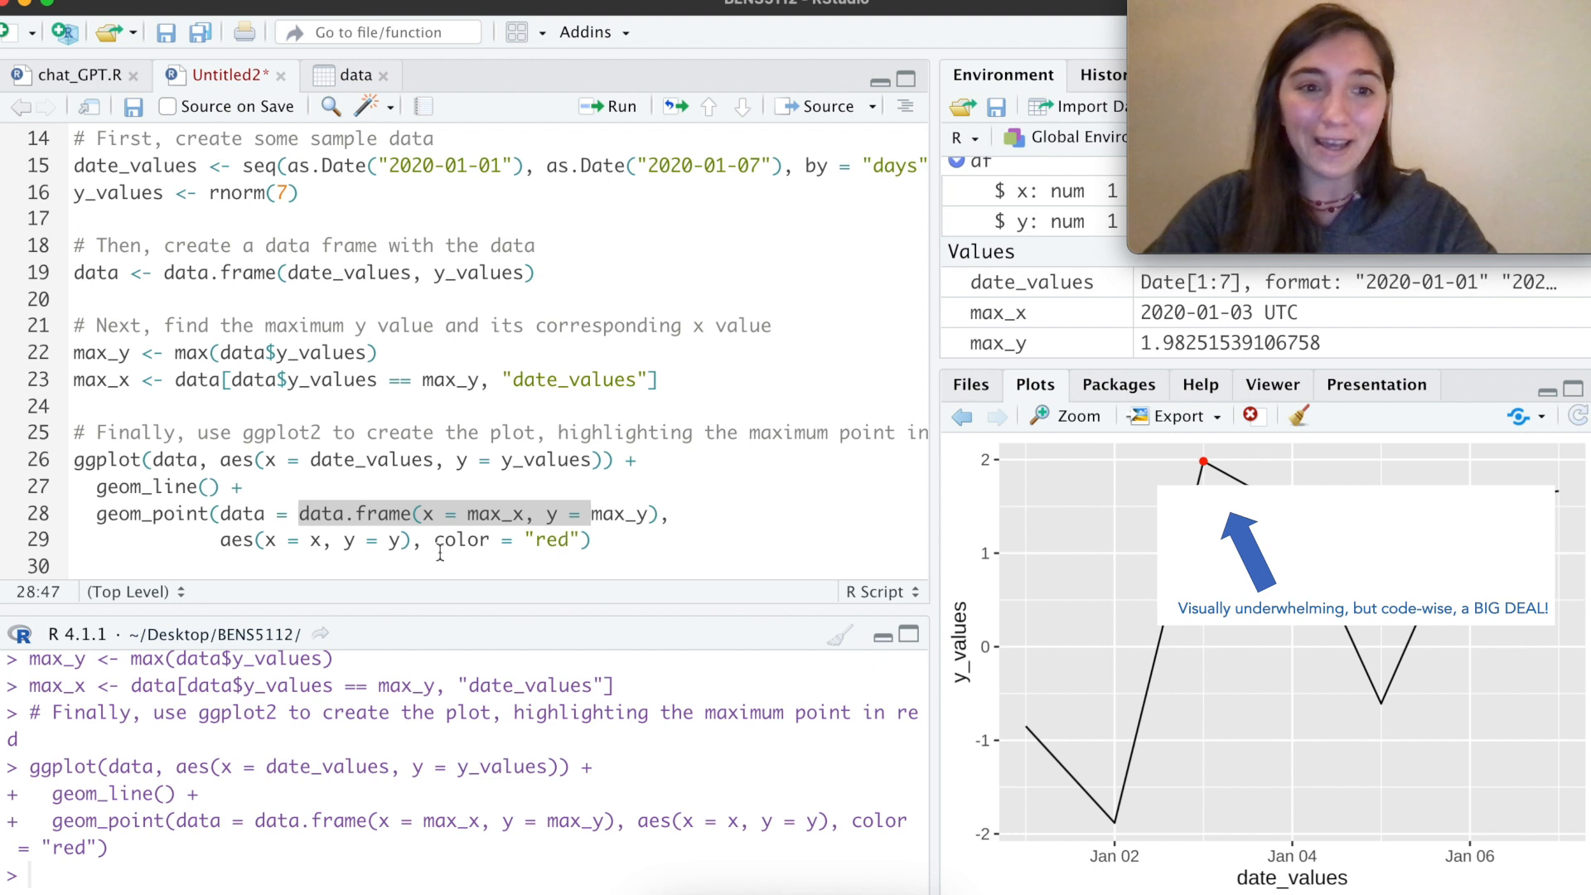
click(519, 539)
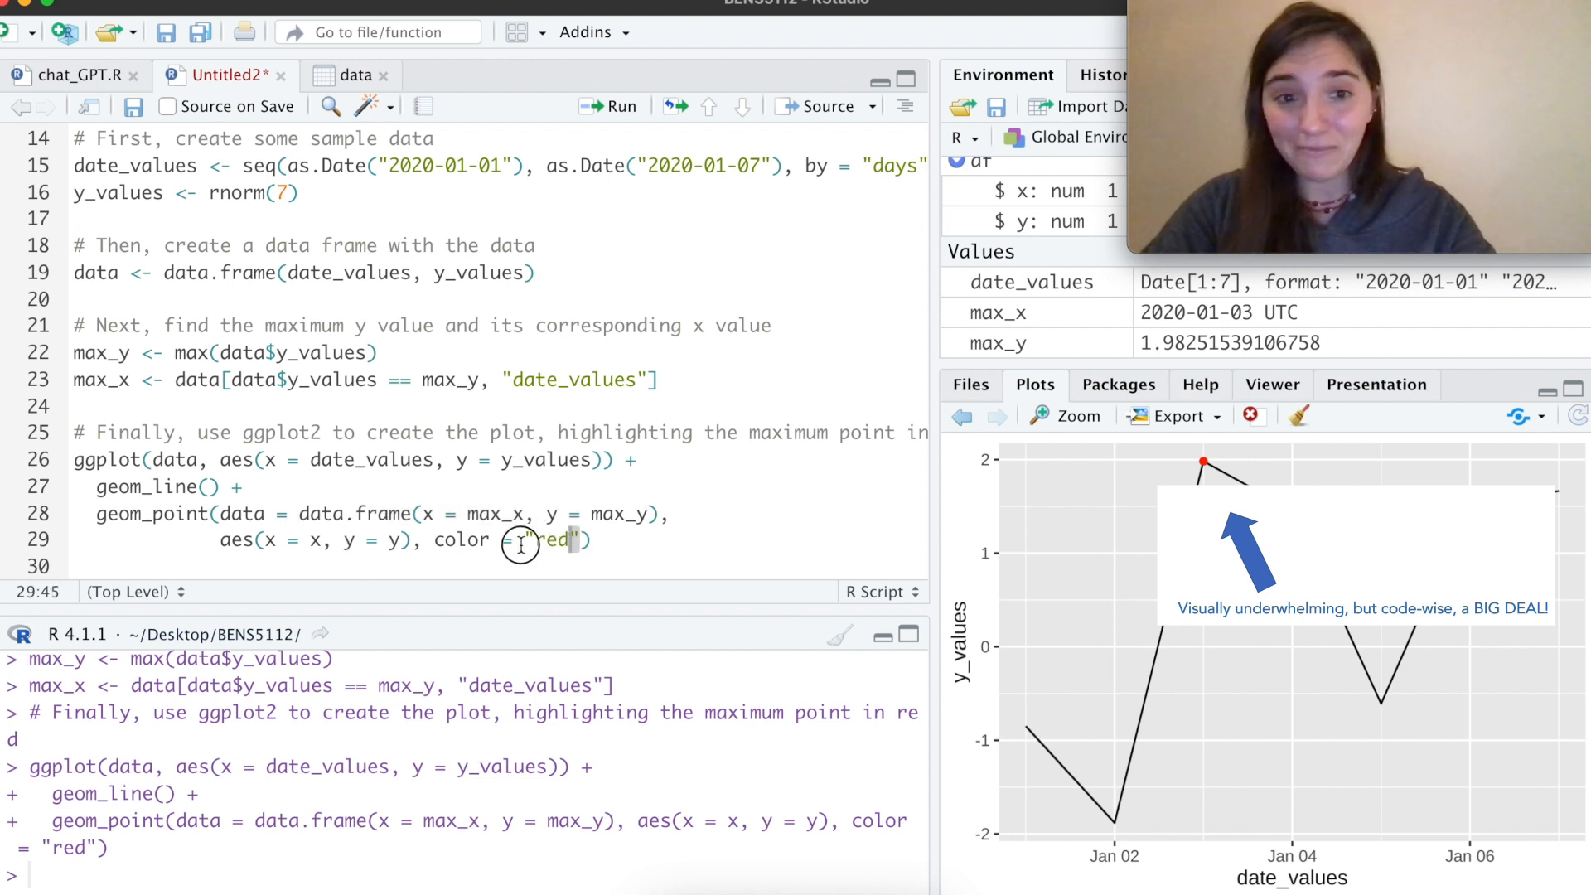
mouse_move(720, 595)
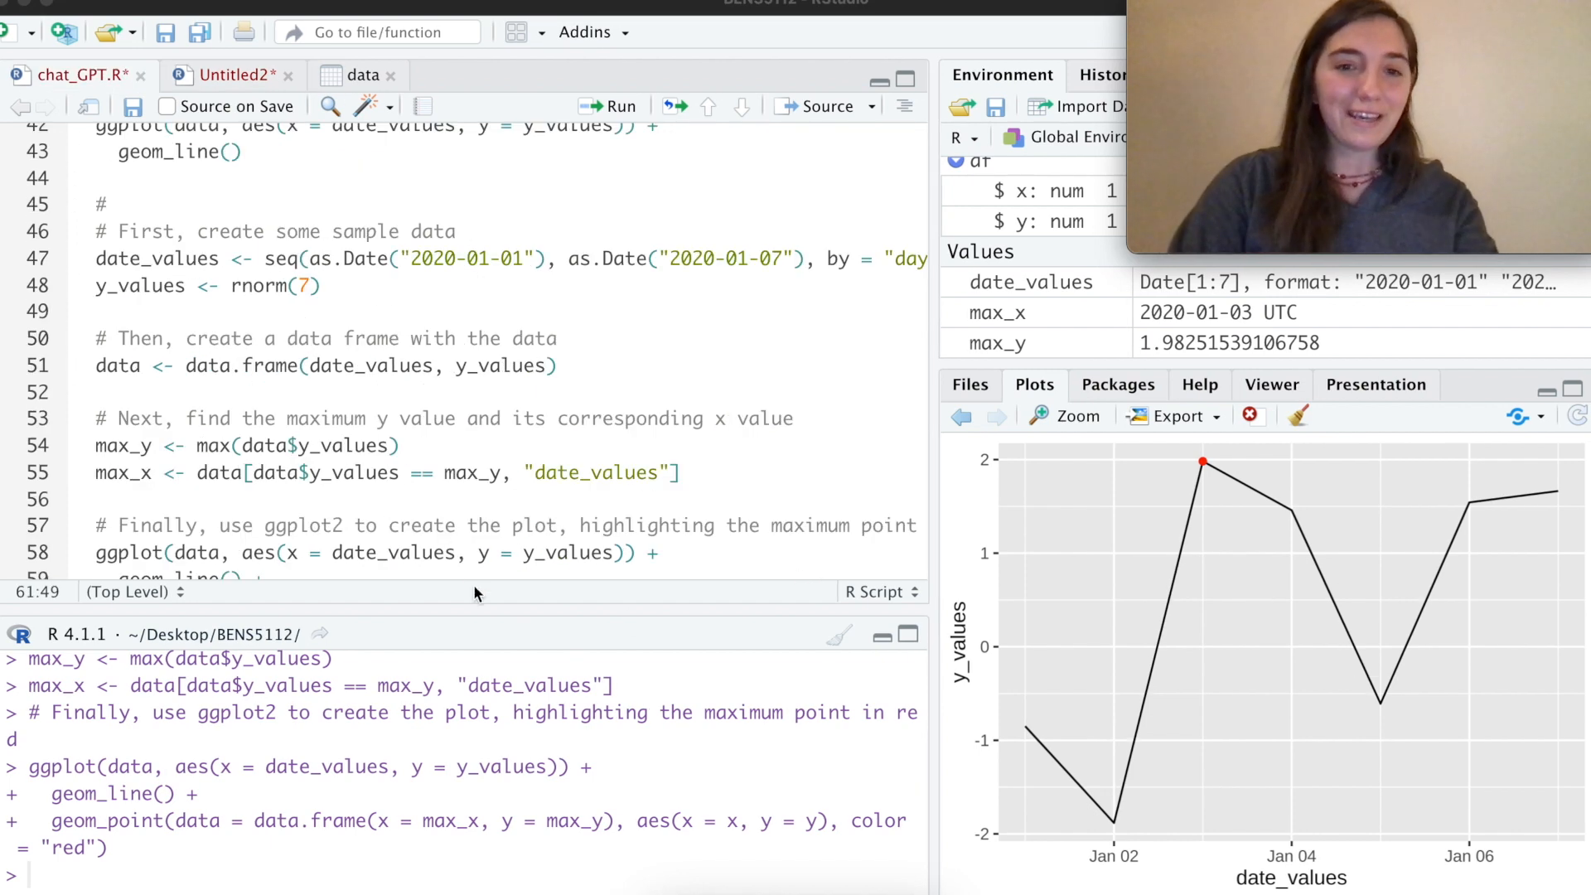
click(231, 74)
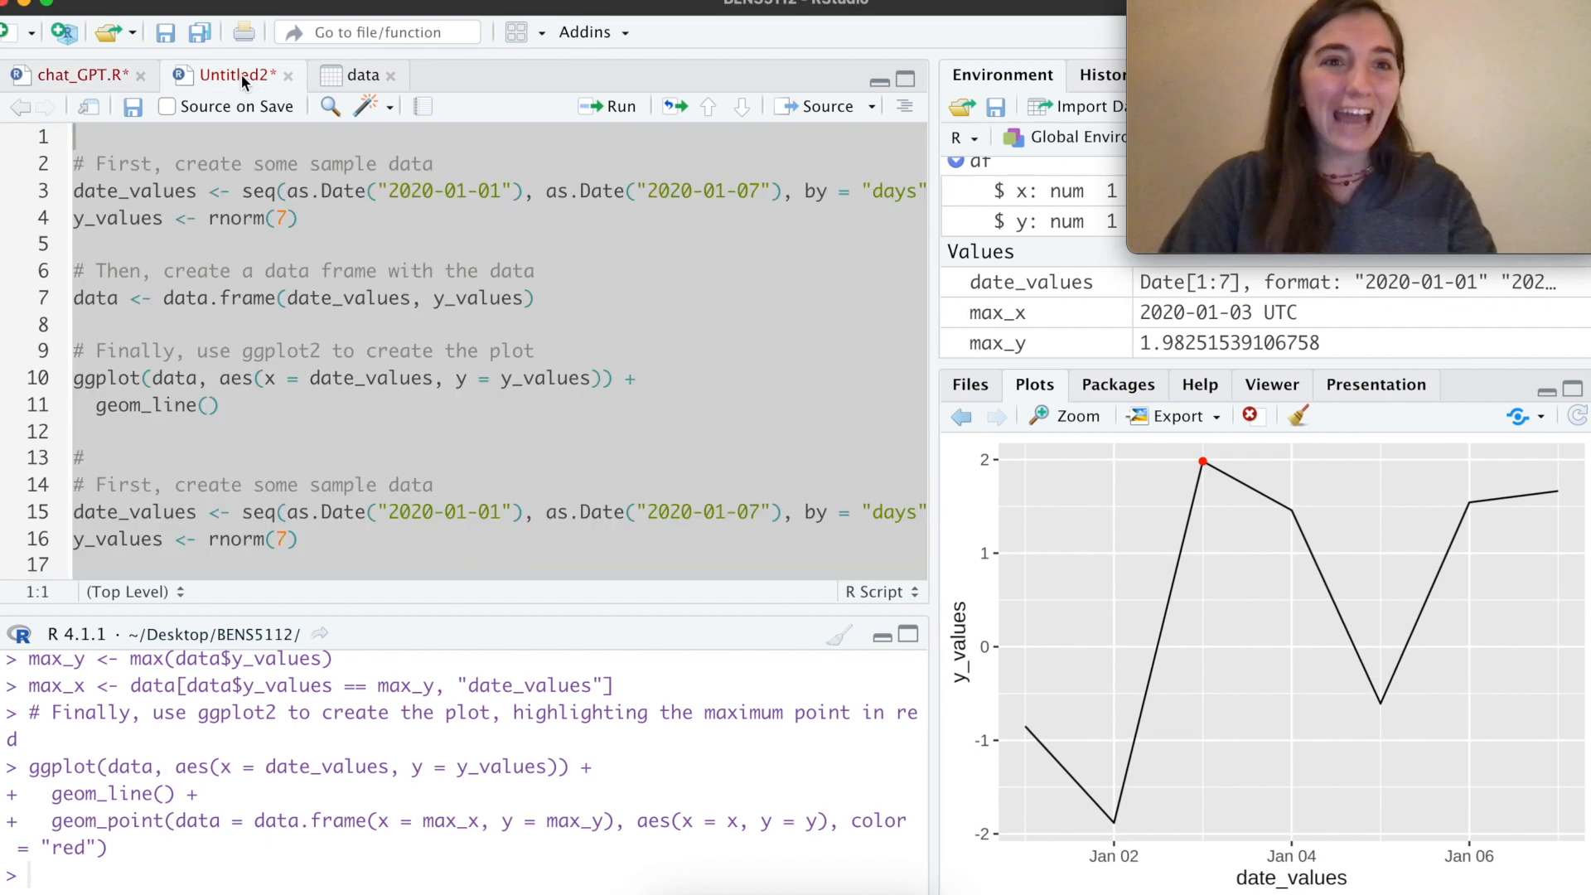
scroll(down, 3)
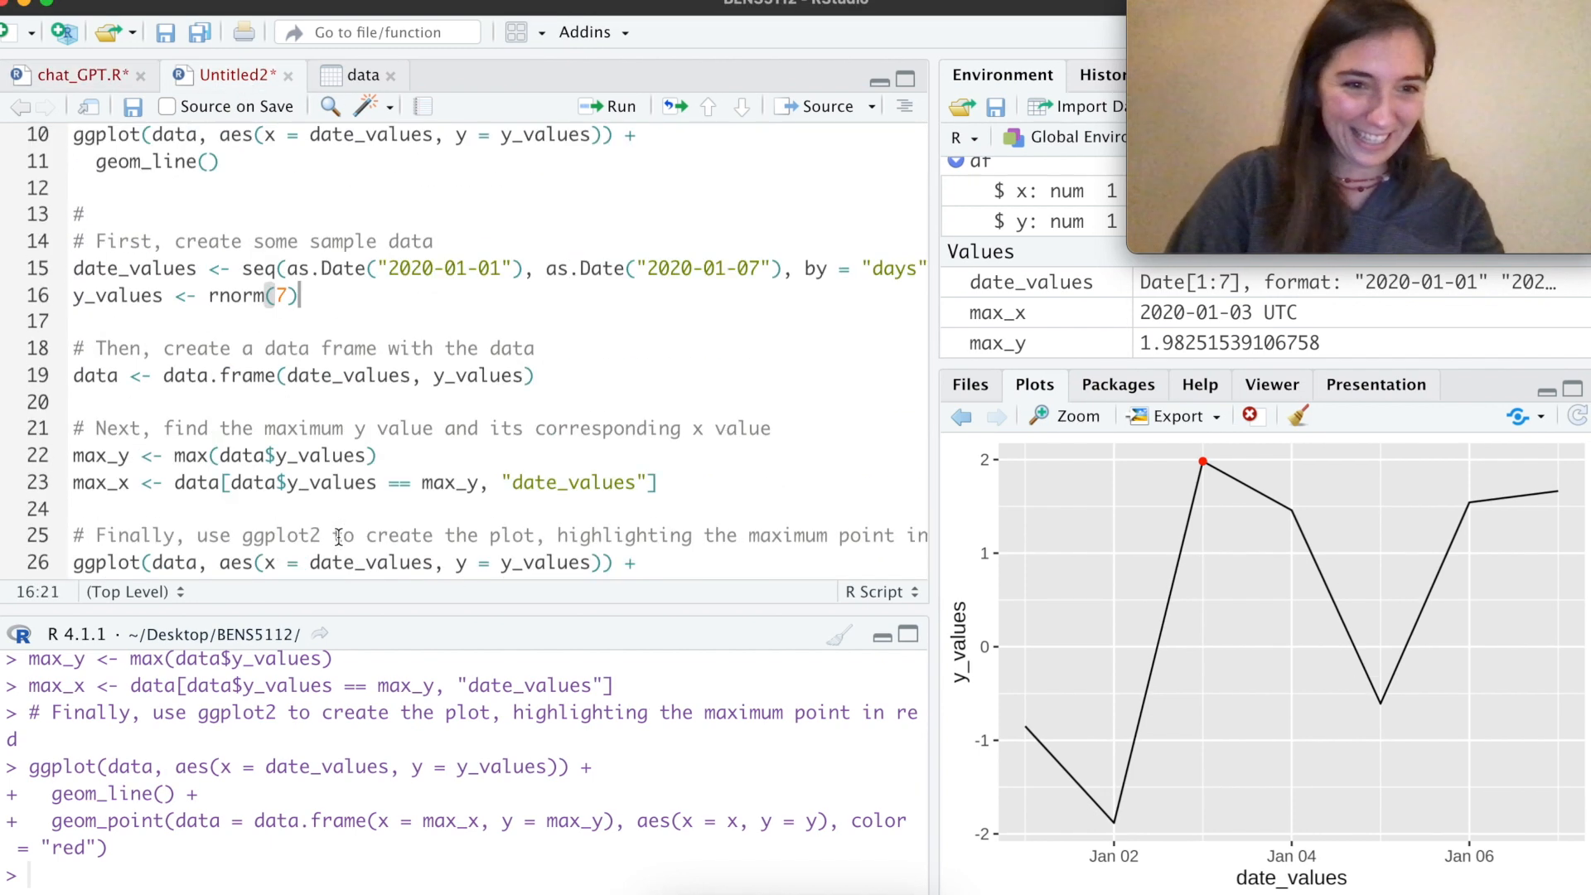
scroll(down, 3)
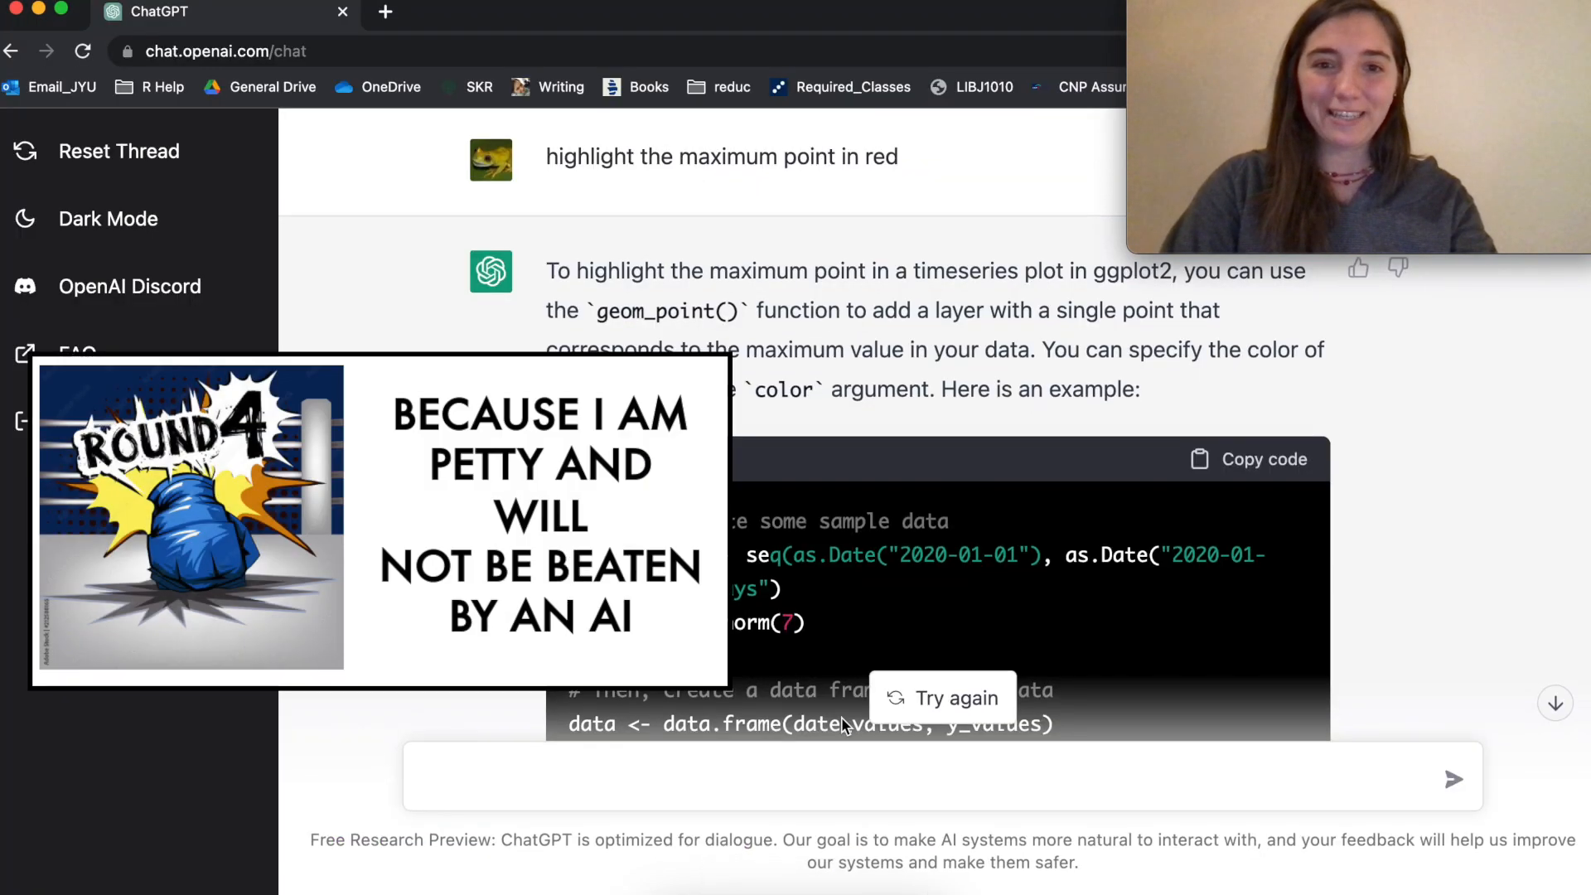
Step: Ask ChatGPT to 'add a green box to the lowest' and review its geom_rect fill = "green" code
scroll(down, 3)
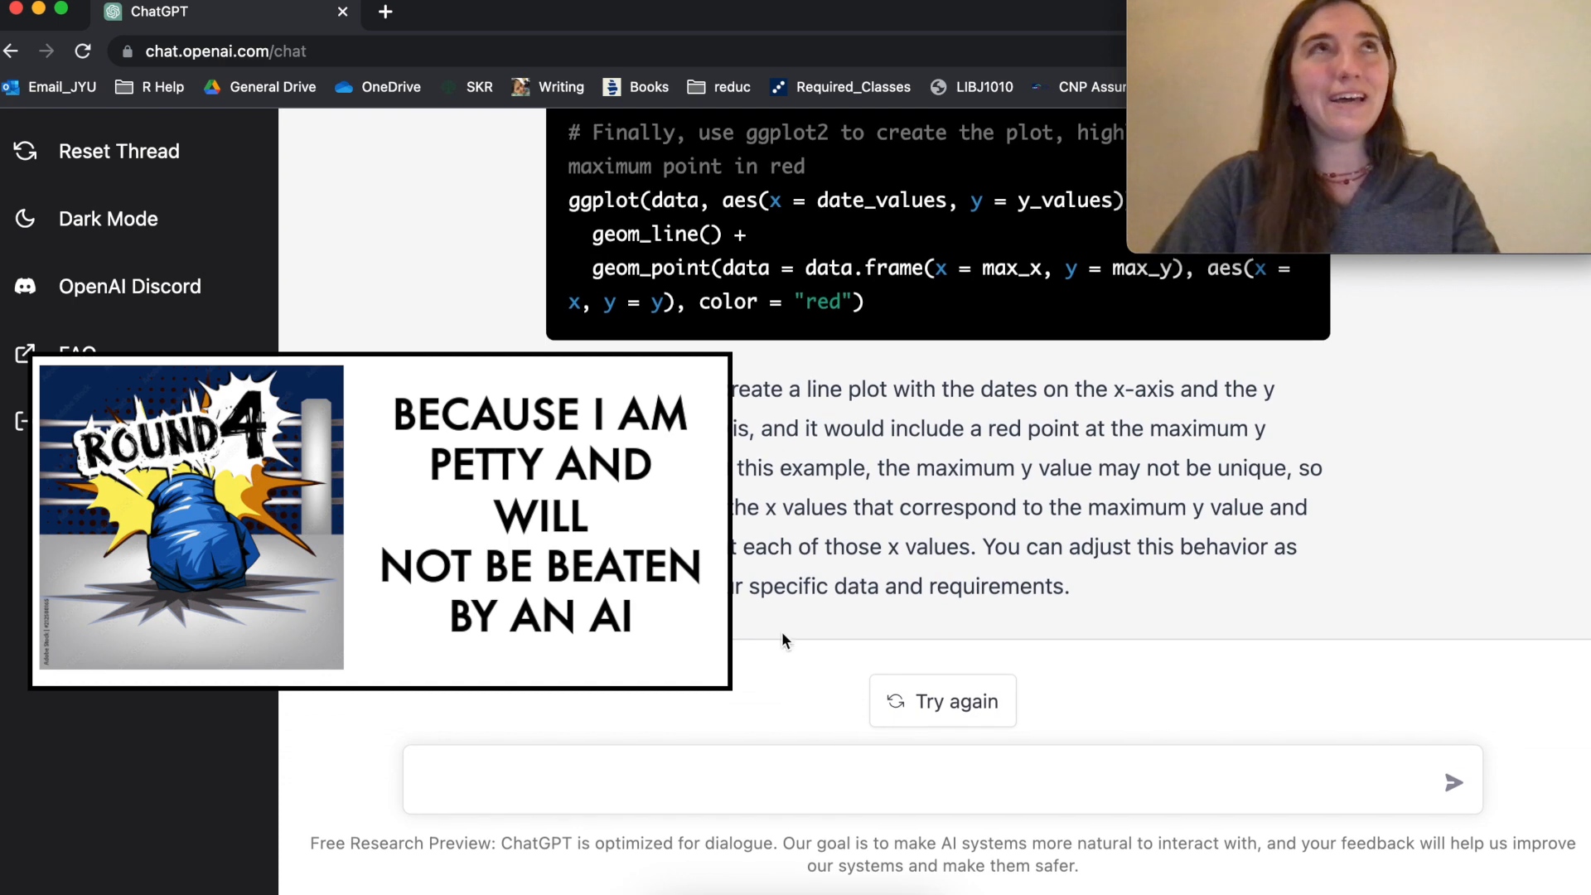
click(654, 778)
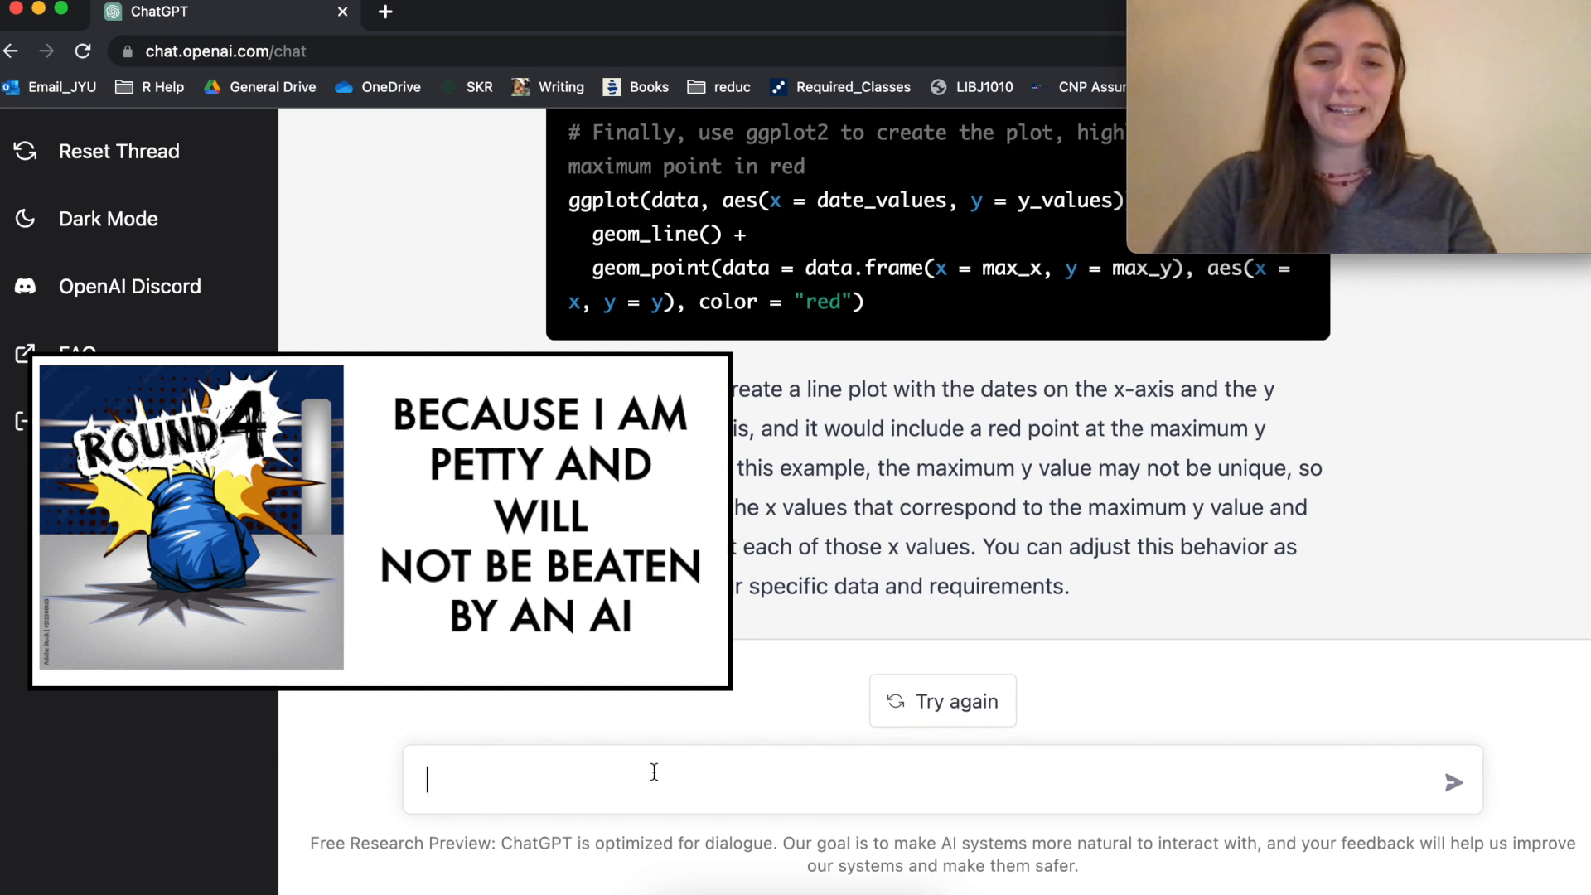
text(add a)
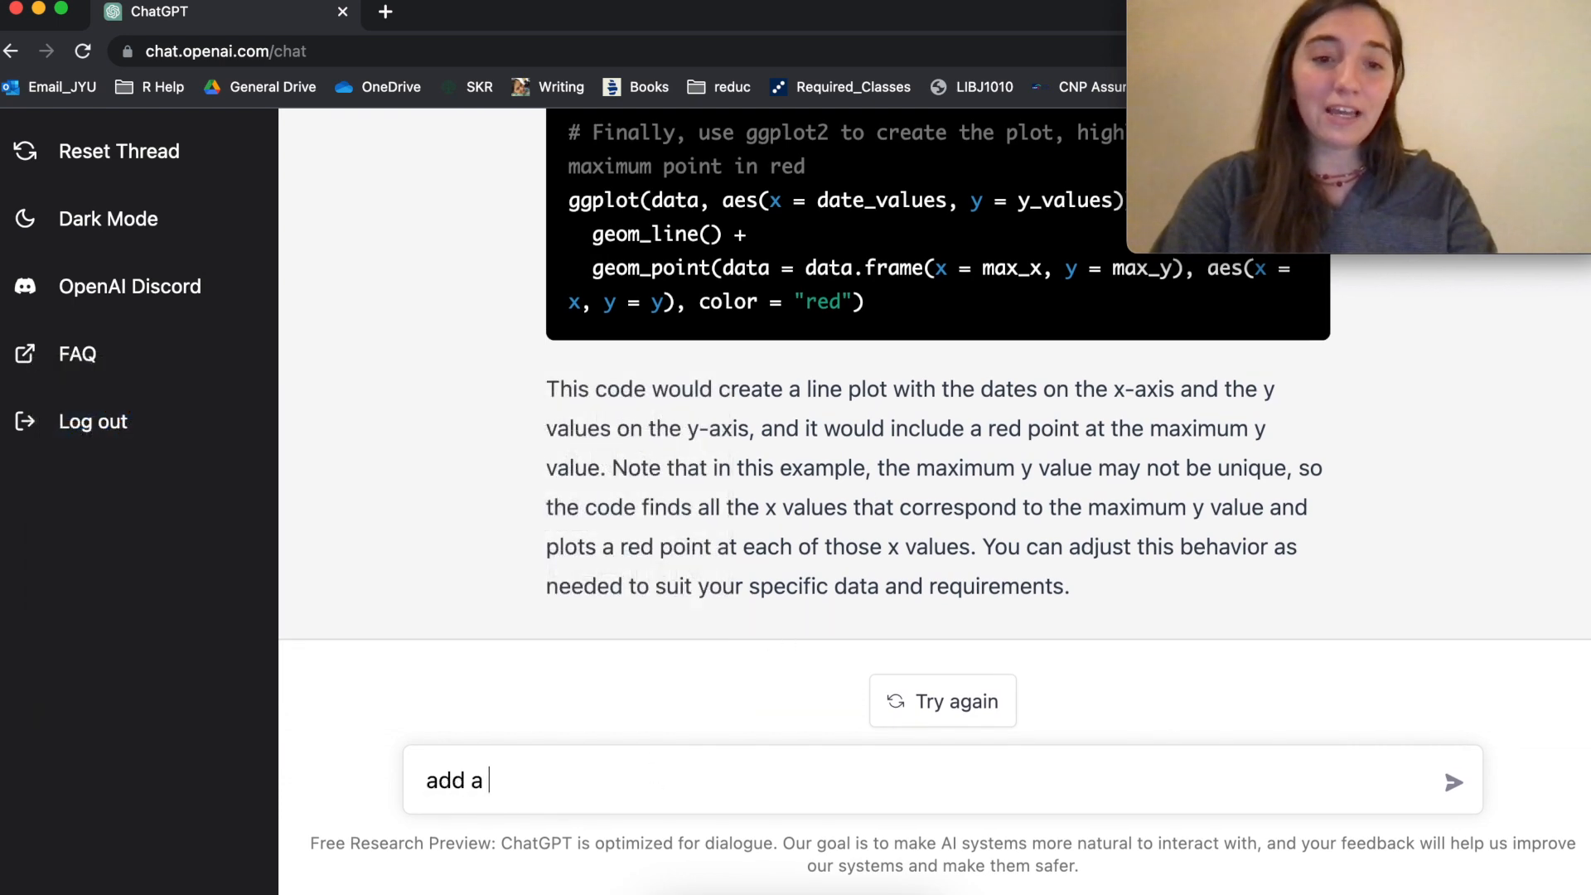
text(green box)
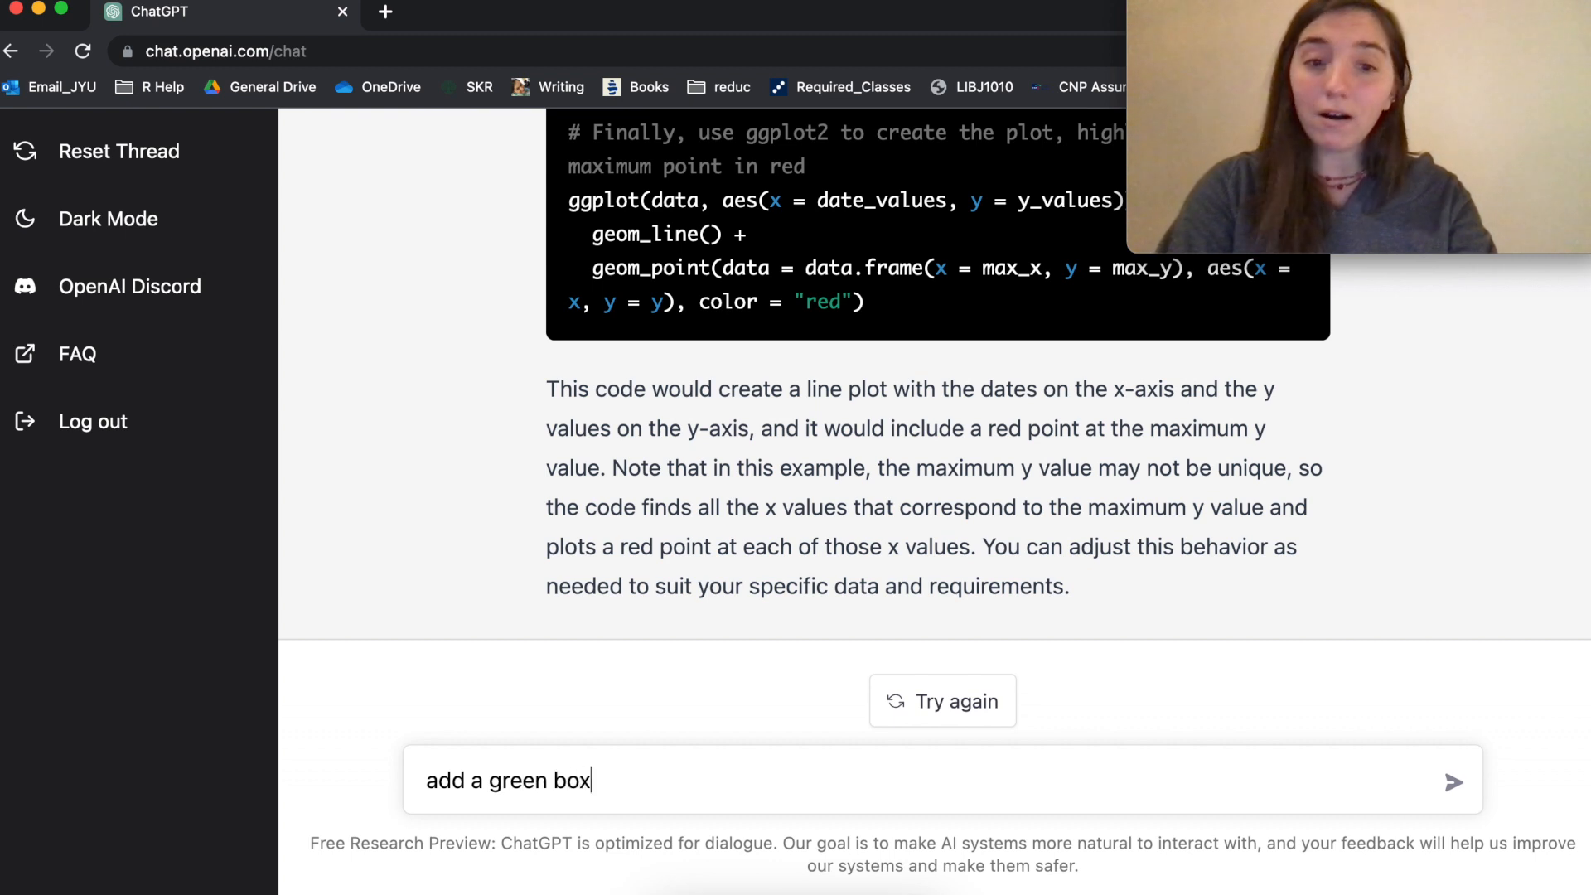
text(to the low)
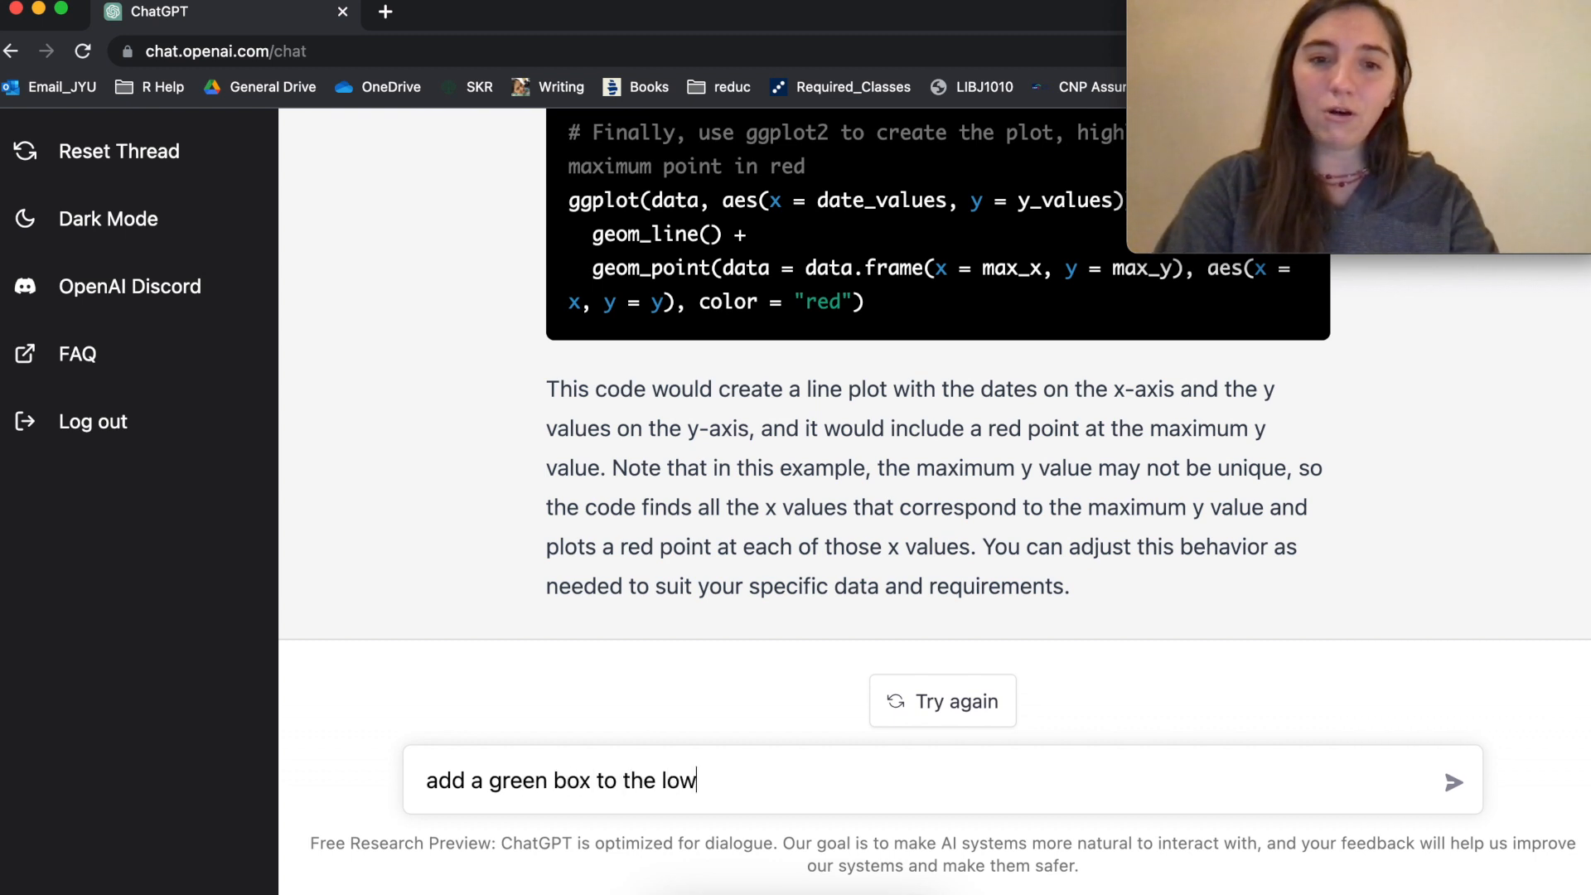
text(est)
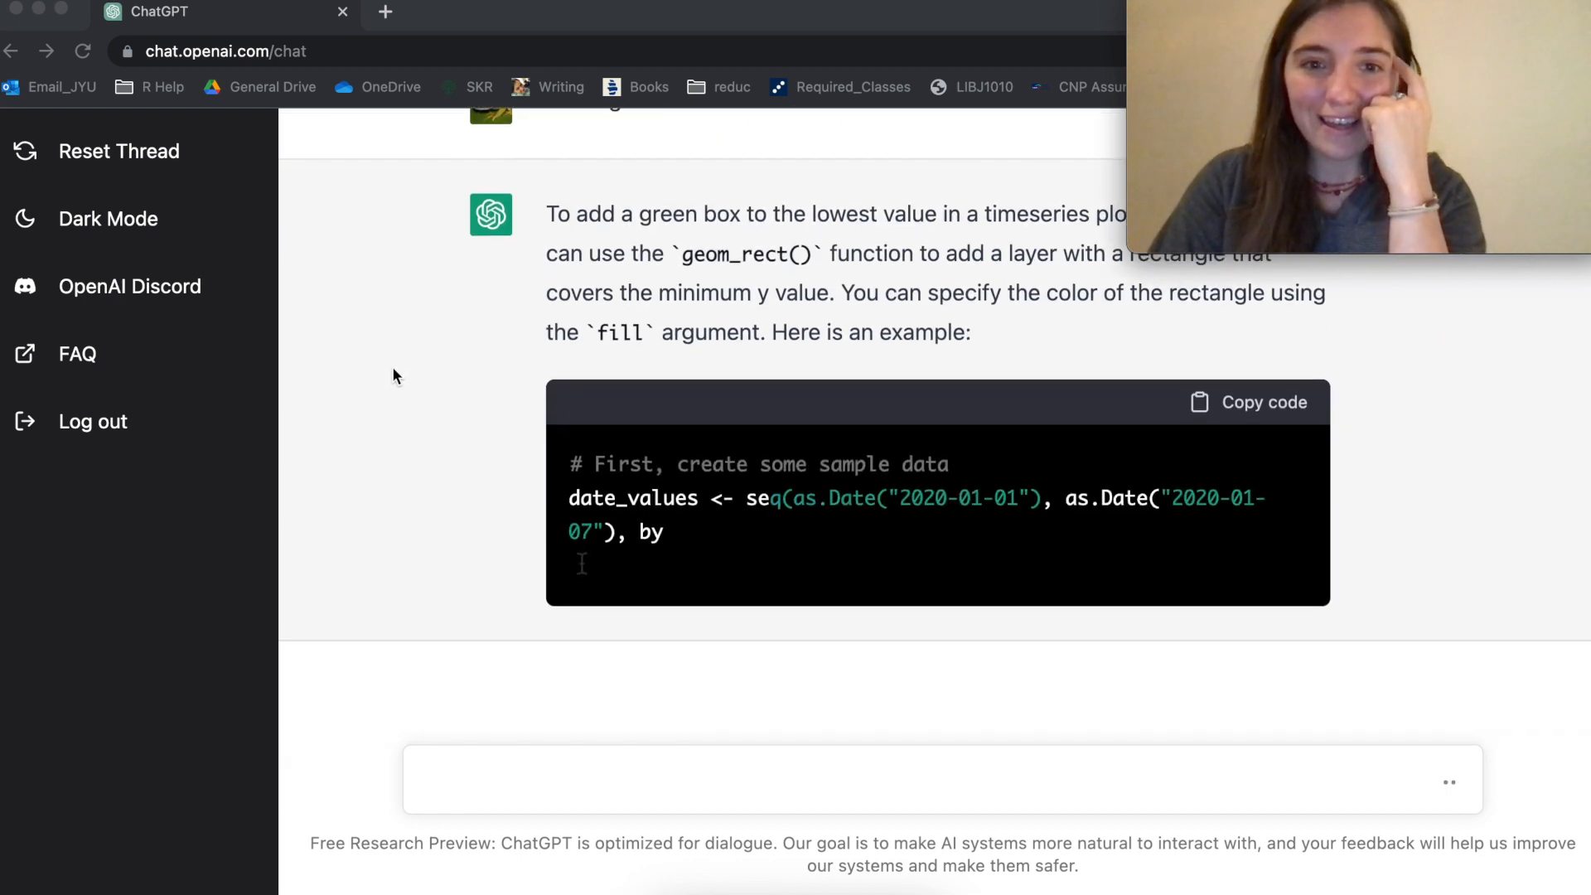
scroll(down, 3)
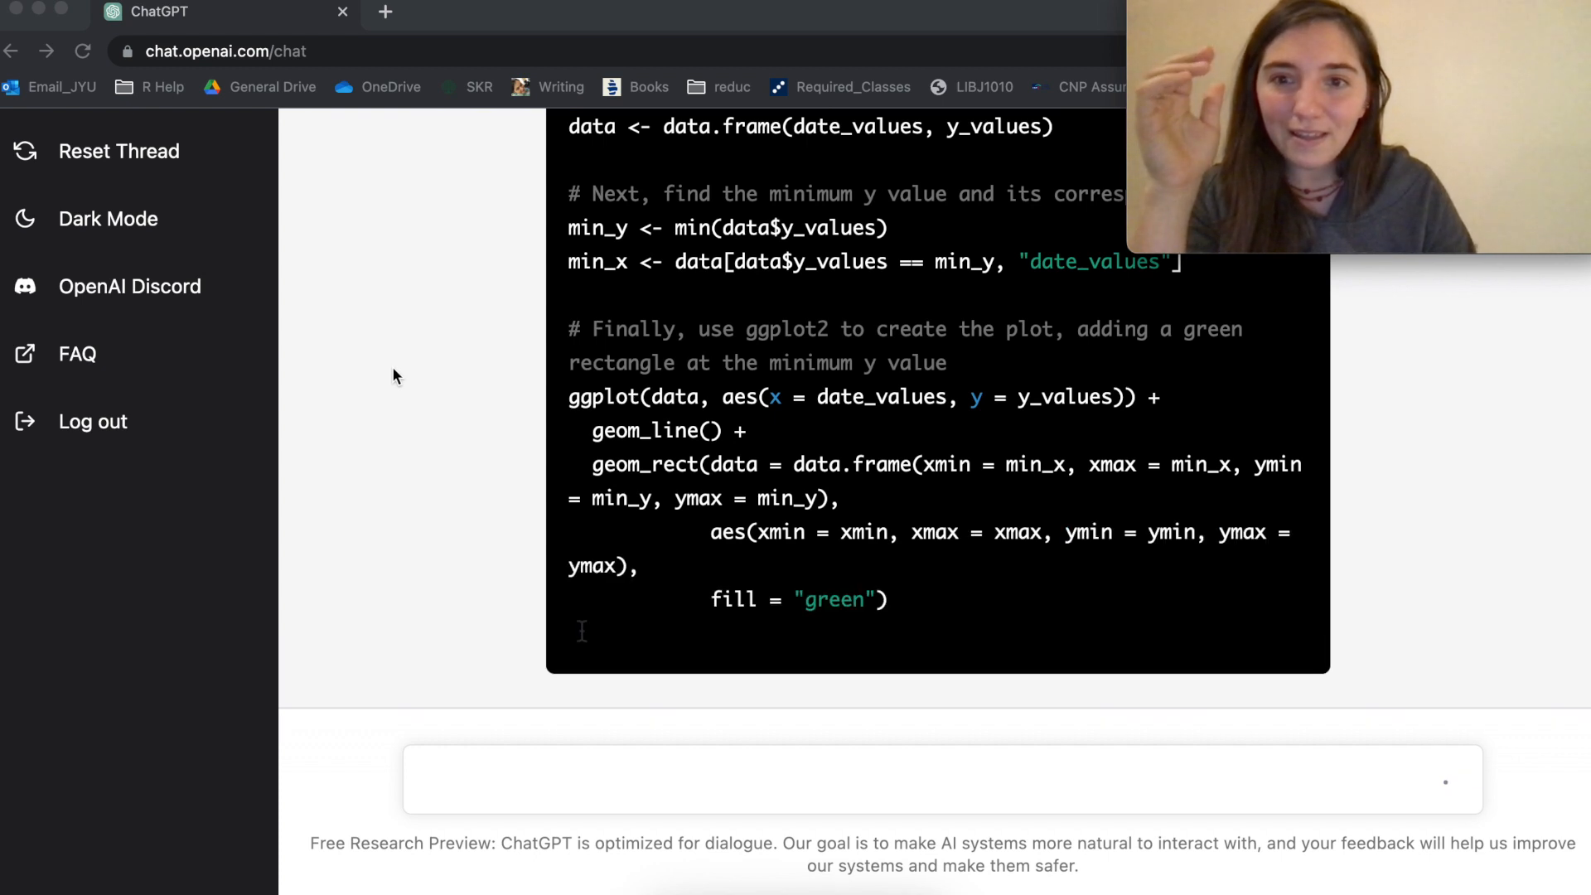
scroll(down, 3)
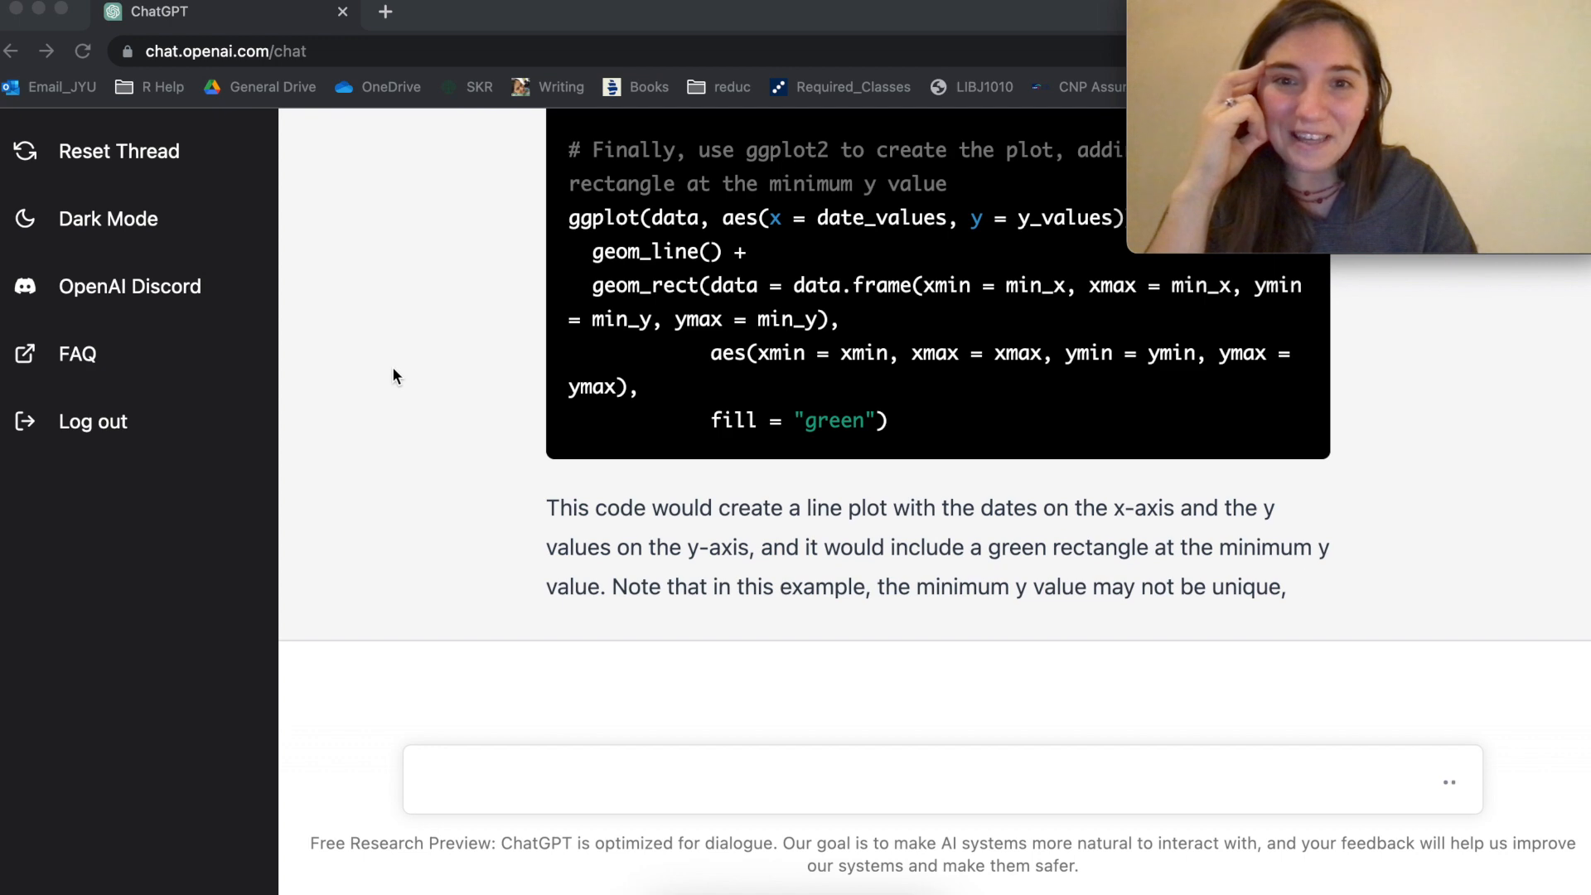
mouse_move(537, 355)
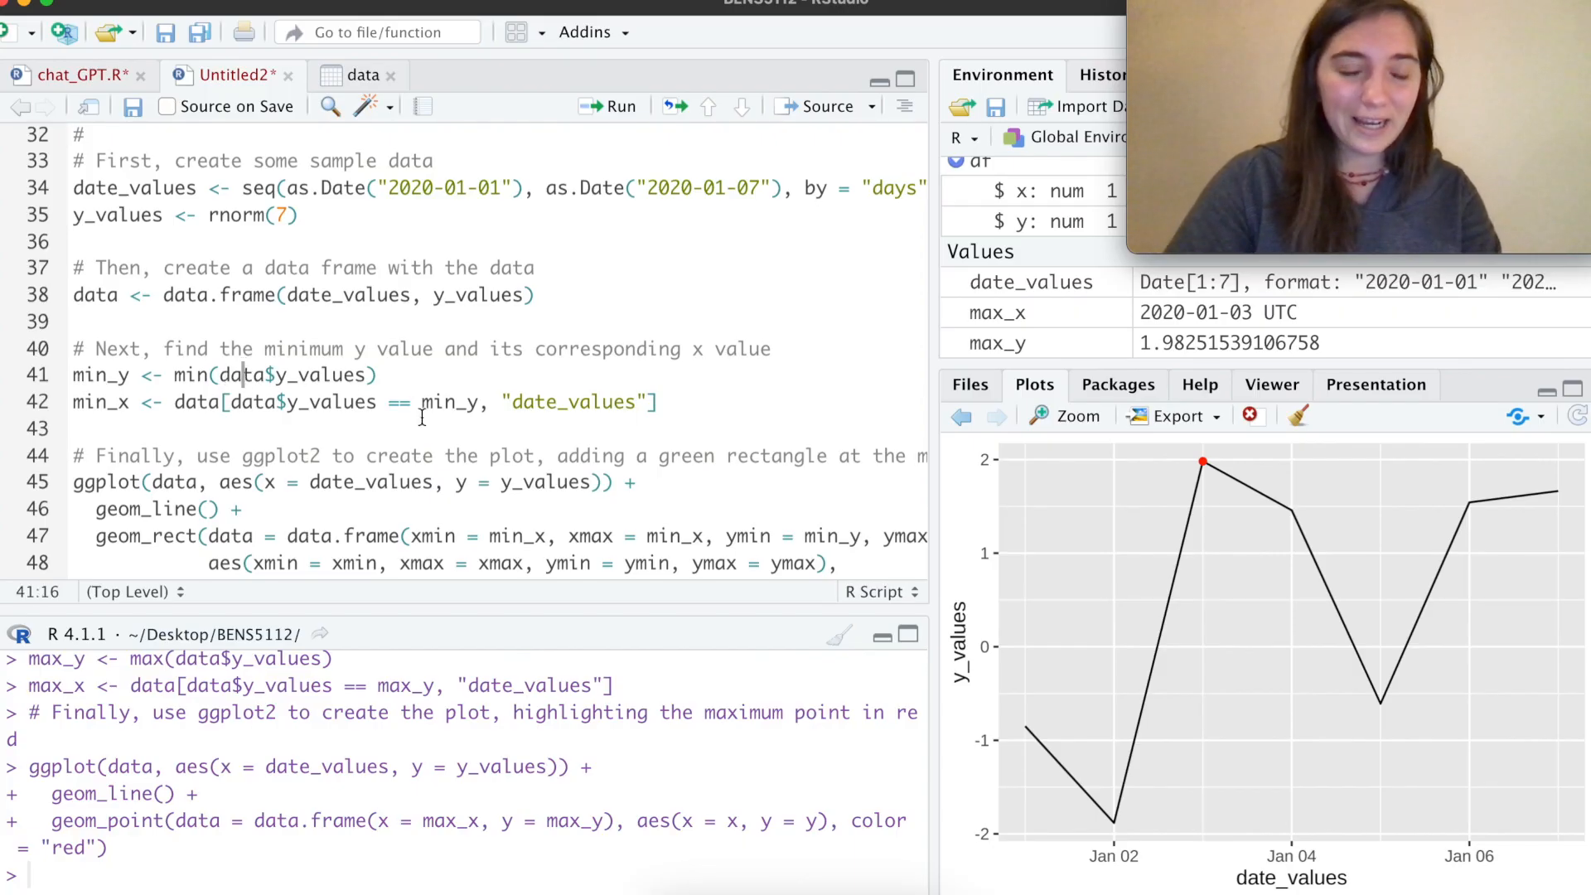
Step: Compute min_y and min_x, then run the geom_rect plot, which hits an aesthetics length error
click(609, 105)
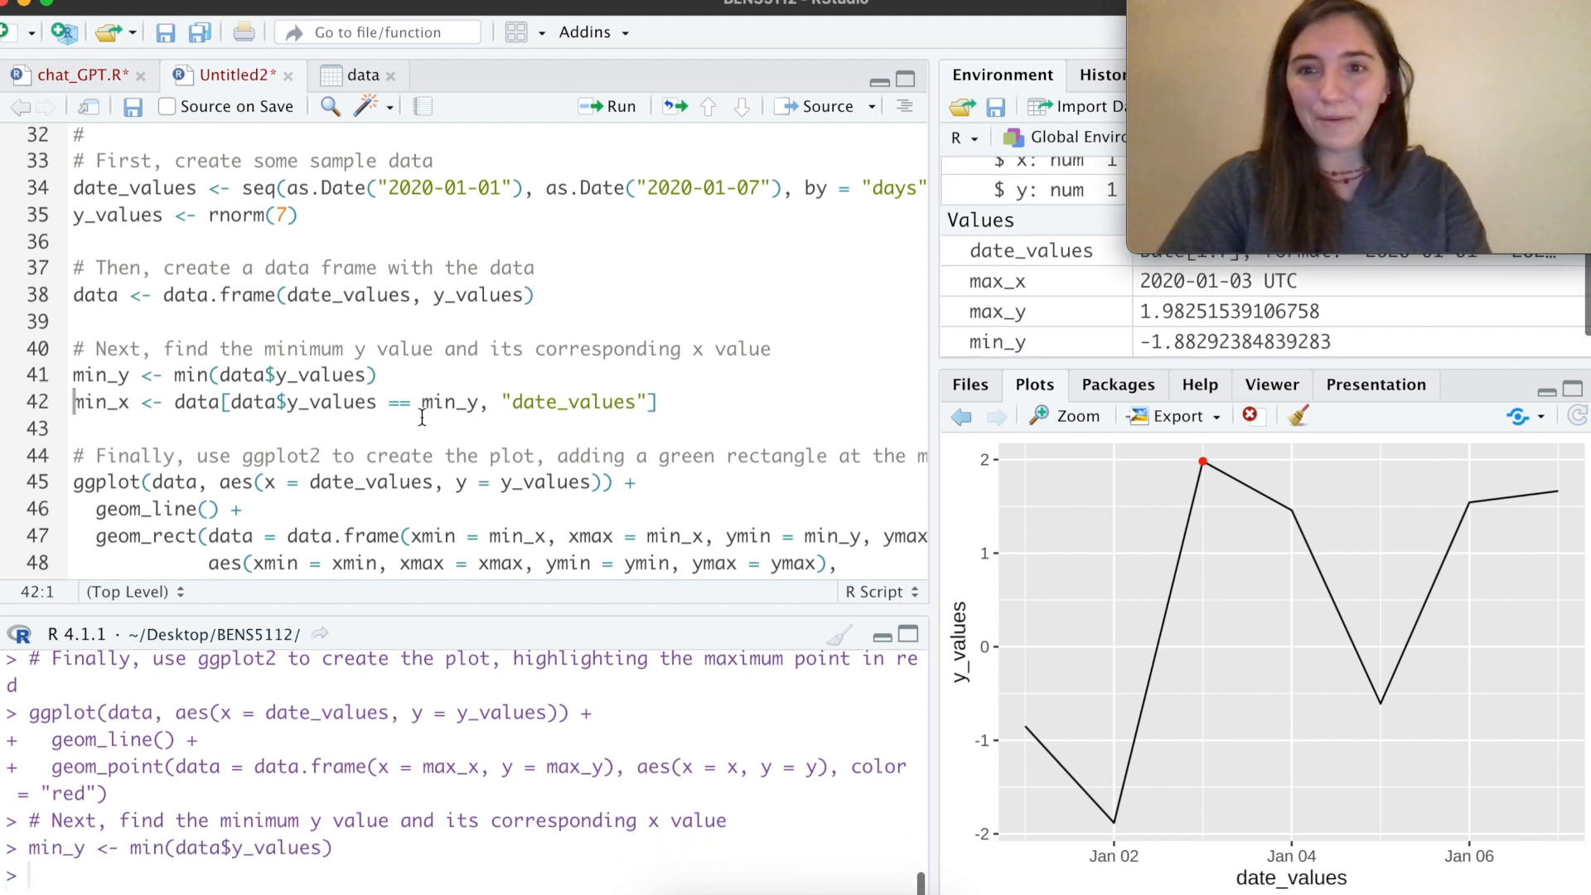
click(607, 106)
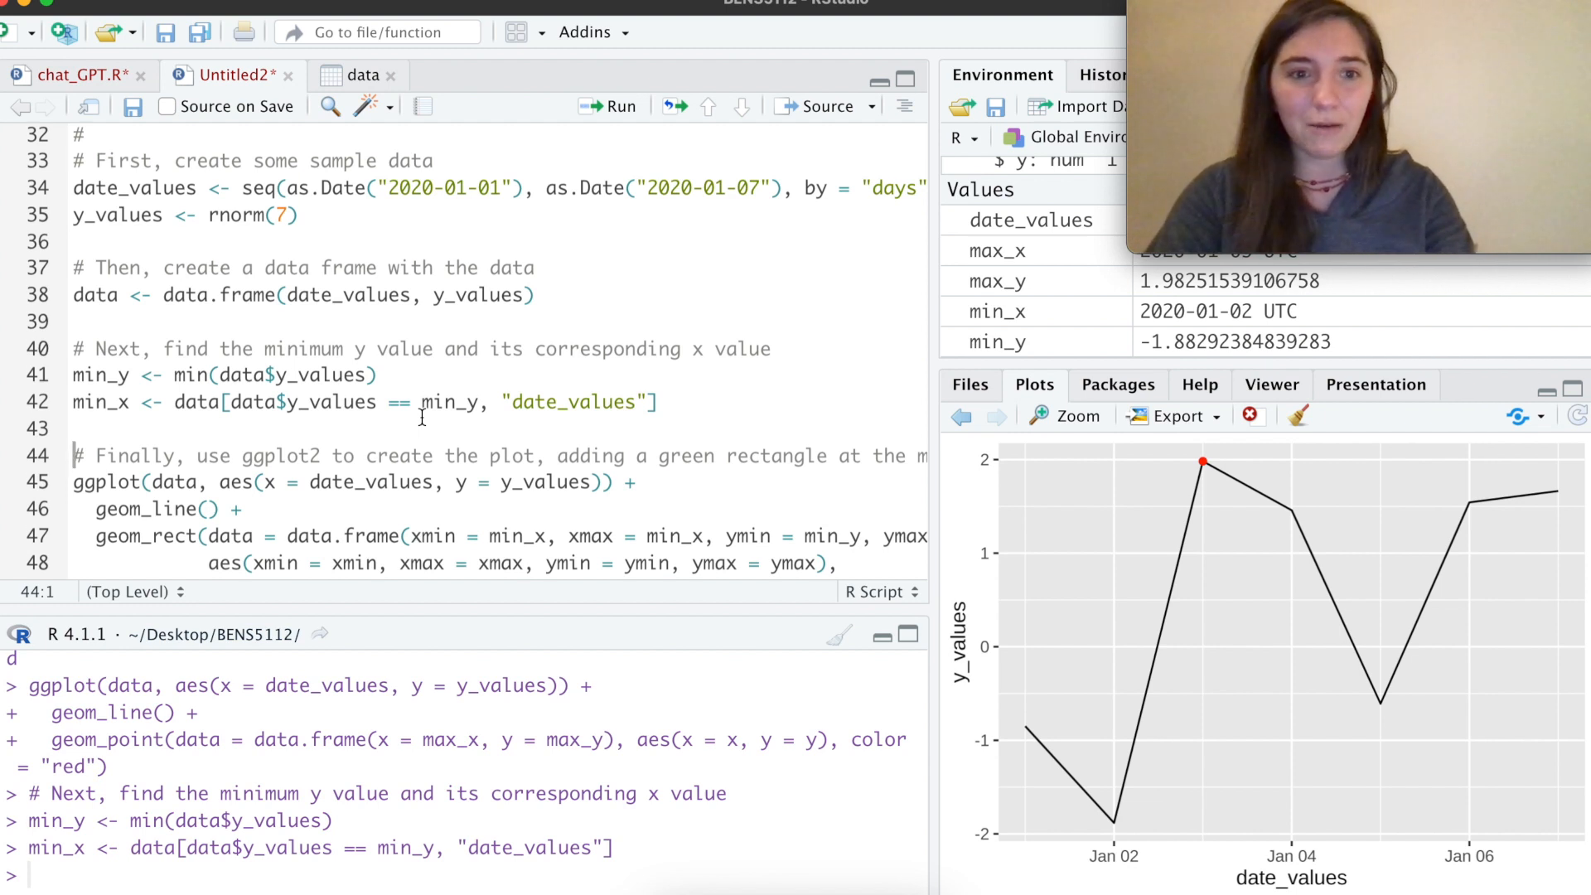
scroll(down, 3)
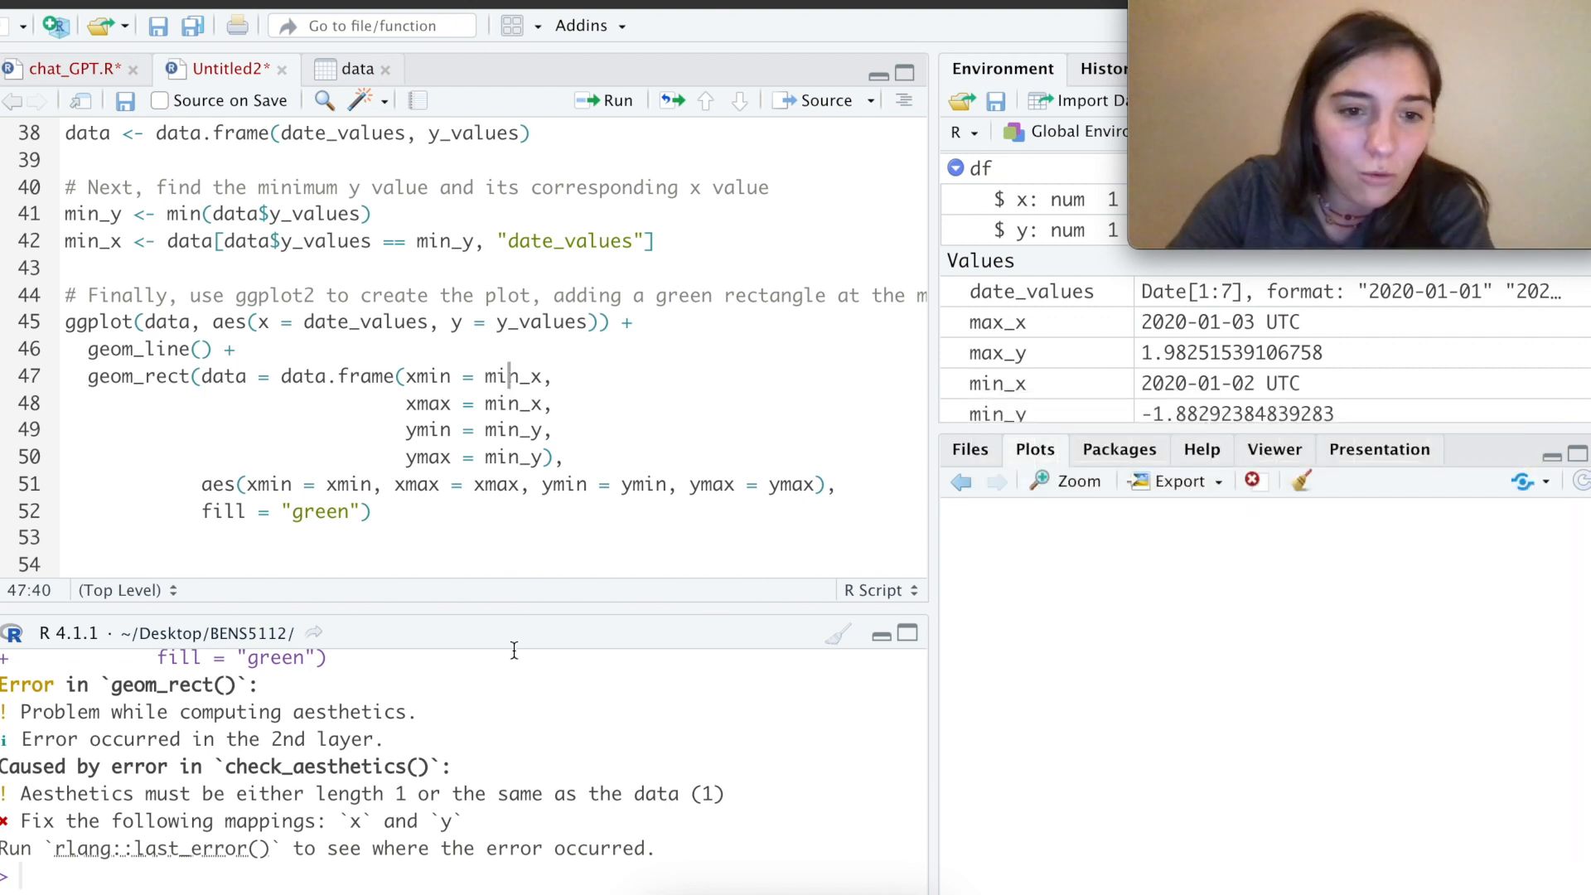
Step: Edit the duplicated geom_rect to use xmax = max_x and ymax = max_y, and run it
double_click(500, 376)
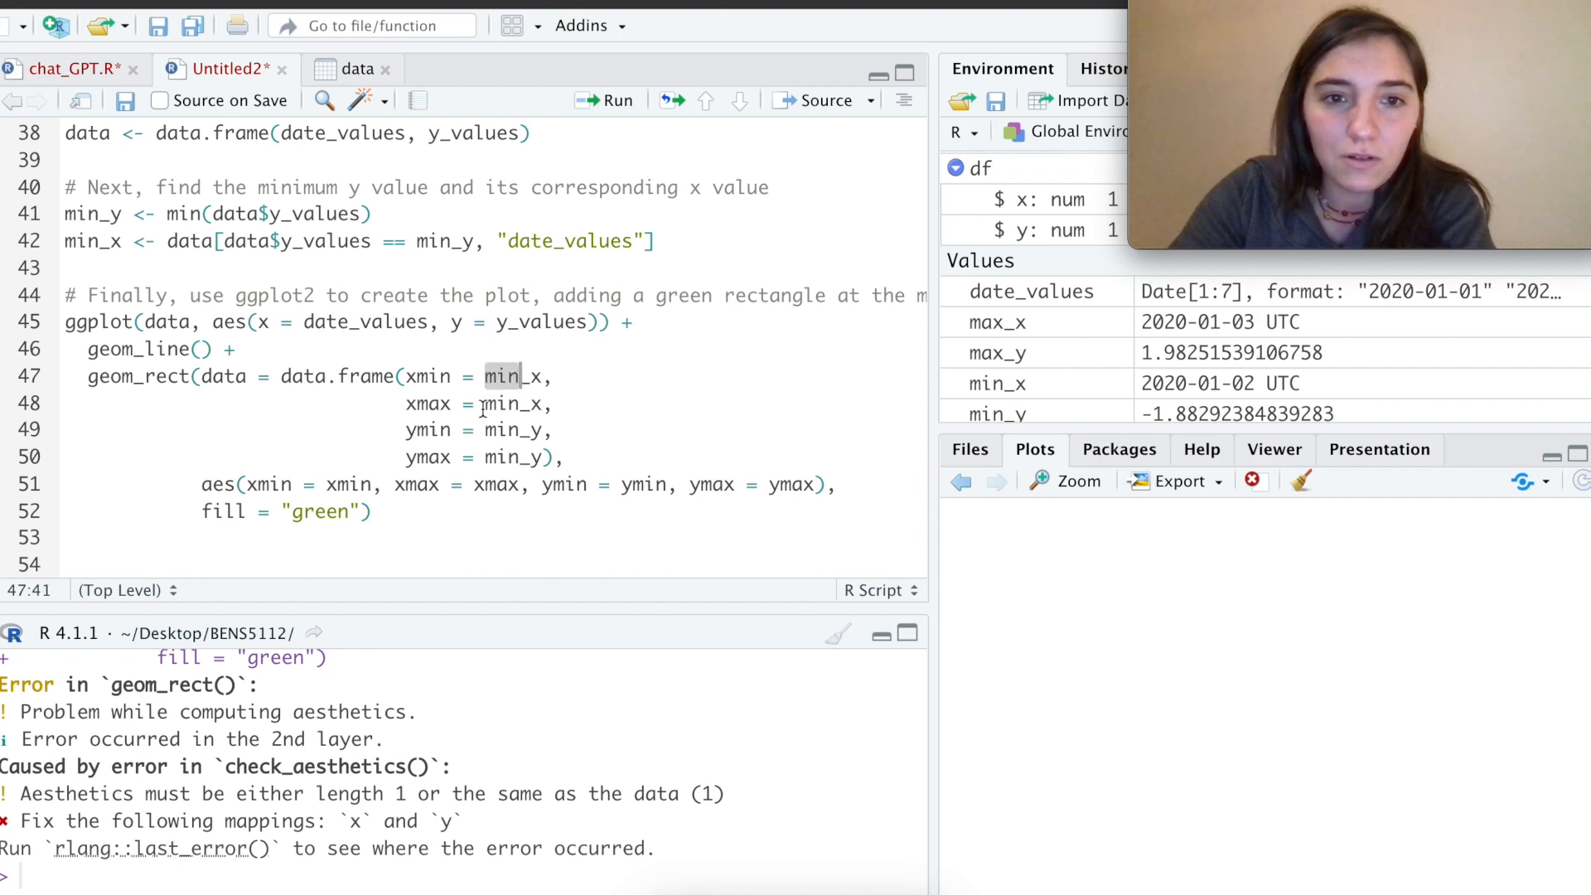
click(606, 103)
text(ax)
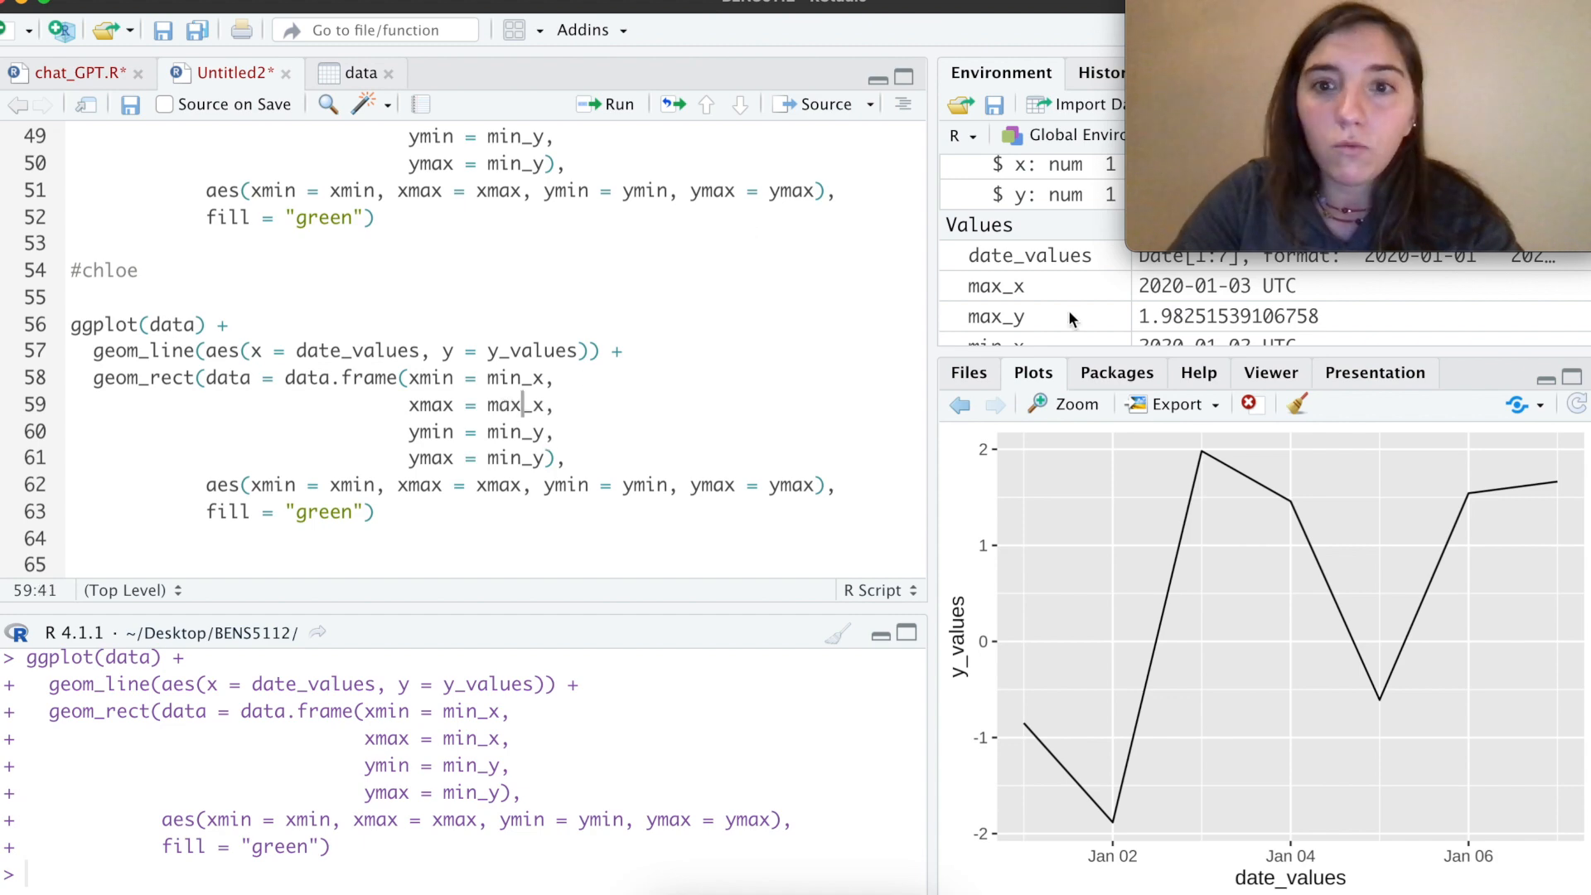
mouse_move(713, 296)
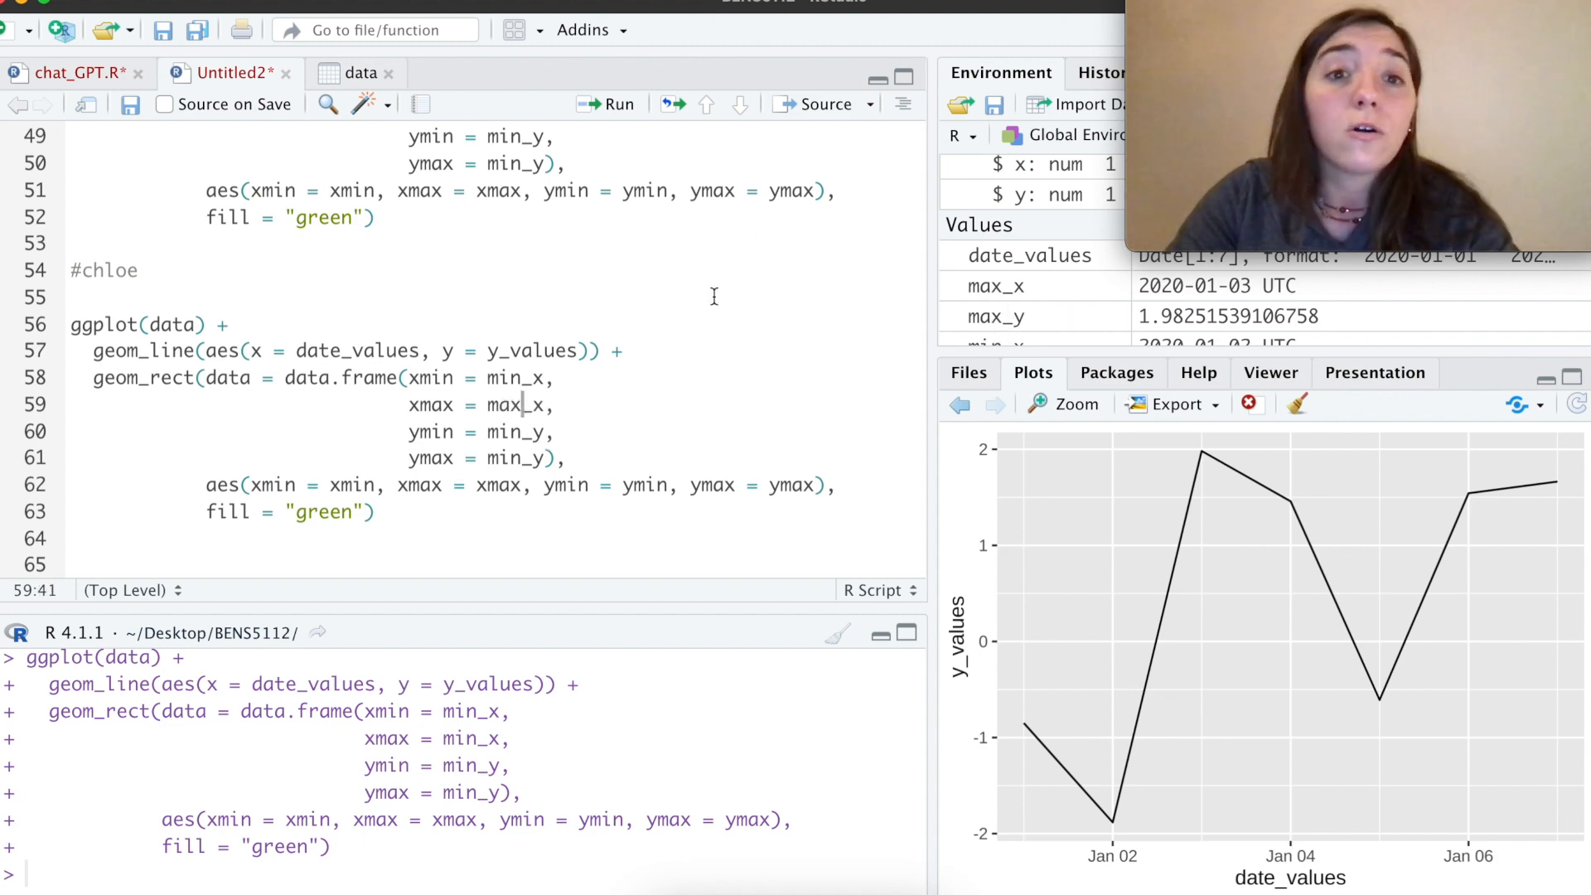
scroll(up, 3)
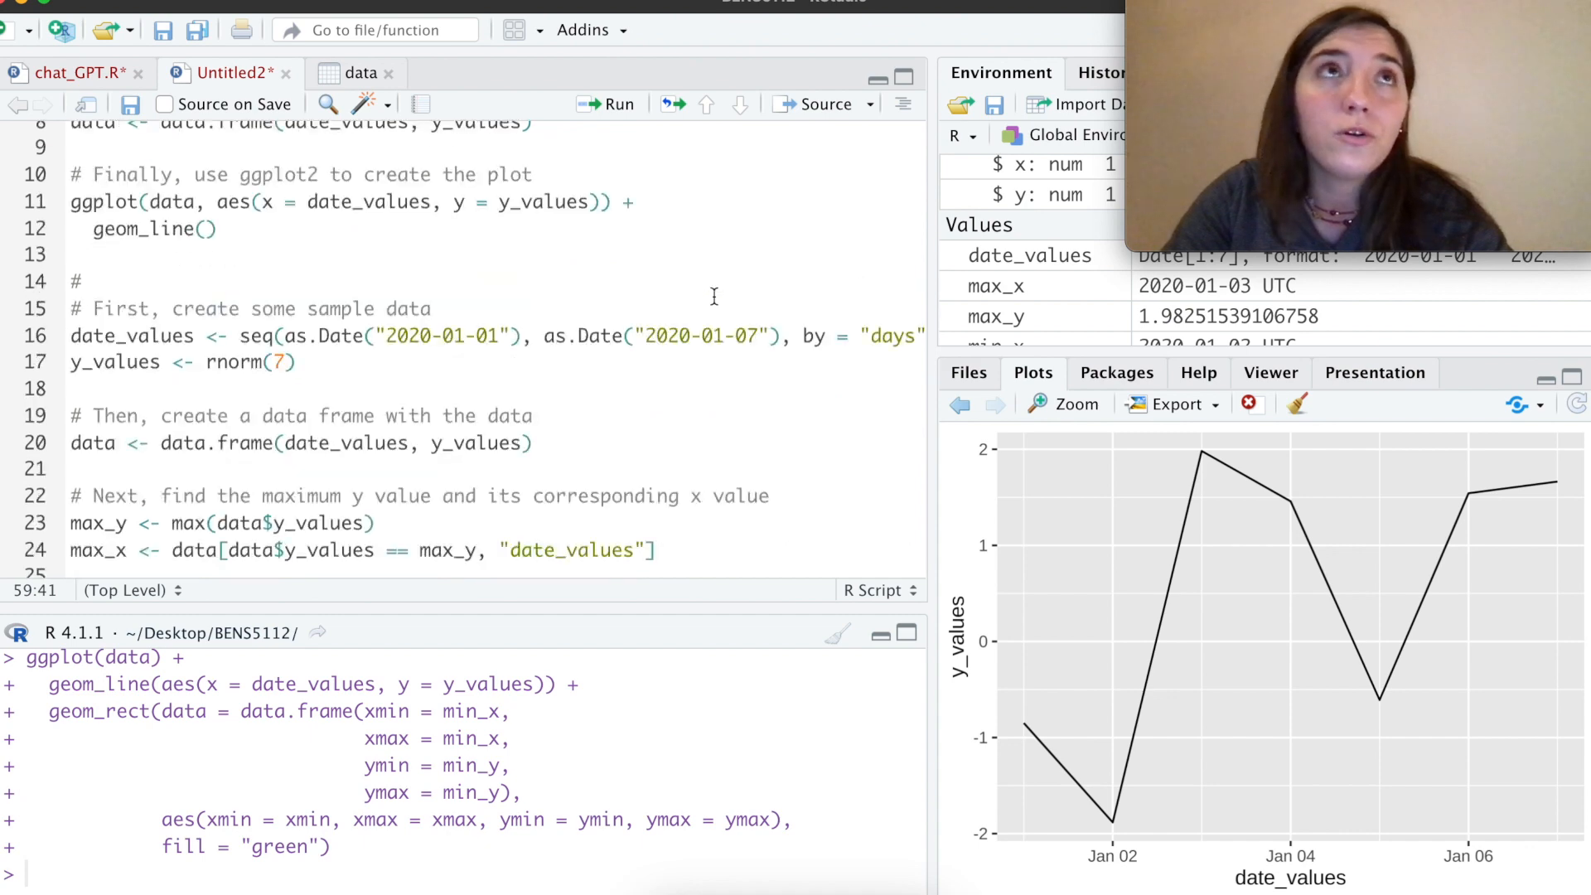
scroll(up, 3)
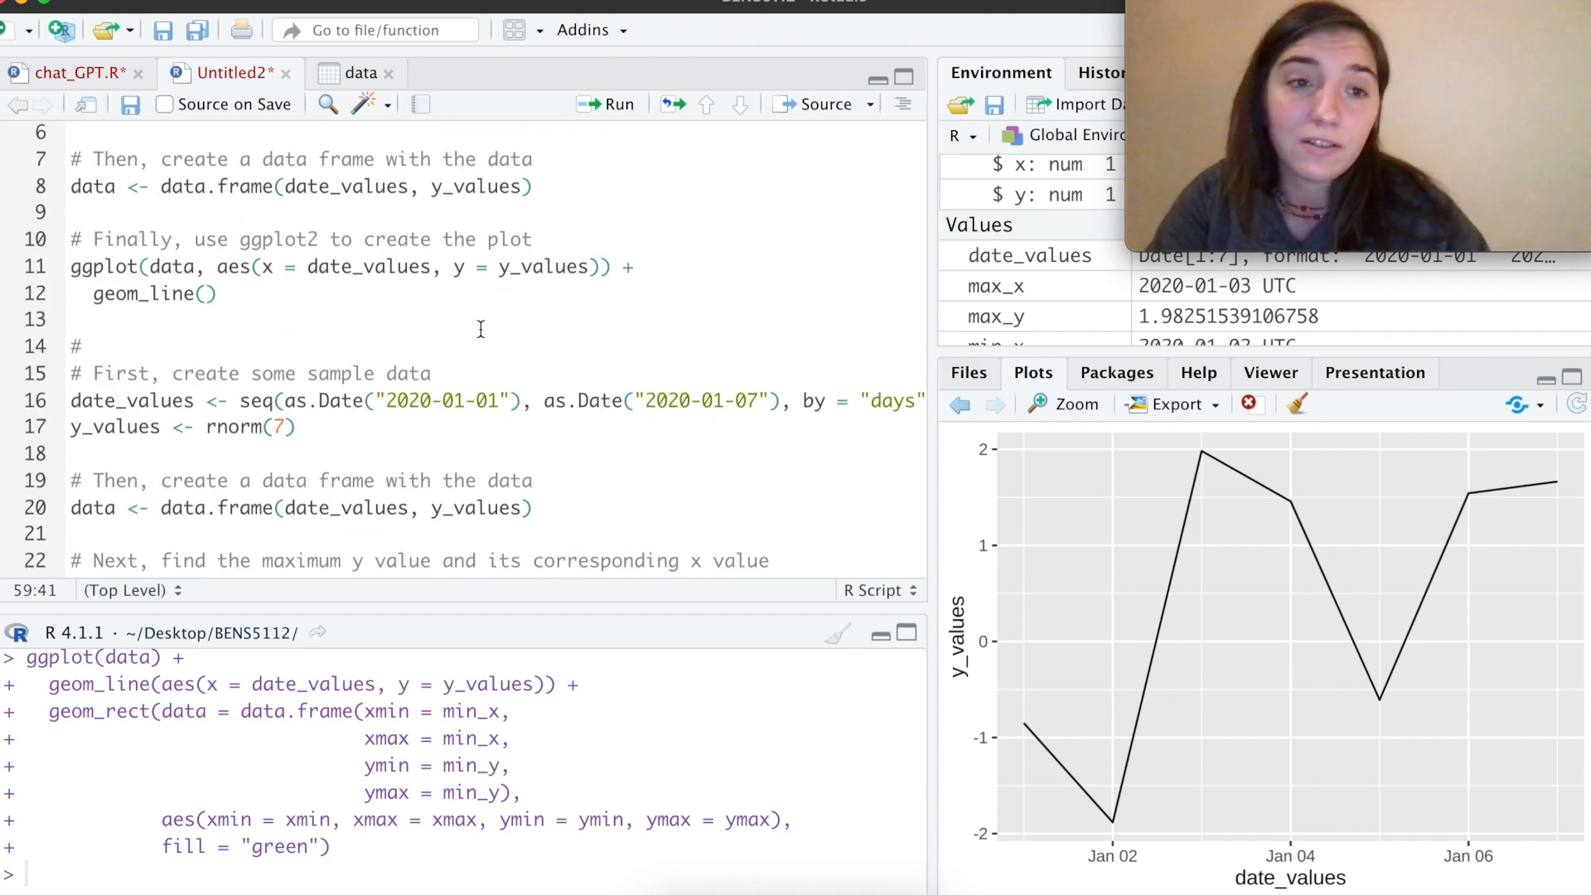
scroll(down, 3)
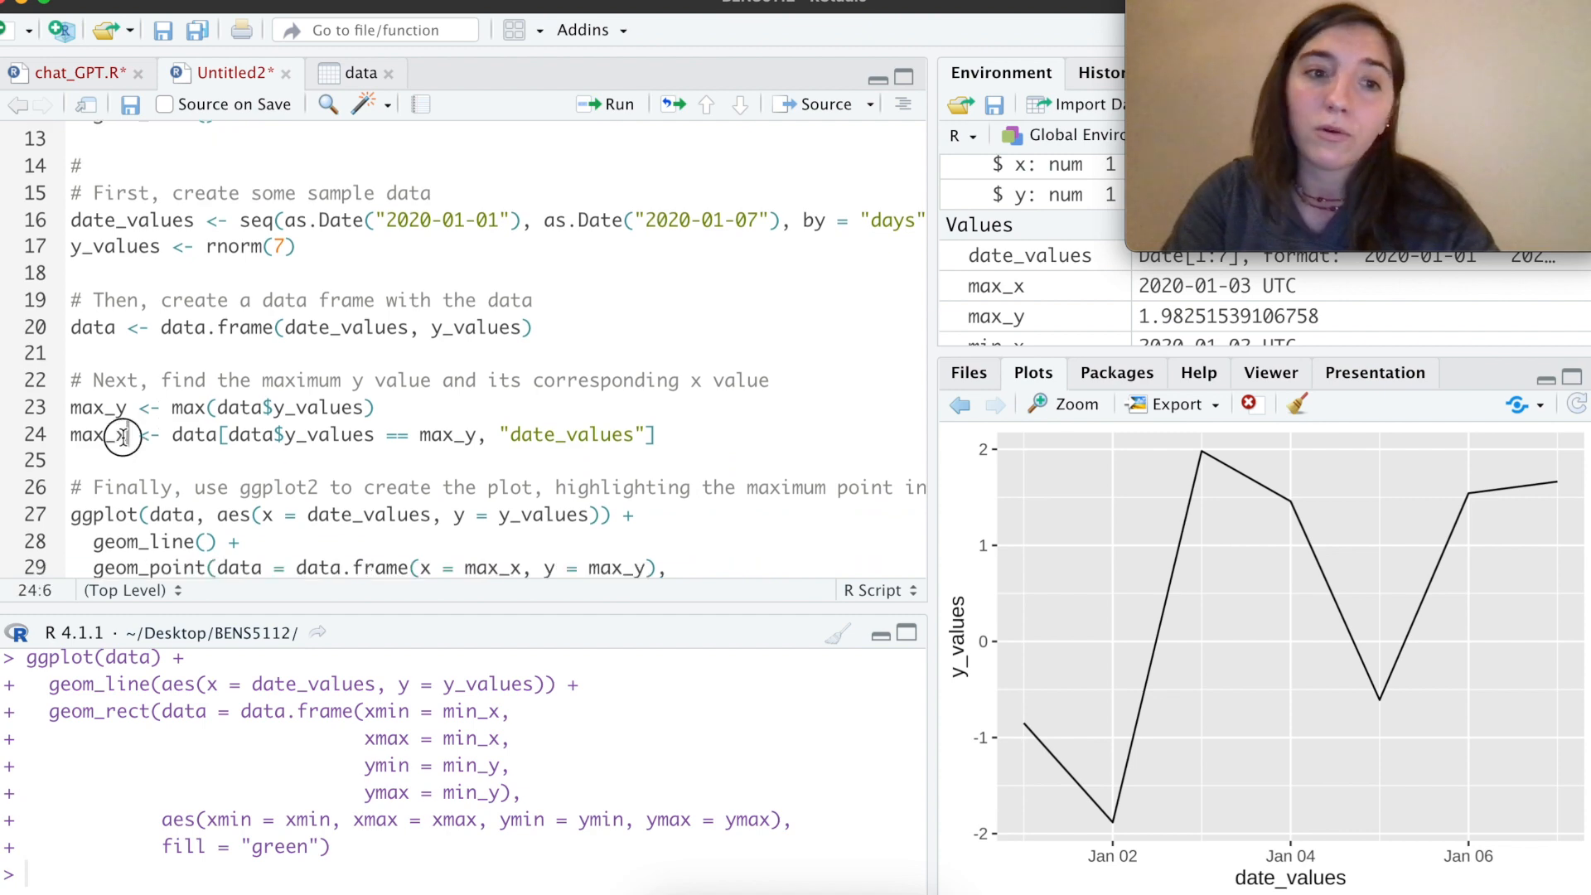
double_click(98, 434)
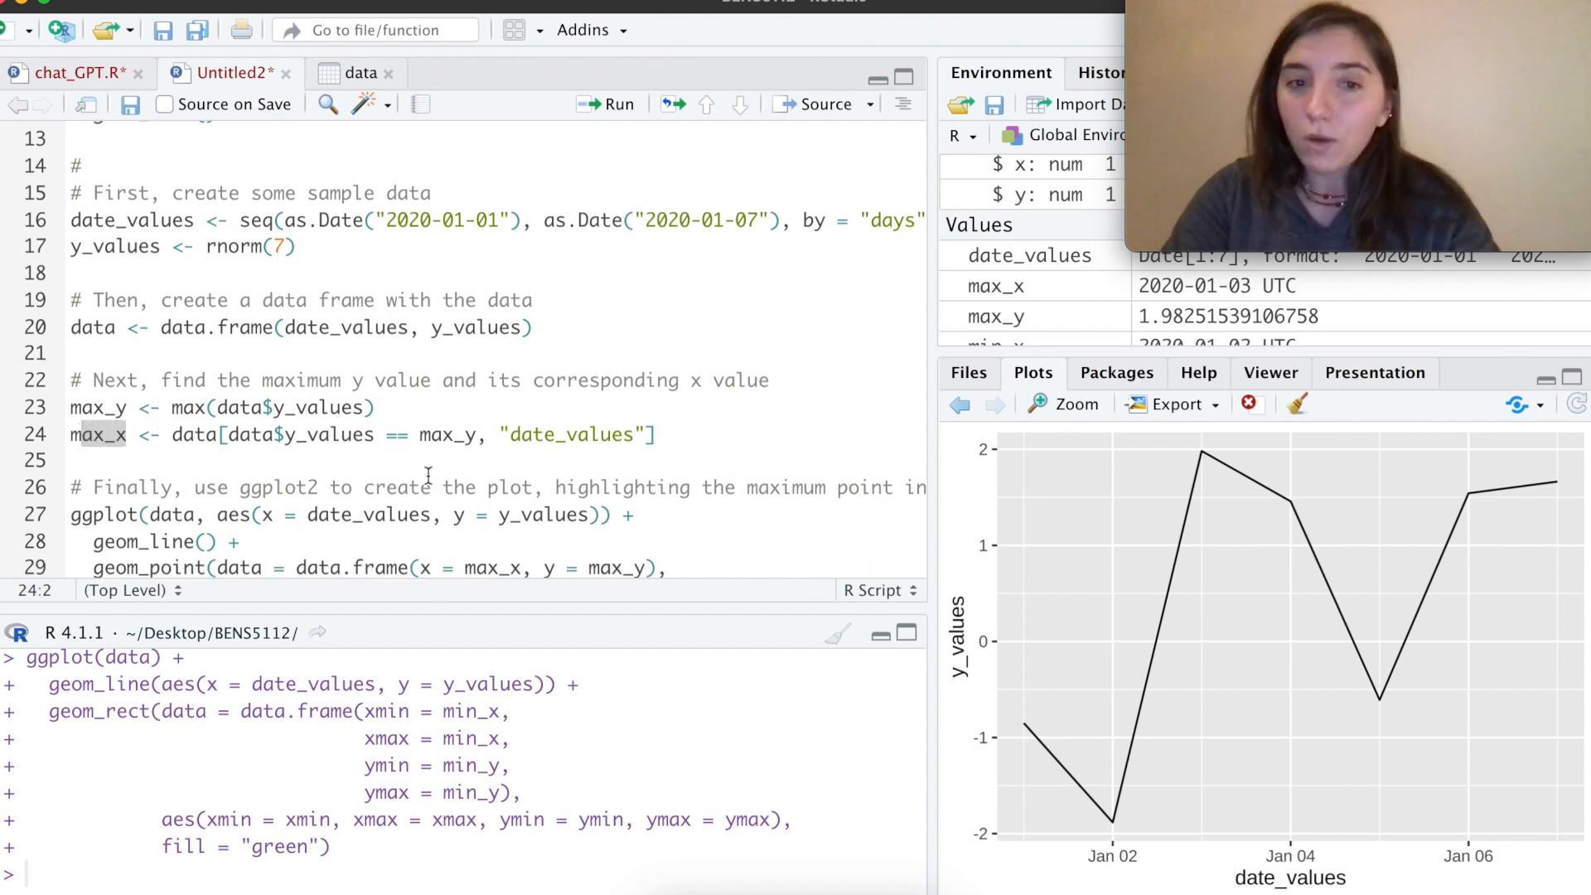
scroll(down, 3)
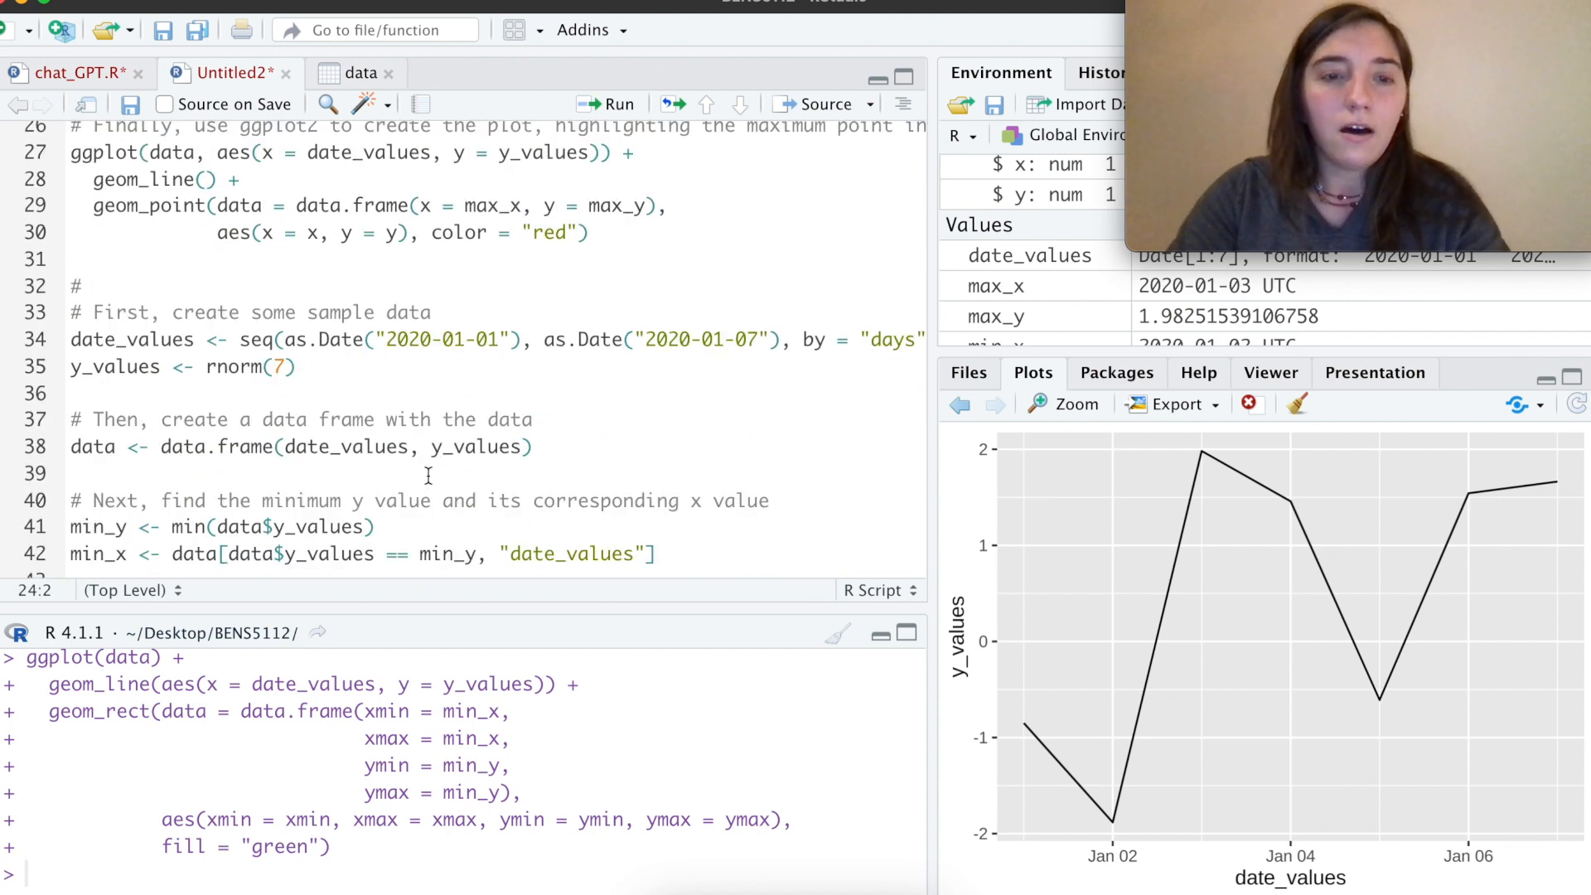
scroll(down, 3)
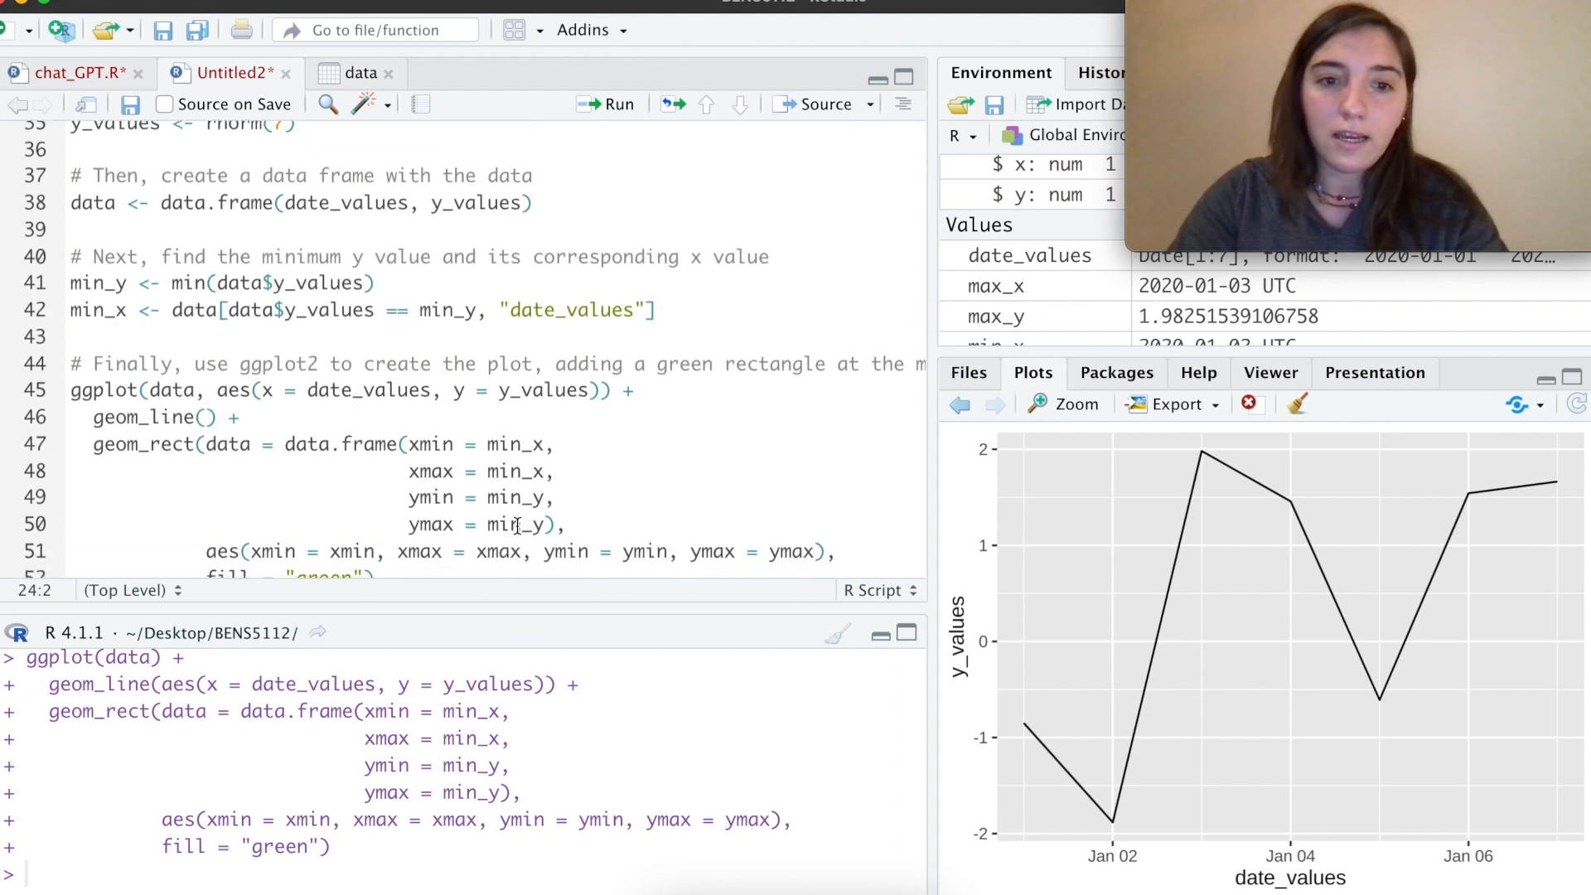
click(501, 524)
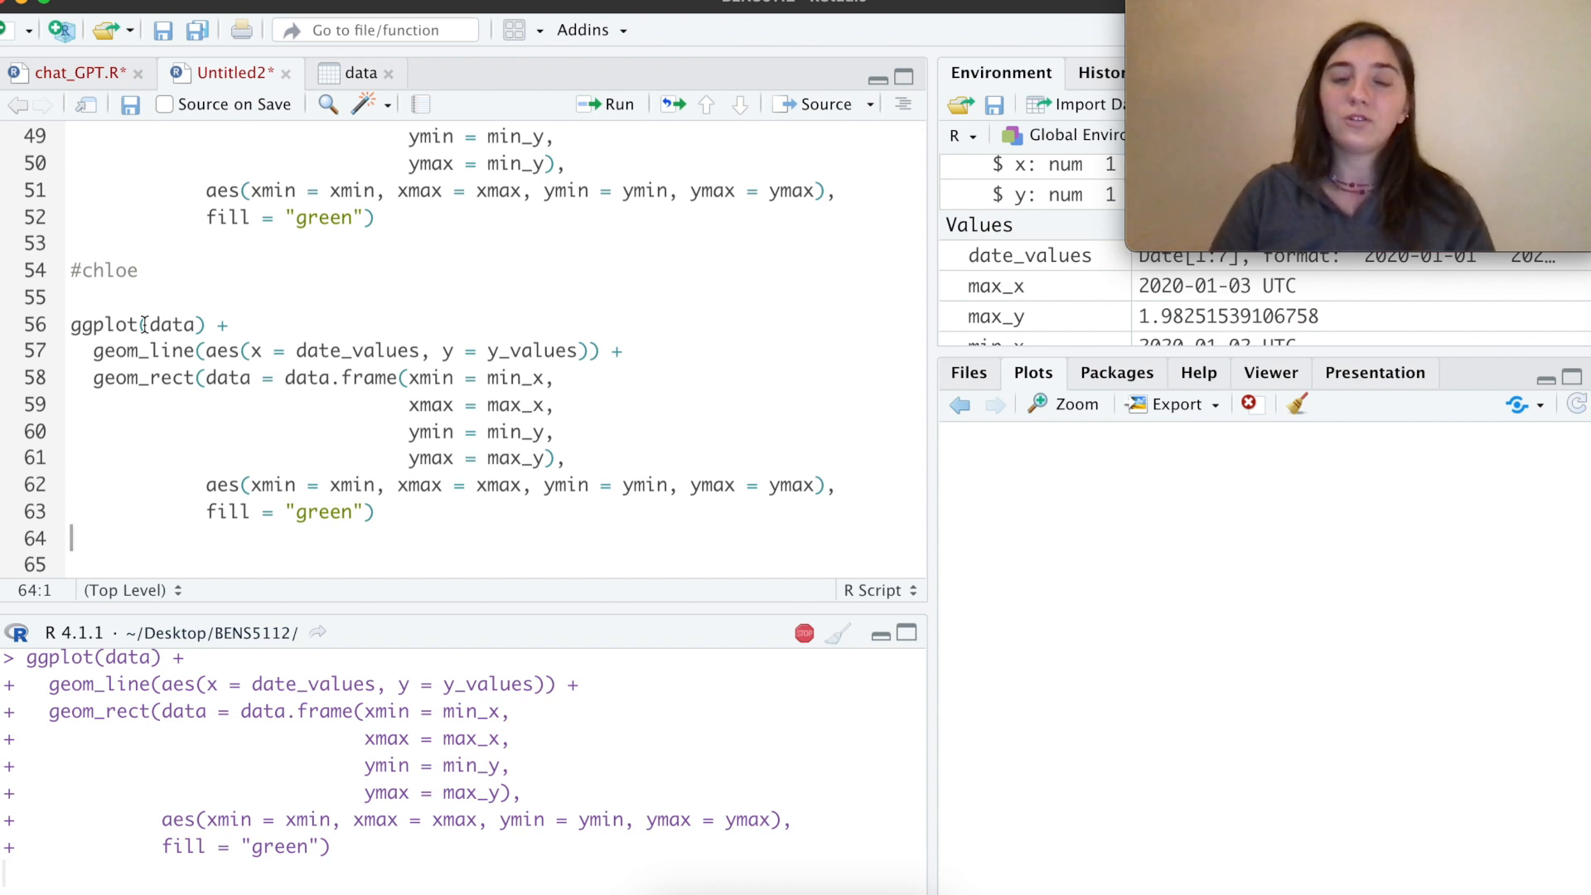
Step: Render the green rectangle spanning the January 2 minimum to the January 3 maximum
click(619, 103)
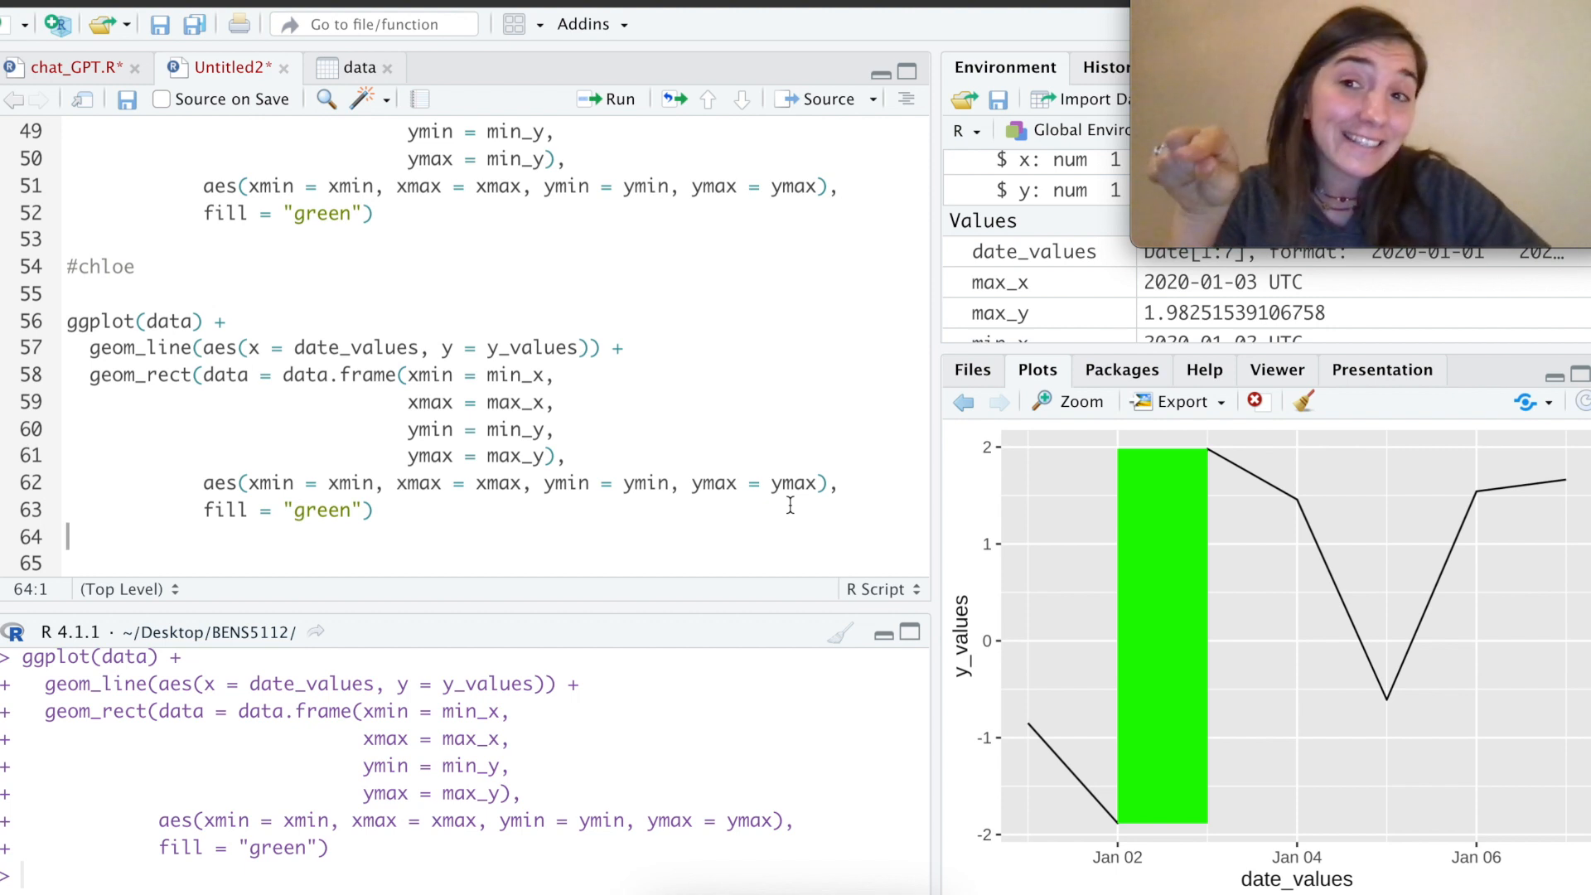
mouse_move(696, 705)
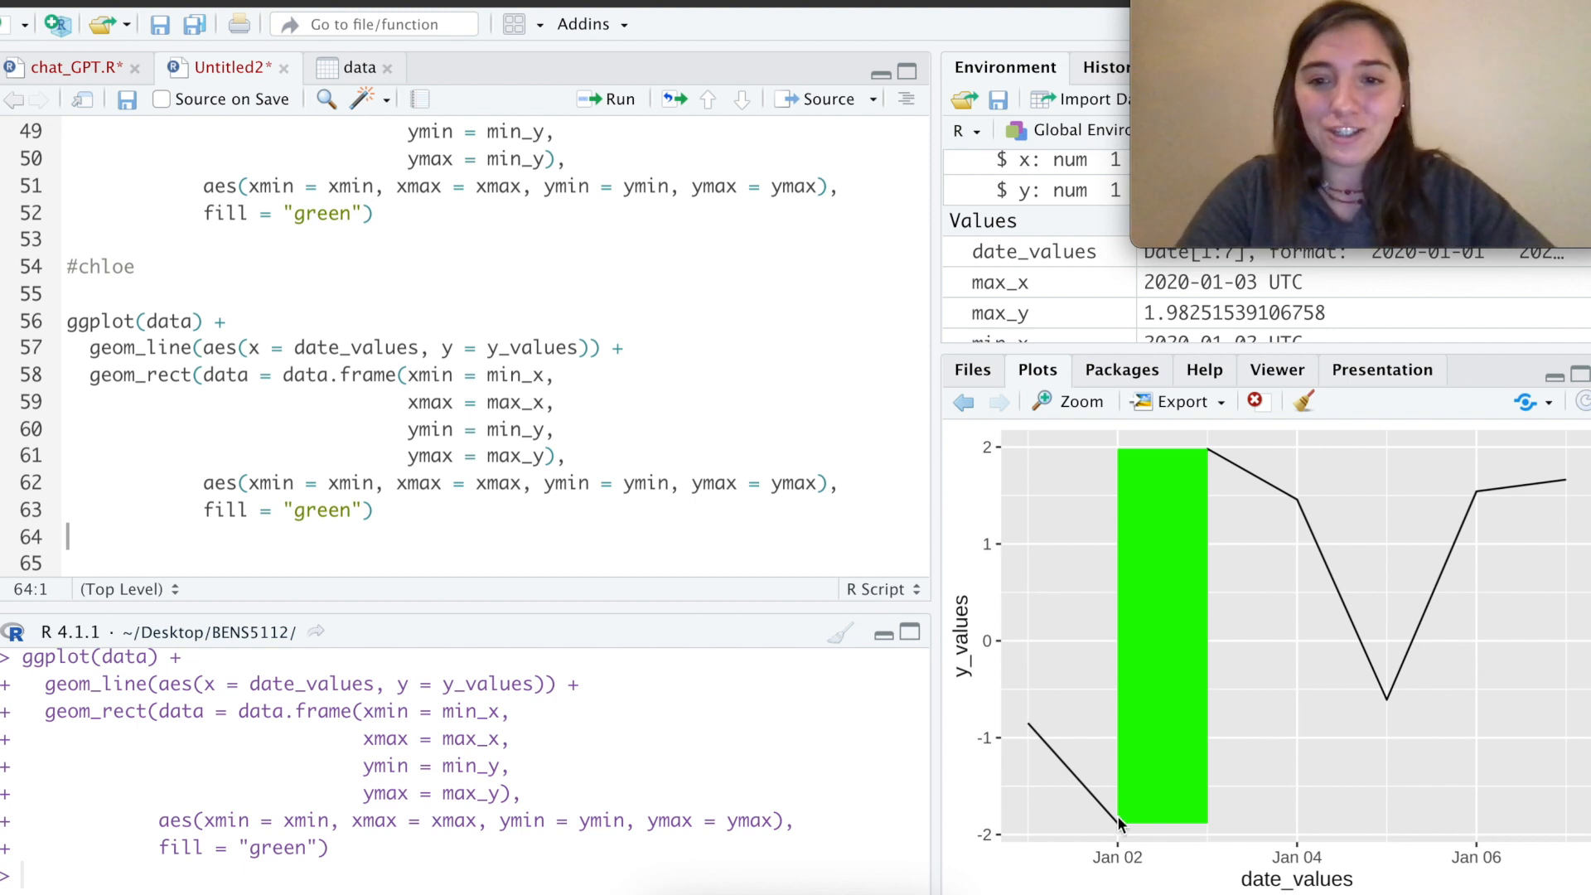
mouse_move(1205, 835)
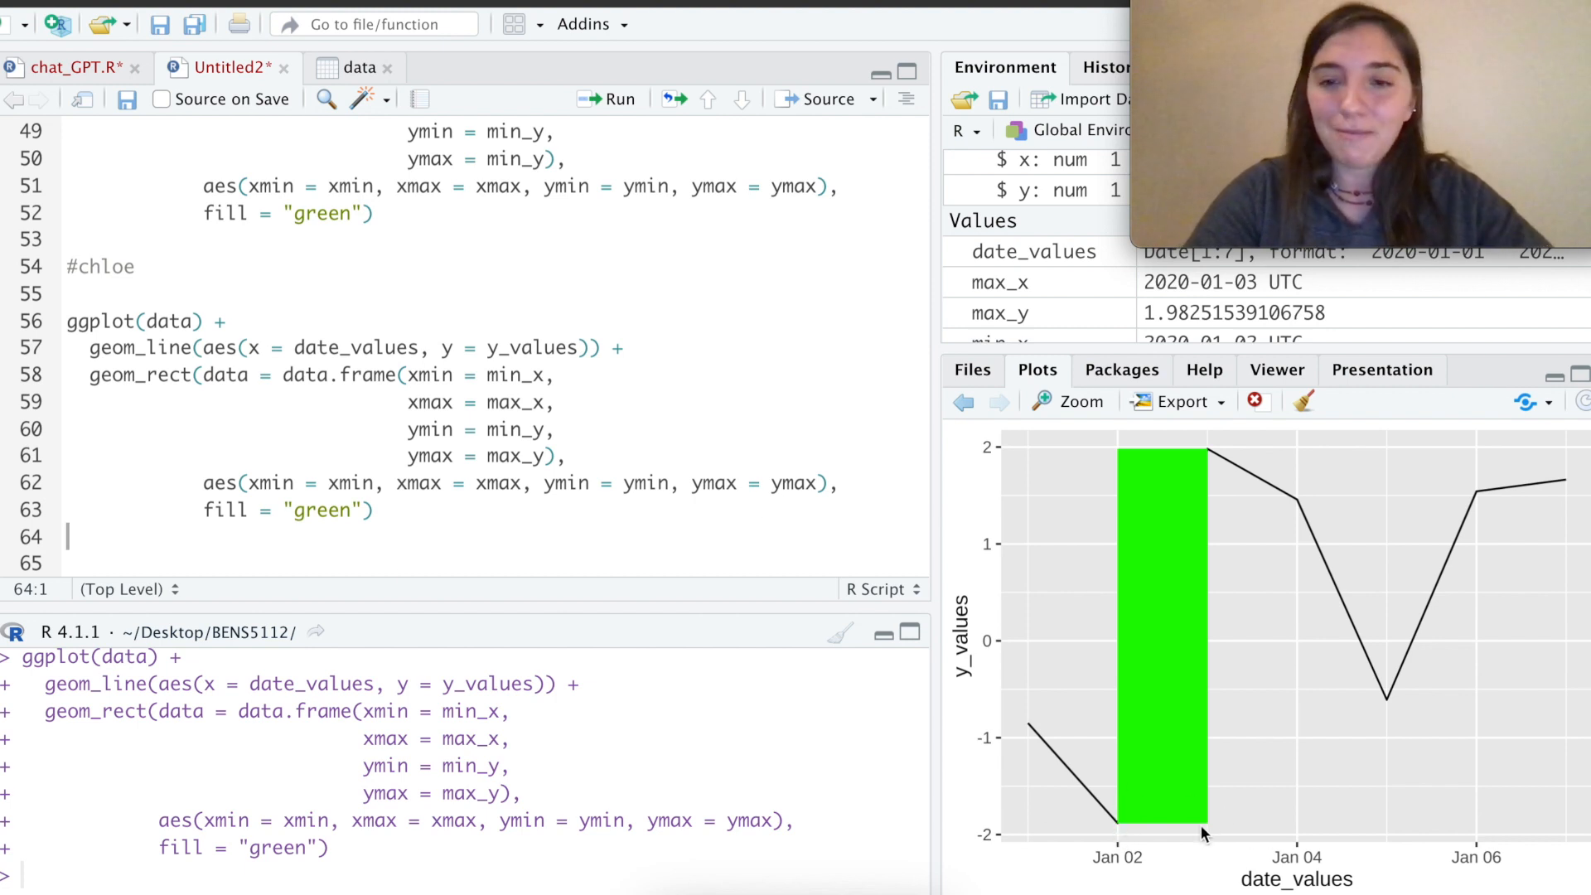
mouse_move(1195, 545)
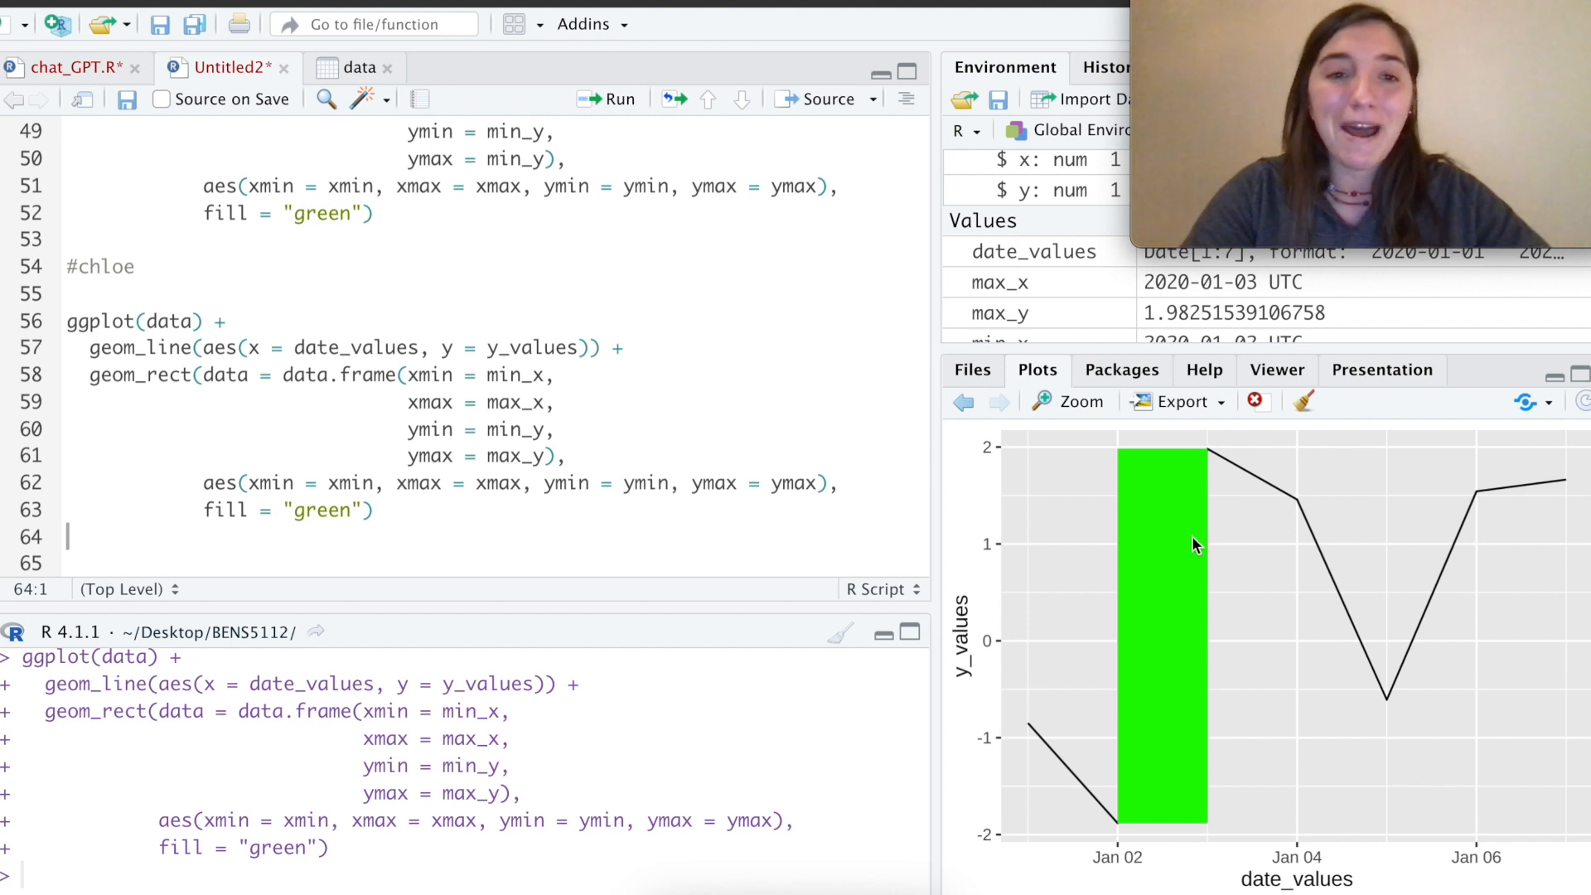
click(383, 377)
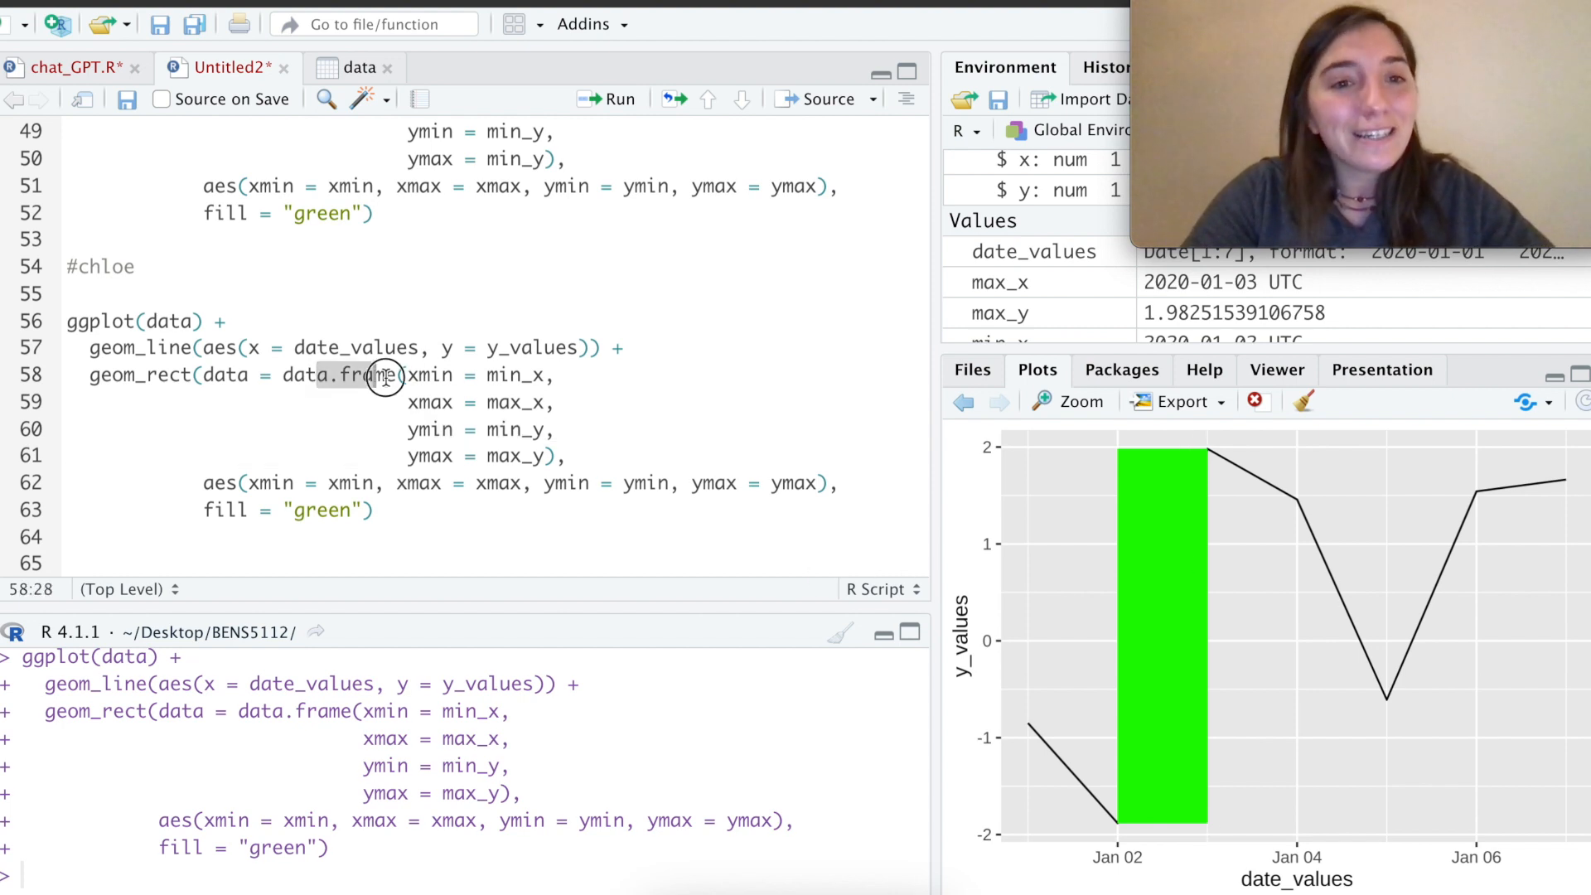